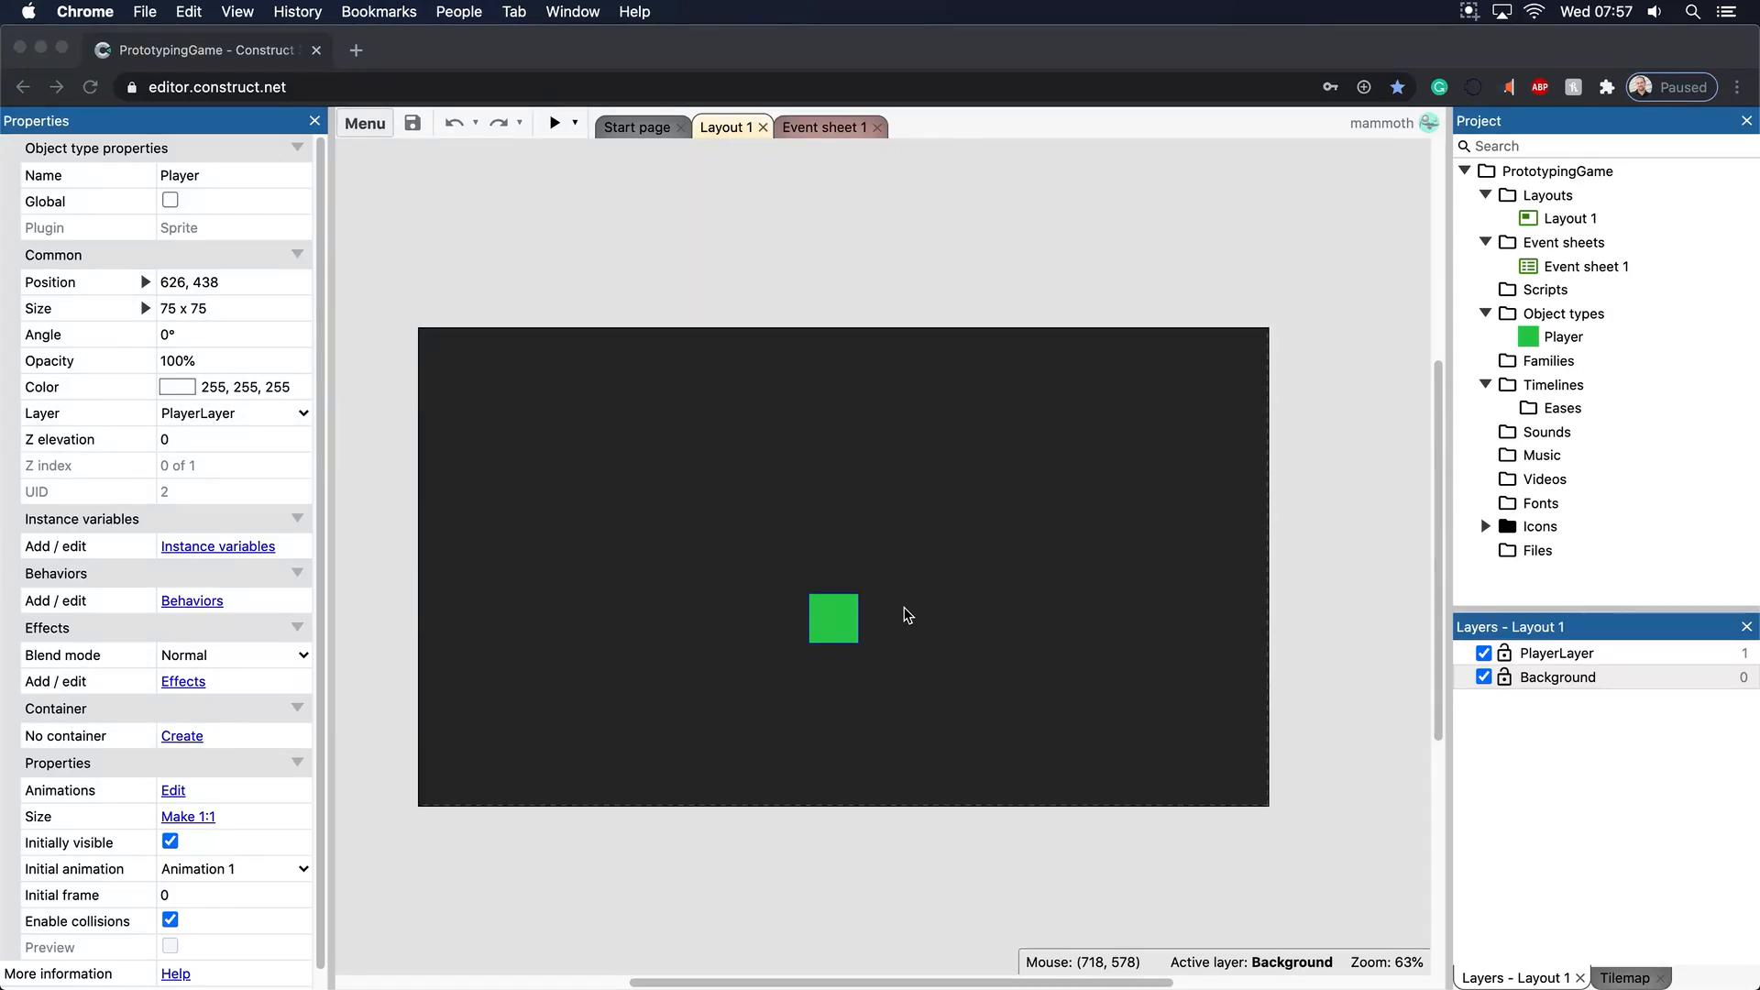
{"action": "mouse_move", "coordinate": [753, 368]}
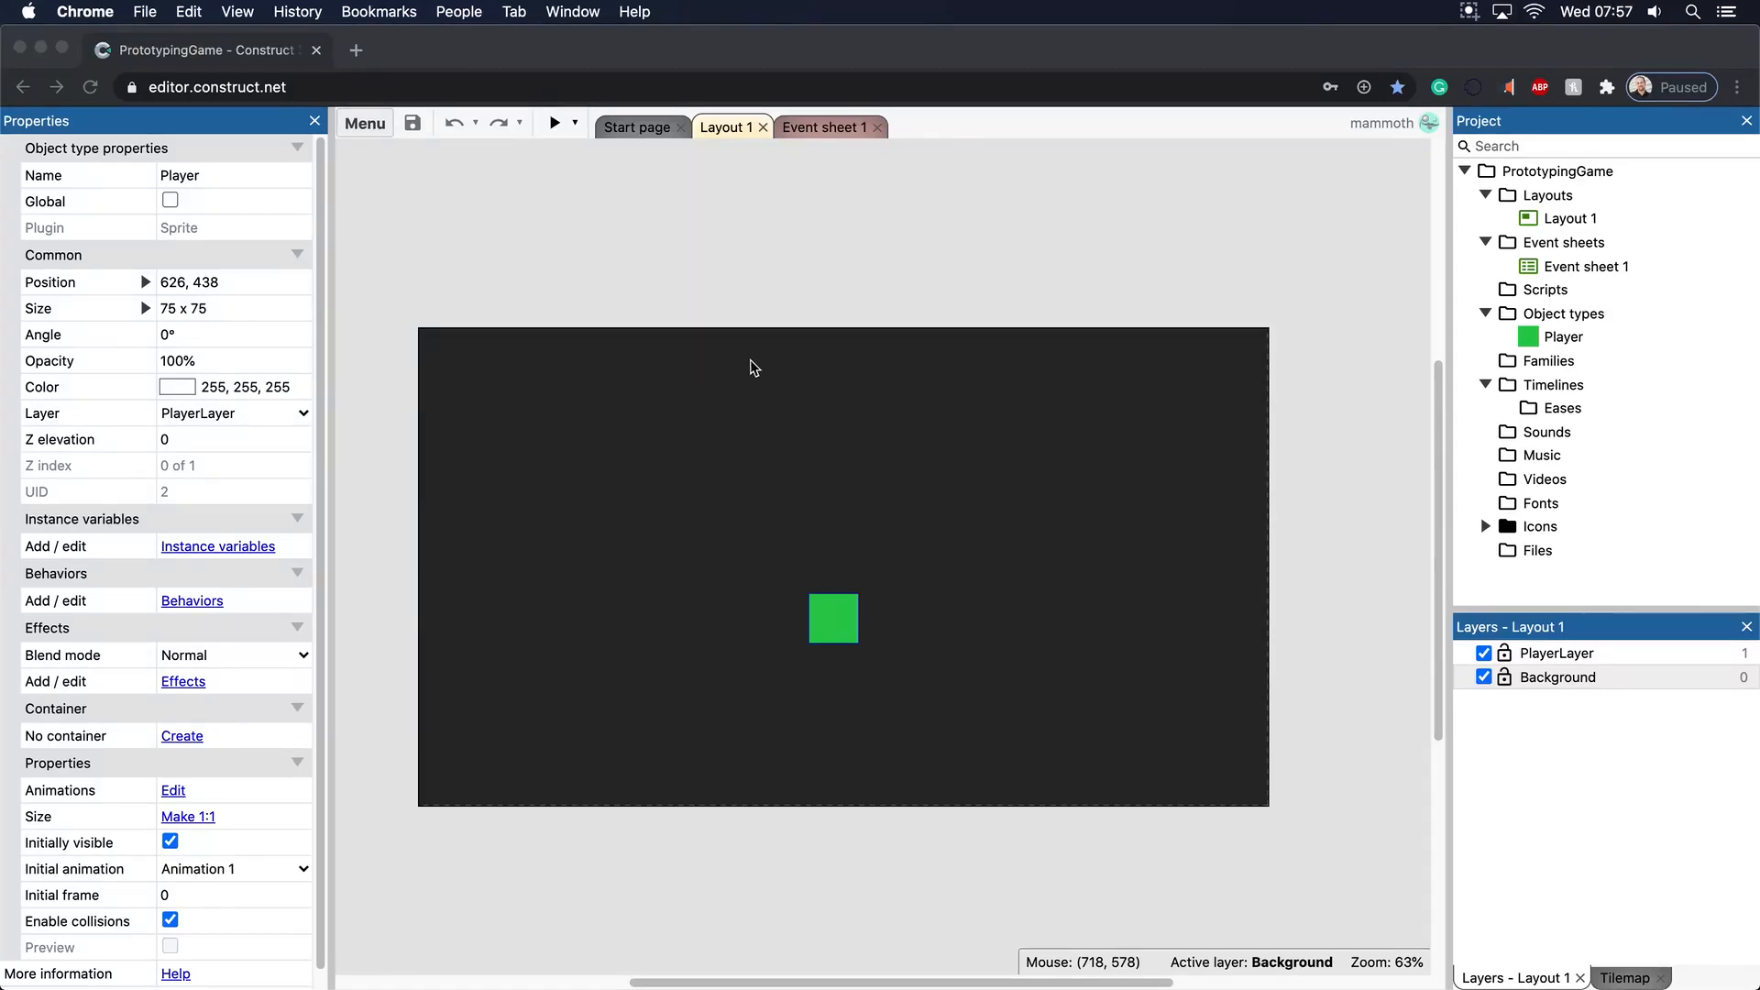
{"action": "mouse_move", "coordinate": [804, 177]}
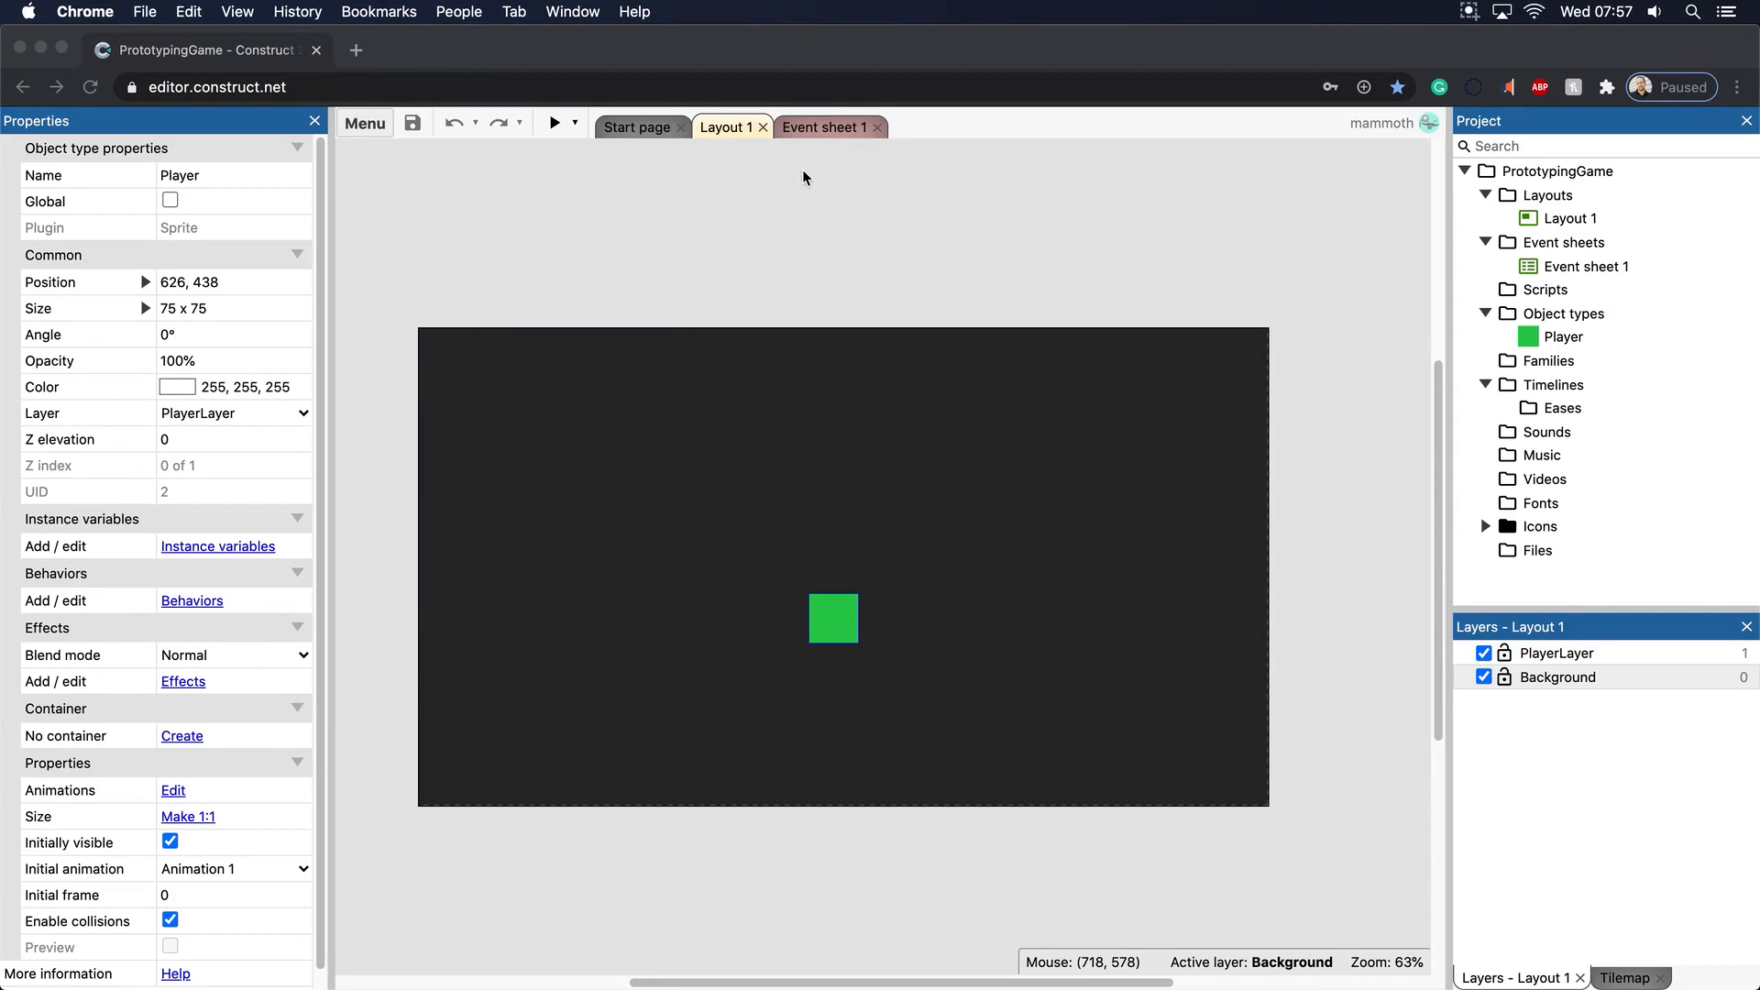
Select the green Player square and move it near the layout centre (680, 360)
{"action": "left_click", "coordinate": [833, 619]}
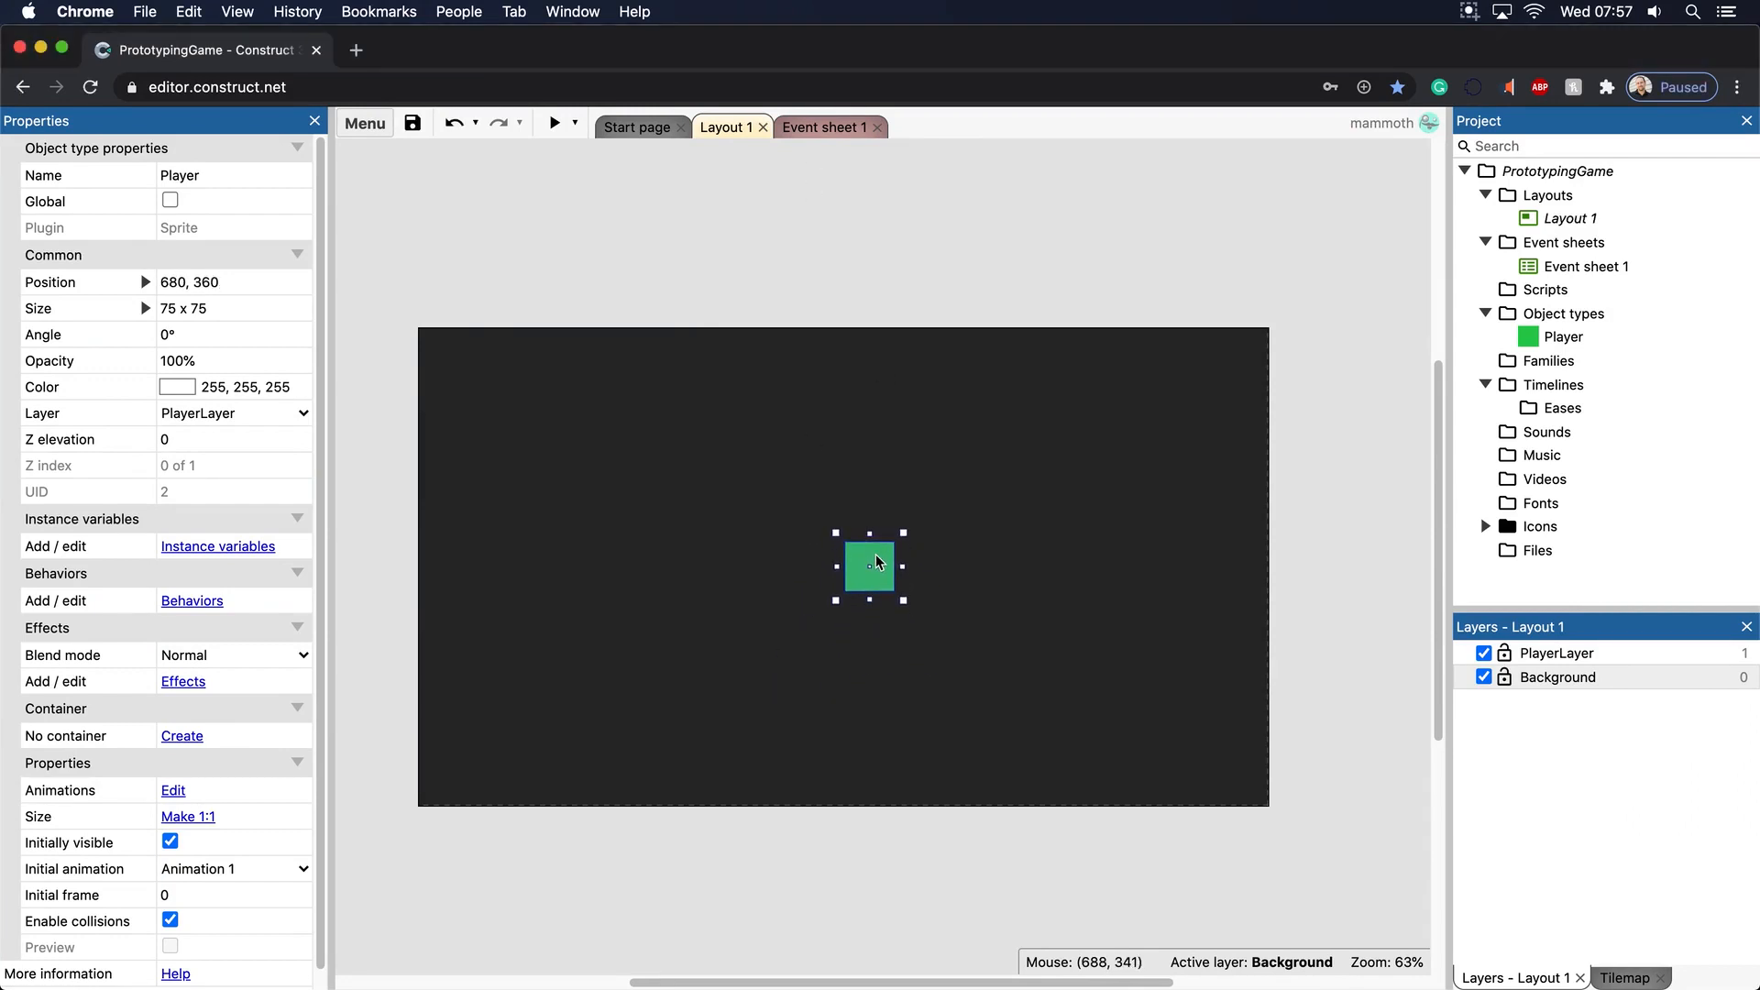
{"action": "mouse_move", "coordinate": [879, 569]}
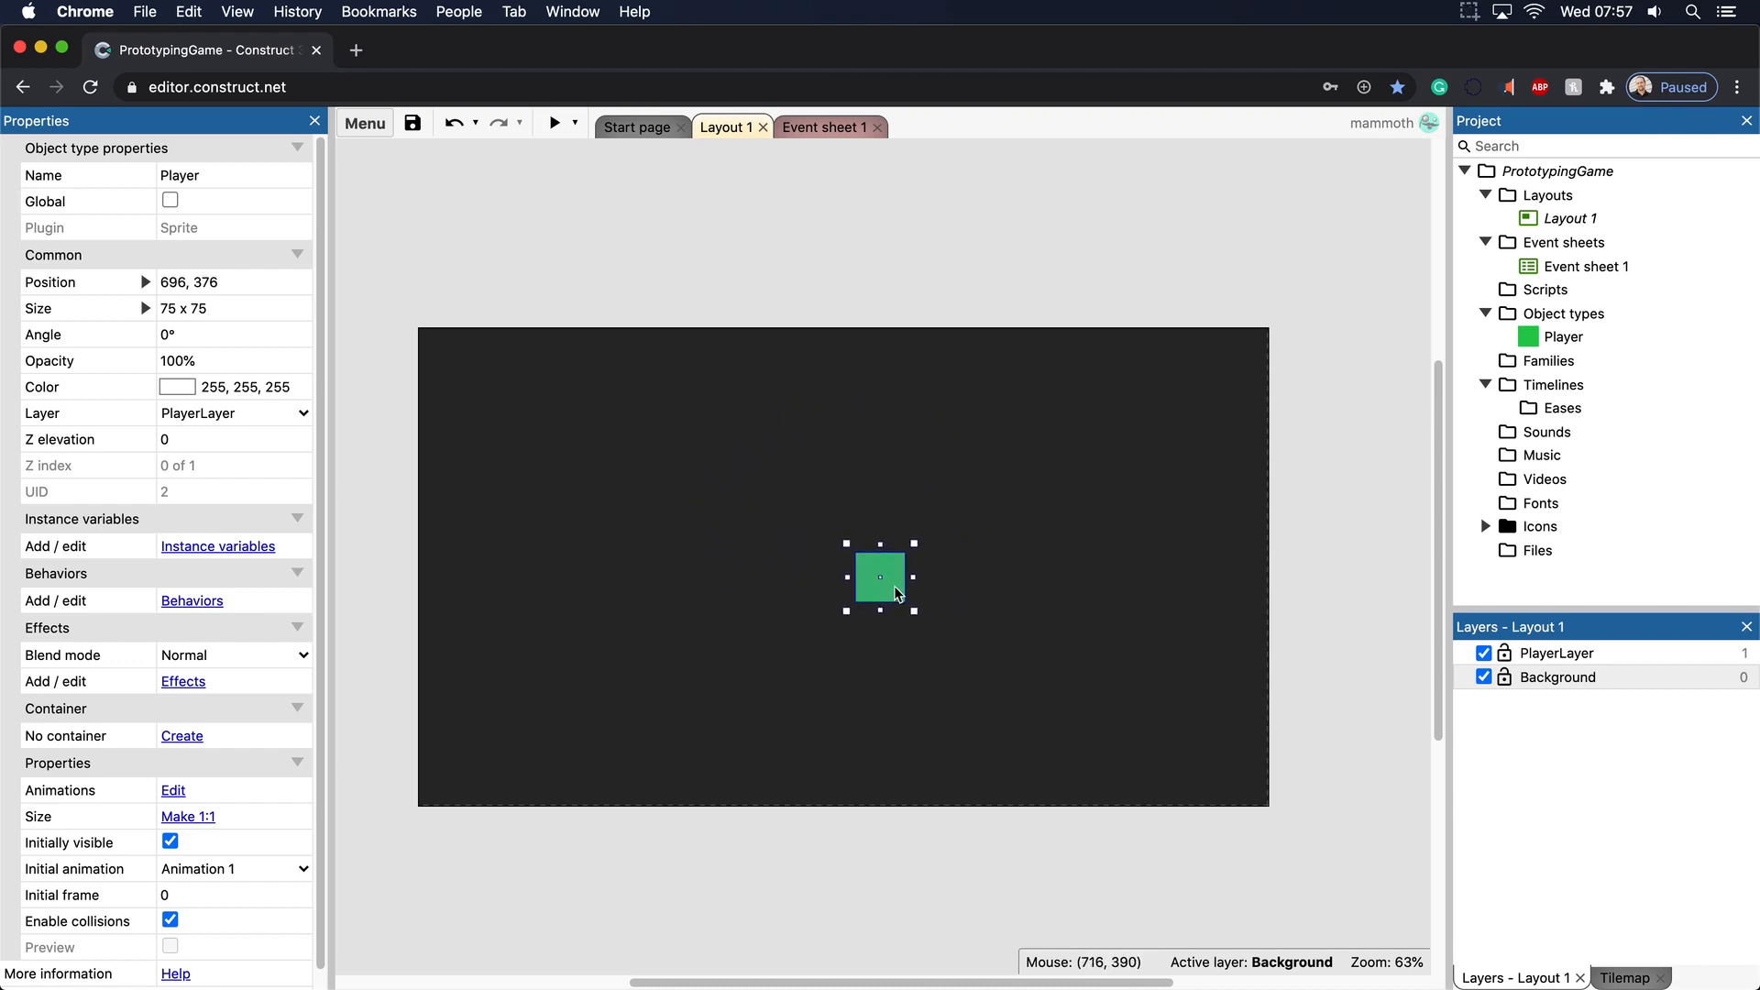
{"action": "mouse_move", "coordinate": [184, 615]}
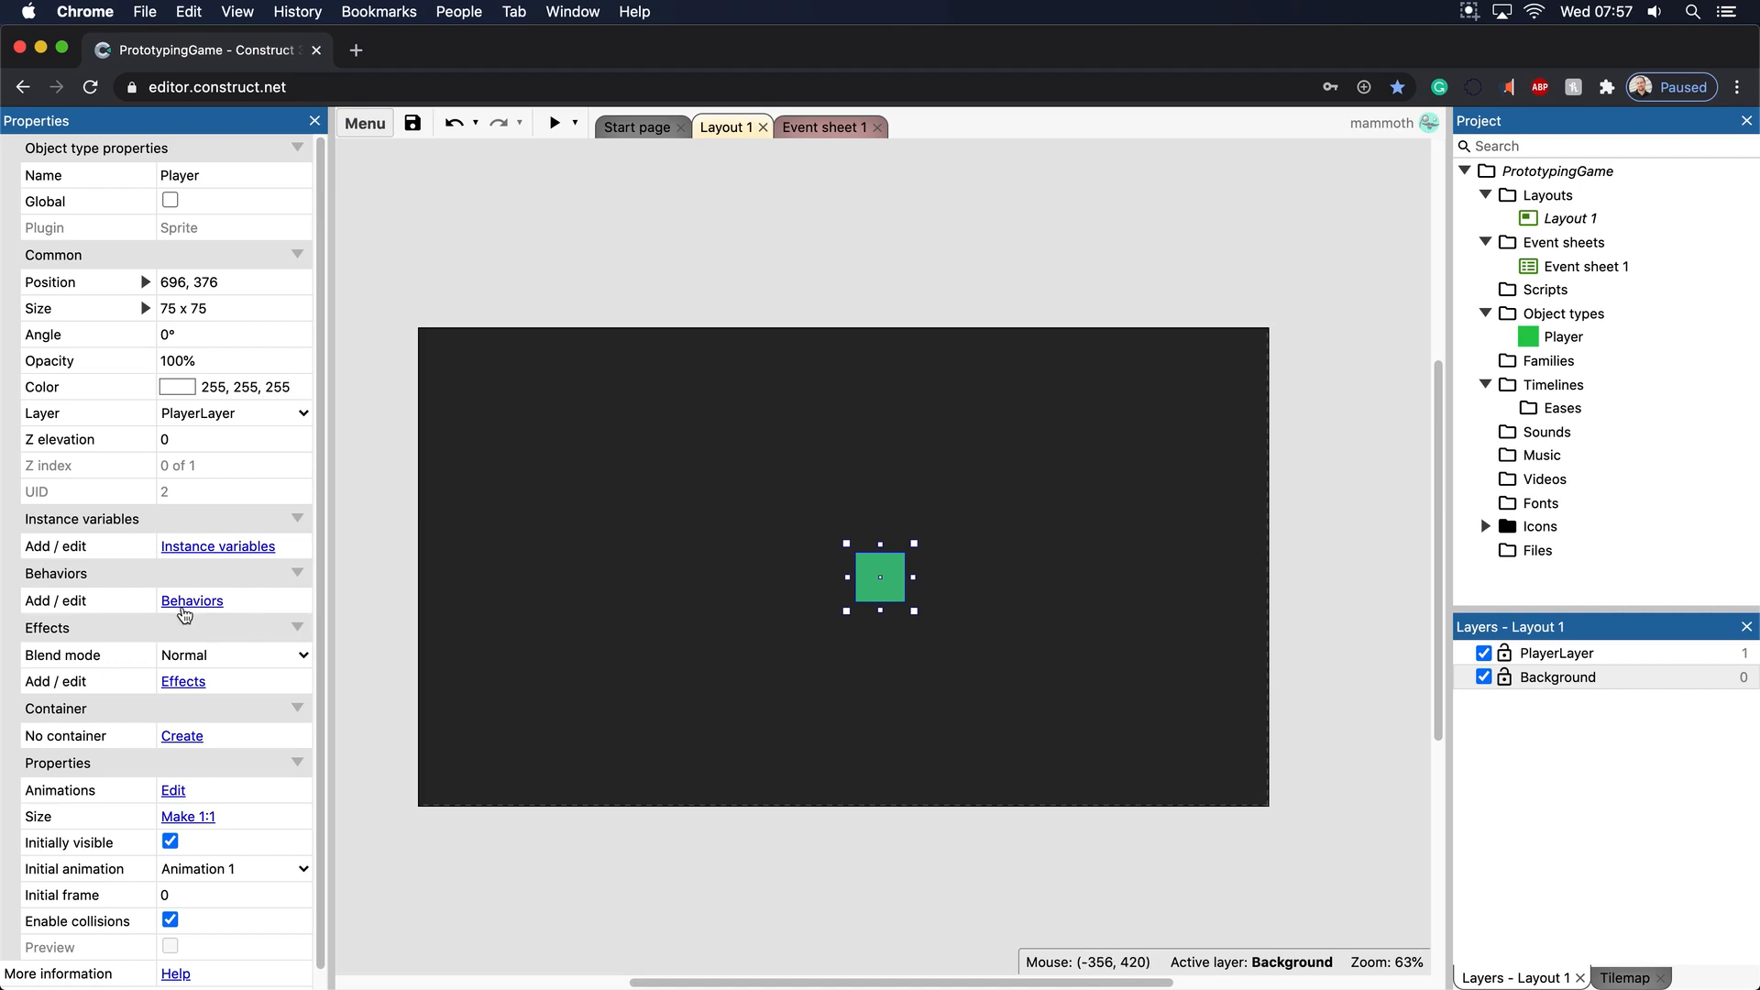
Nudge the Player left to 621, 371 and show its empty behaviors list
{"action": "left_click", "coordinate": [191, 600]}
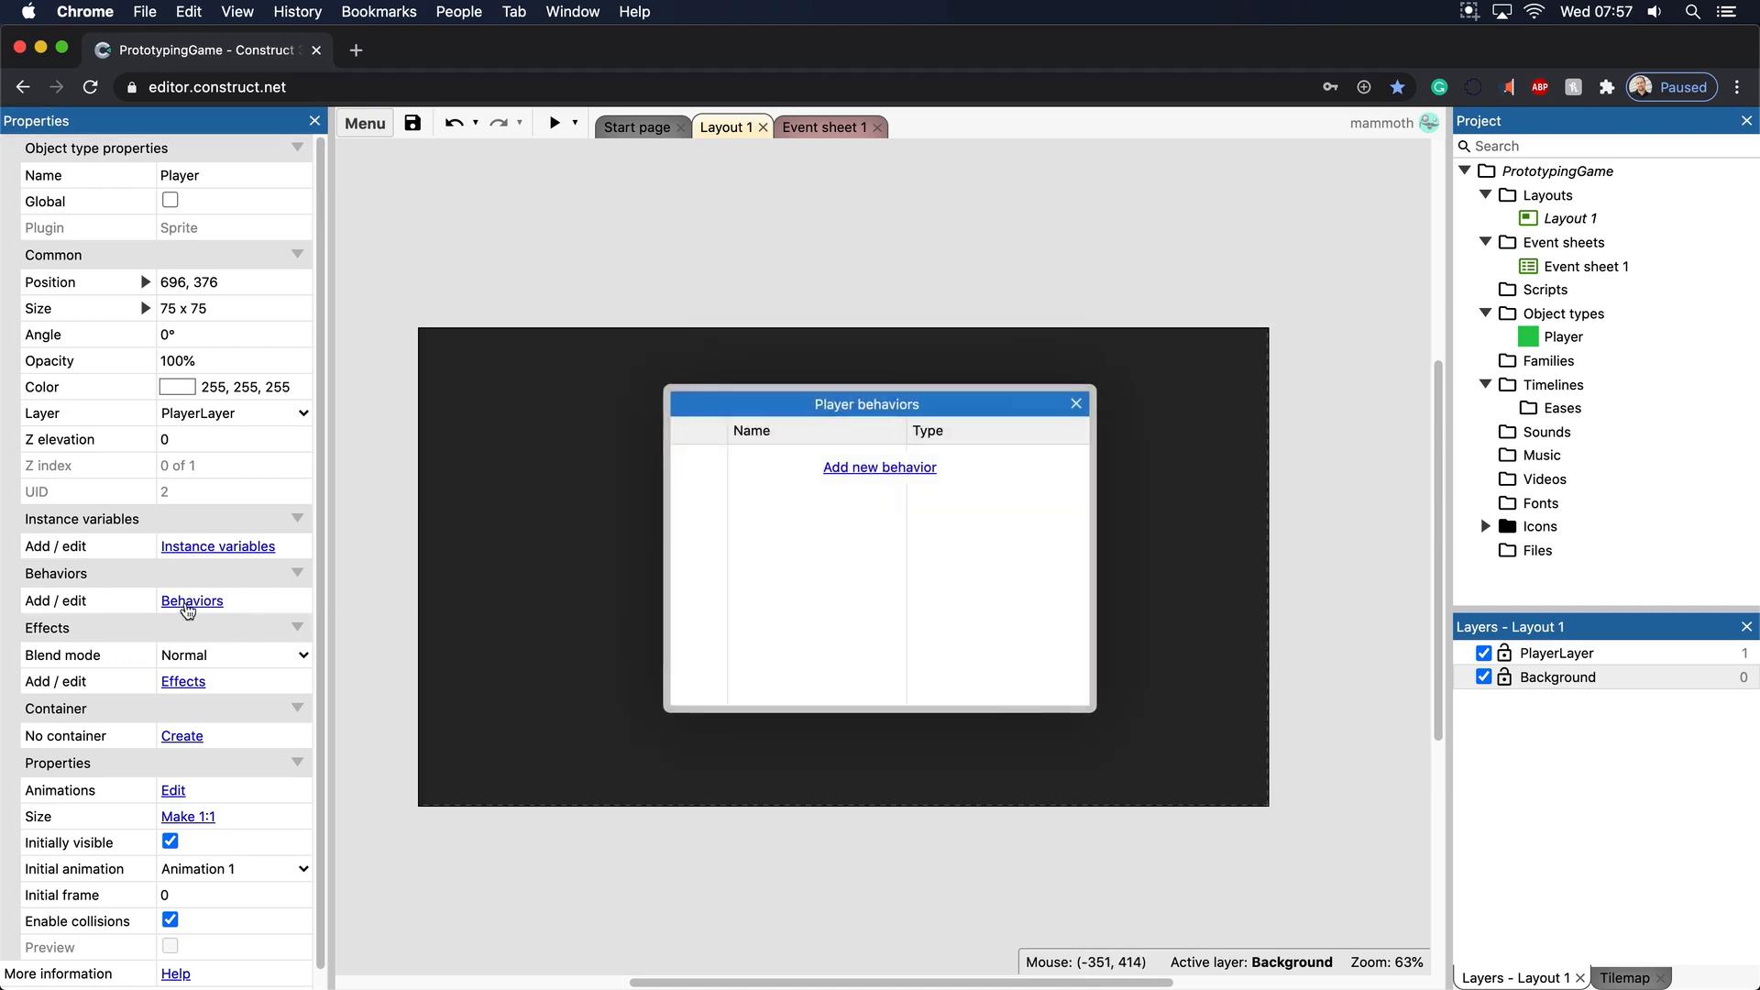
{"action": "mouse_move", "coordinate": [807, 441]}
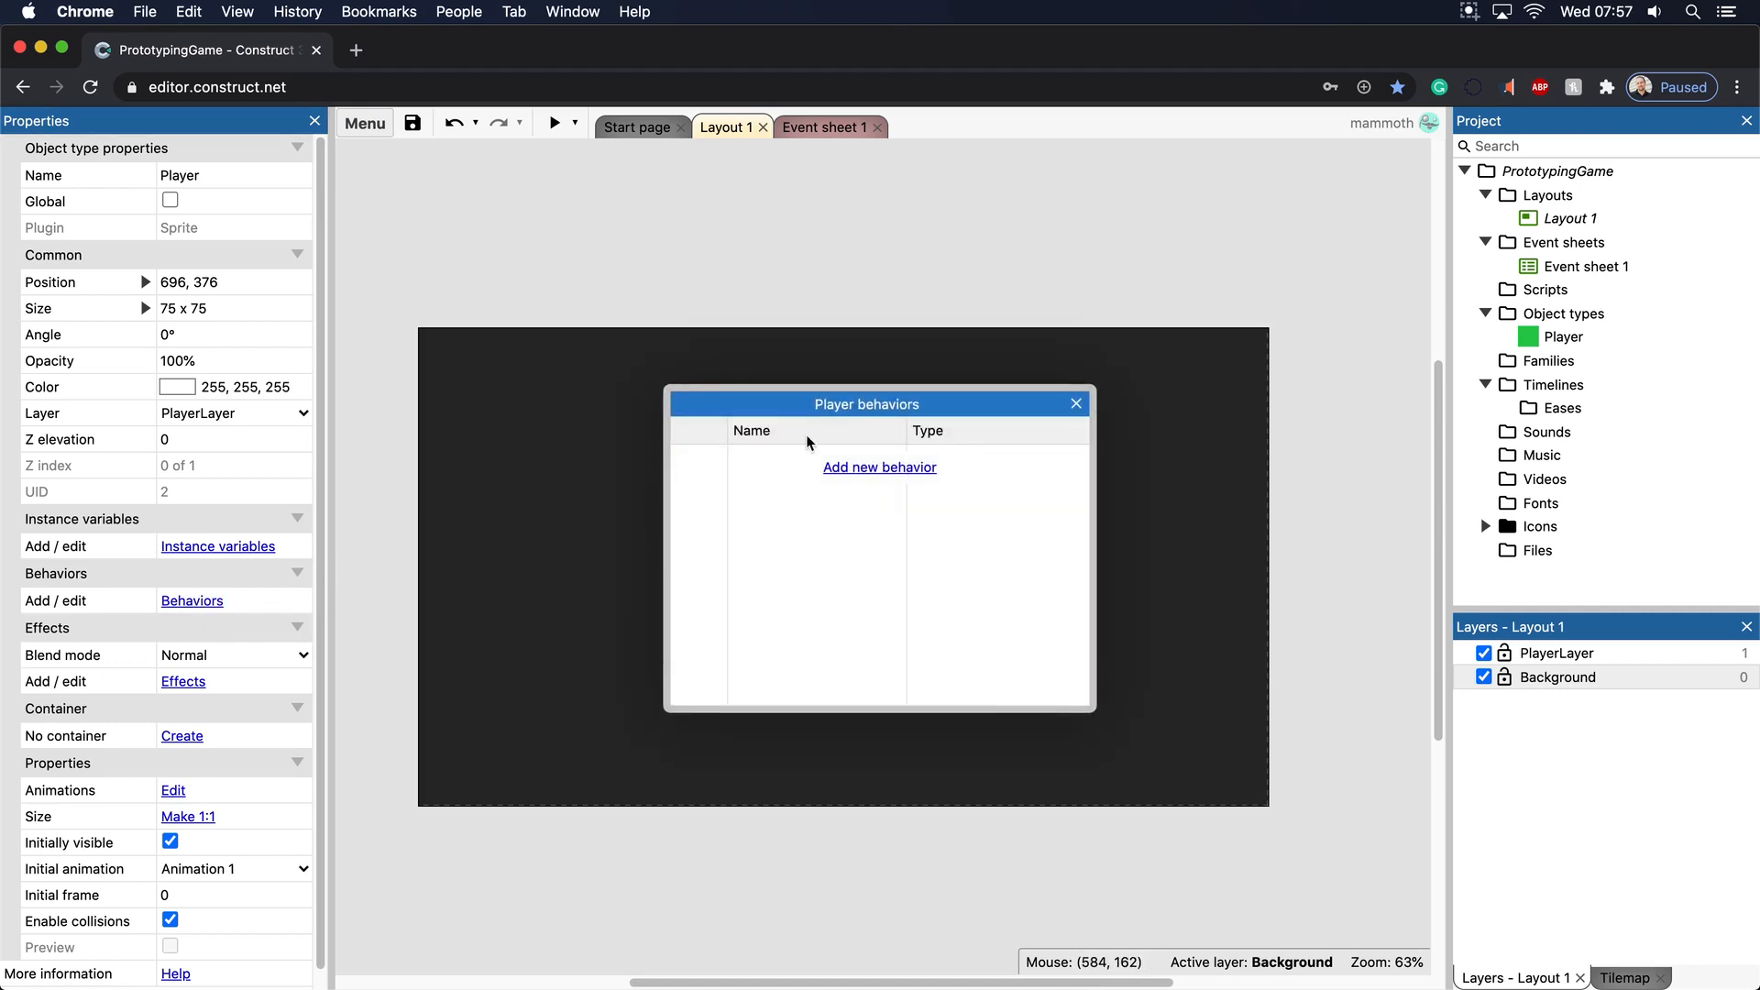
{"action": "left_click", "coordinate": [1075, 403]}
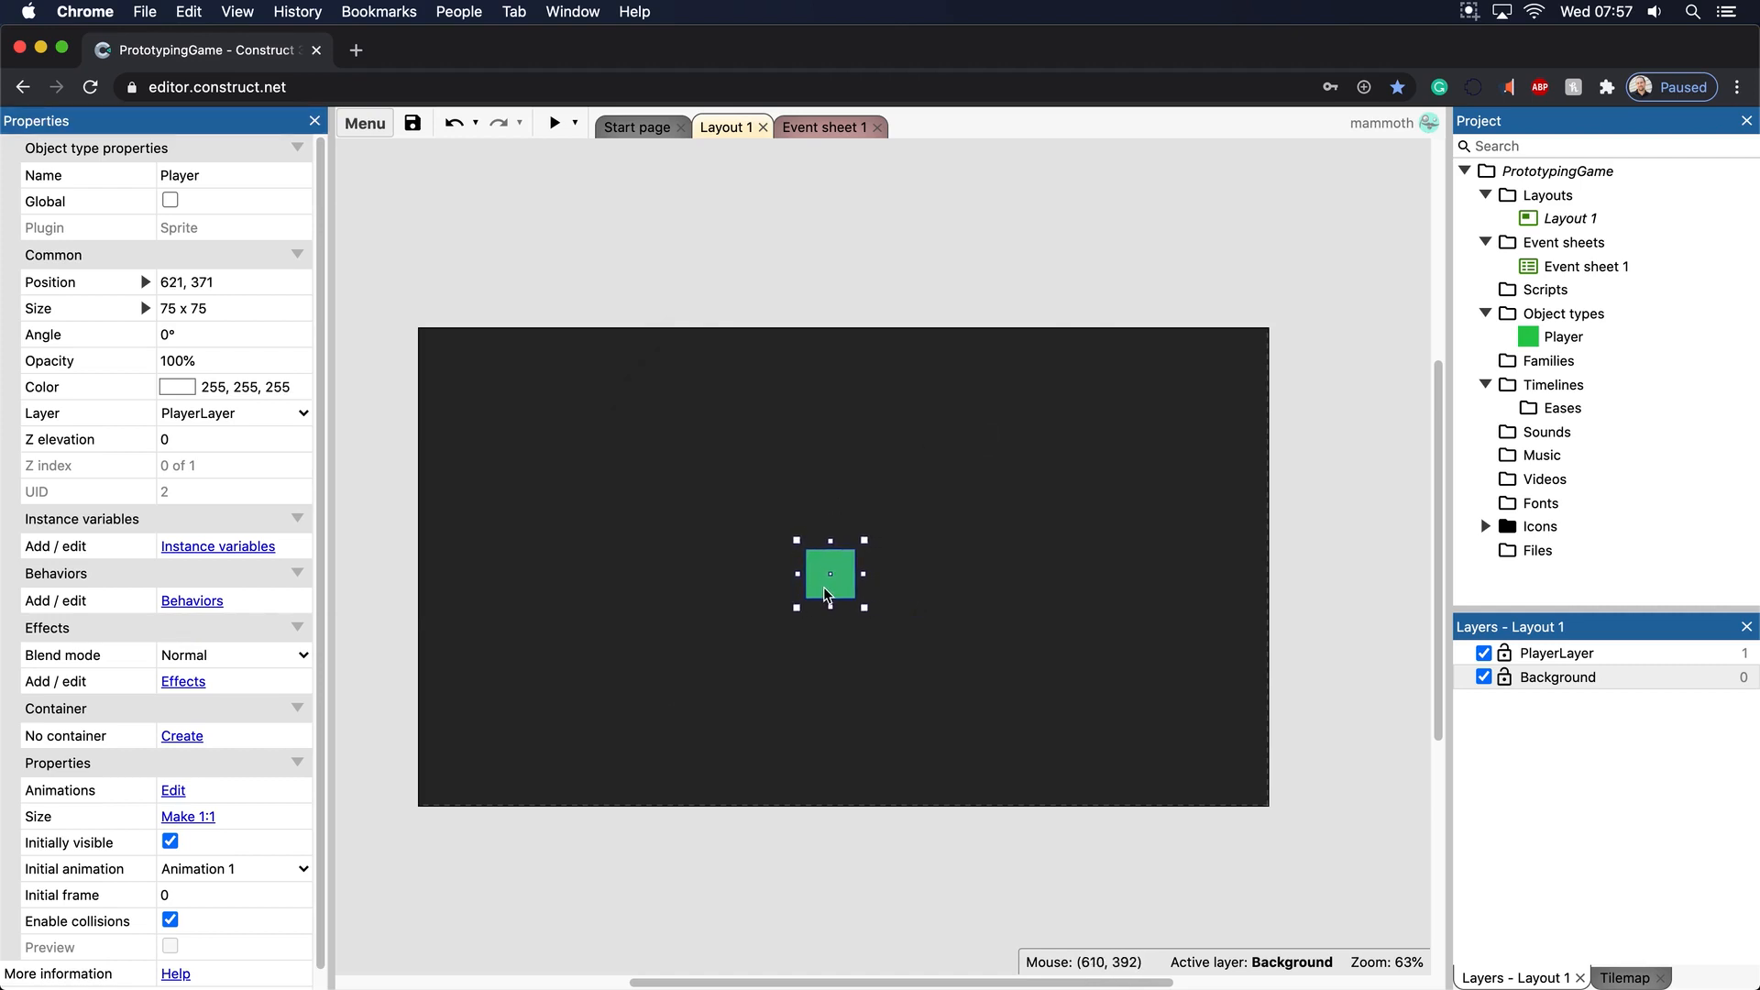
{"action": "left_click", "coordinate": [192, 600]}
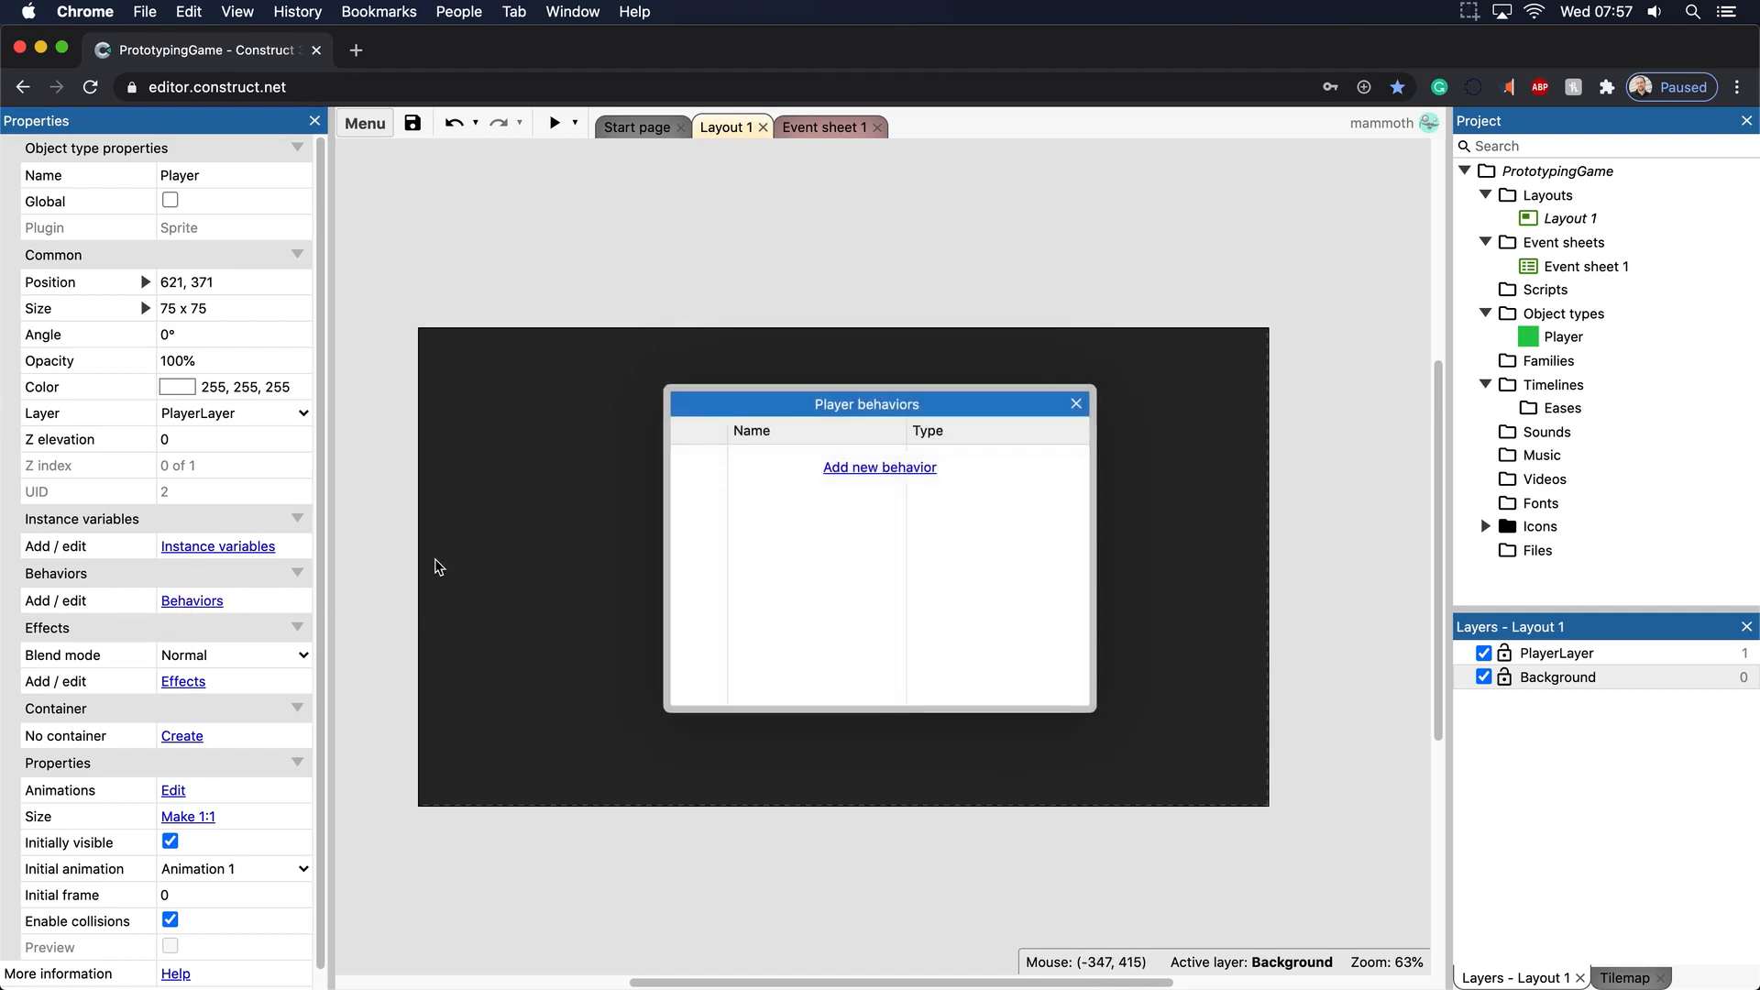
Browse the Add behavior picker to Movements and choose 8 Direction for the Player
{"action": "left_click", "coordinate": [879, 469]}
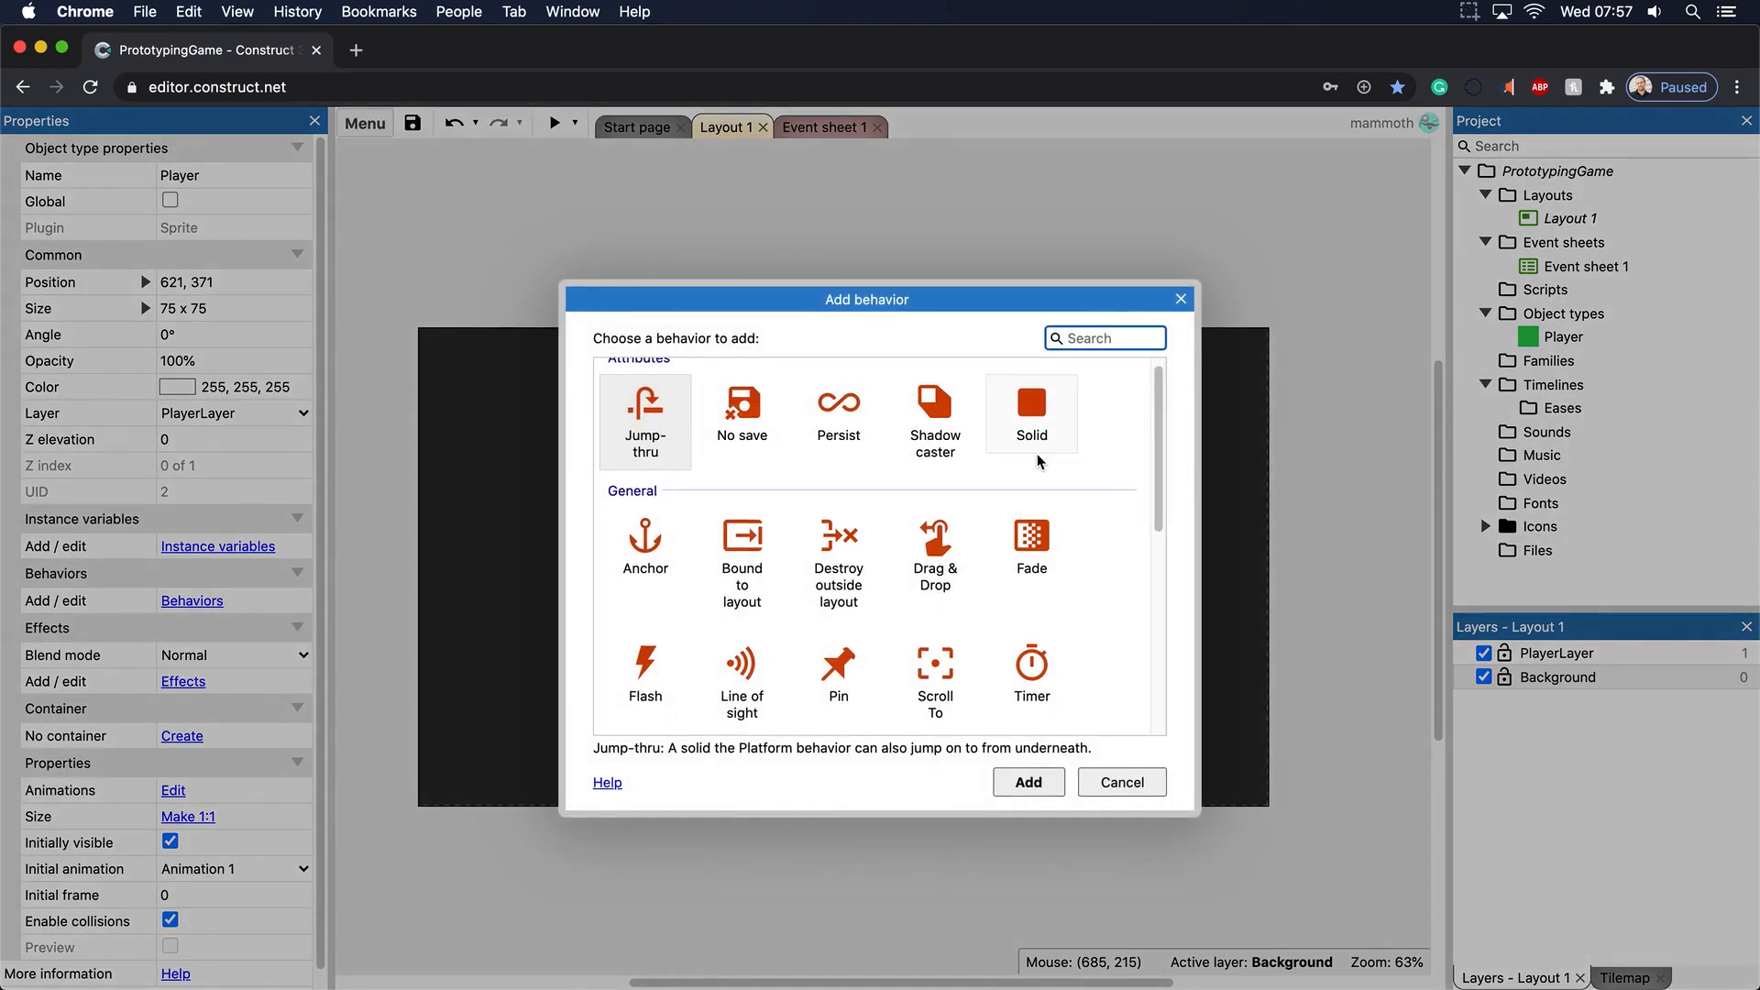
{"action": "scroll", "scroll_direction": "down", "scroll_amount": 3}
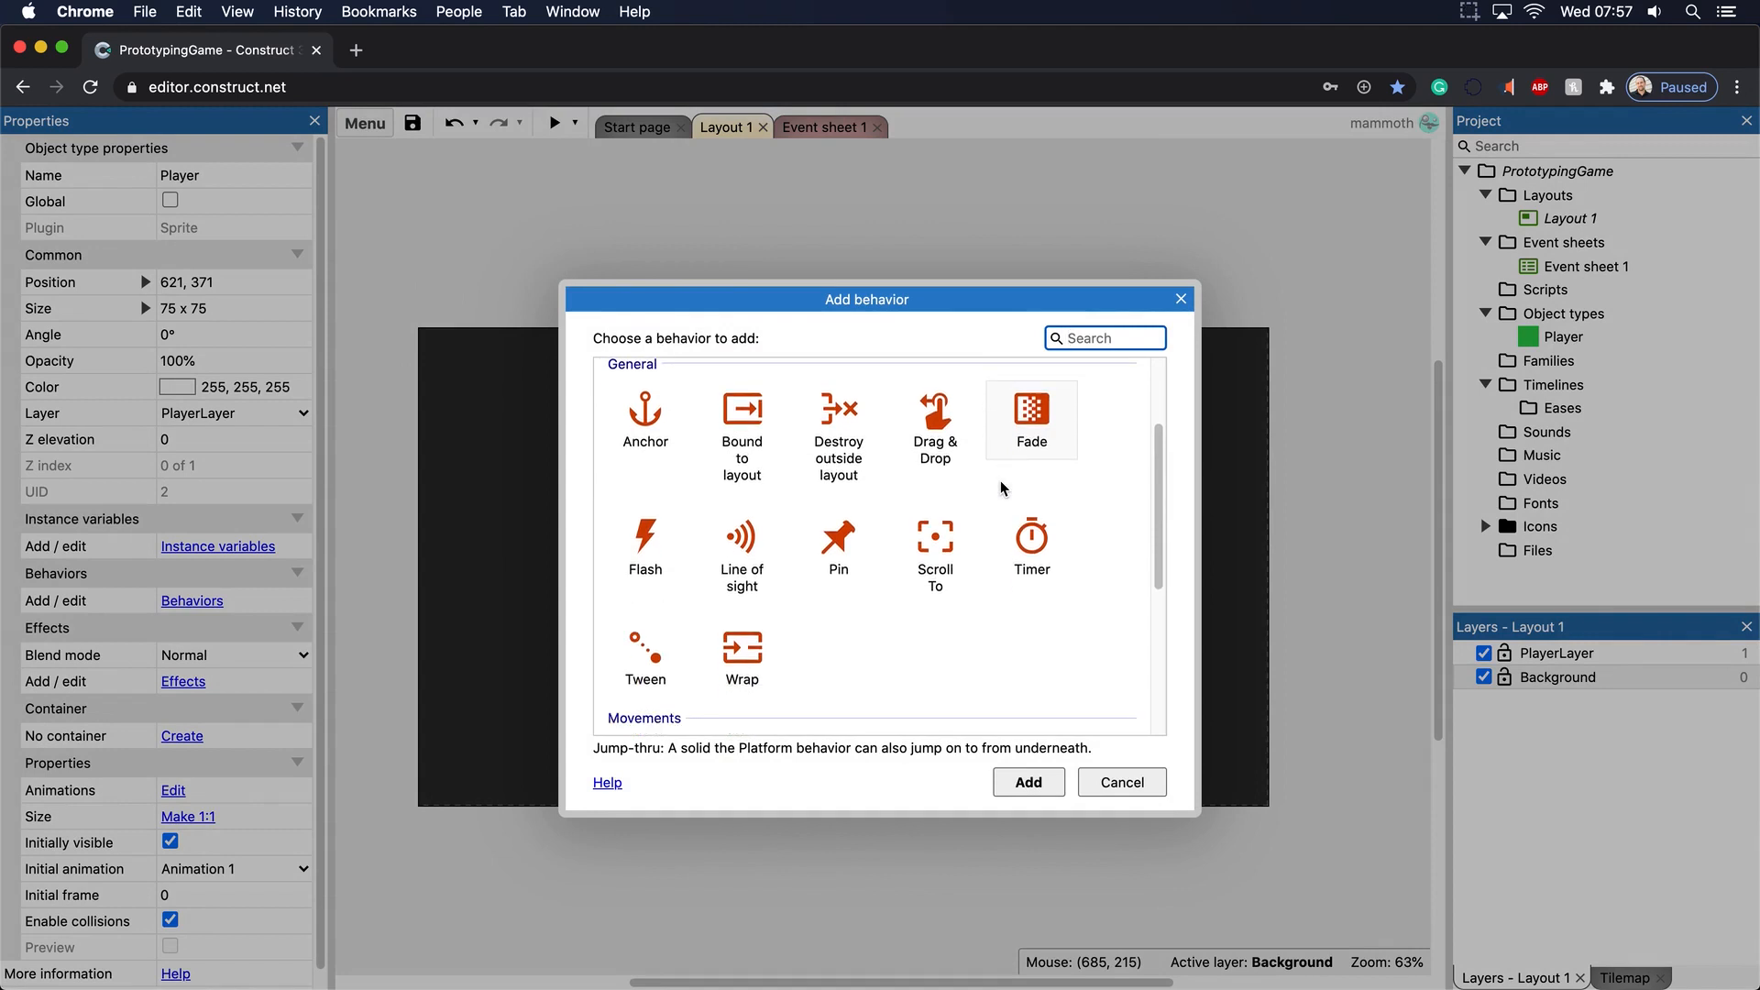
{"action": "scroll", "scroll_direction": "down", "scroll_amount": 3}
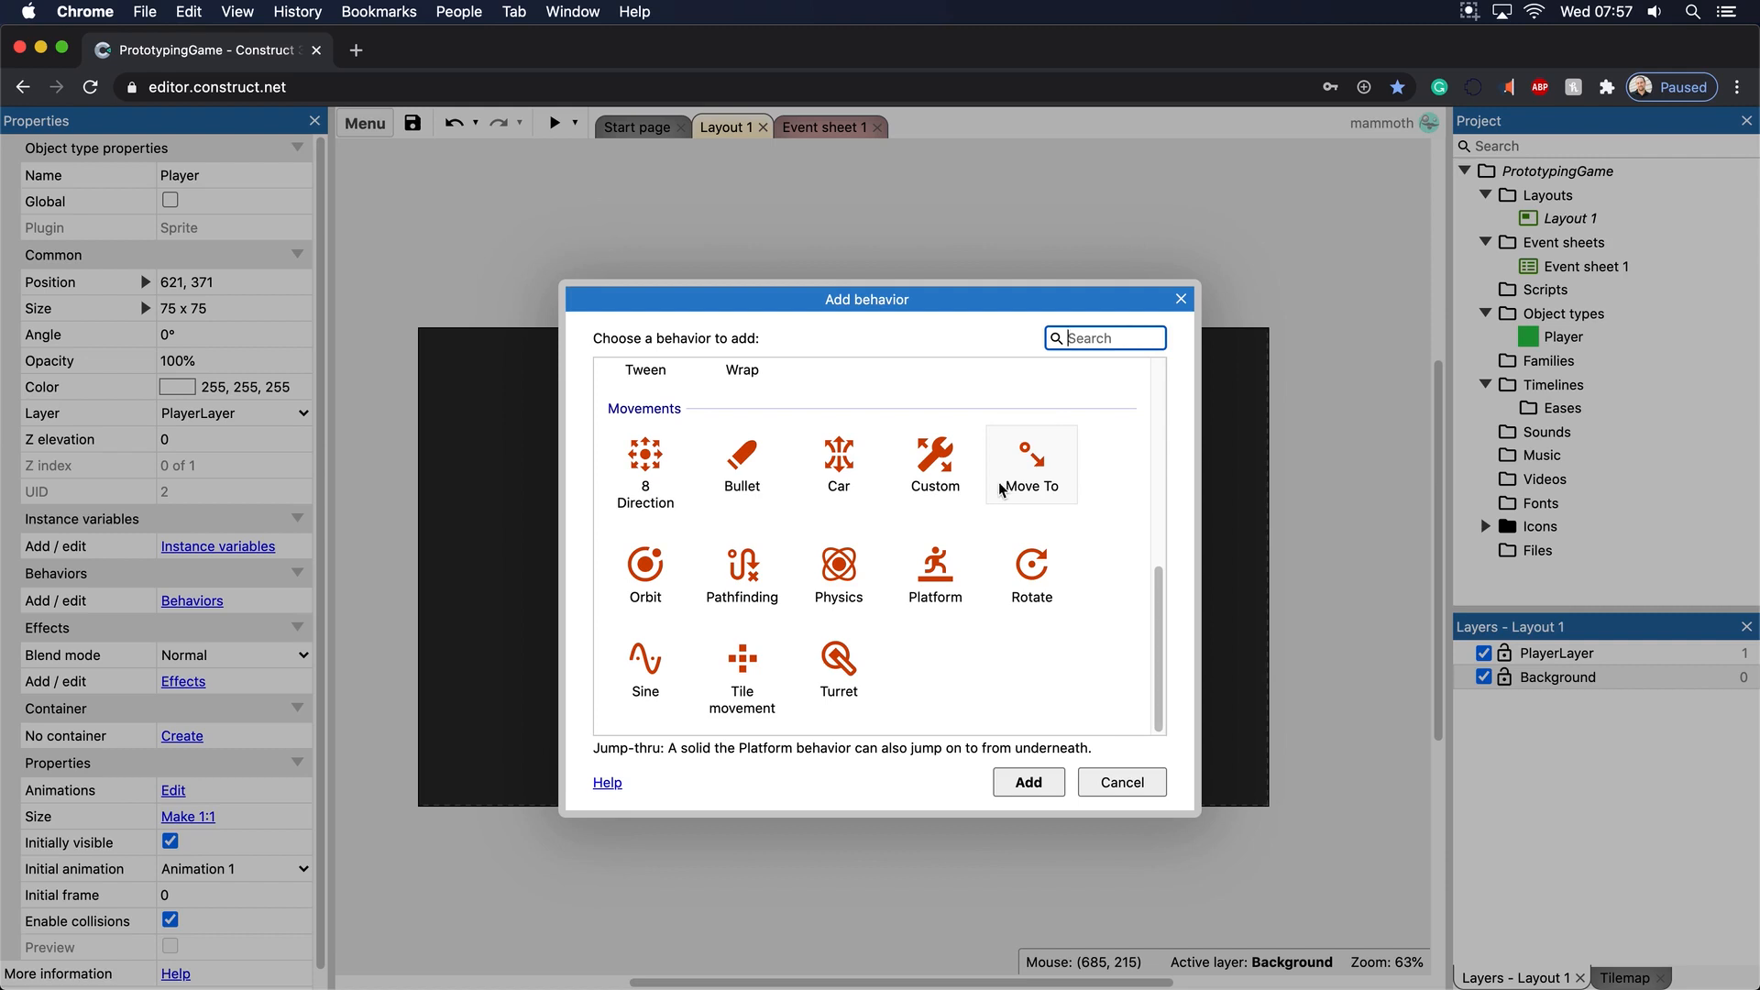
{"action": "scroll", "scroll_direction": "up", "scroll_amount": 3}
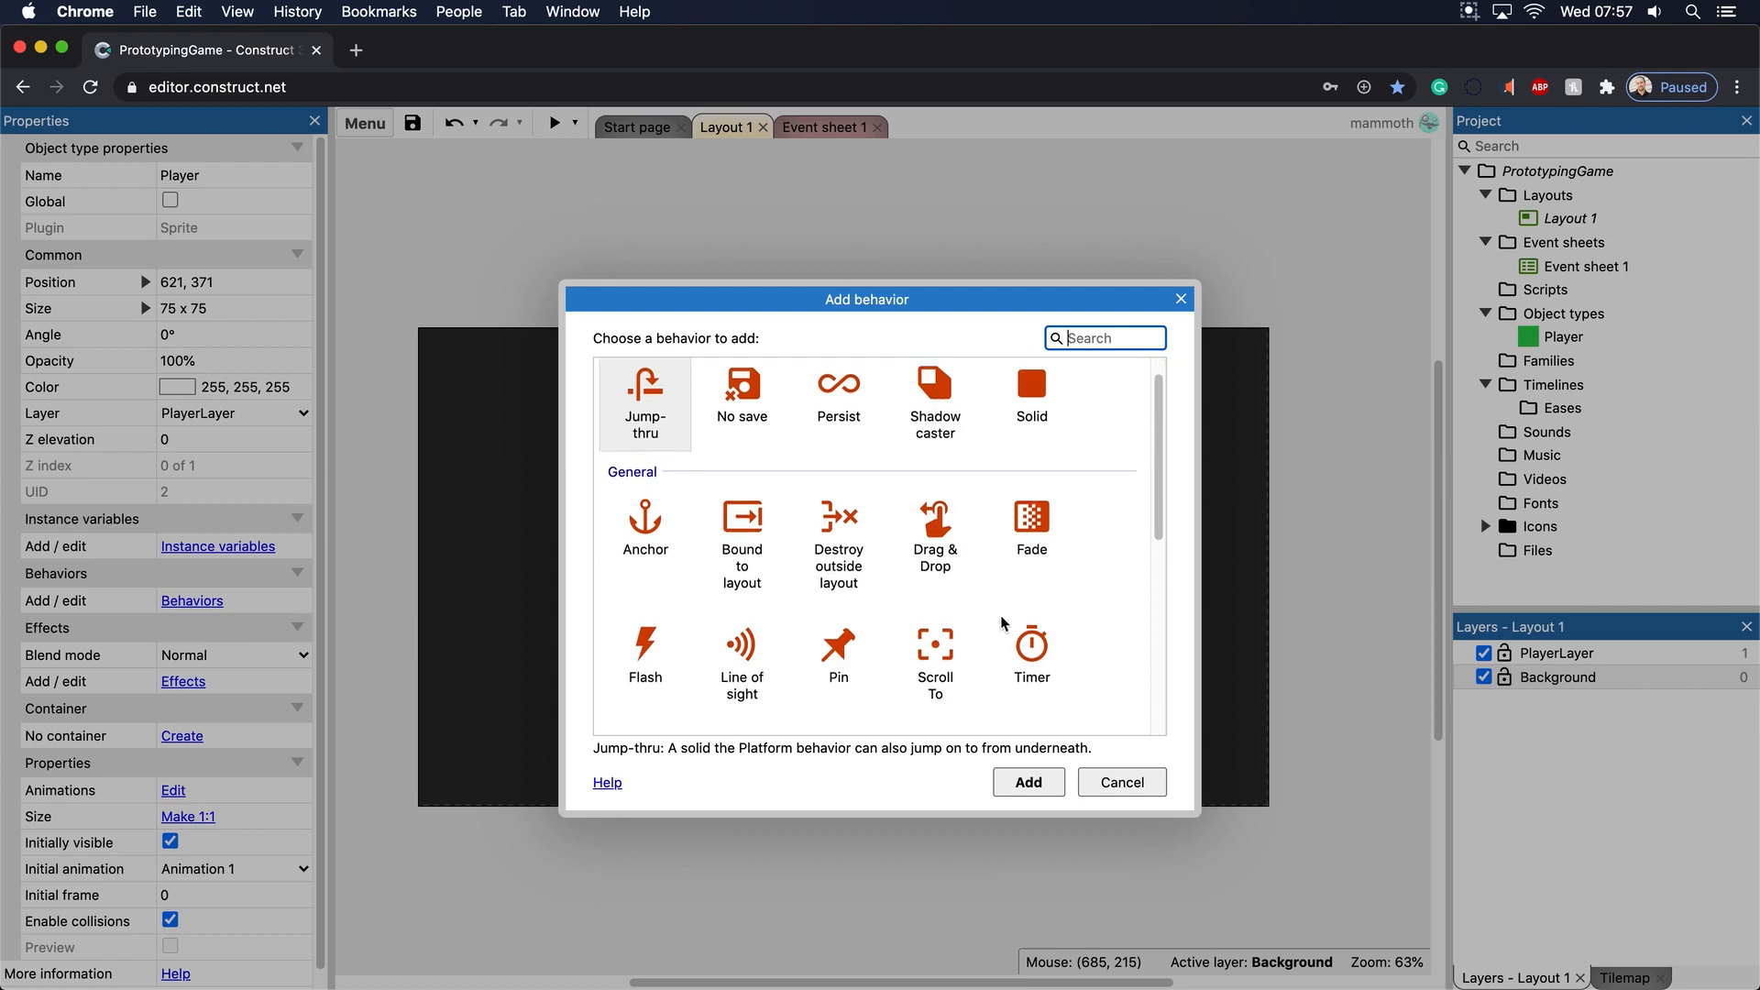
{"action": "scroll", "scroll_direction": "down", "scroll_amount": 3}
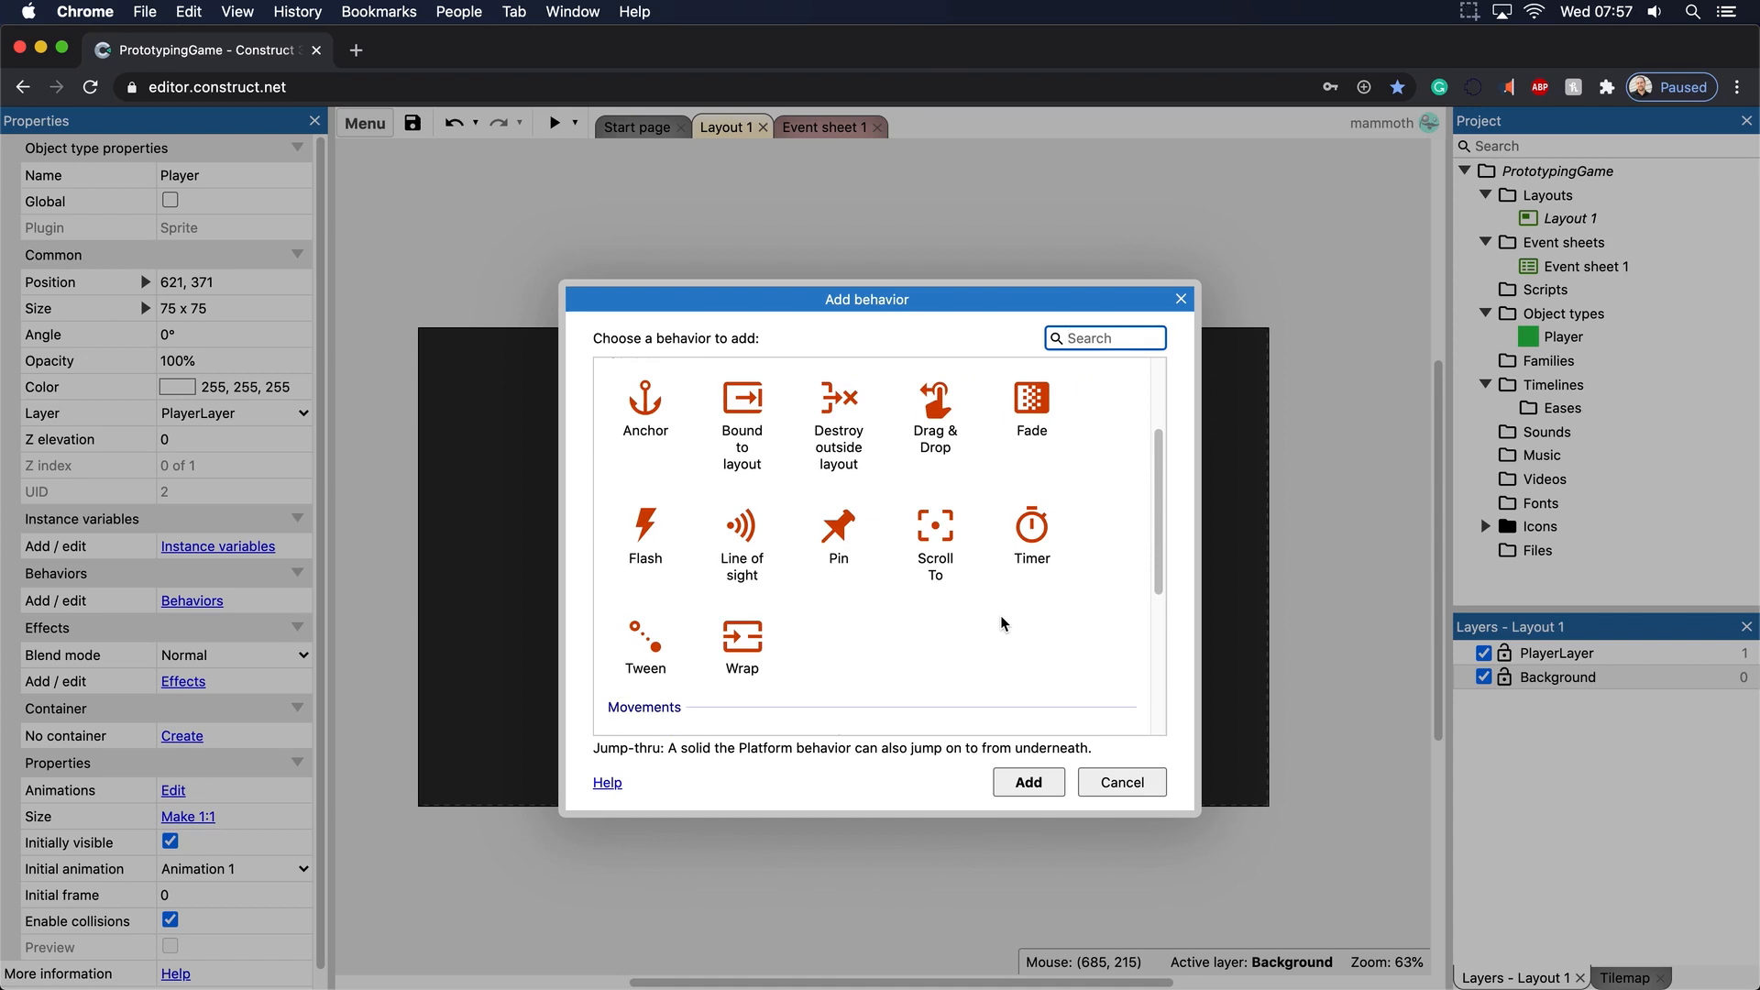
{"action": "scroll", "scroll_direction": "down", "scroll_amount": 3}
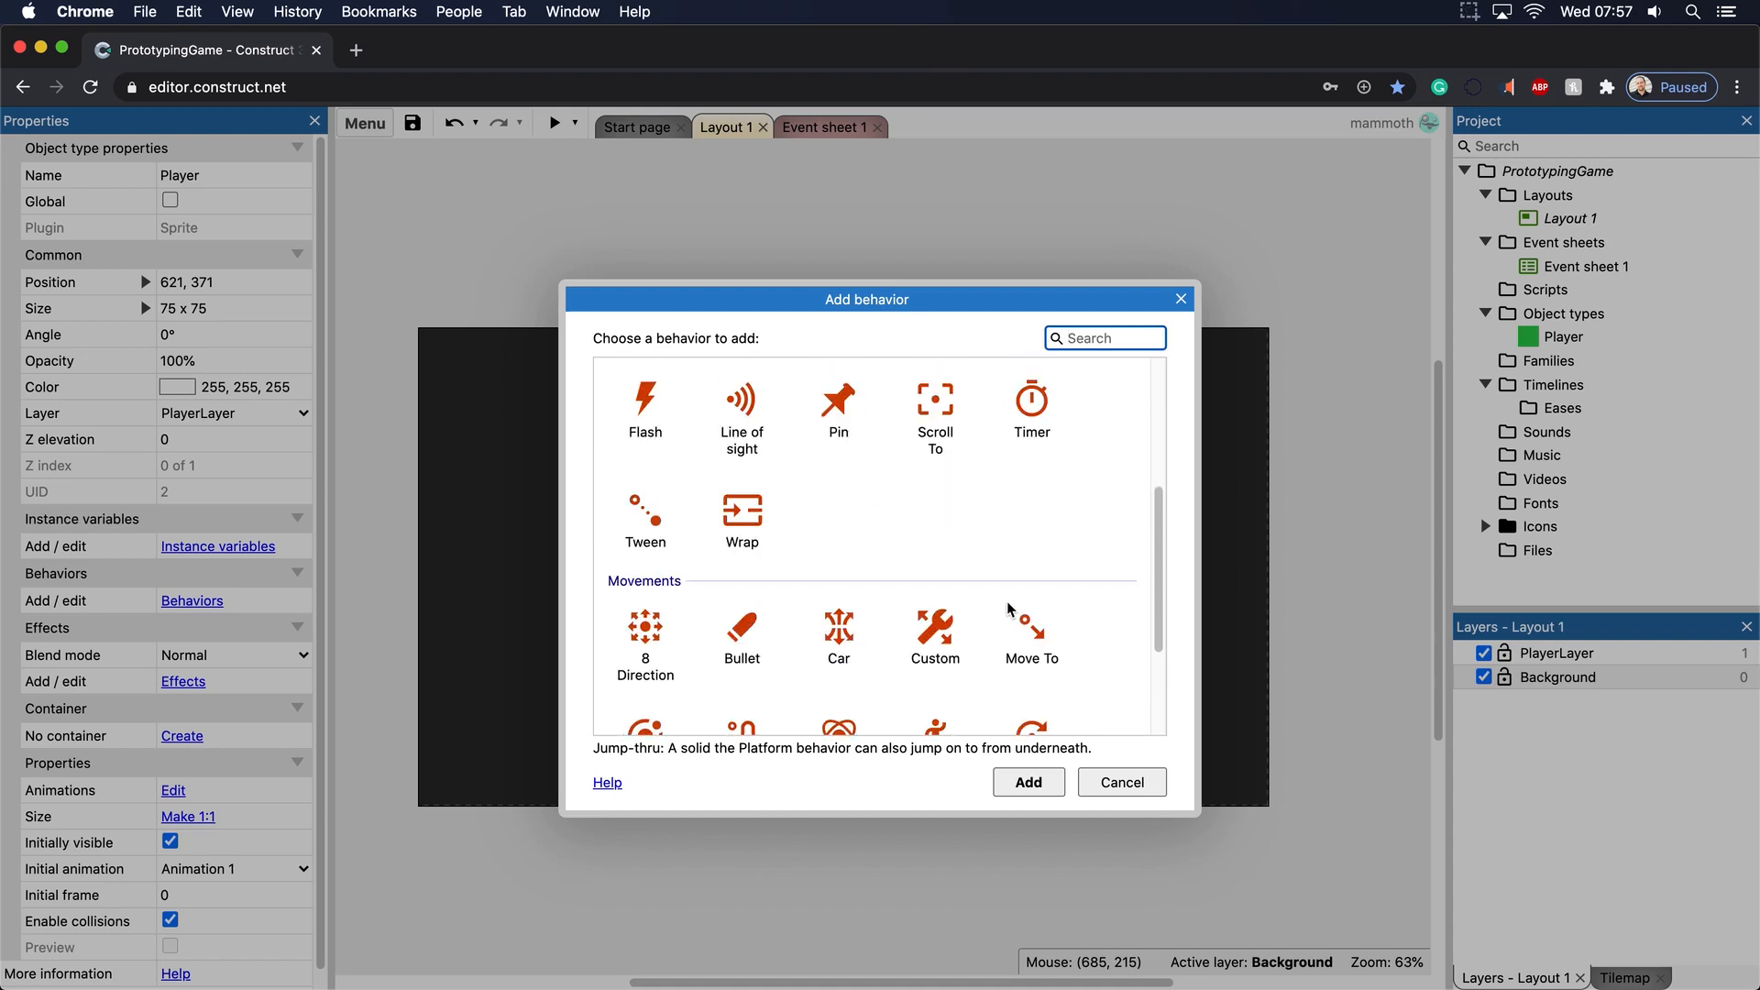
{"action": "scroll", "scroll_direction": "down", "scroll_amount": 3}
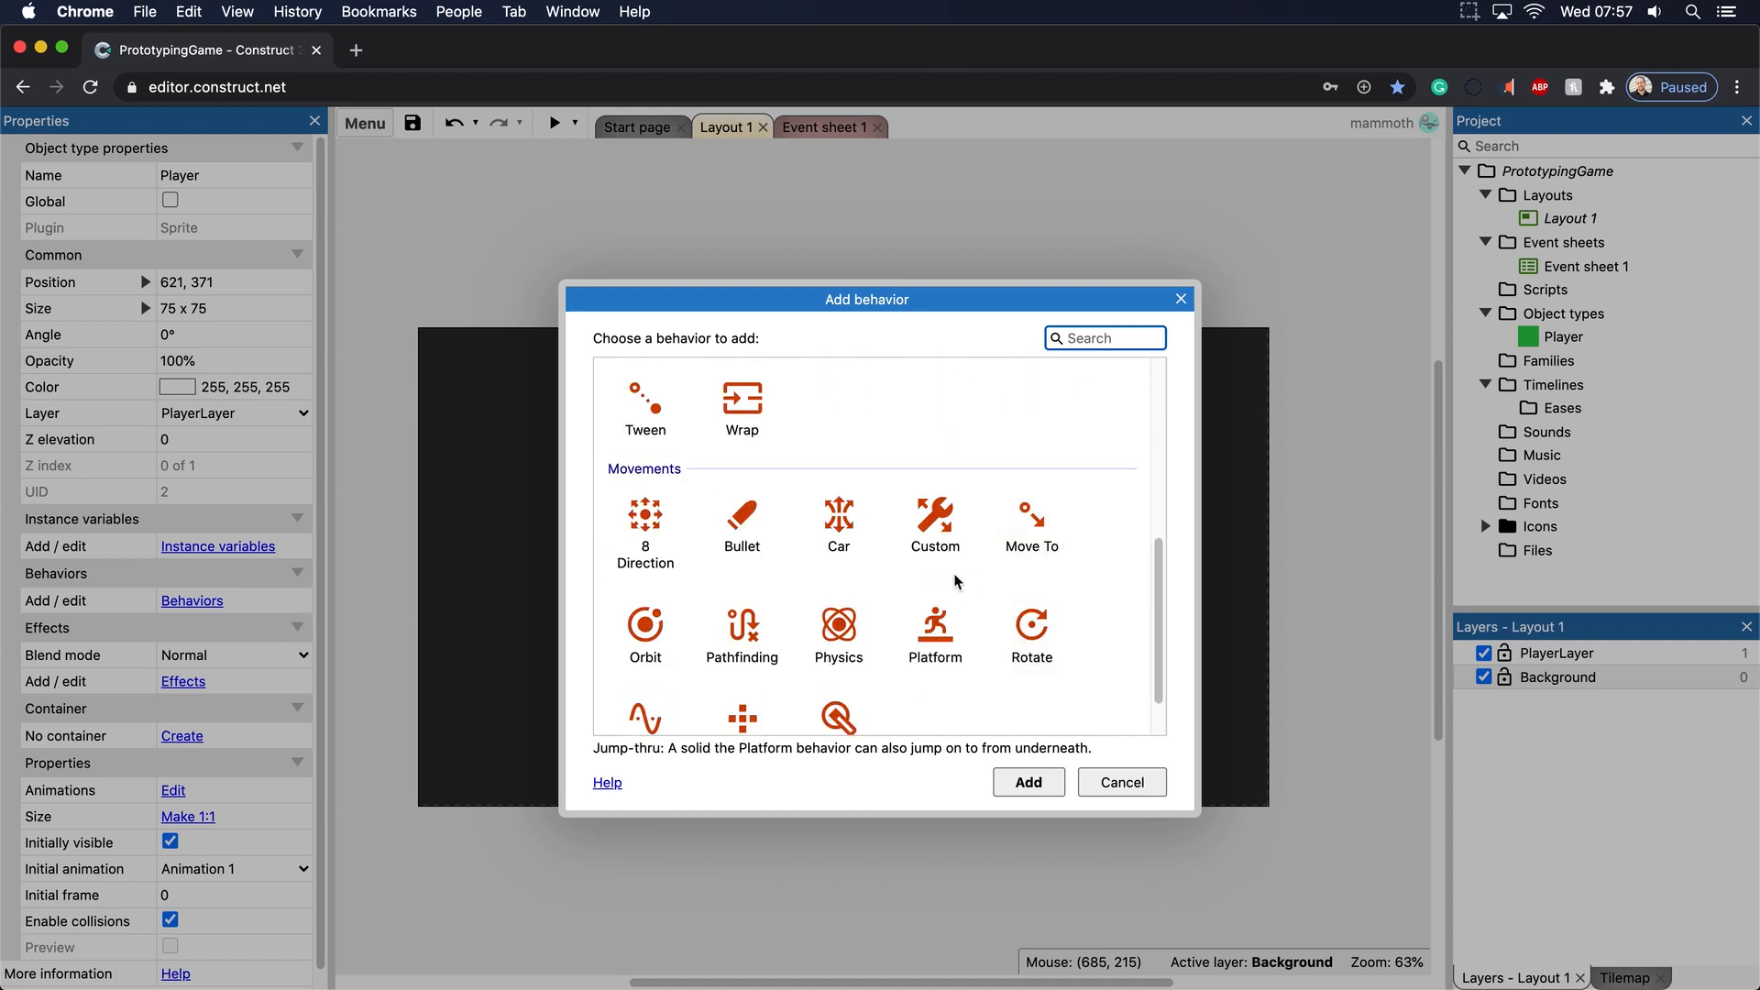
{"action": "left_click", "coordinate": [644, 528]}
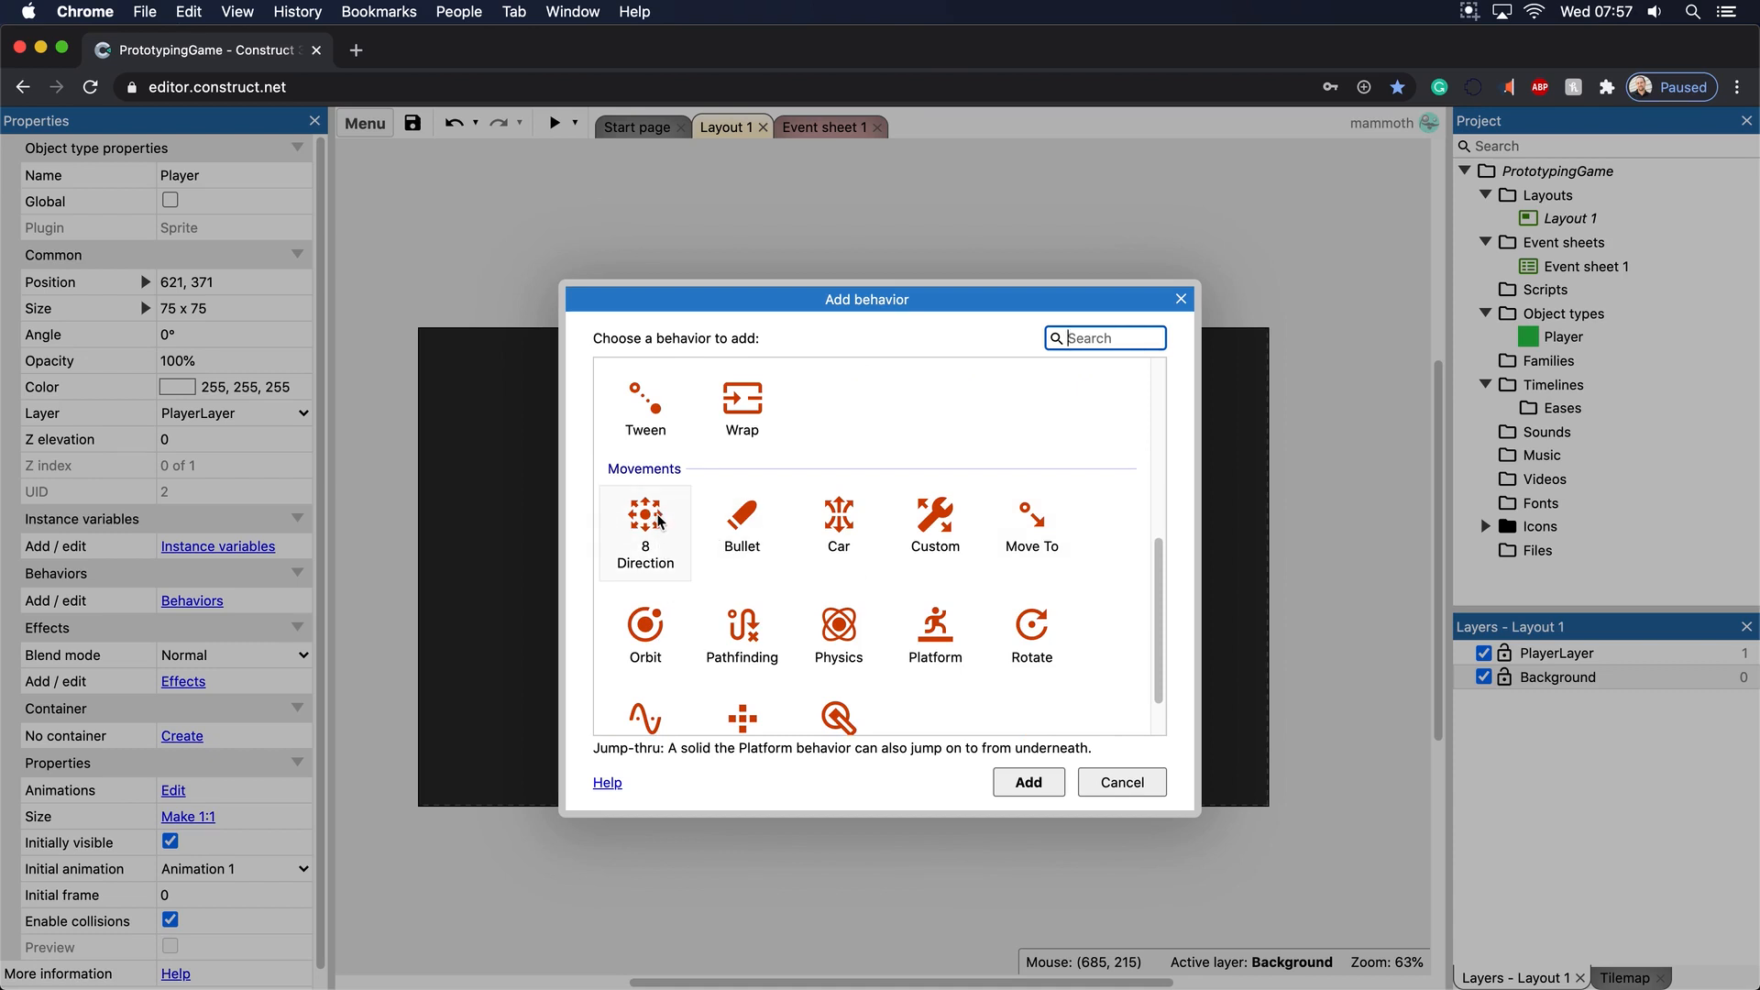
{"action": "left_click", "coordinate": [741, 519]}
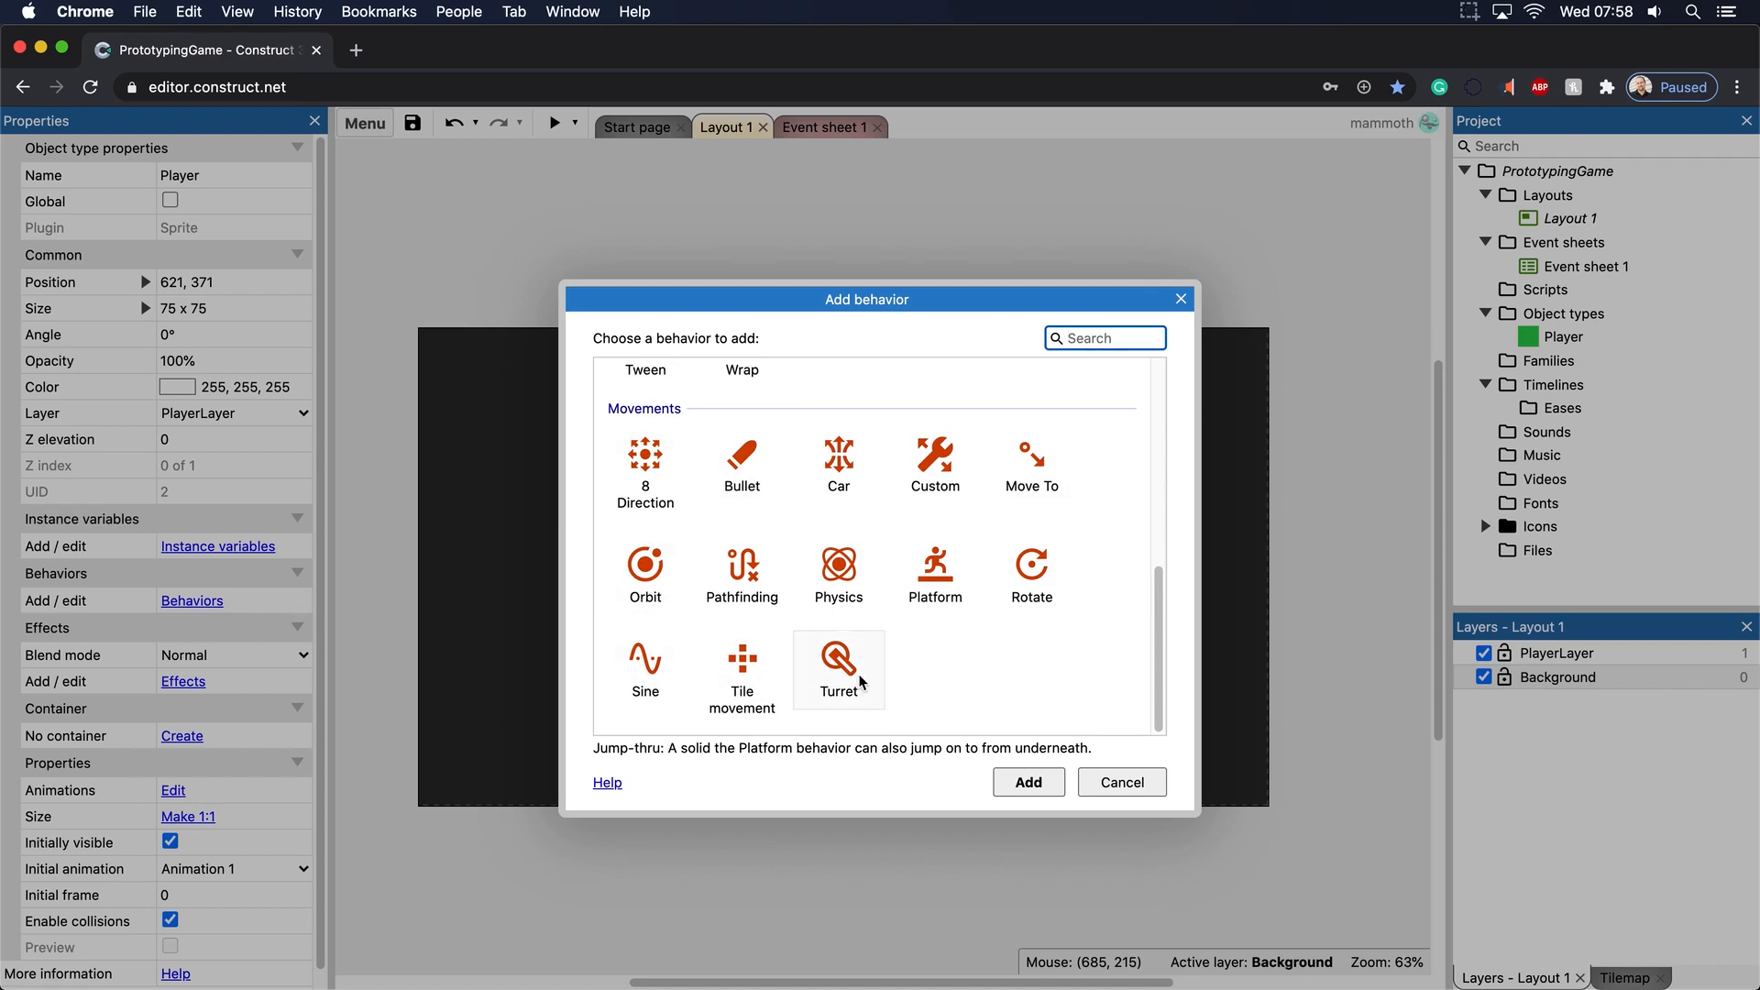
{"action": "mouse_move", "coordinate": [740, 464]}
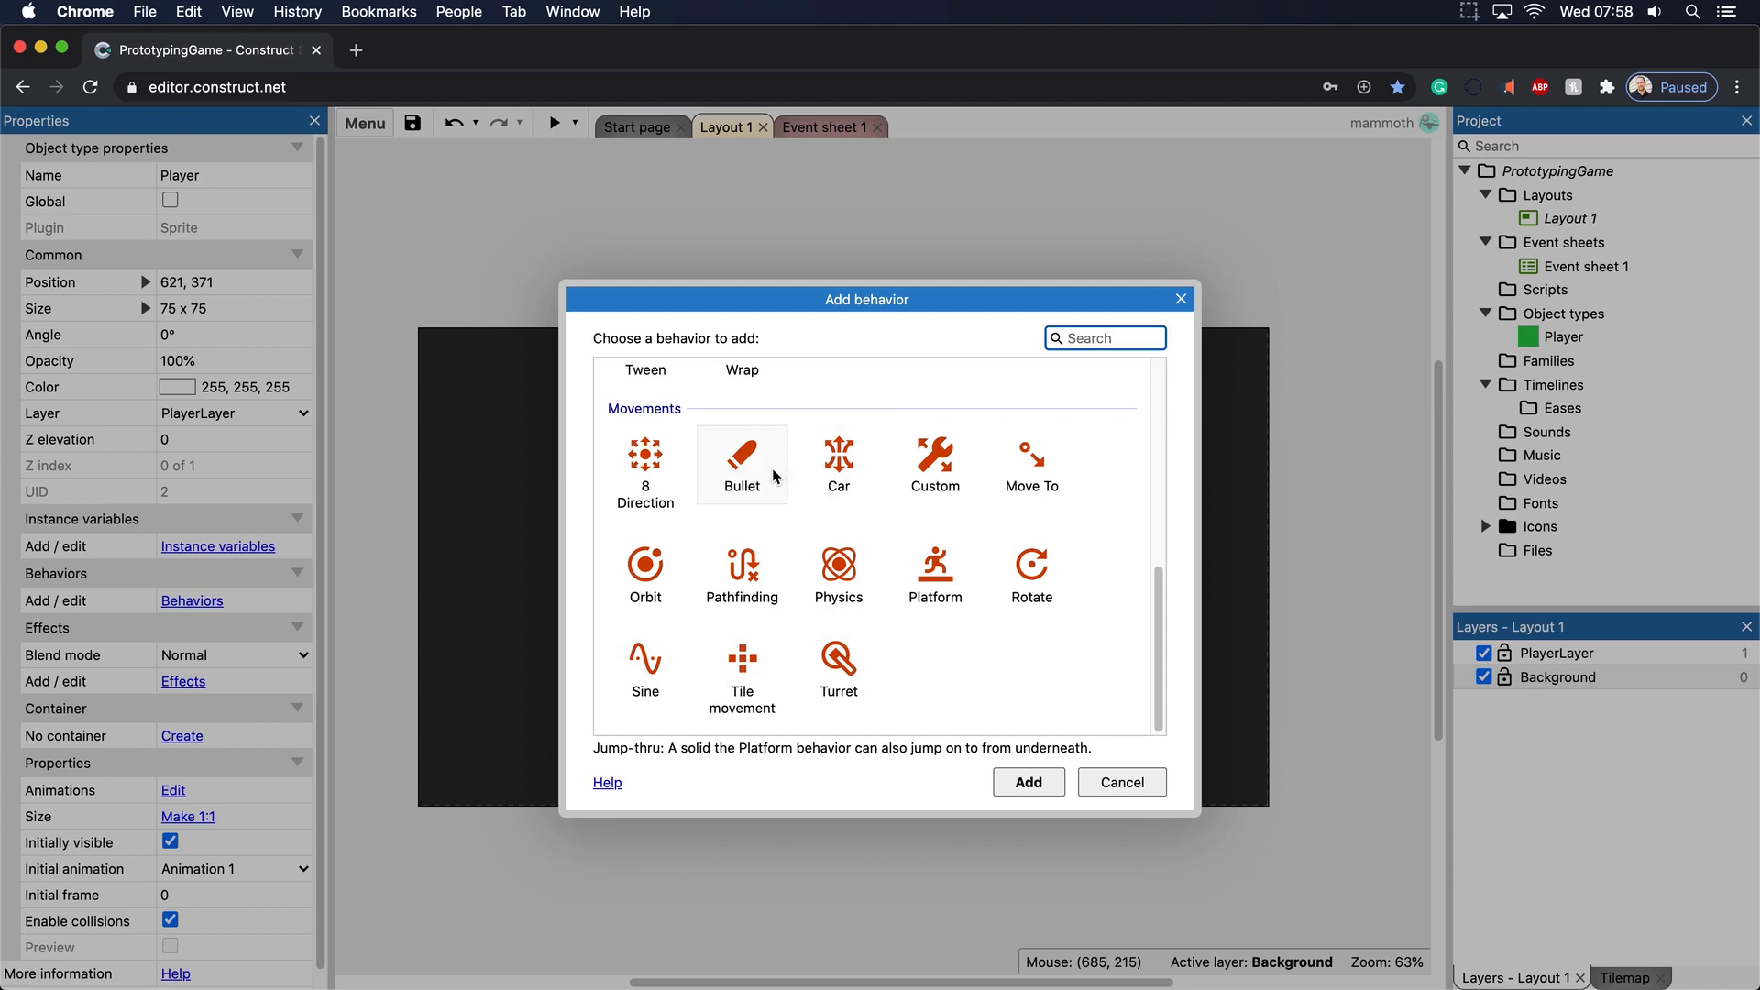
{"action": "mouse_move", "coordinate": [836, 464]}
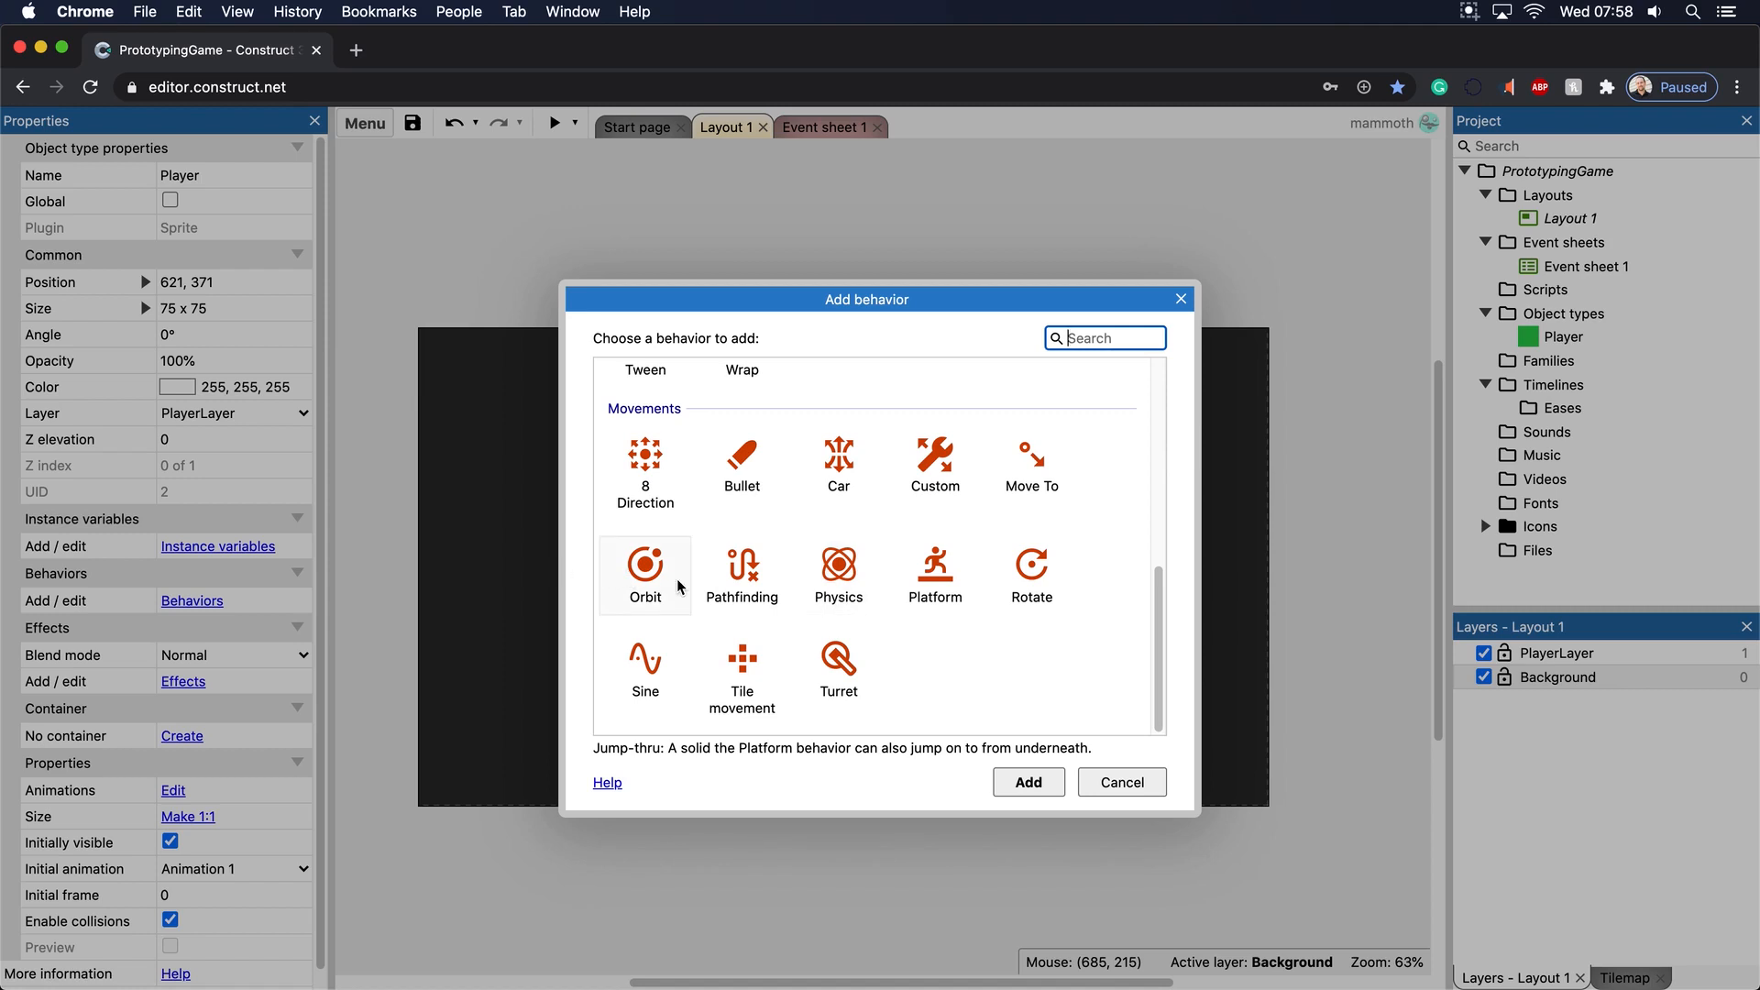
{"action": "mouse_move", "coordinate": [685, 531]}
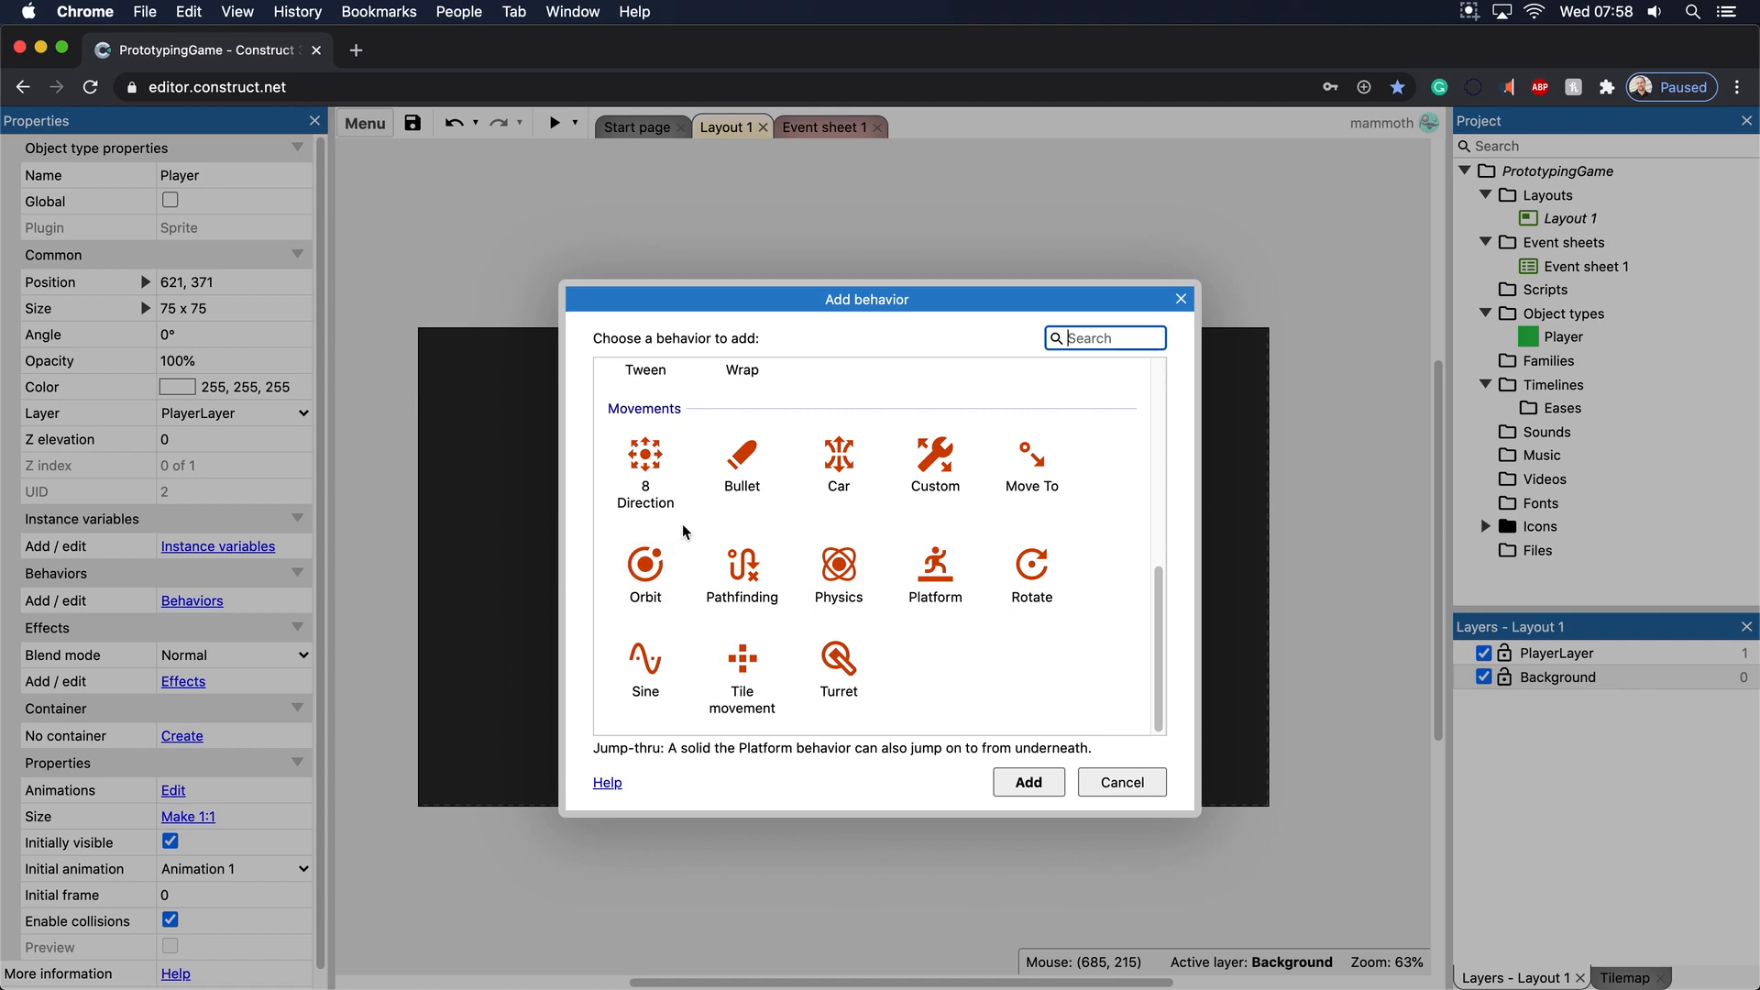
{"action": "mouse_move", "coordinate": [740, 567]}
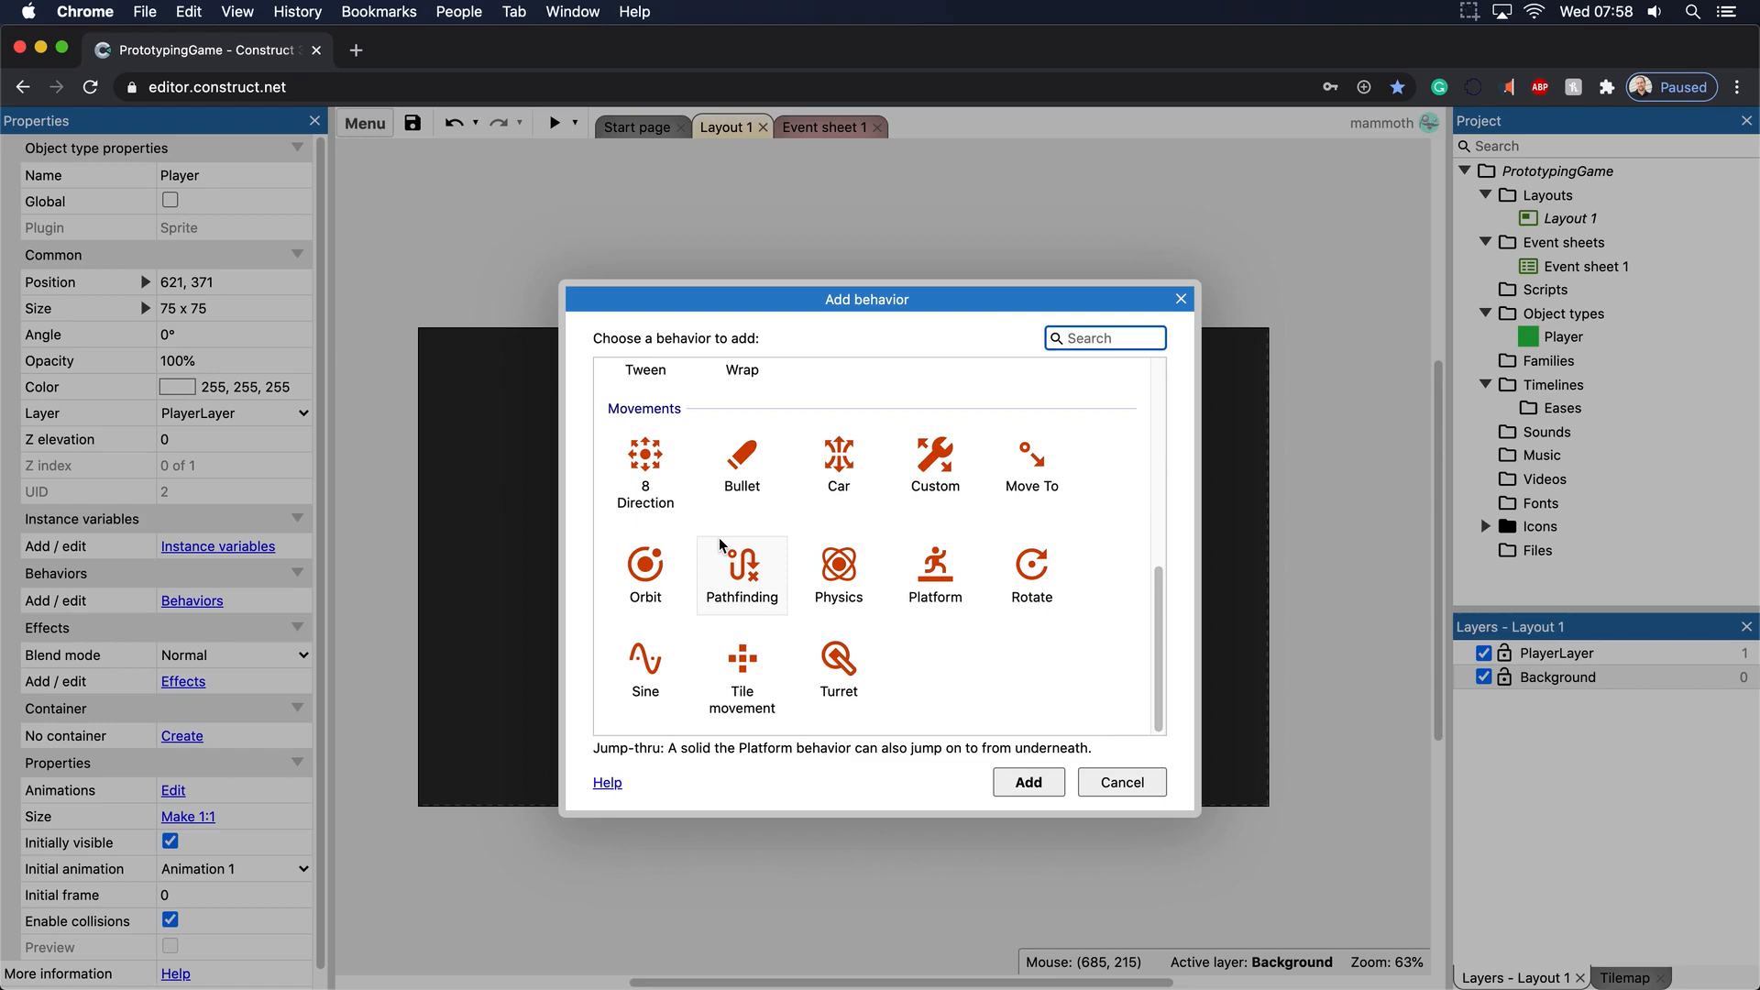
{"action": "left_click", "coordinate": [644, 461]}
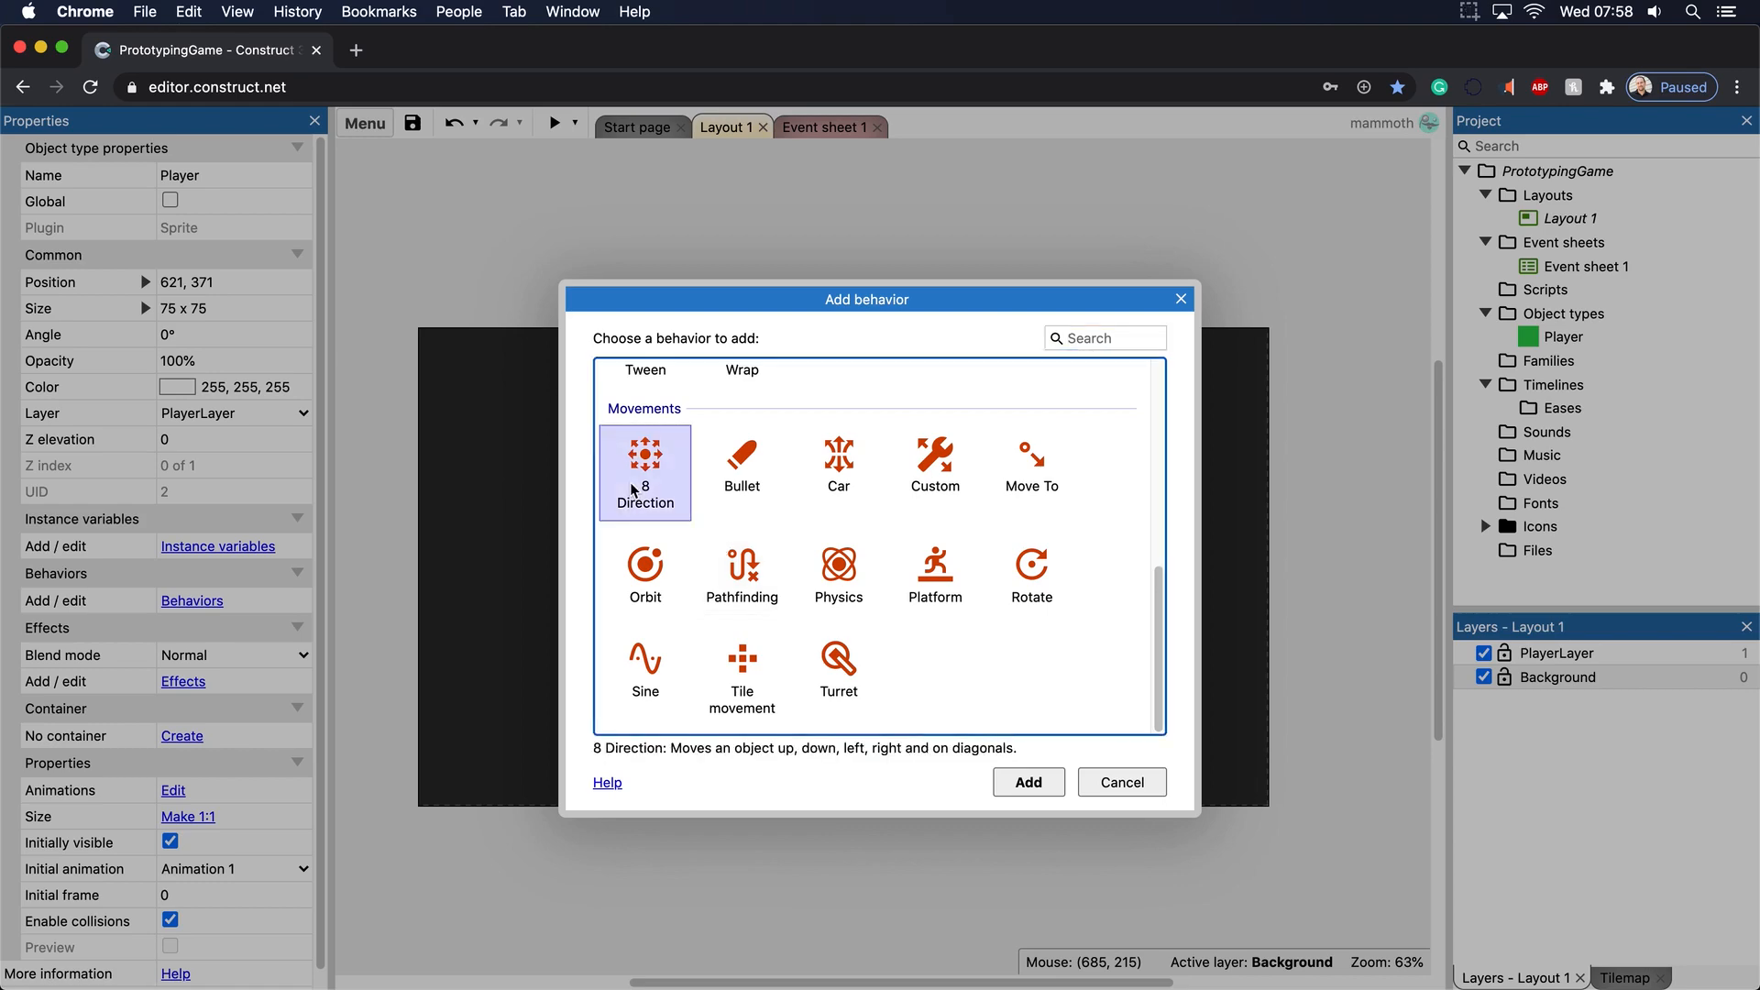
{"action": "left_click", "coordinate": [1025, 781]}
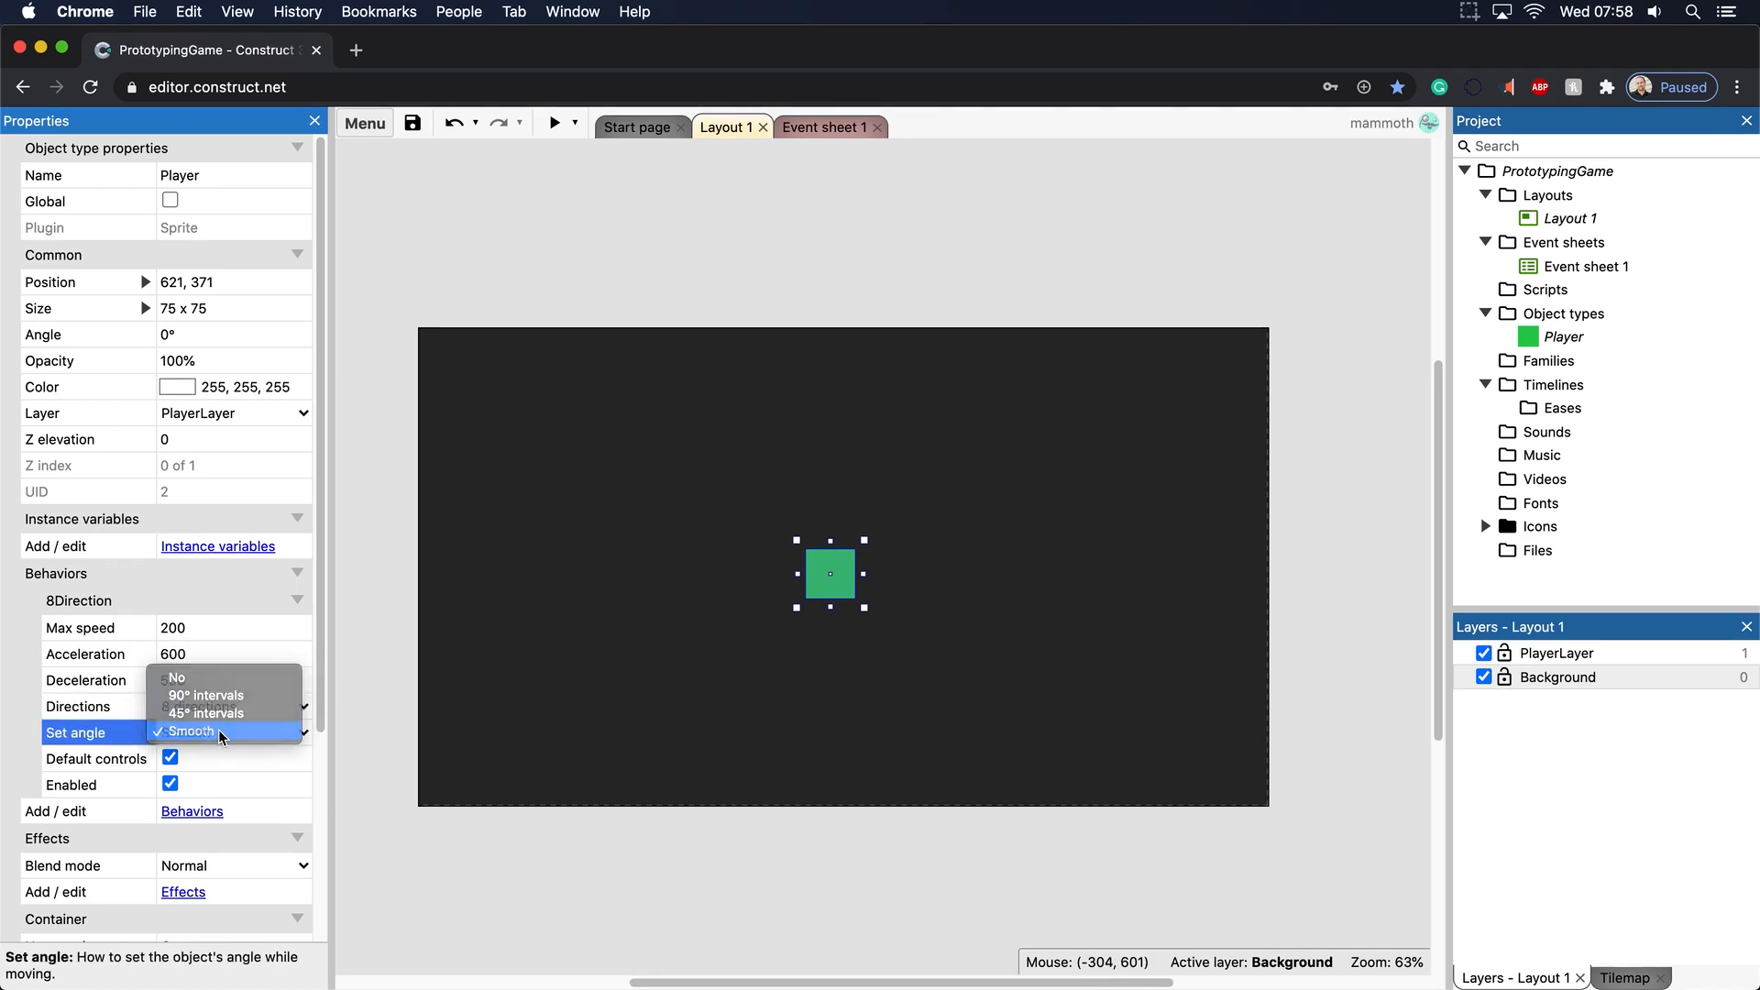
{"action": "left_click", "coordinate": [186, 731]}
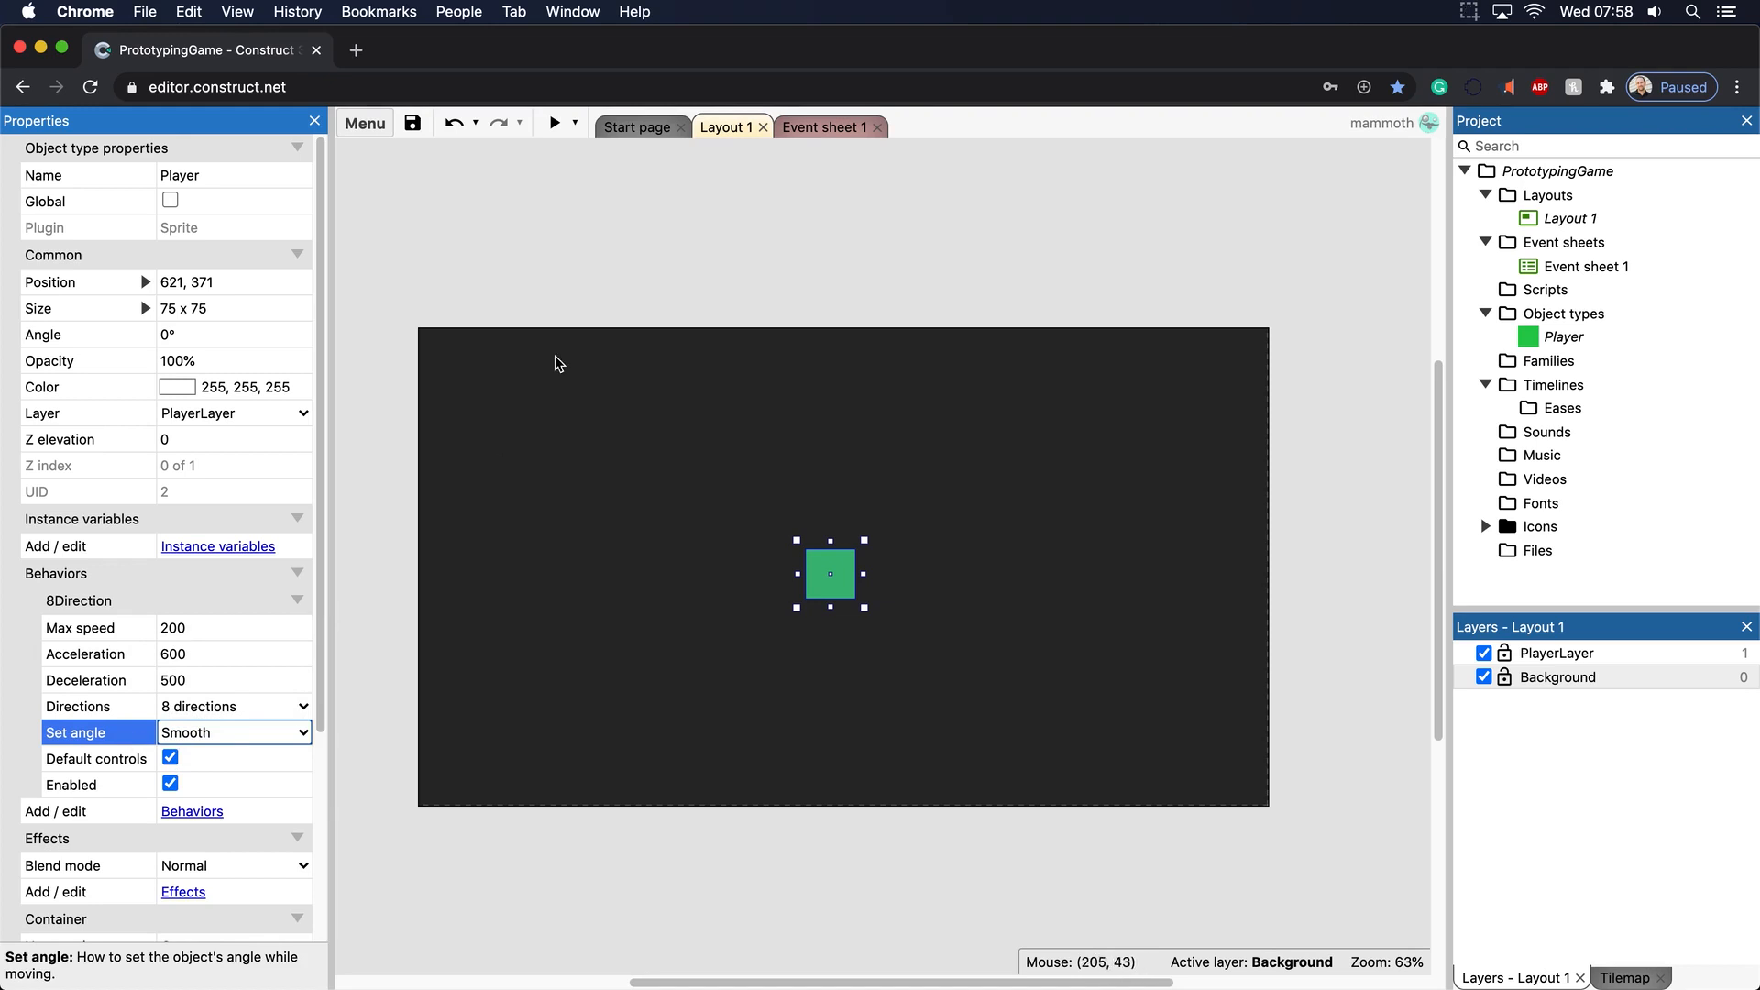
{"action": "mouse_move", "coordinate": [625, 322]}
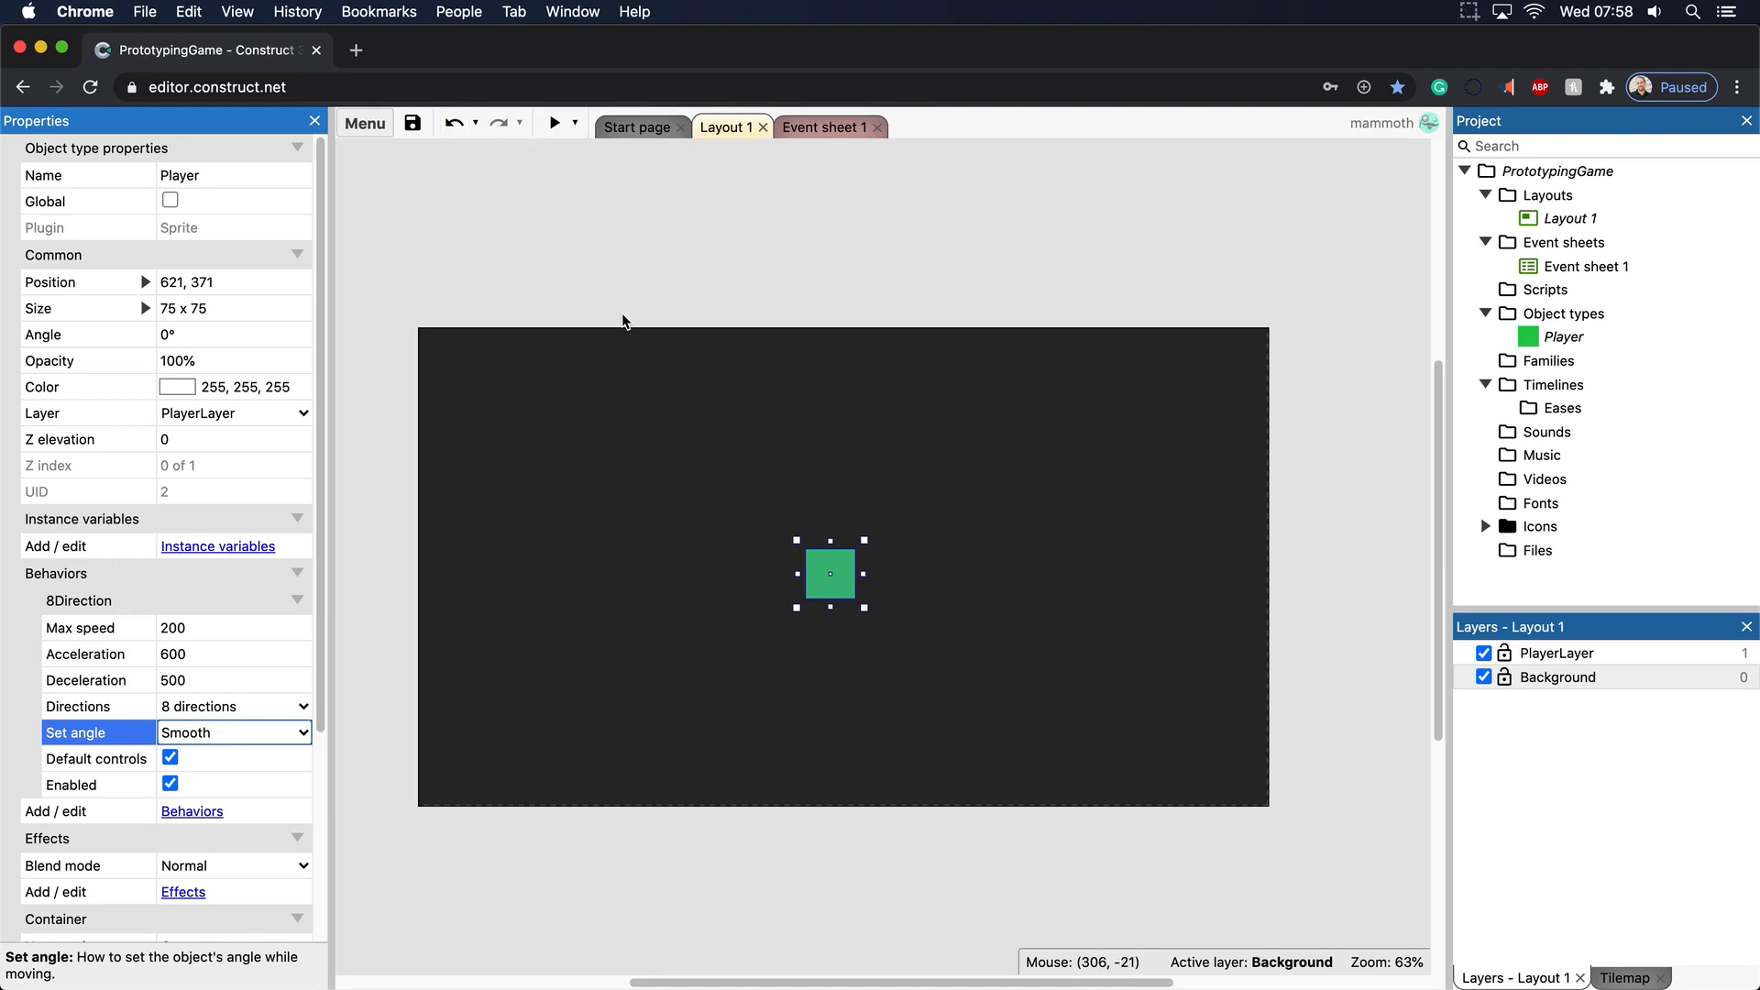
{"action": "mouse_move", "coordinate": [559, 120]}
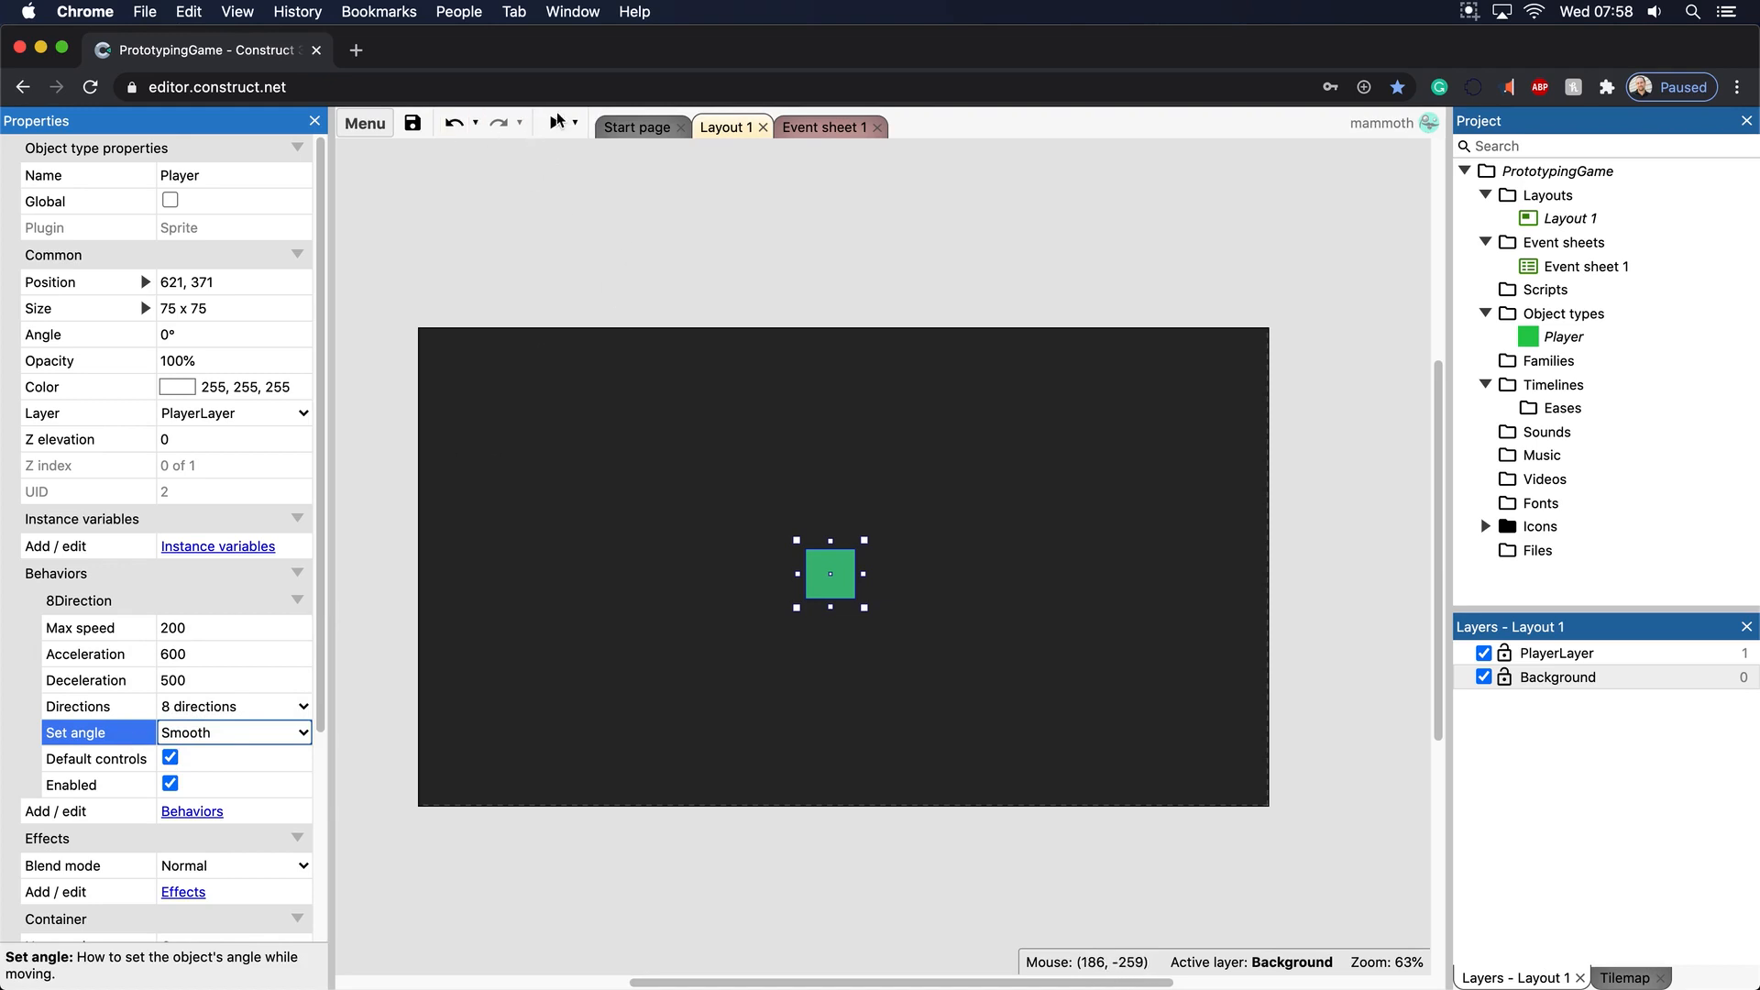
Run a game preview to test moving the green Player square
{"action": "left_click", "coordinate": [554, 122]}
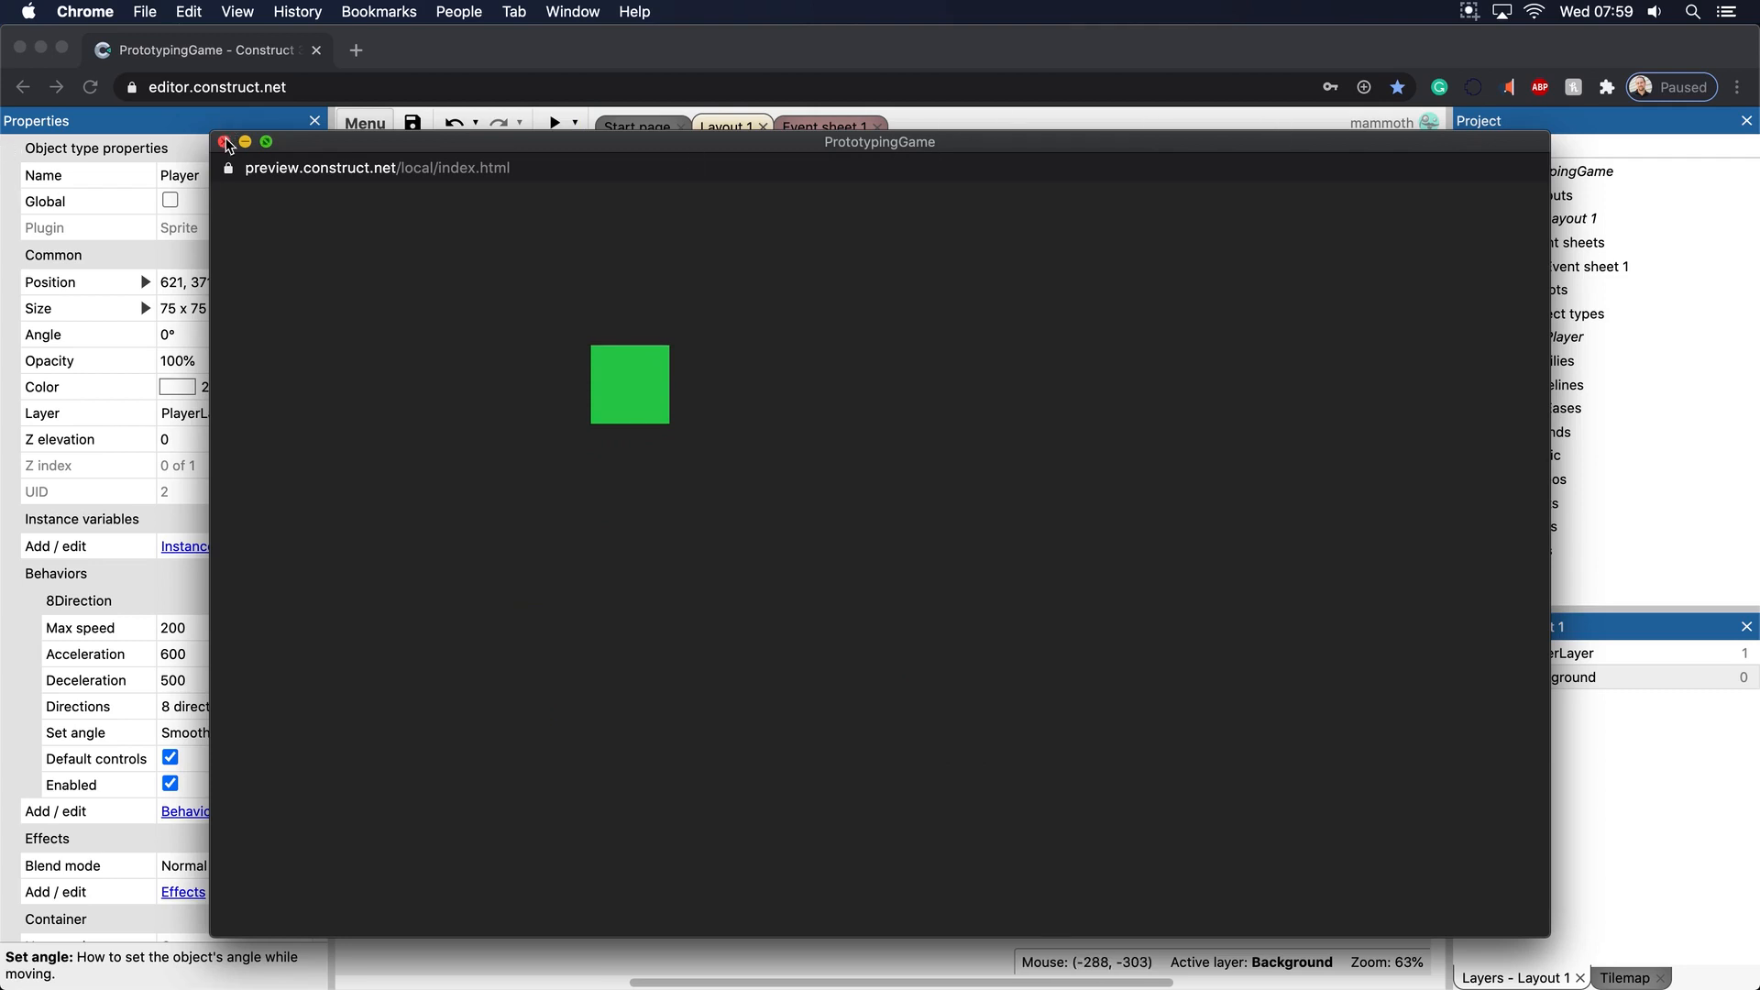
Set 8Direction max speed 400 and acceleration 1200, test it, then raise deceleration to 5000
{"action": "left_click", "coordinate": [227, 141]}
{"action": "type", "text": "1200"}
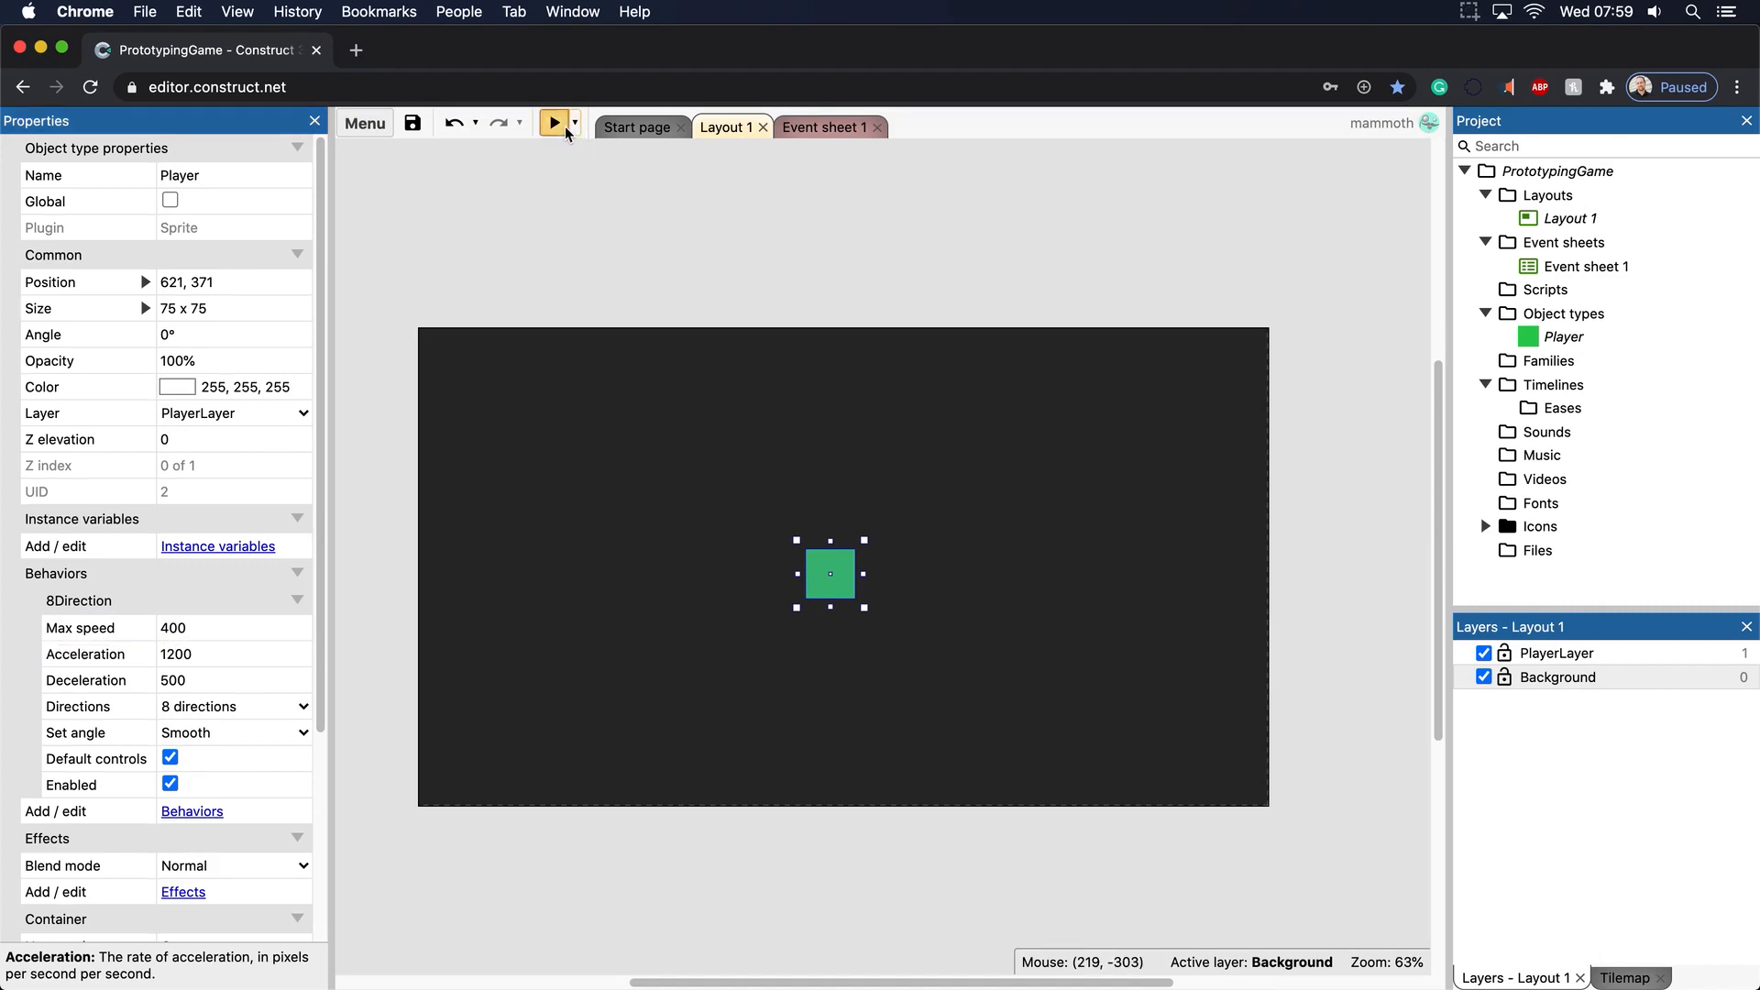
{"action": "left_click", "coordinate": [552, 124]}
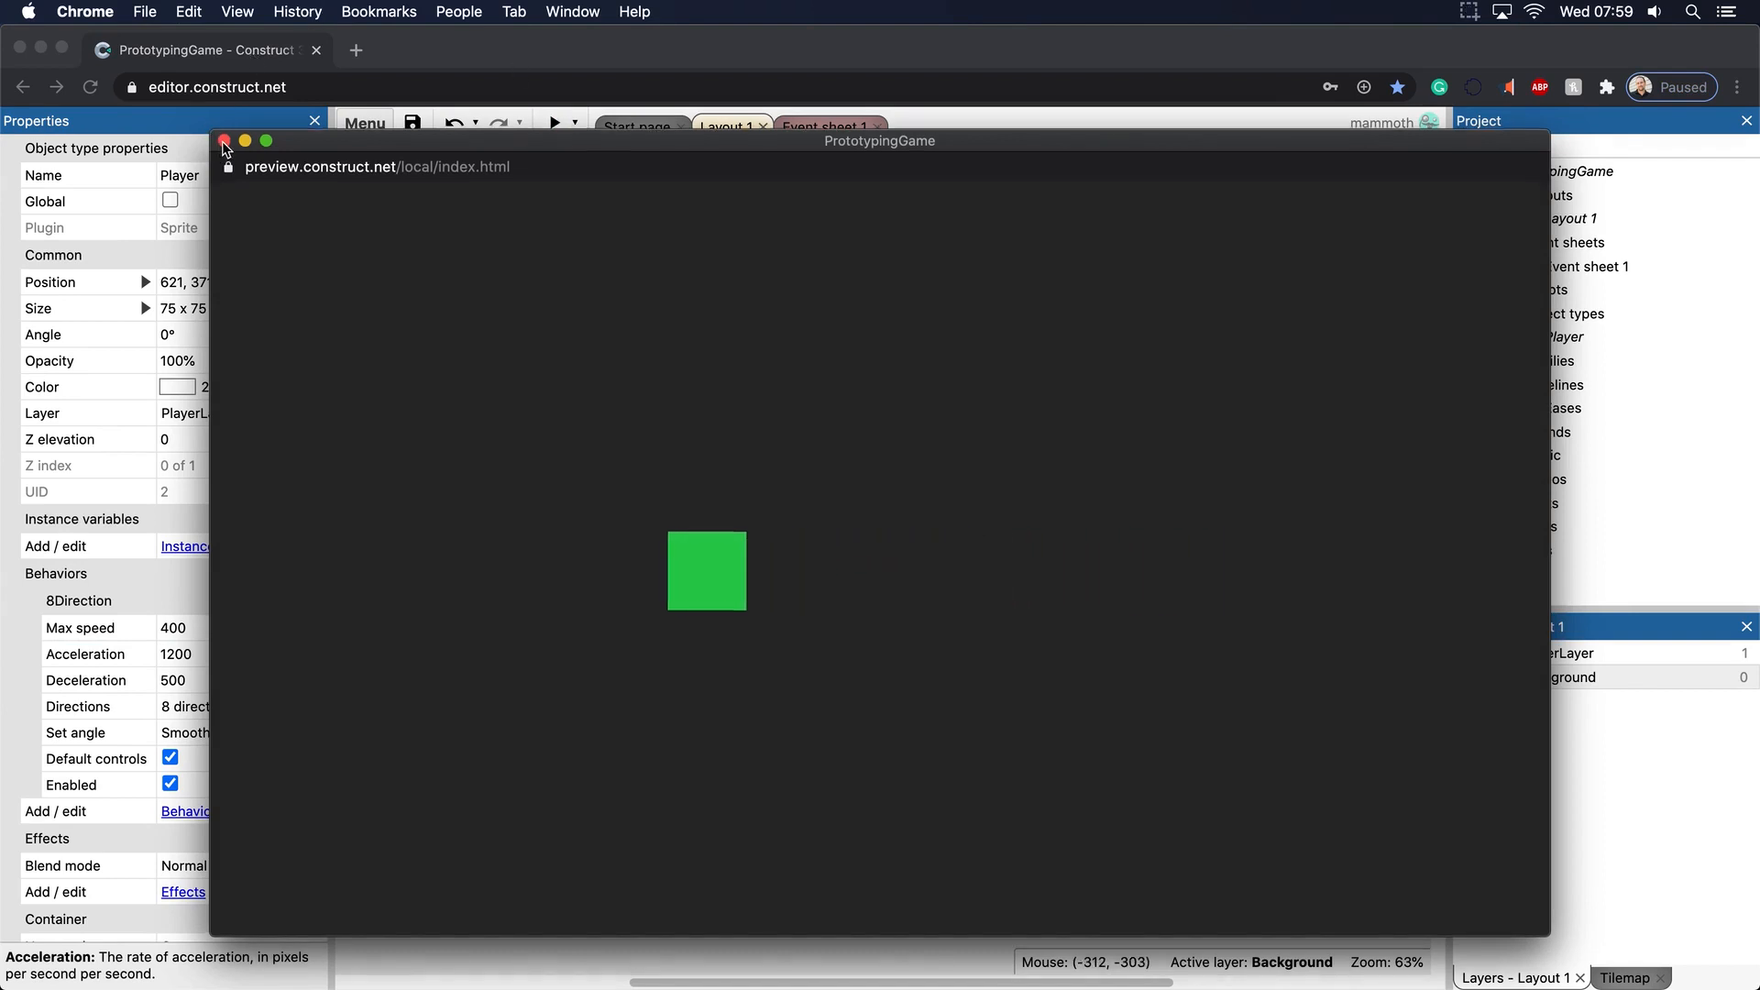
{"action": "left_click", "coordinate": [225, 140]}
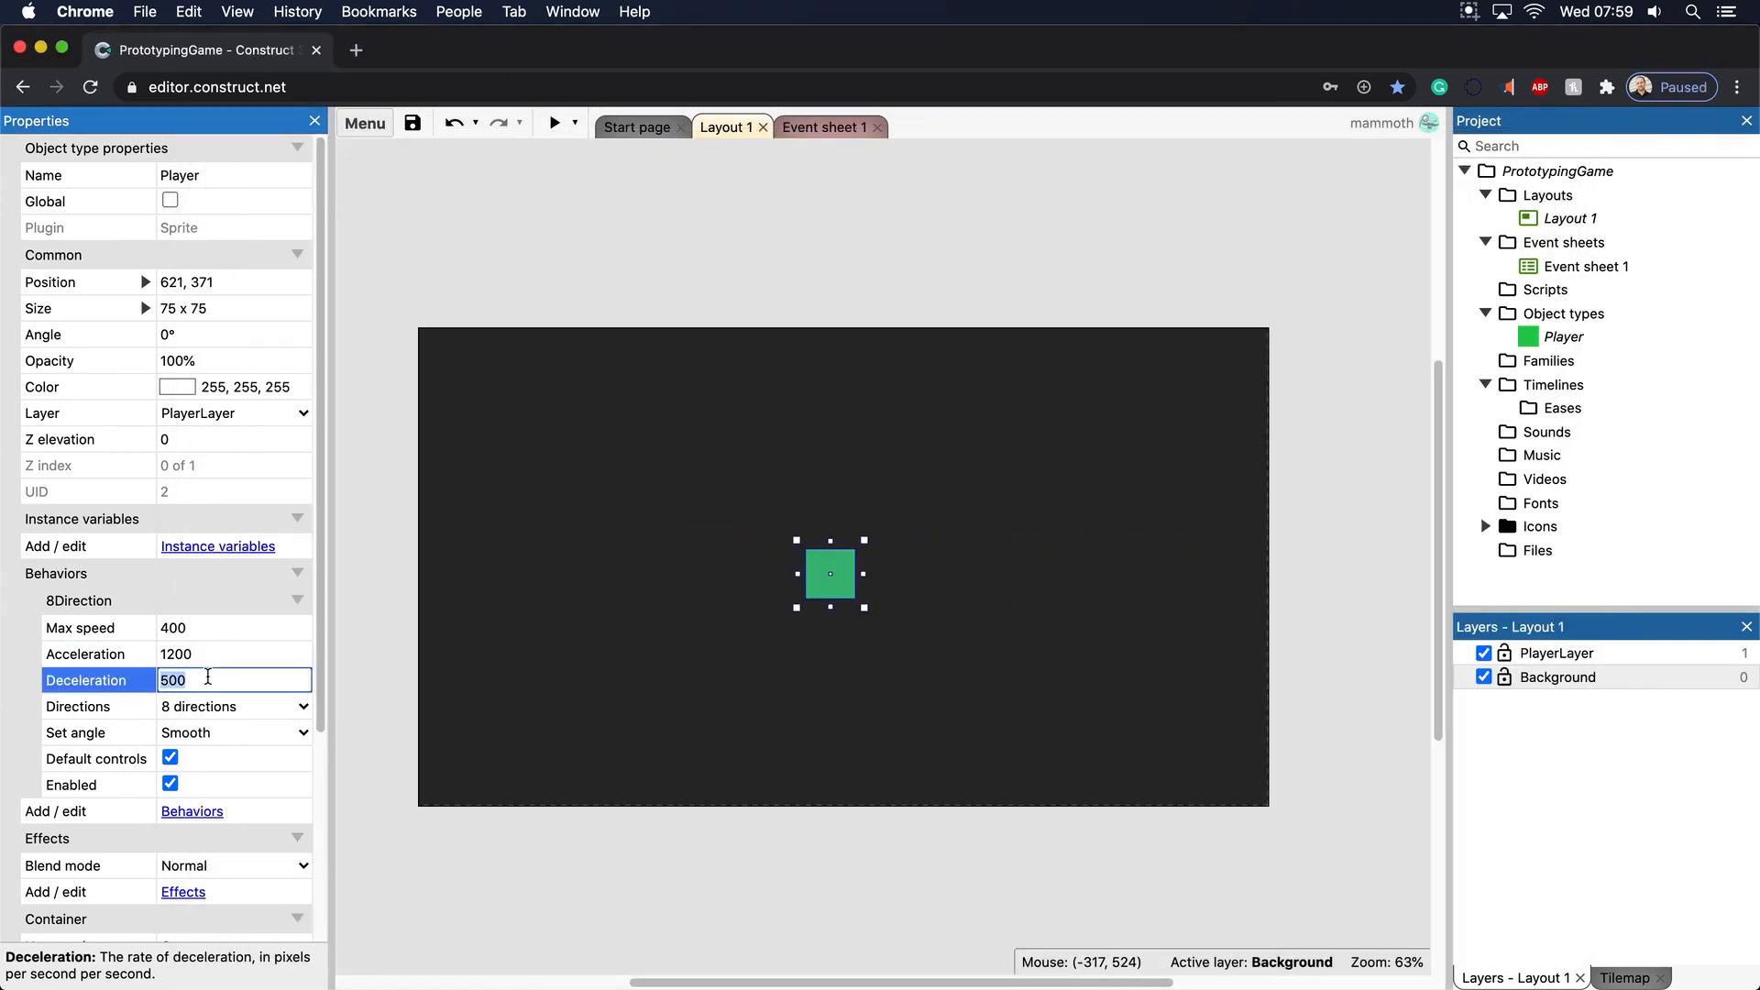
{"action": "key", "text": "Backspace"}
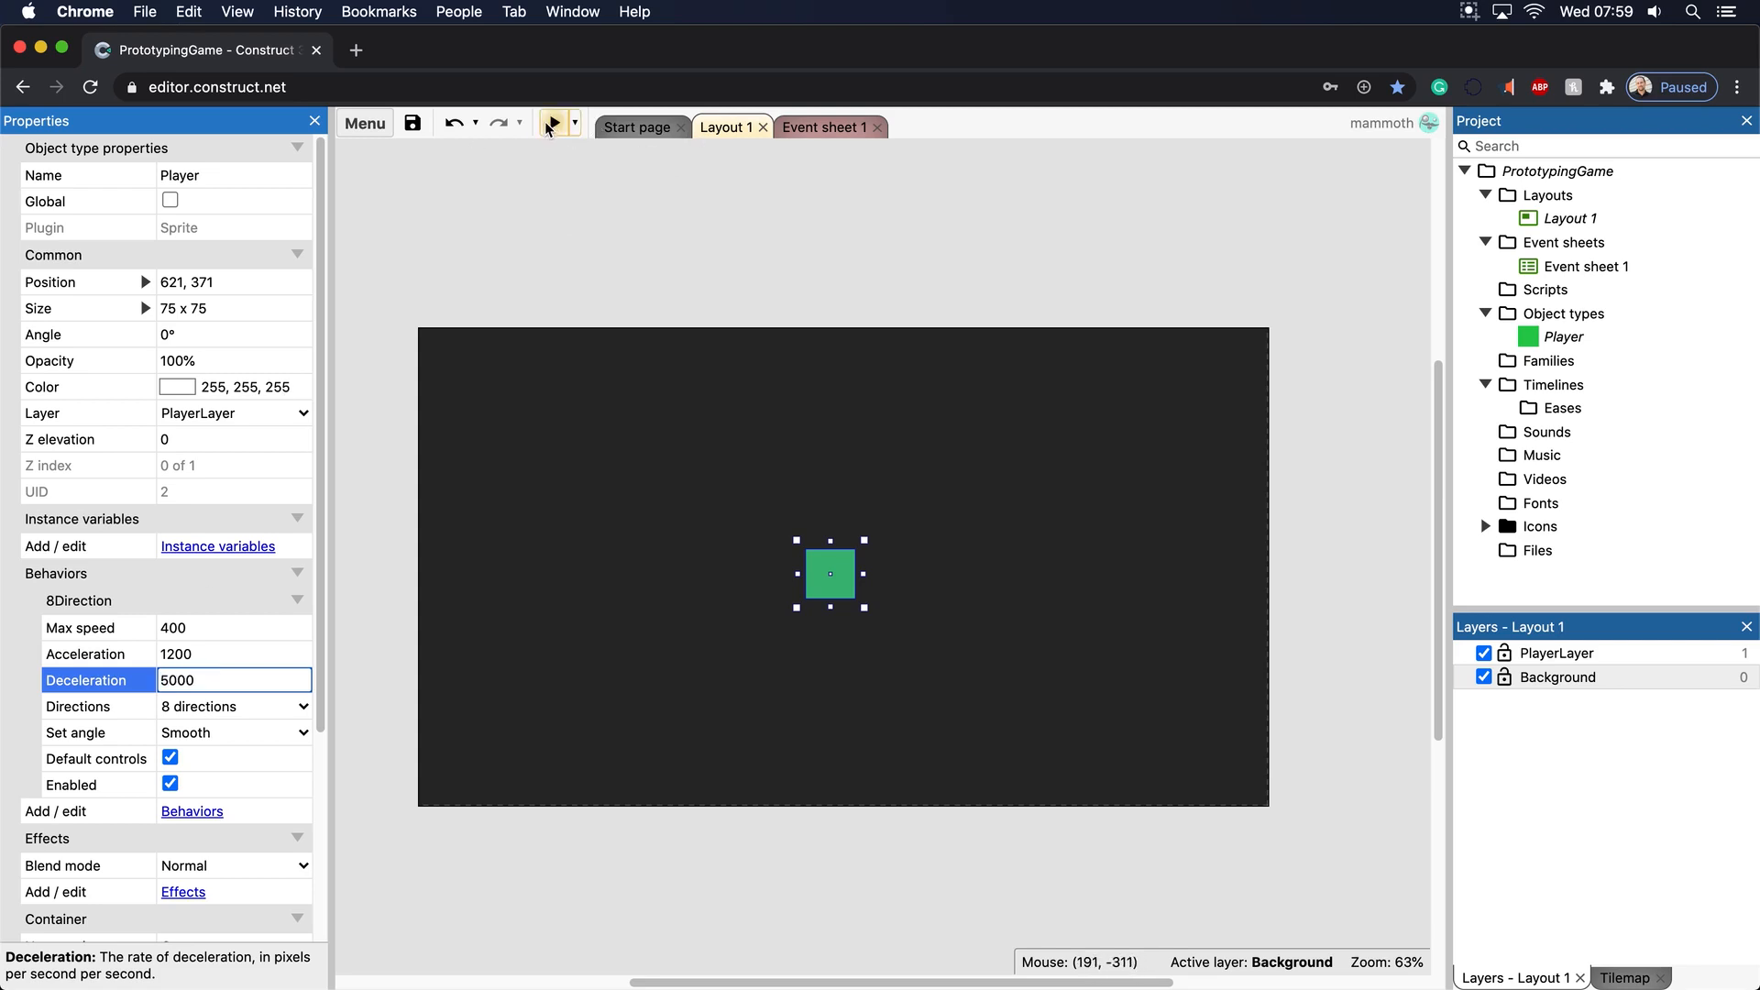
Test deceleration 5000, raise it to 10000 and preview the game again
{"action": "left_click", "coordinate": [553, 123]}
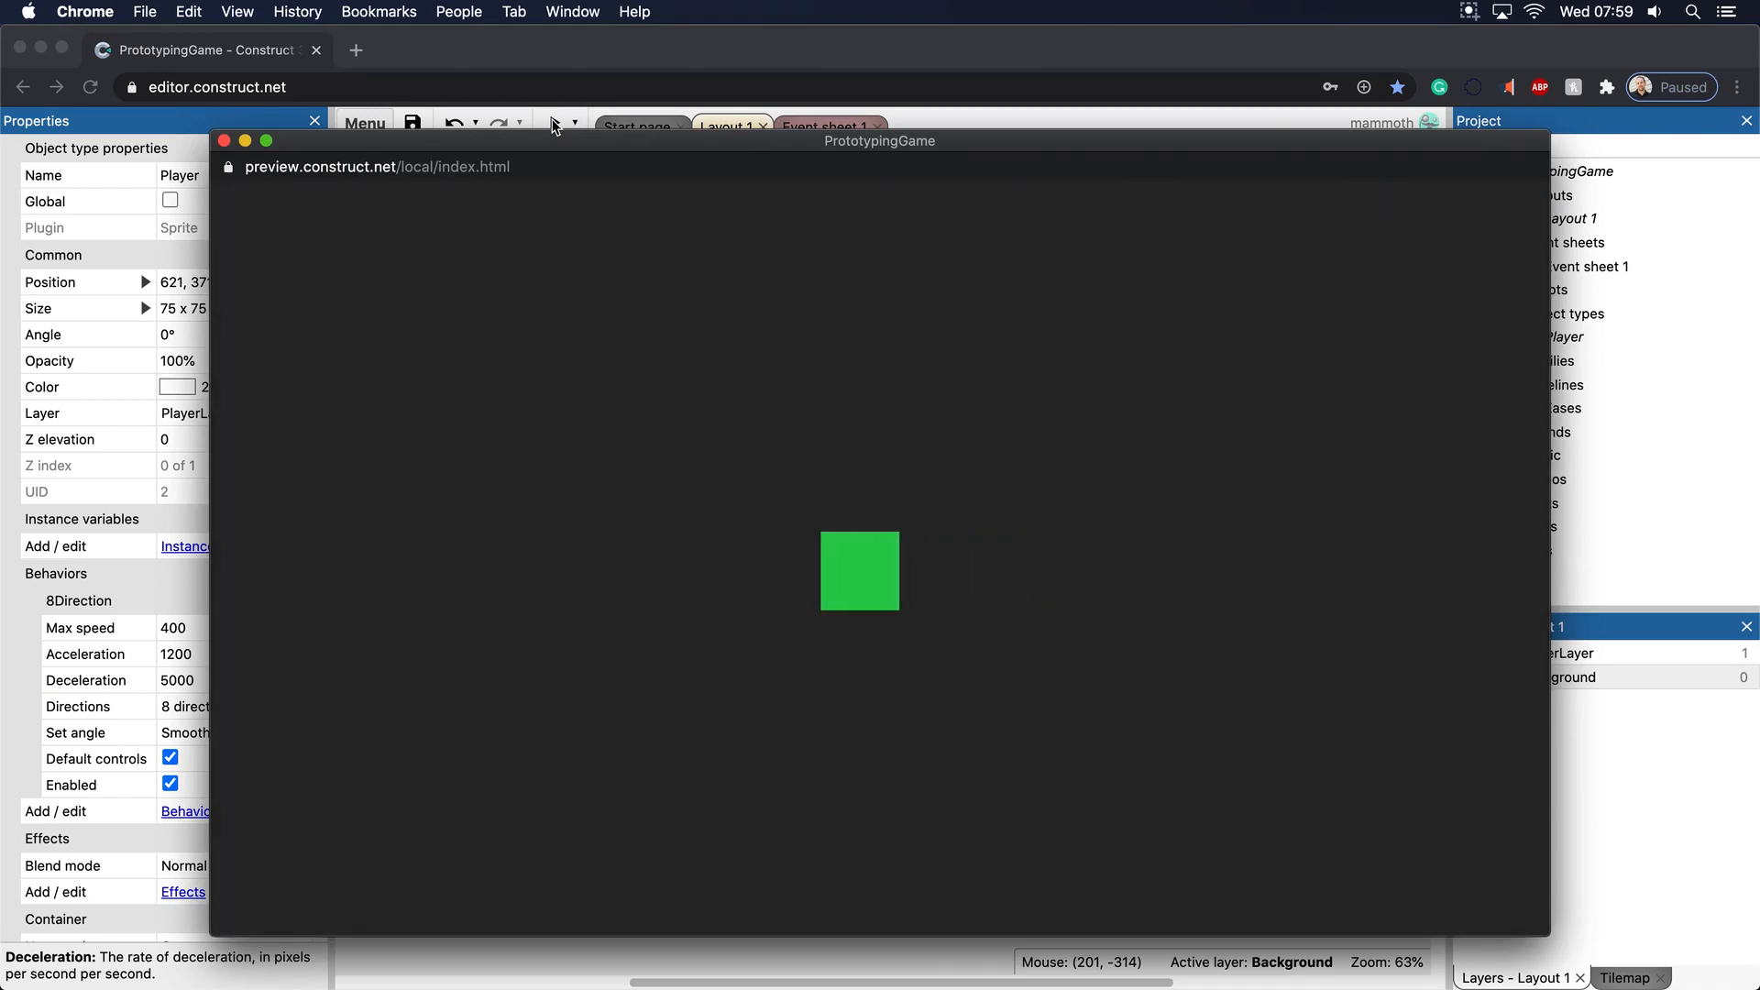
{"action": "left_click", "coordinate": [224, 140]}
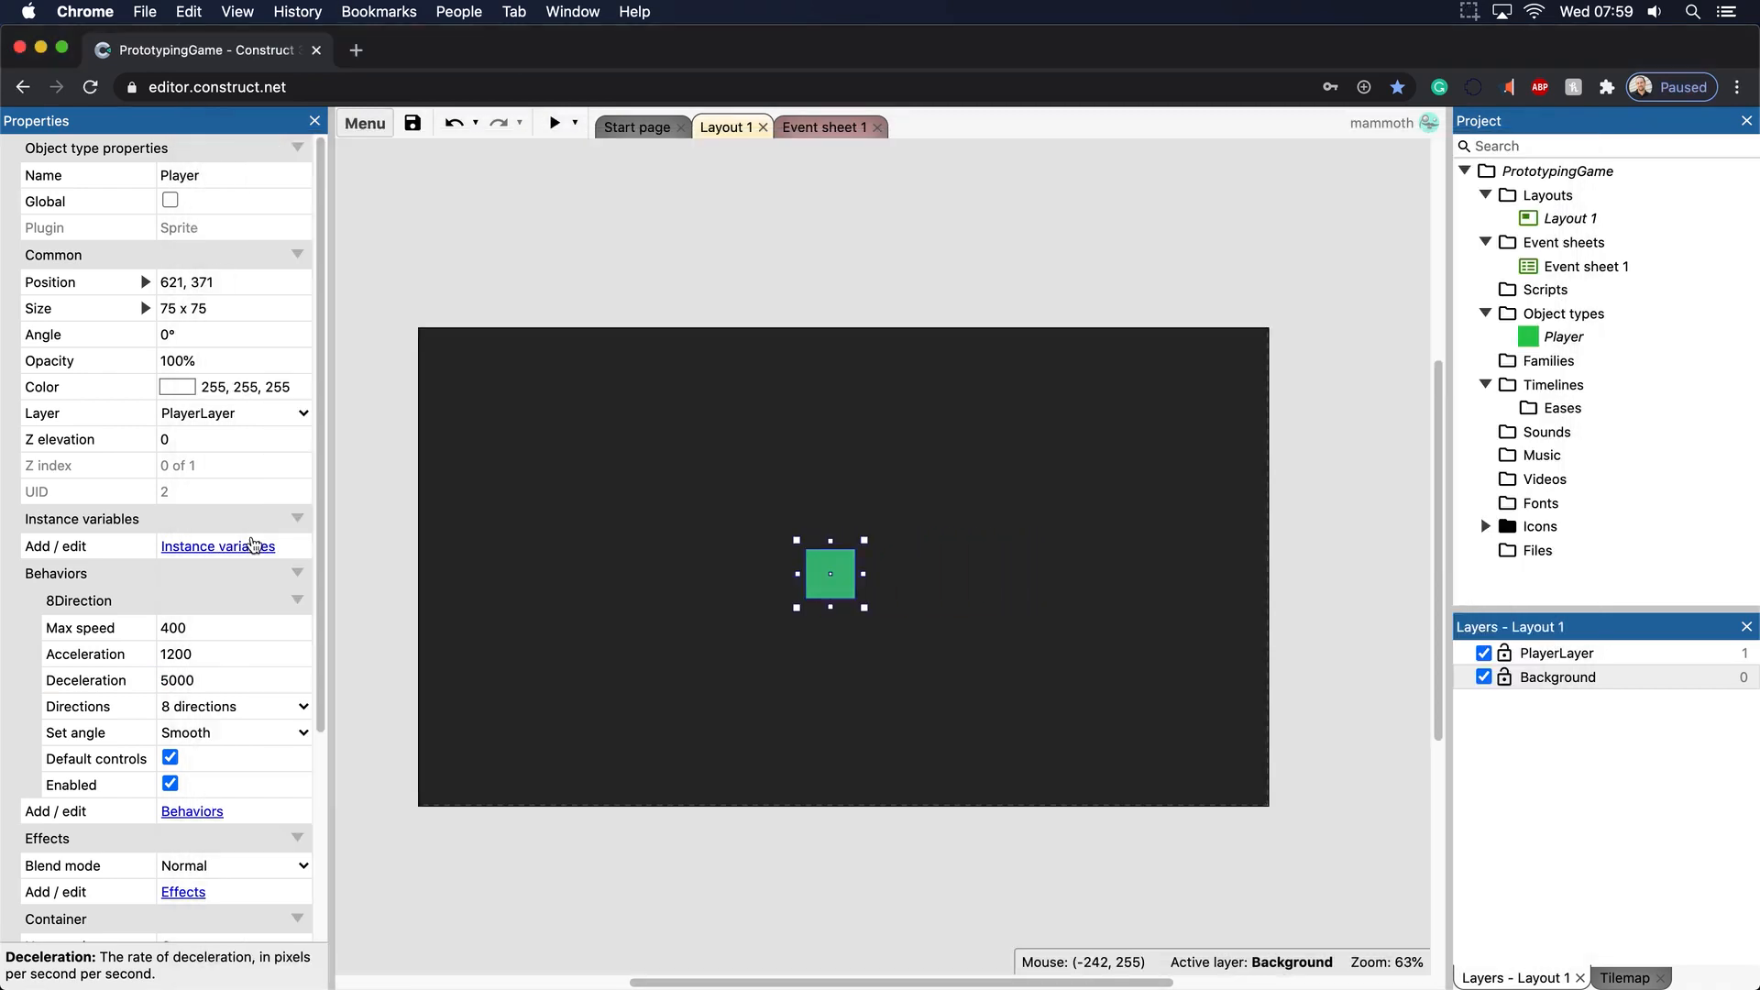
{"action": "left_click", "coordinate": [232, 680]}
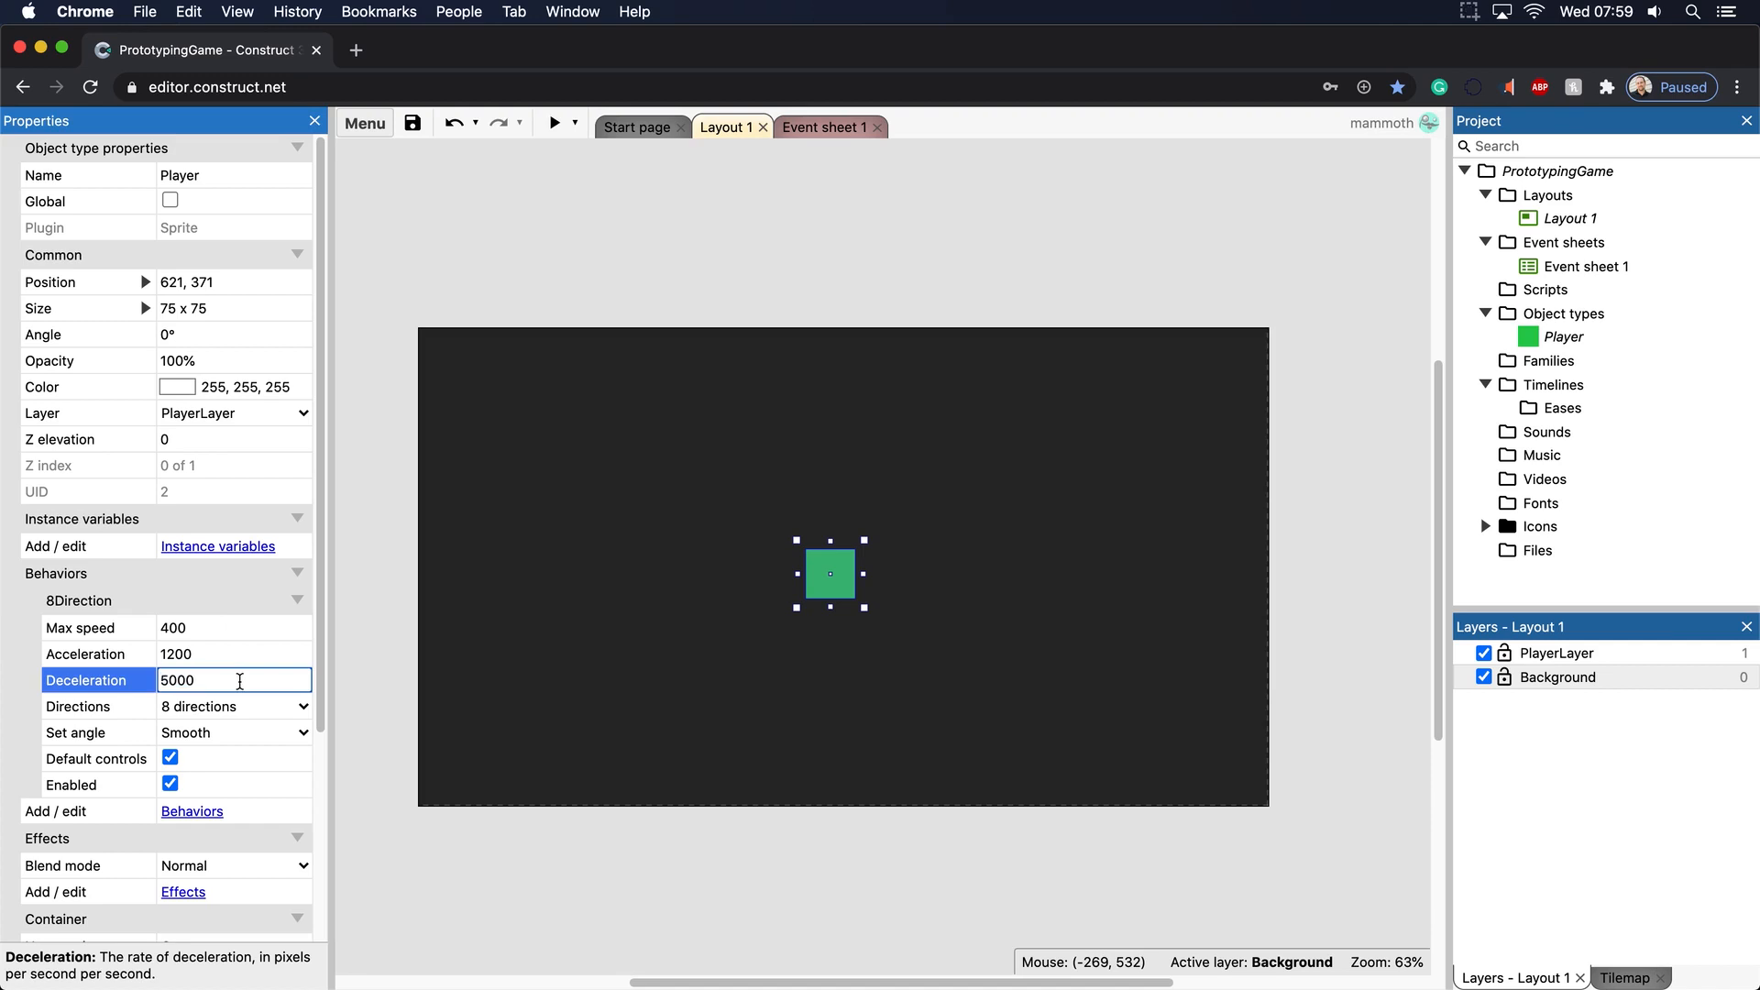
{"action": "type", "text": "1000"}
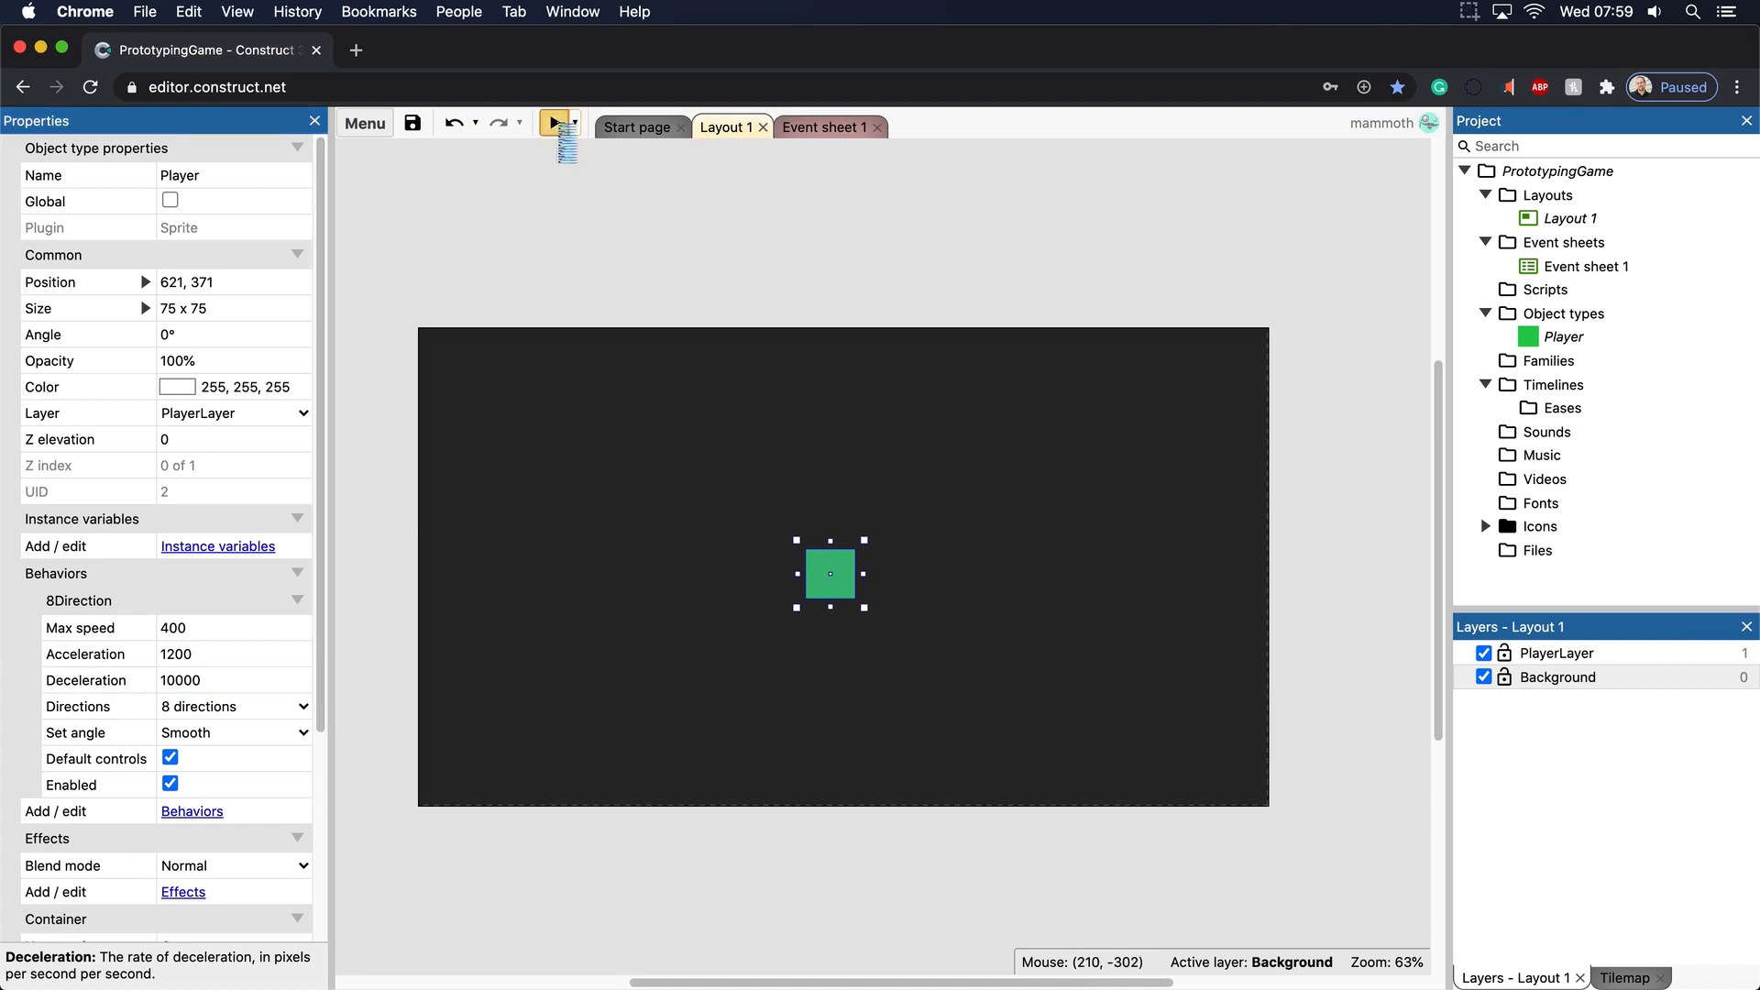
{"action": "left_click", "coordinate": [553, 124]}
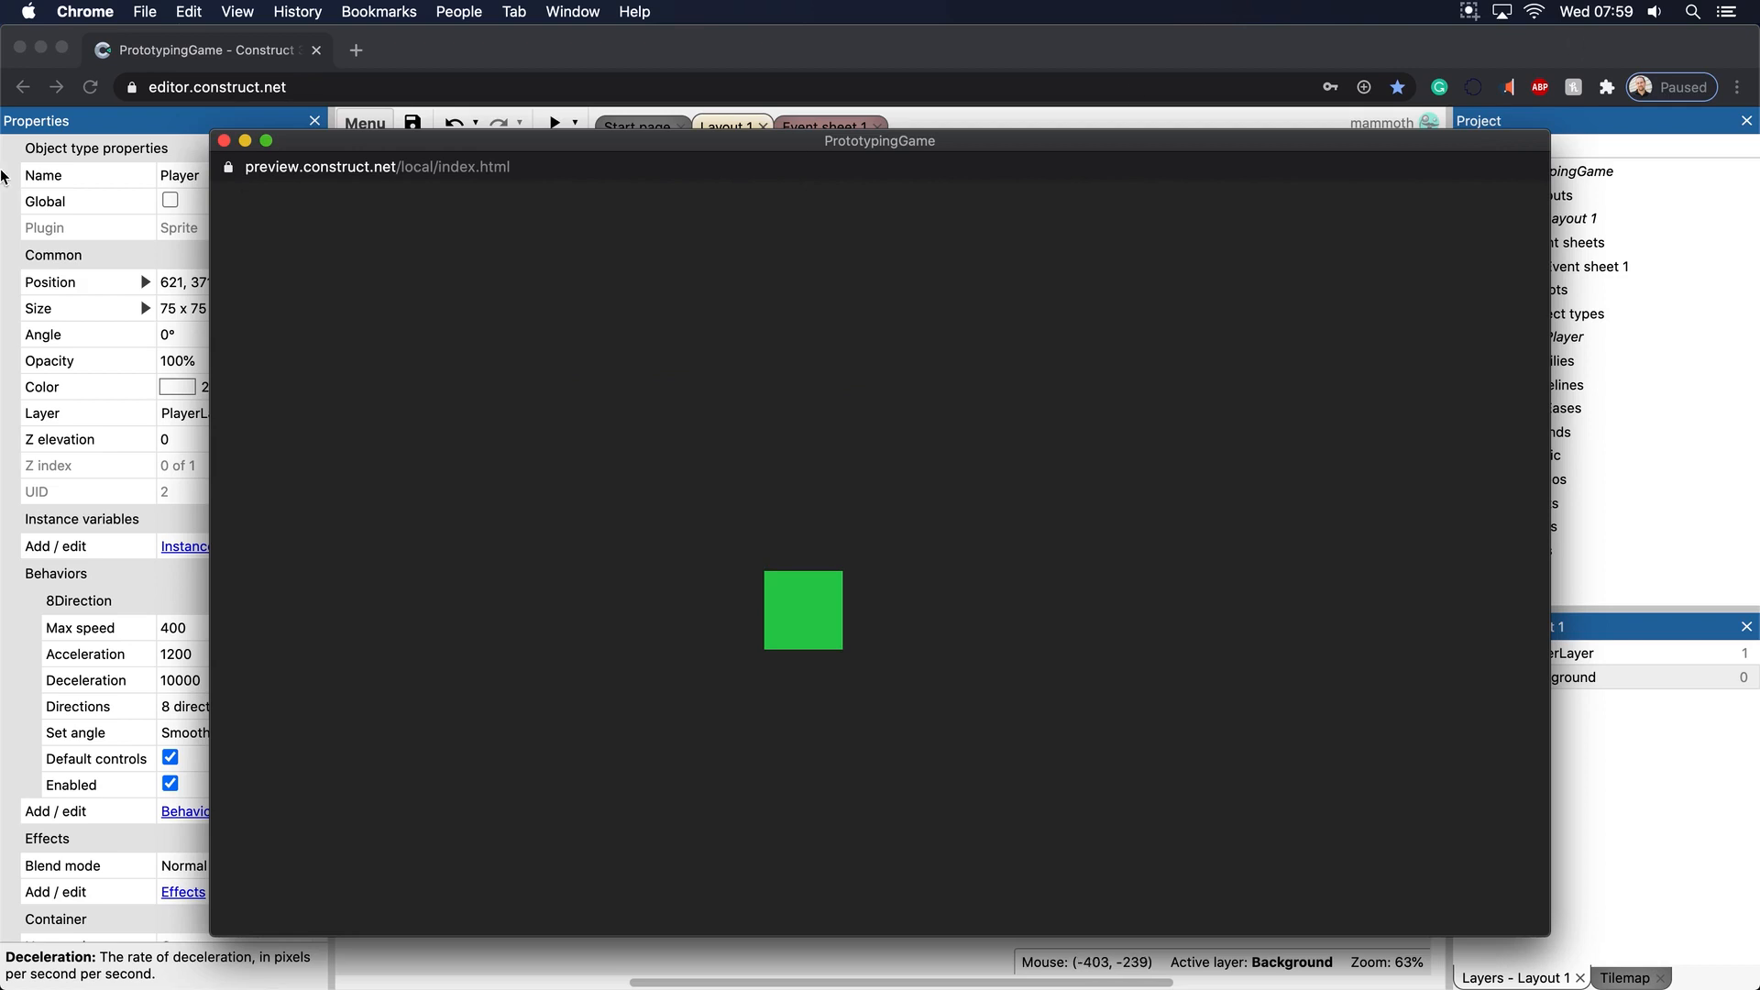
{"action": "mouse_move", "coordinate": [225, 140]}
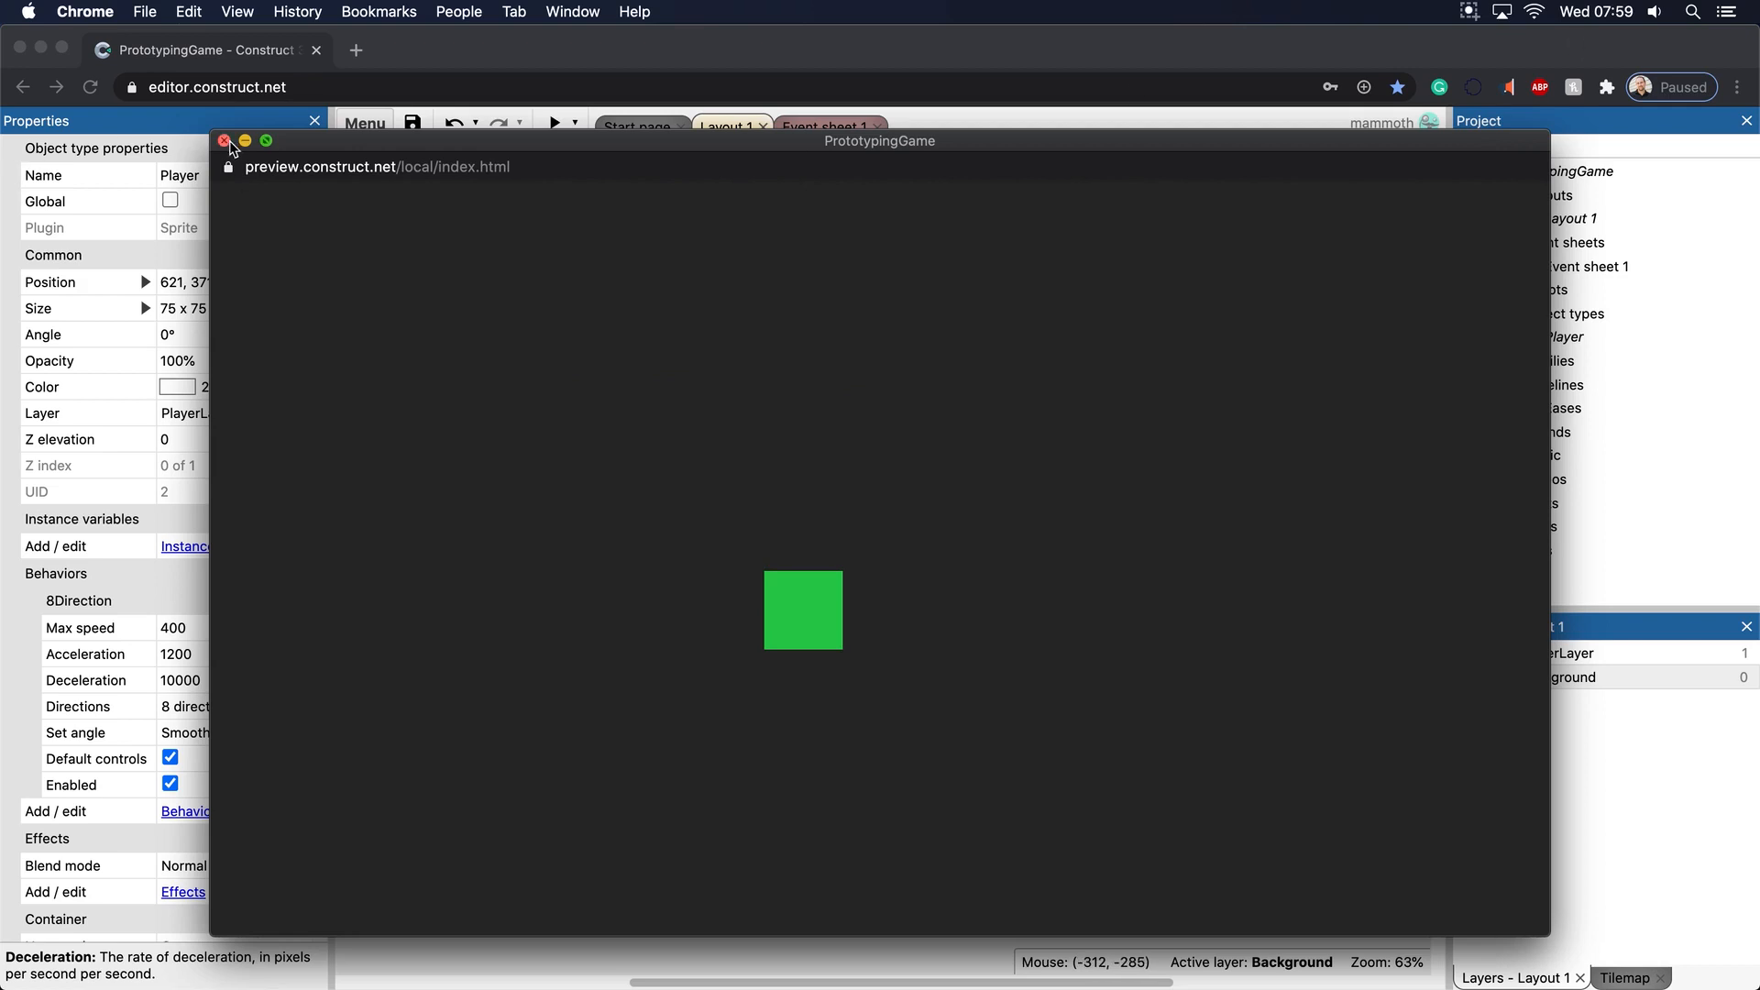
Try Set angle at 90° intervals then 45° intervals, previewing each
{"action": "left_click", "coordinate": [226, 140]}
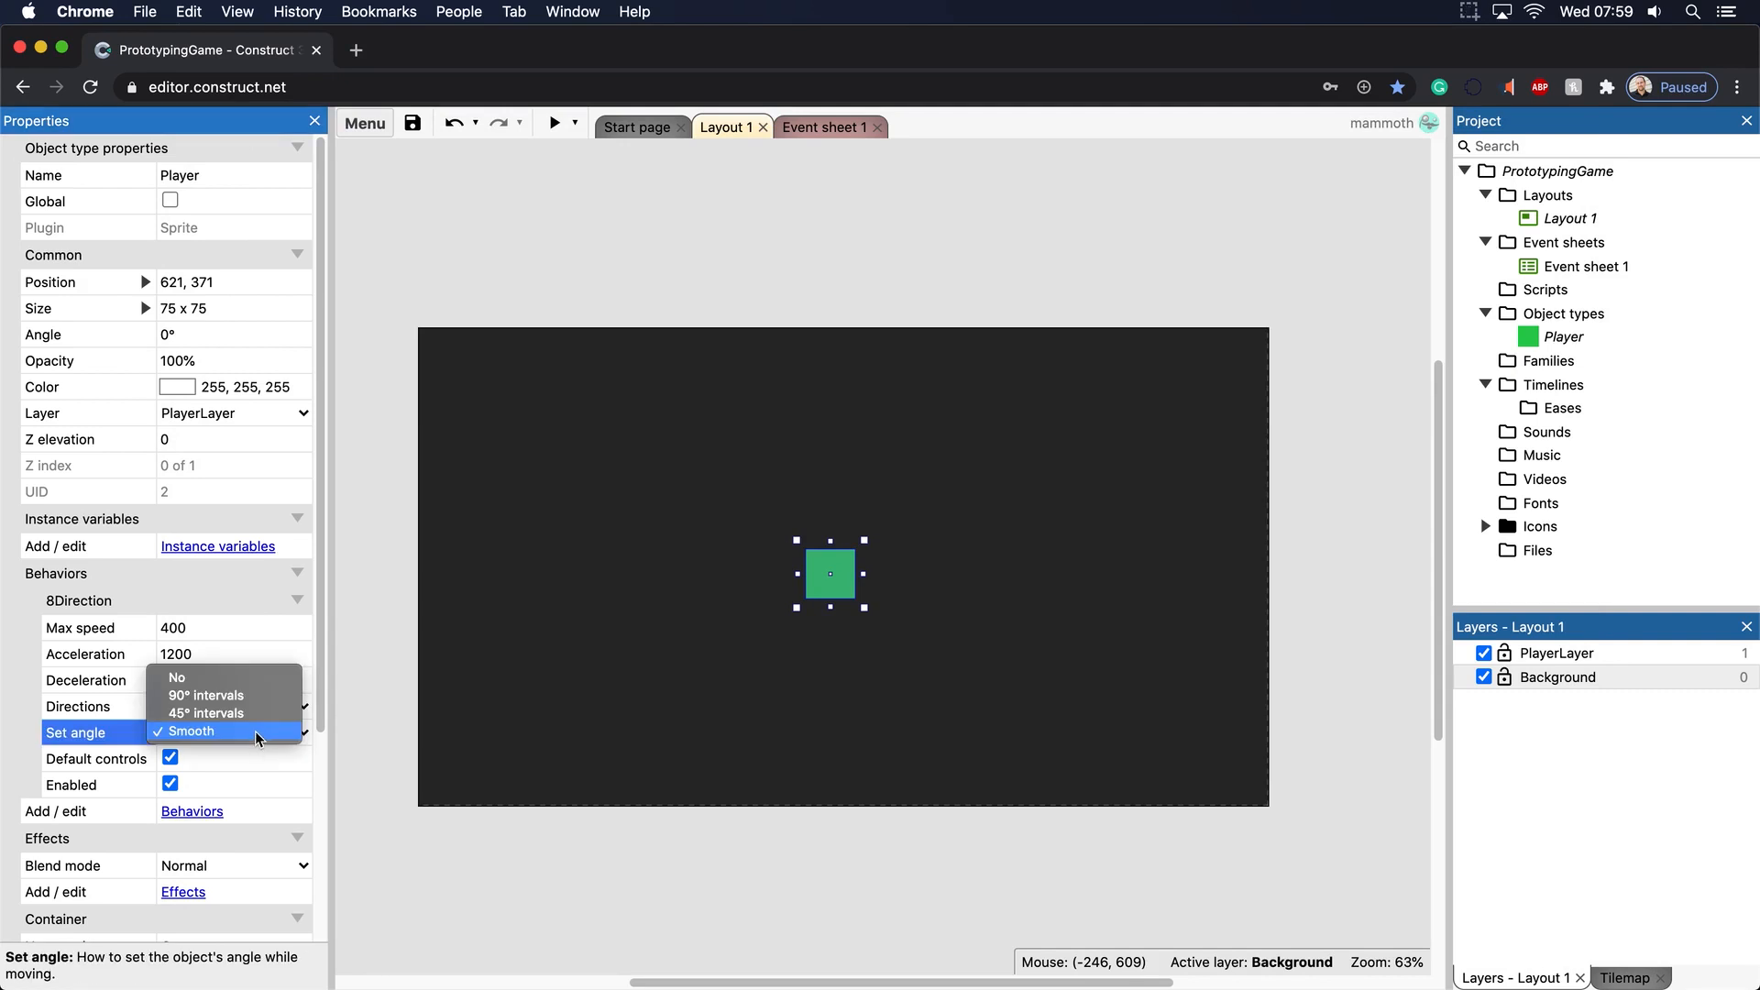
{"action": "mouse_move", "coordinate": [256, 678]}
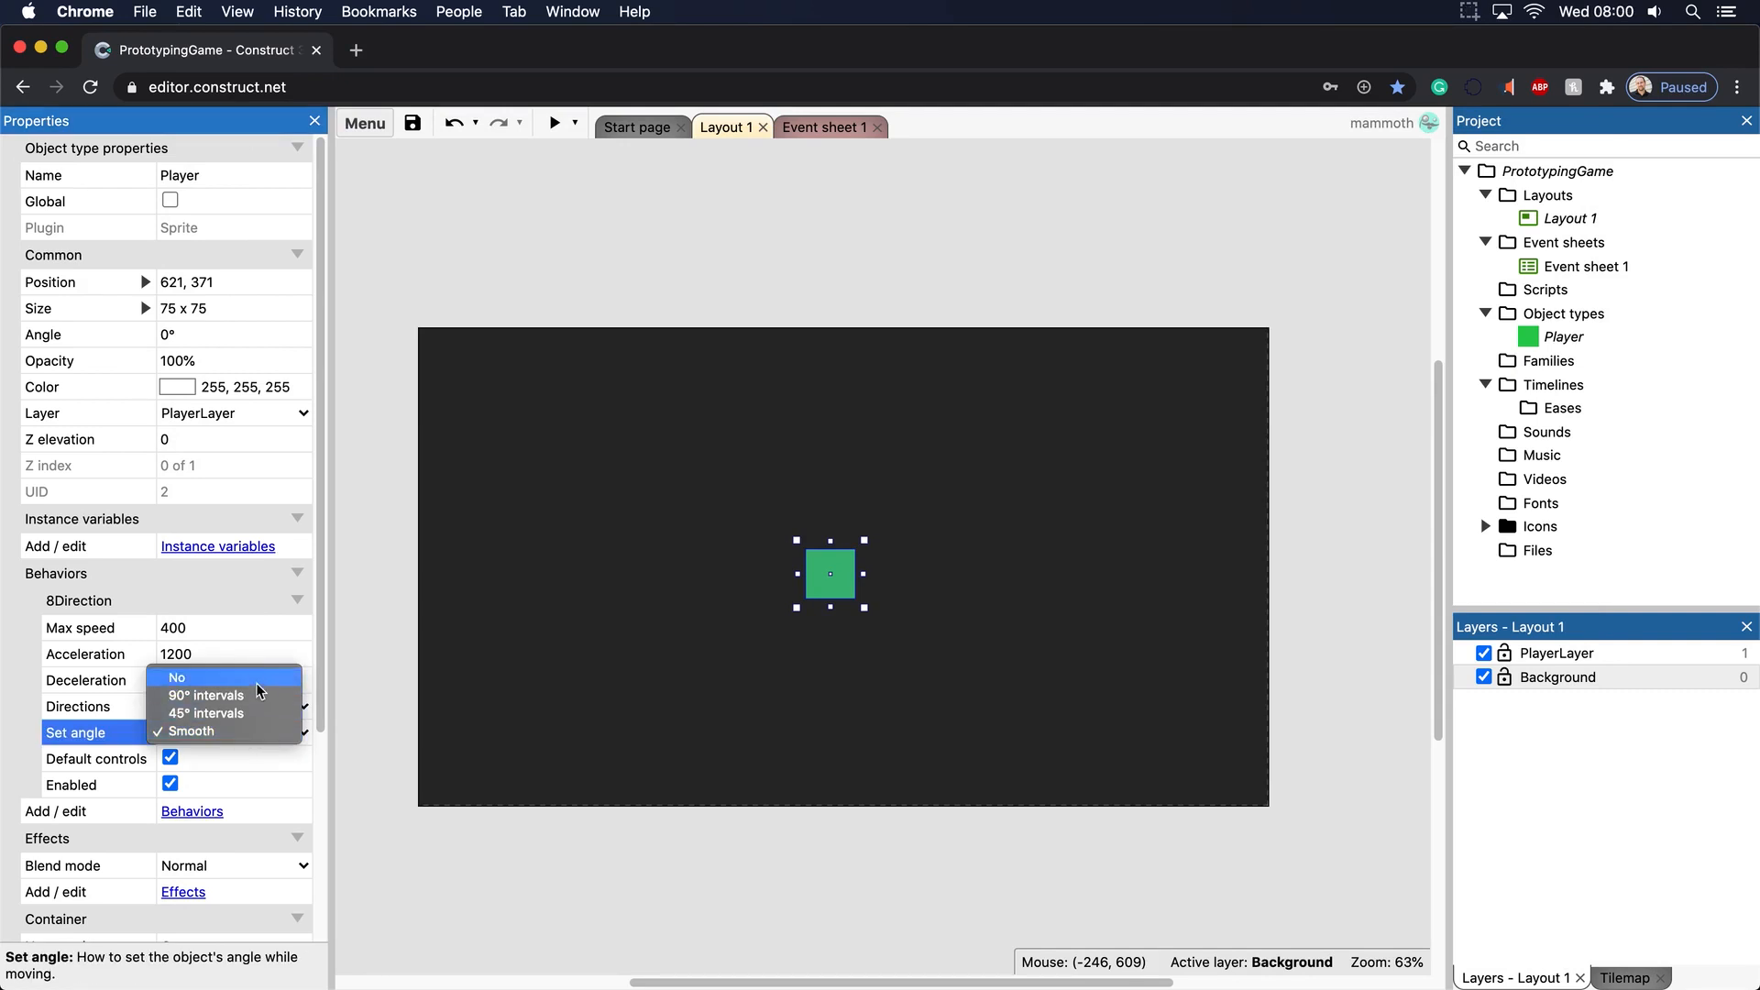
{"action": "mouse_move", "coordinate": [254, 701]}
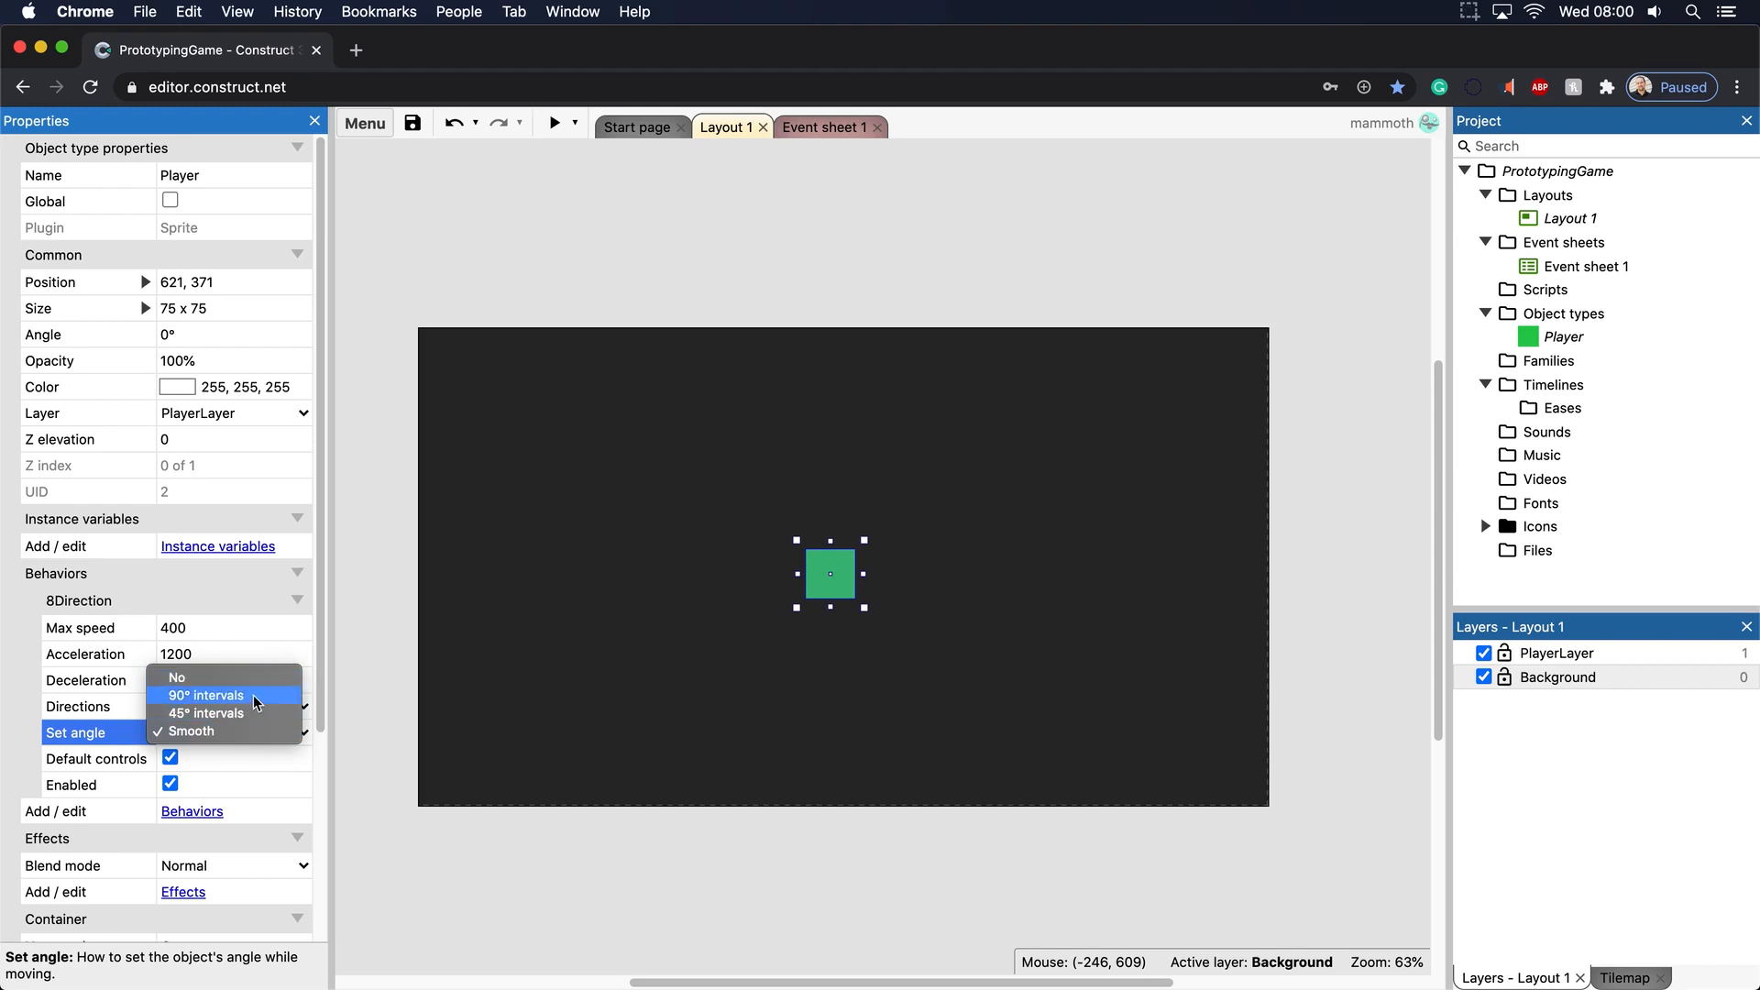
{"action": "left_click", "coordinate": [205, 694]}
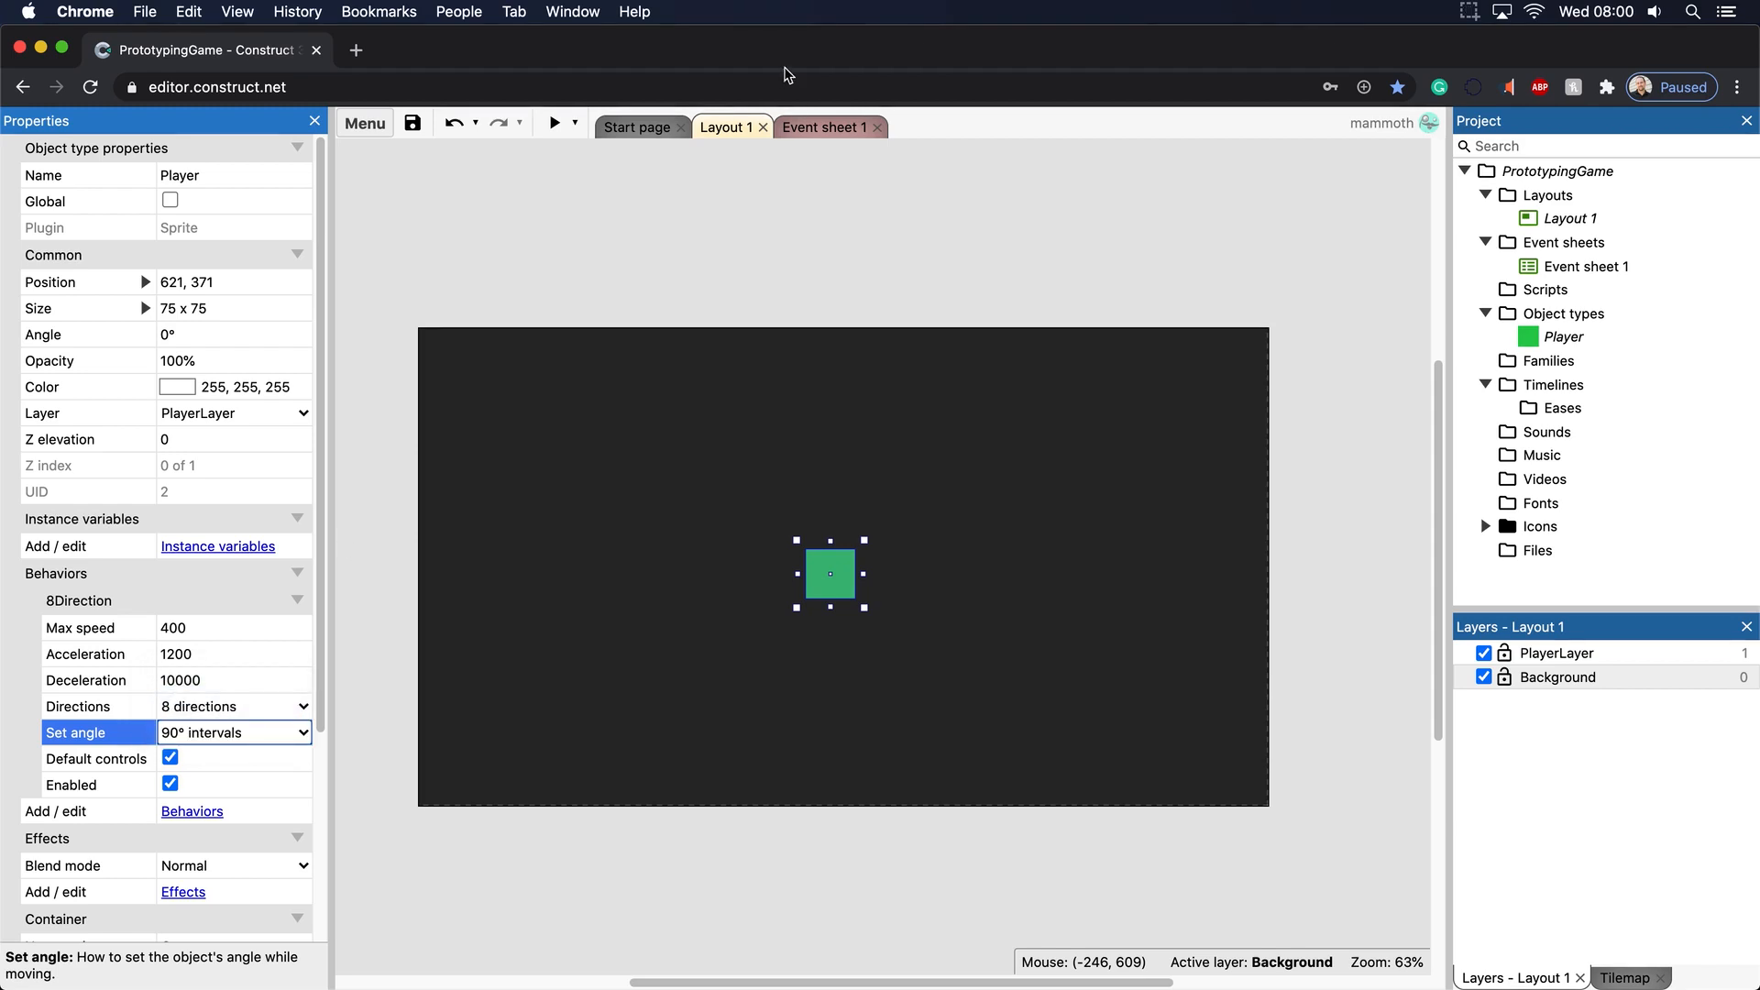
{"action": "left_click", "coordinate": [552, 124]}
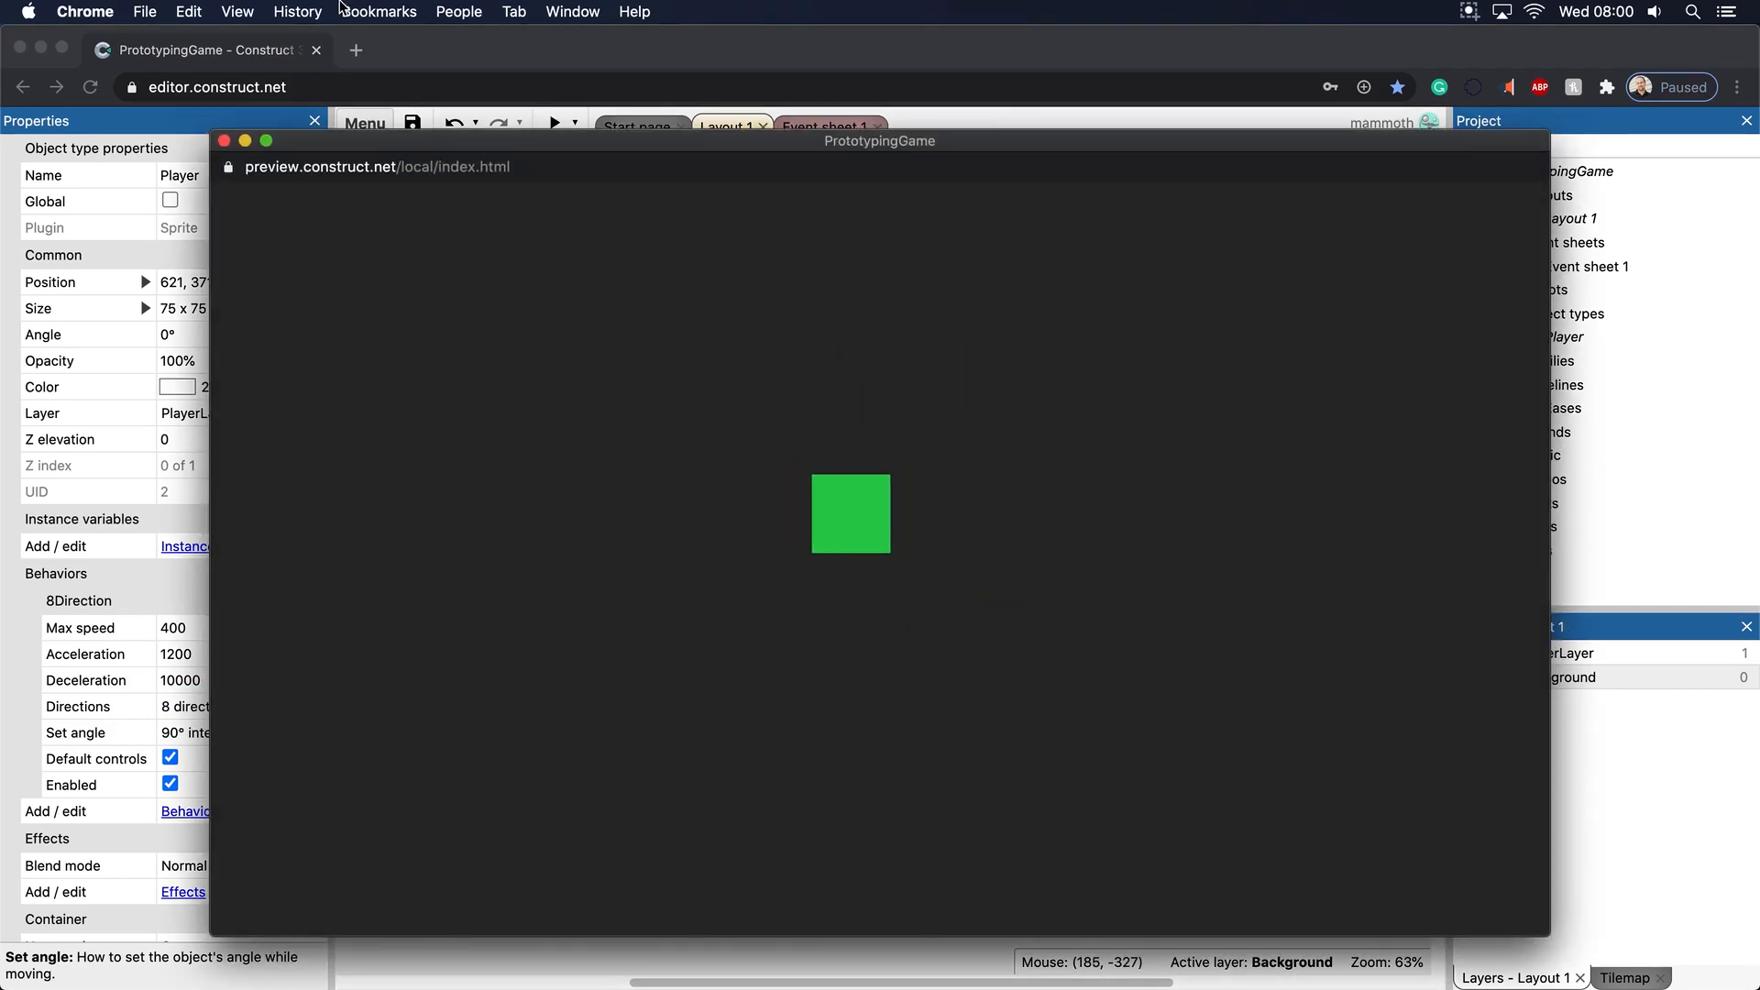
{"action": "left_click", "coordinate": [226, 140]}
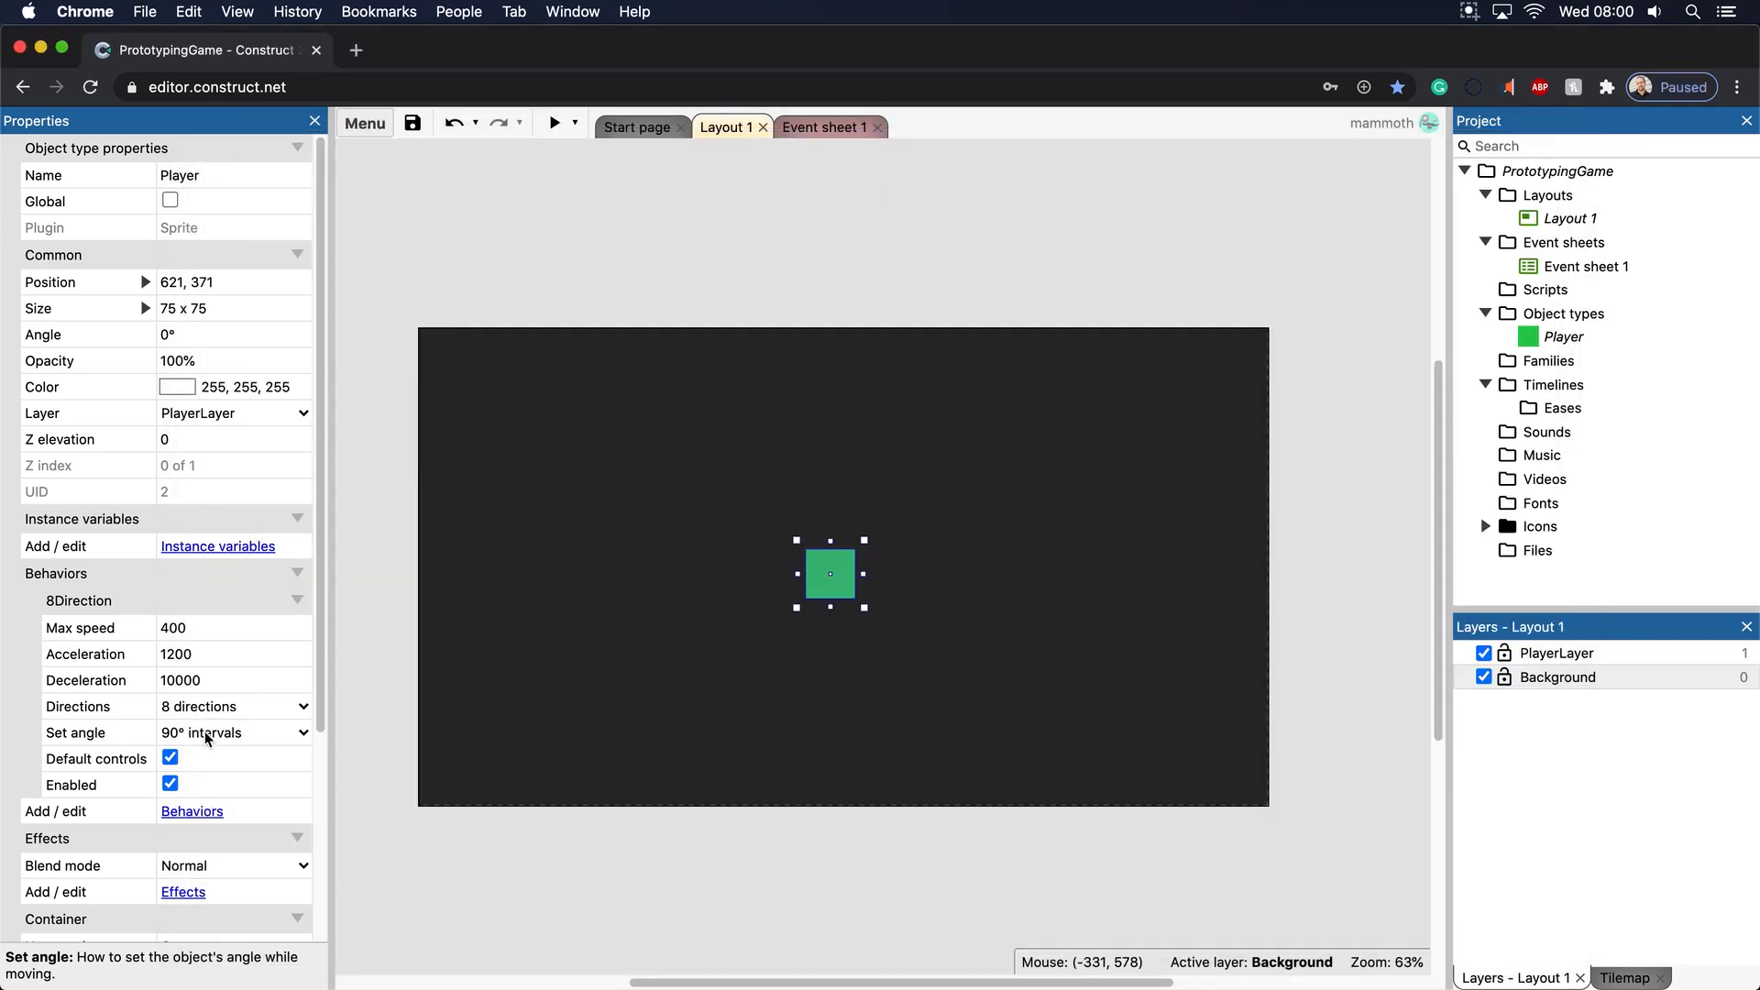
{"action": "left_click", "coordinate": [234, 732]}
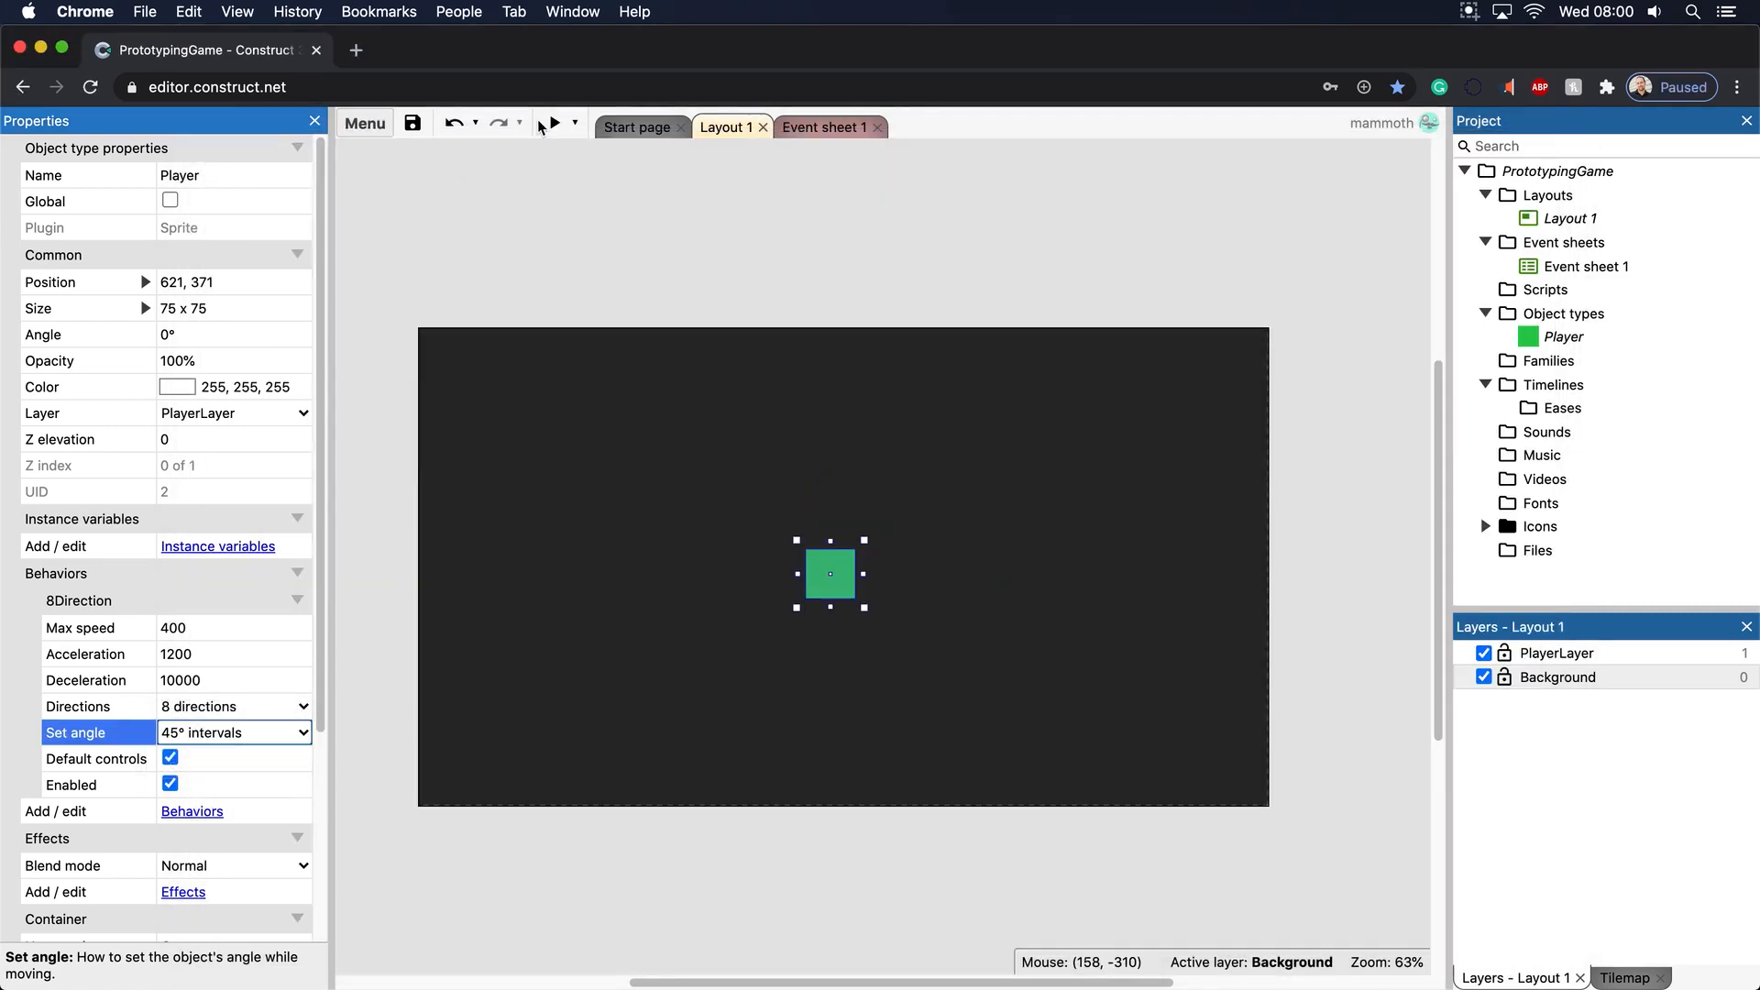
{"action": "left_click", "coordinate": [551, 124]}
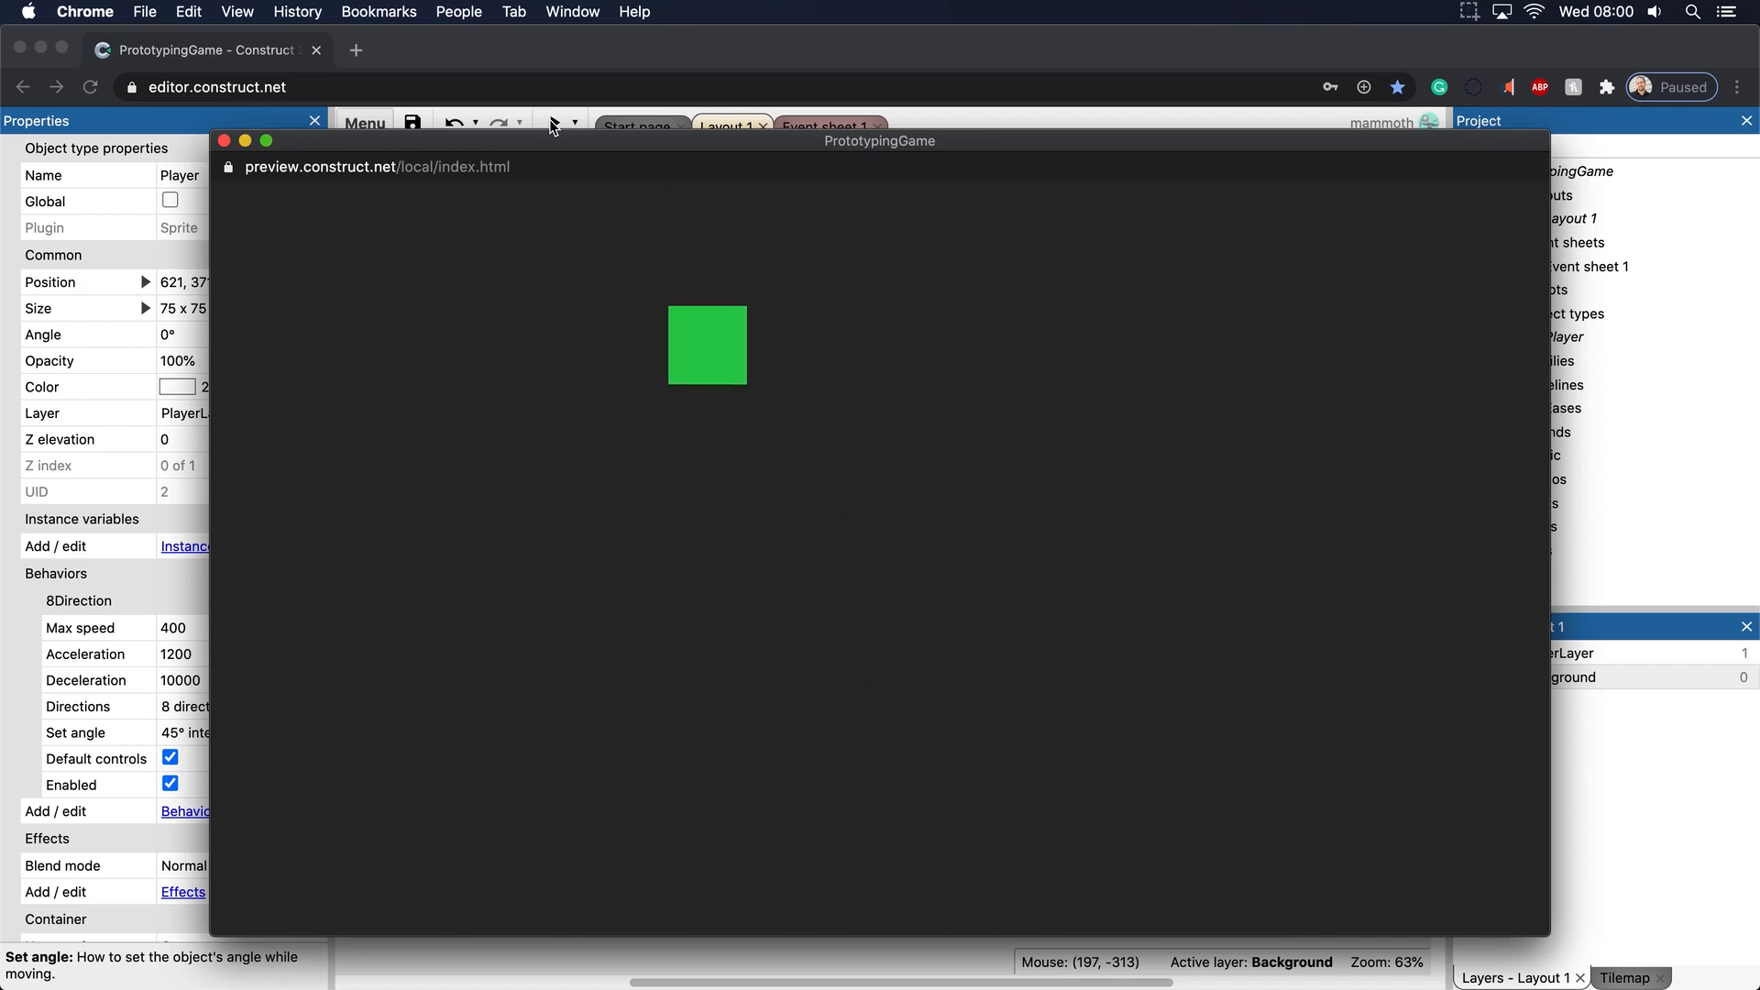
Set angle to No so the Player stops rotating while moving, and preview it
{"action": "left_click", "coordinate": [223, 141]}
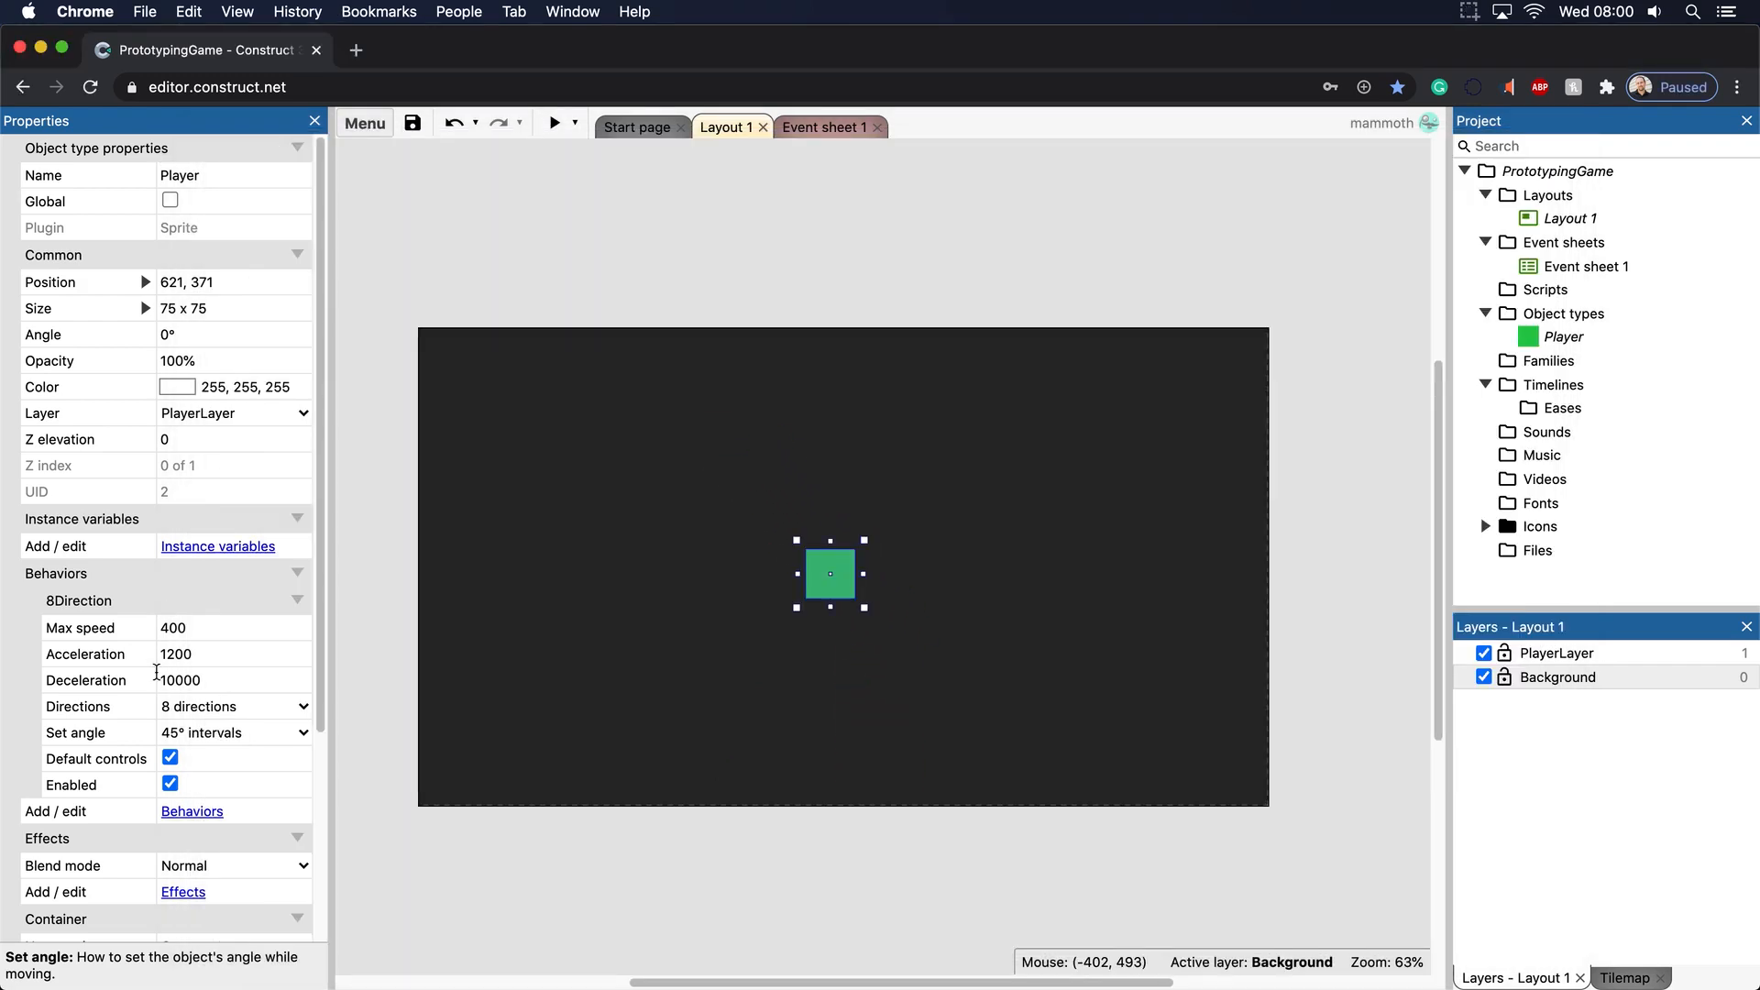
{"action": "left_click", "coordinate": [234, 732]}
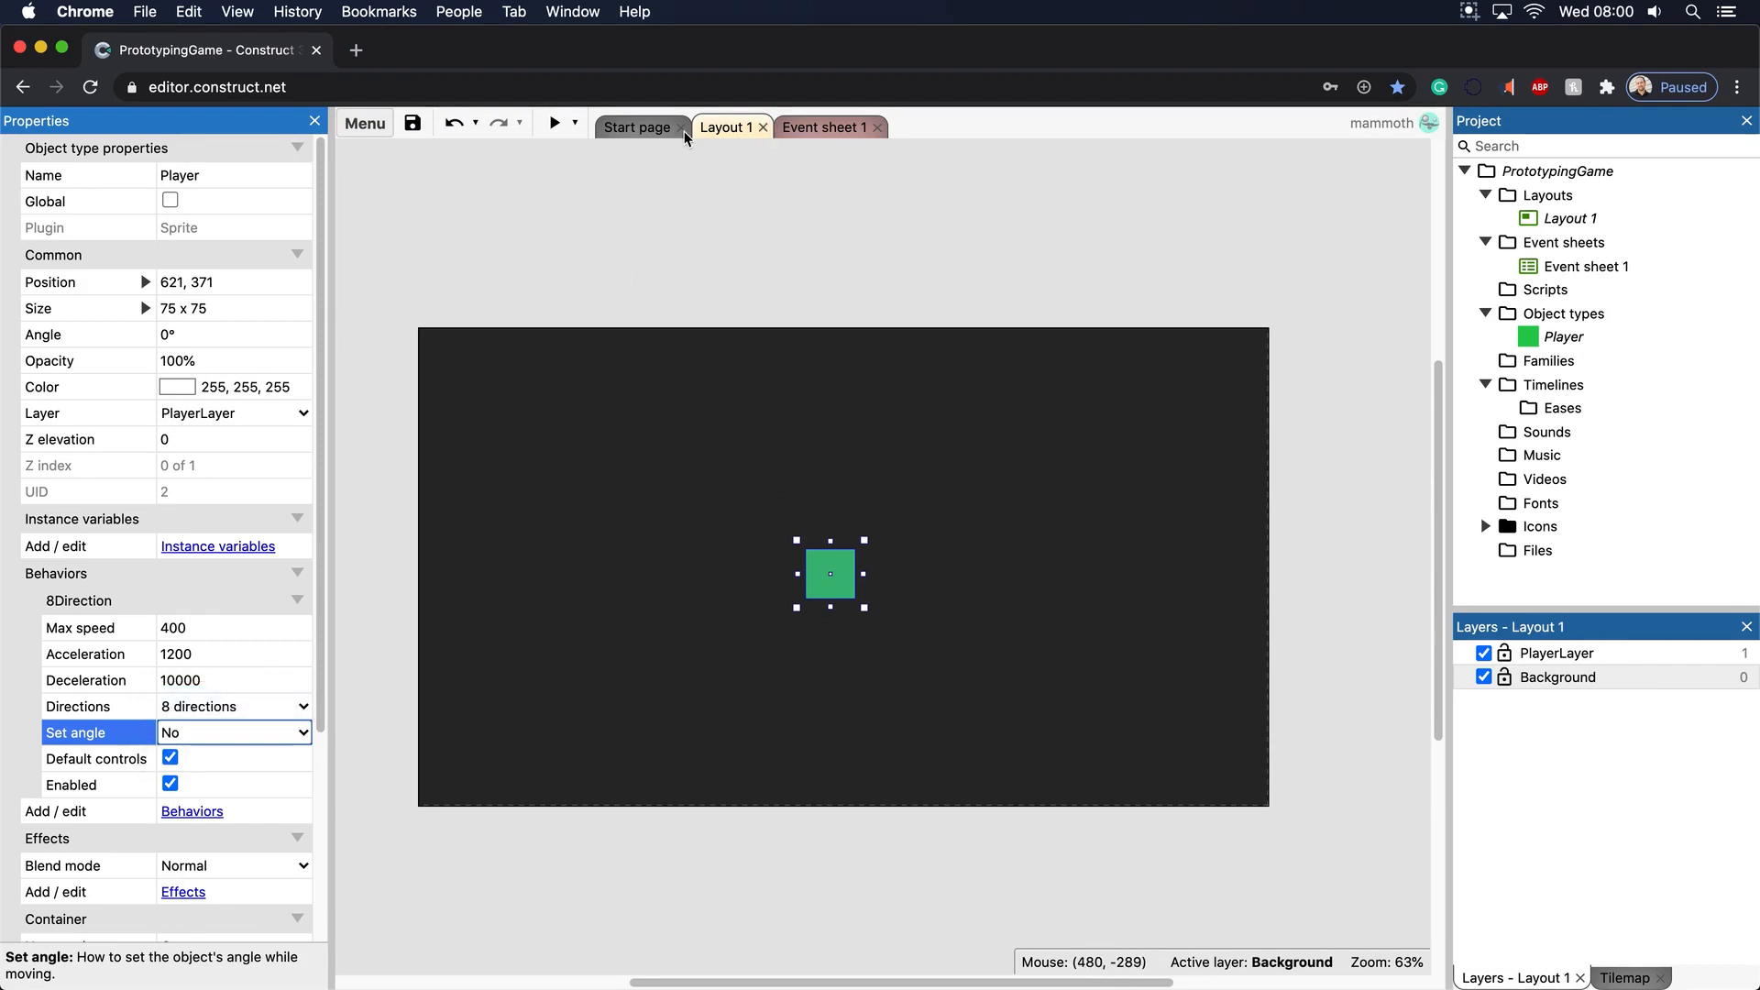
{"action": "left_click", "coordinate": [552, 124]}
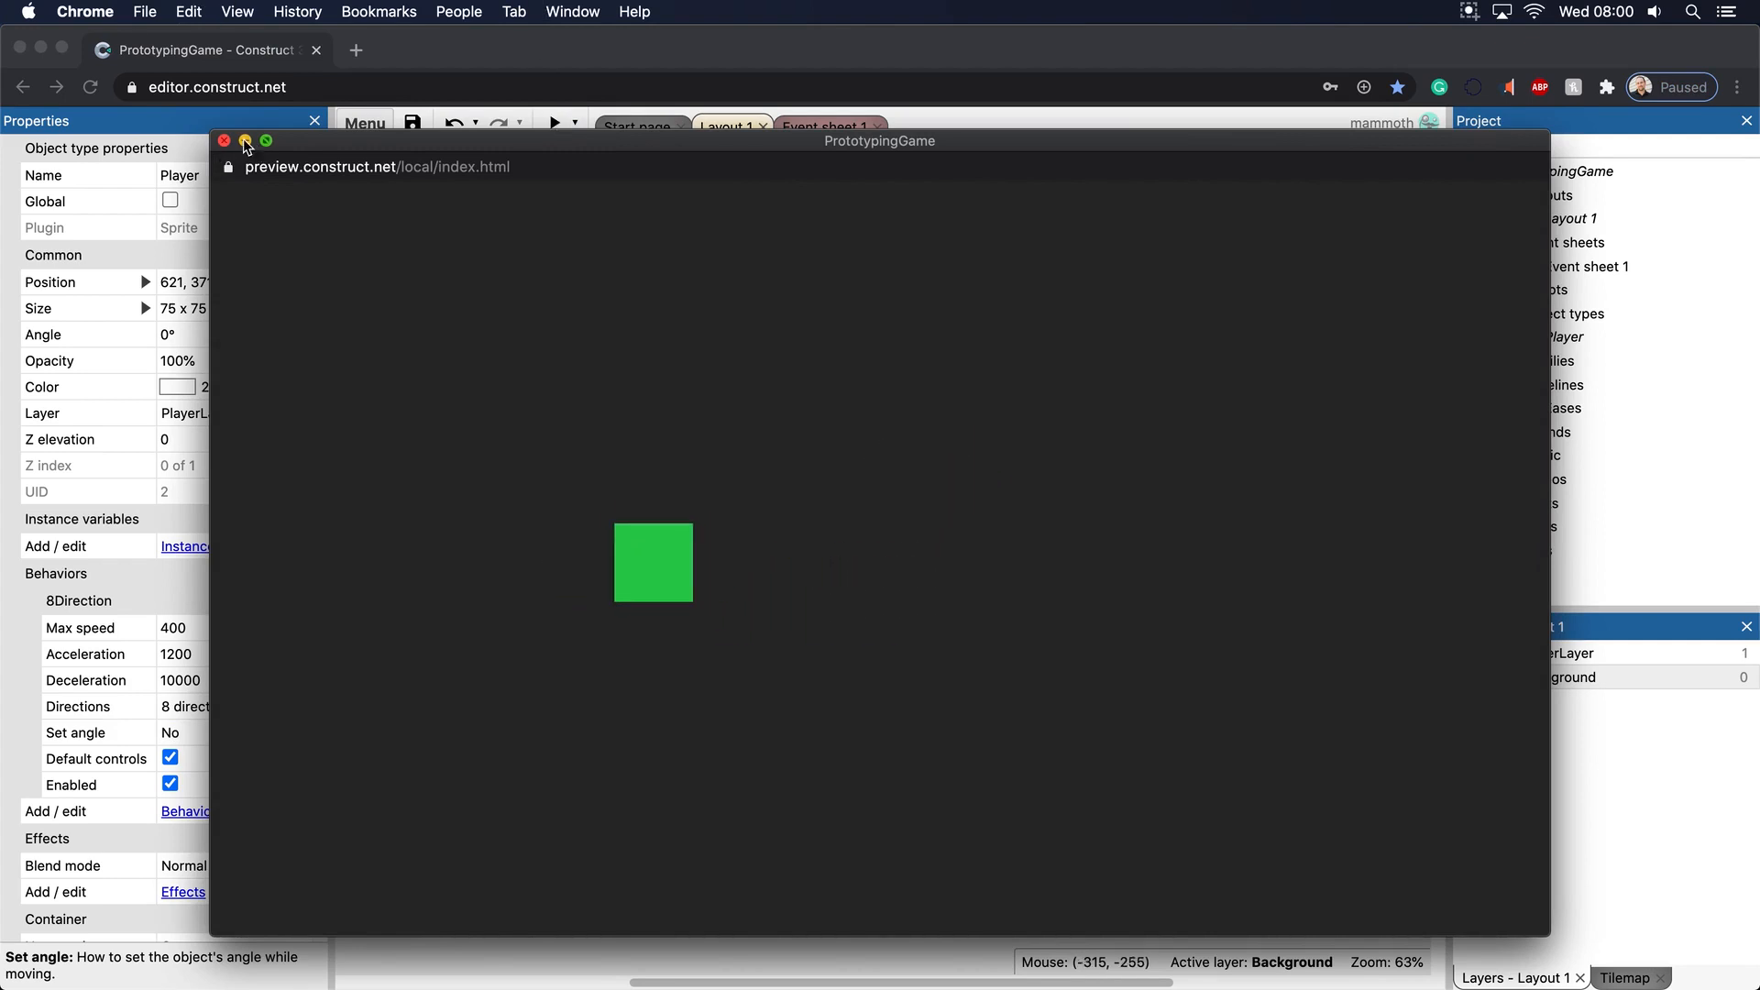
Keep Set angle No, disable the 8Direction behavior and preview the game that way
{"action": "left_click", "coordinate": [223, 141]}
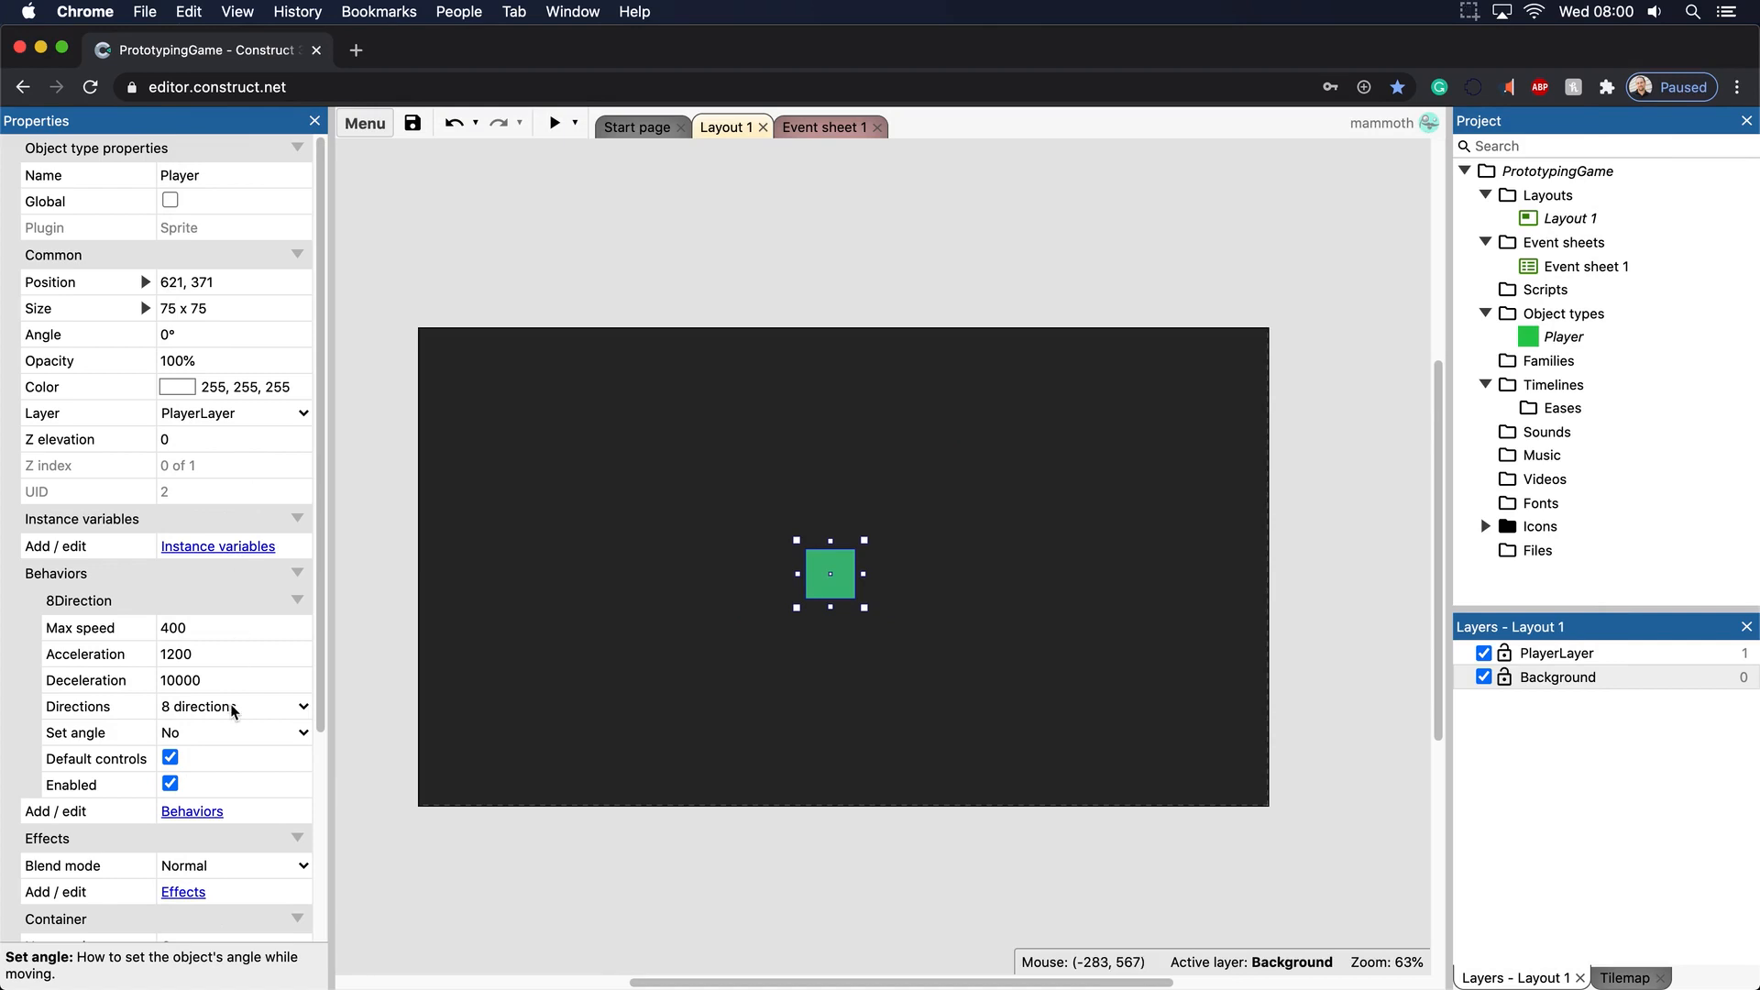
{"action": "left_click", "coordinate": [232, 731]}
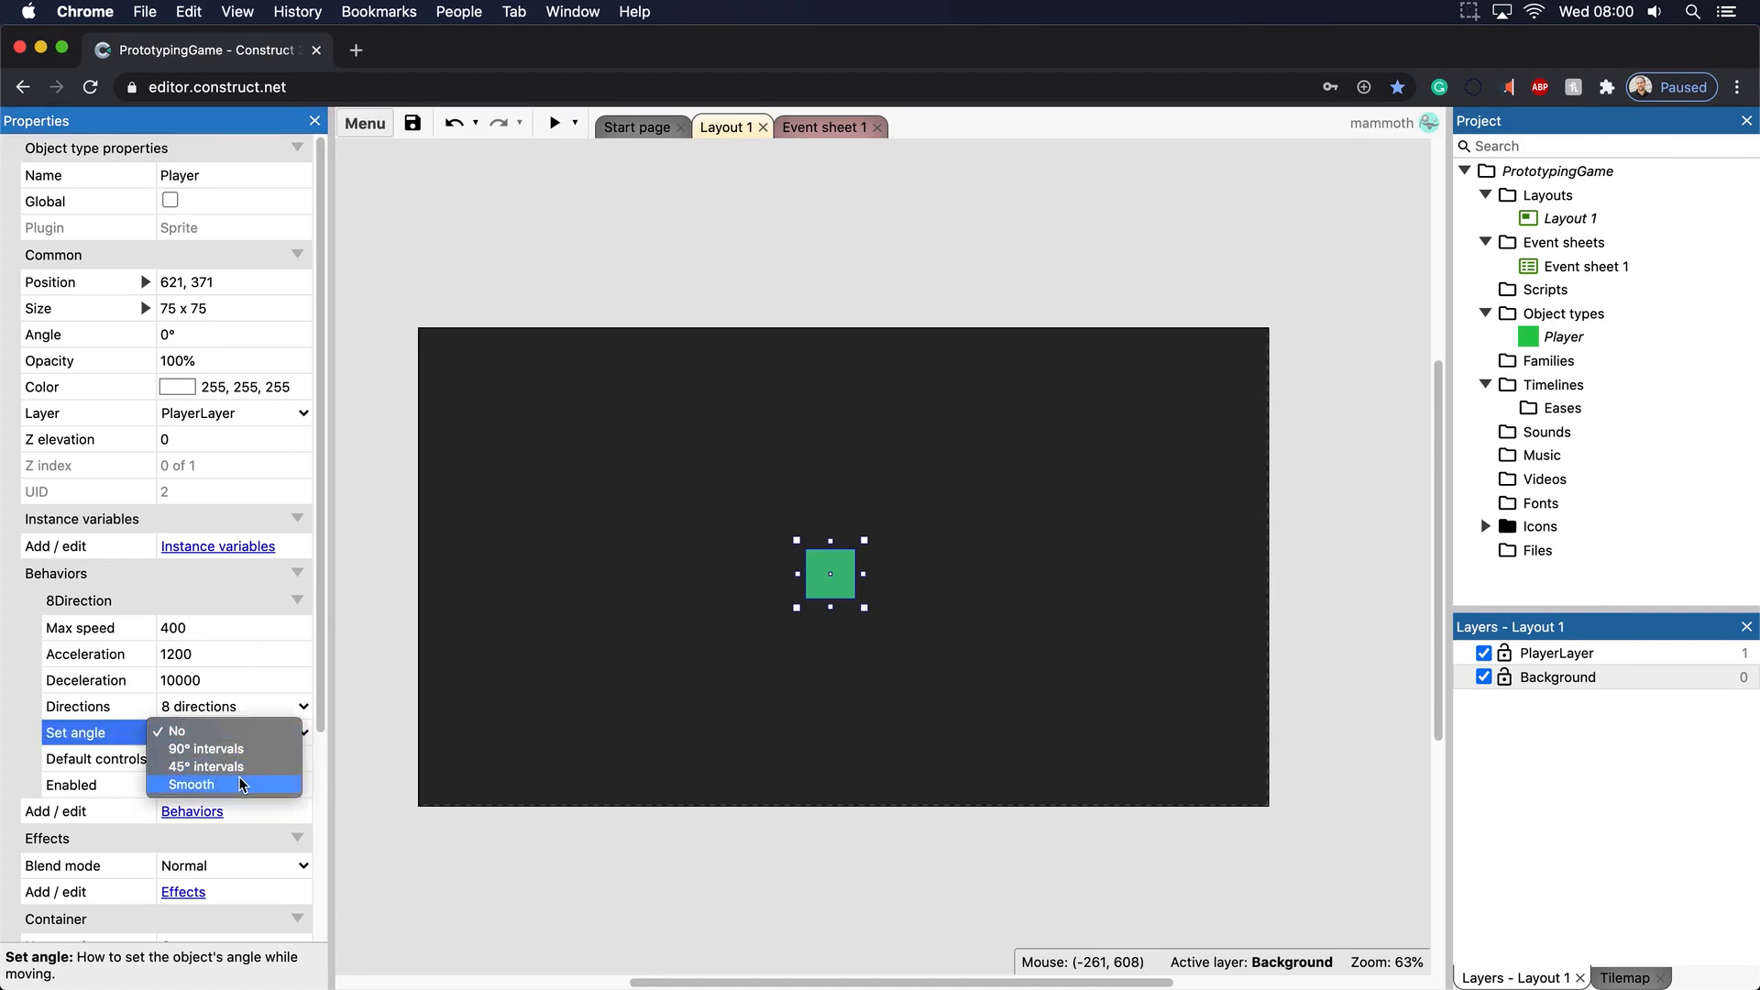
{"action": "mouse_move", "coordinate": [75, 774]}
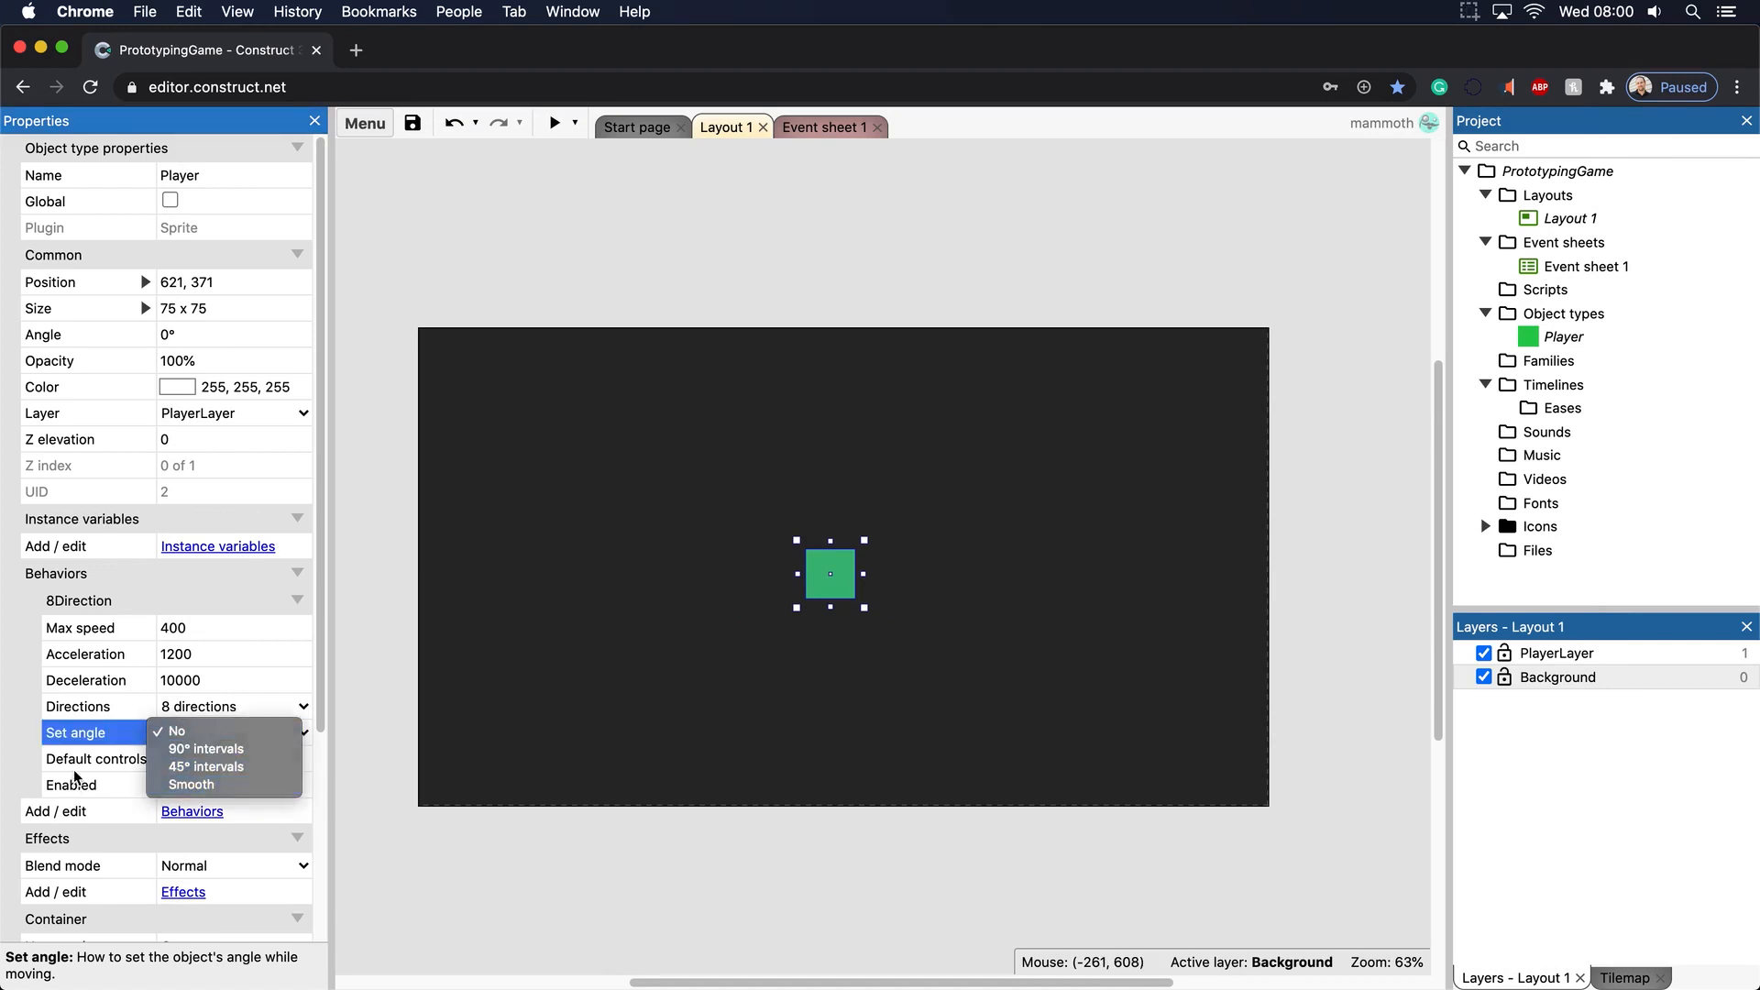
{"action": "left_click", "coordinate": [176, 731]}
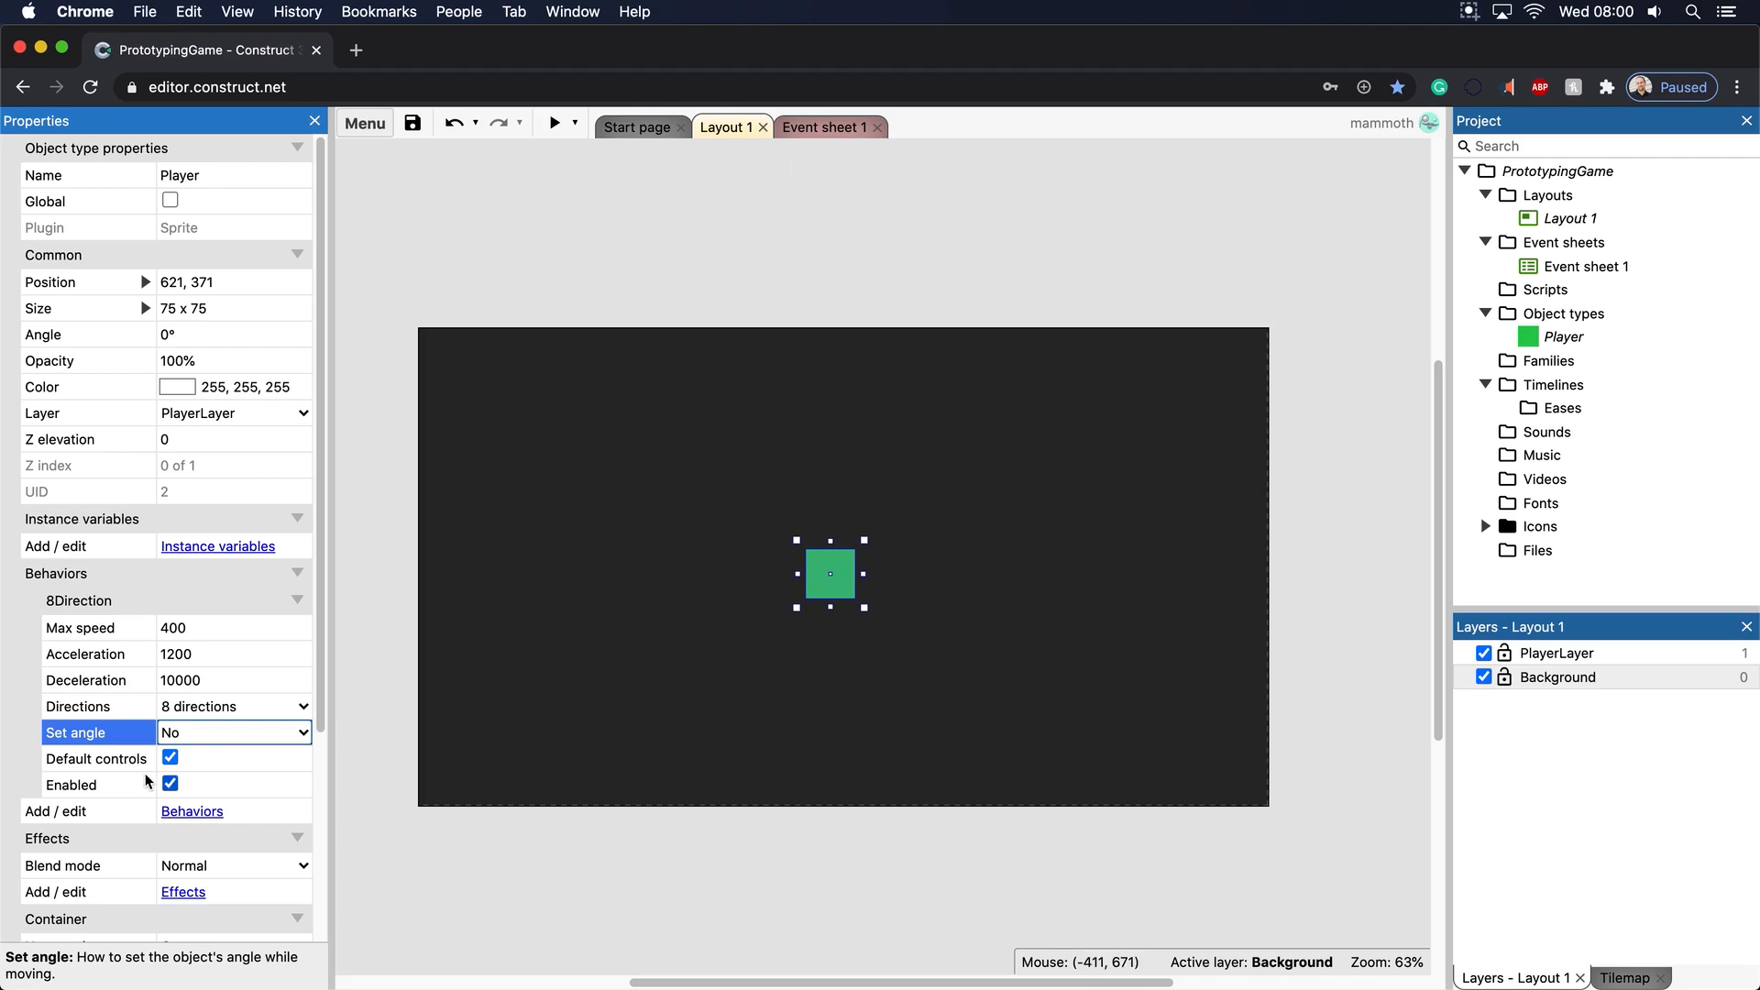
{"action": "left_click", "coordinate": [170, 783]}
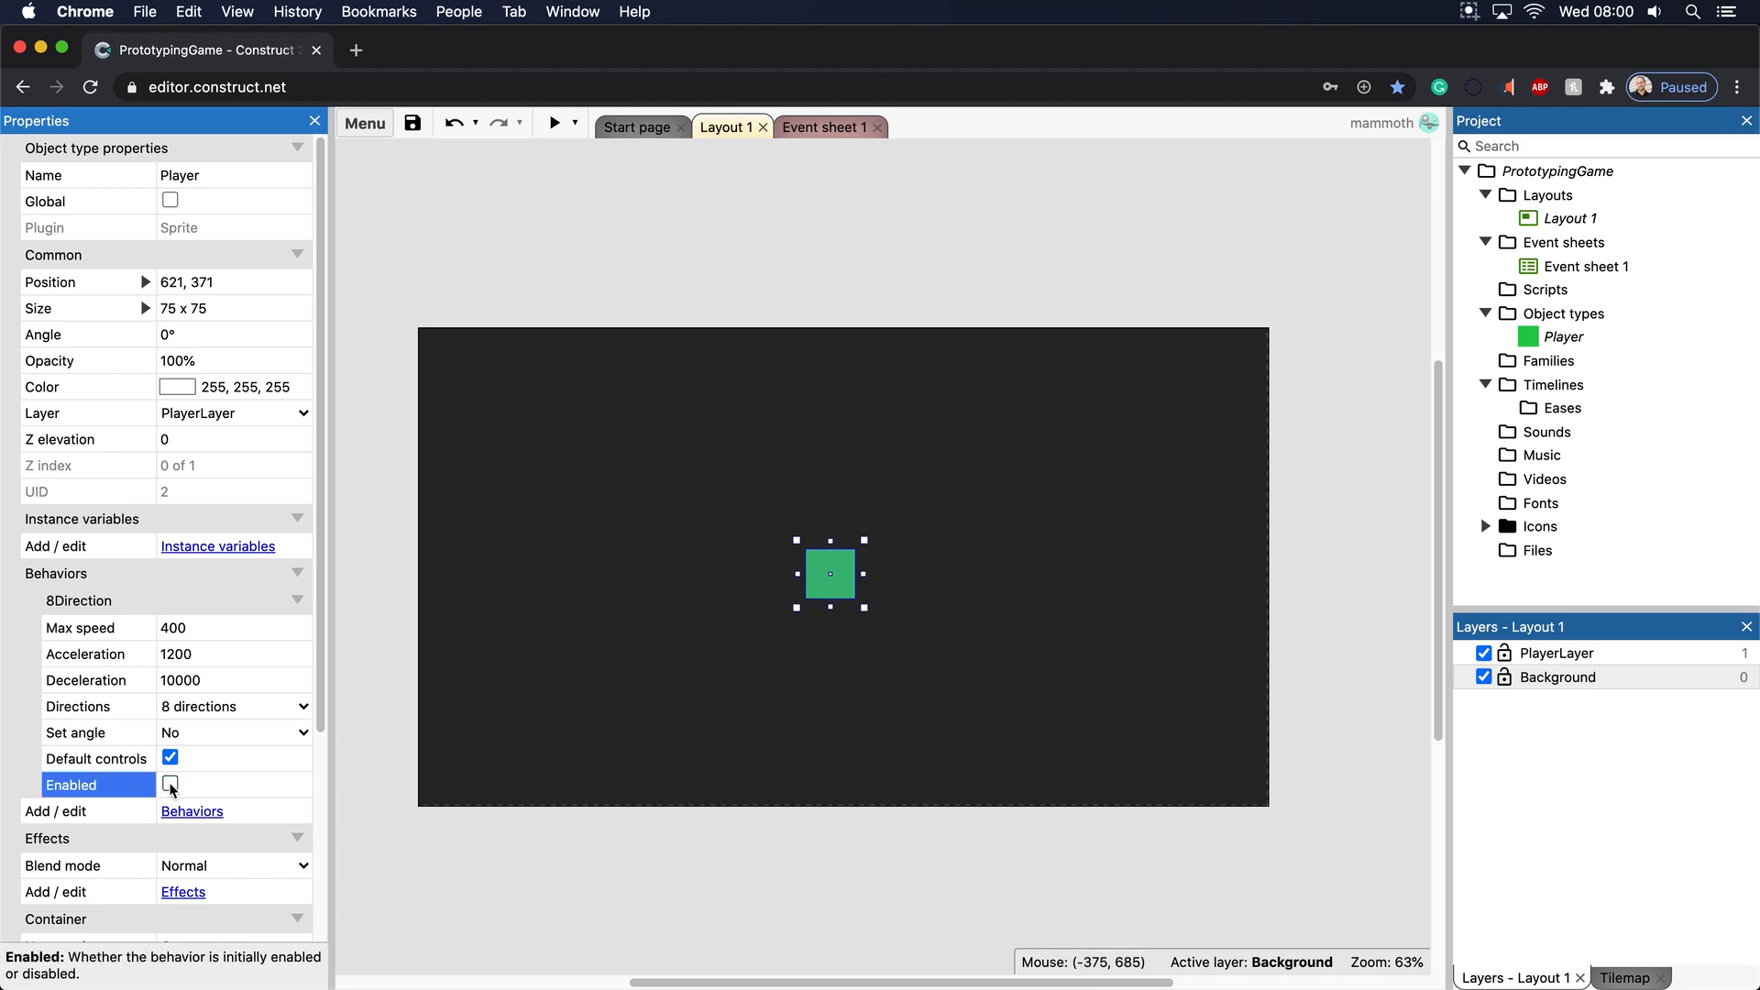
{"action": "left_click", "coordinate": [552, 124]}
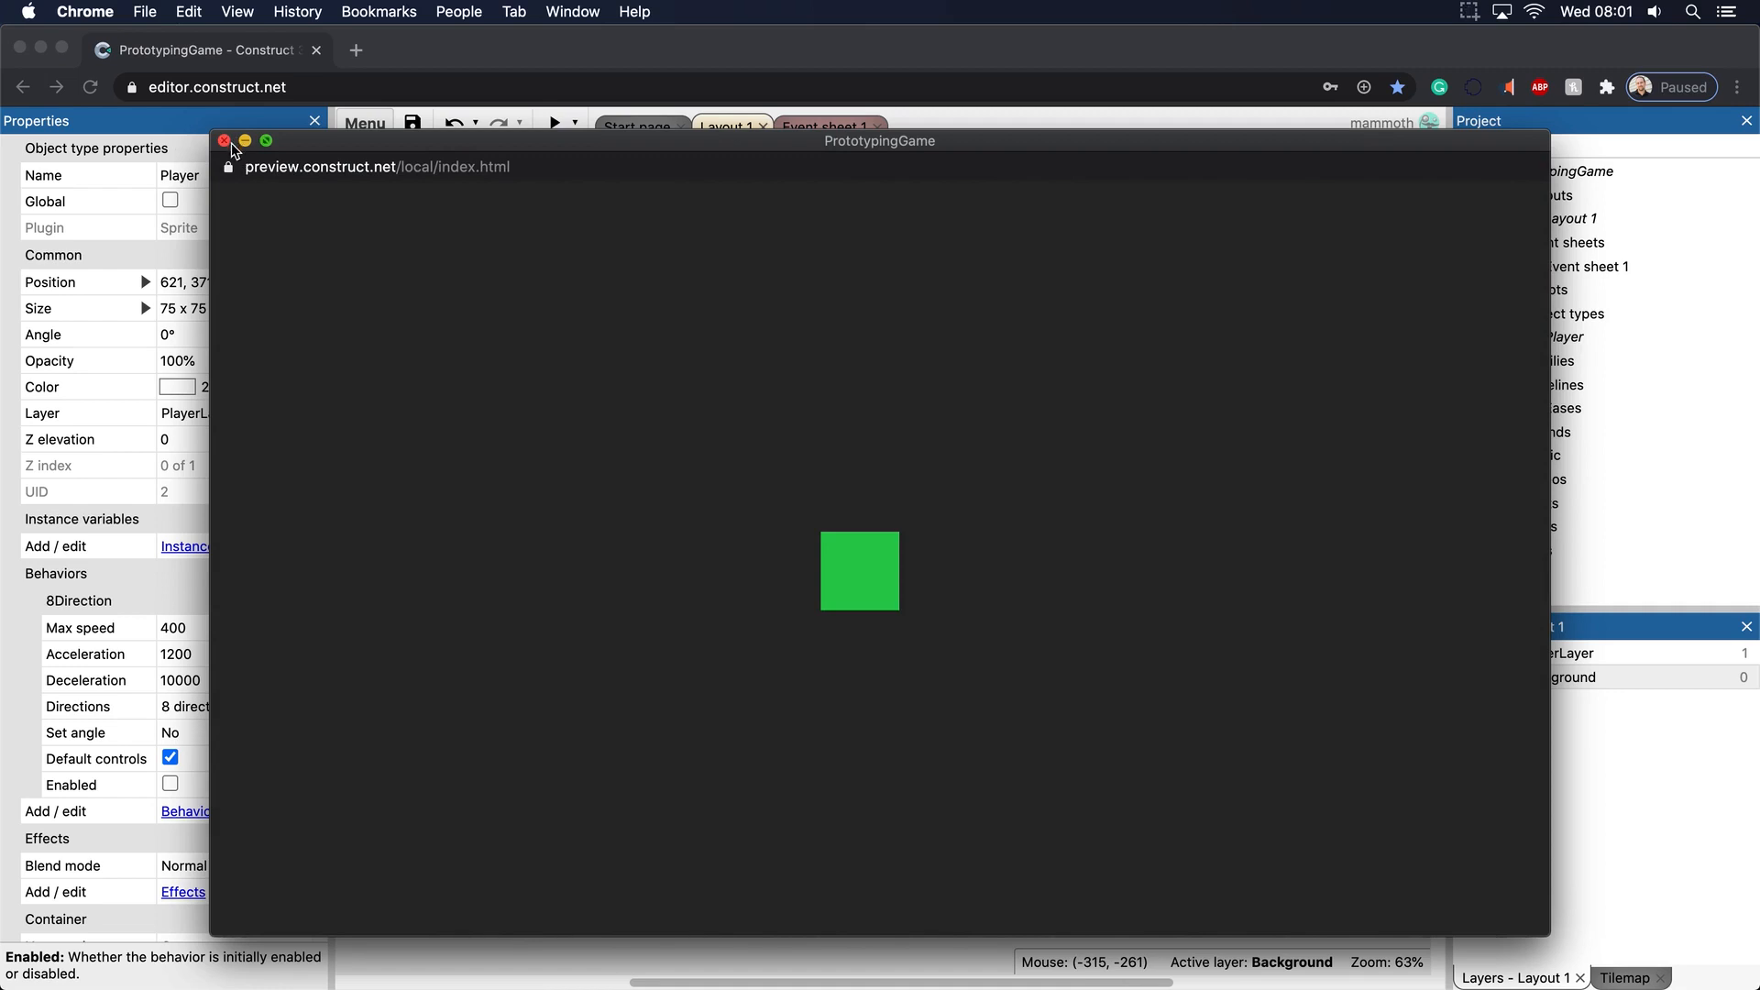
{"action": "mouse_move", "coordinate": [270, 192]}
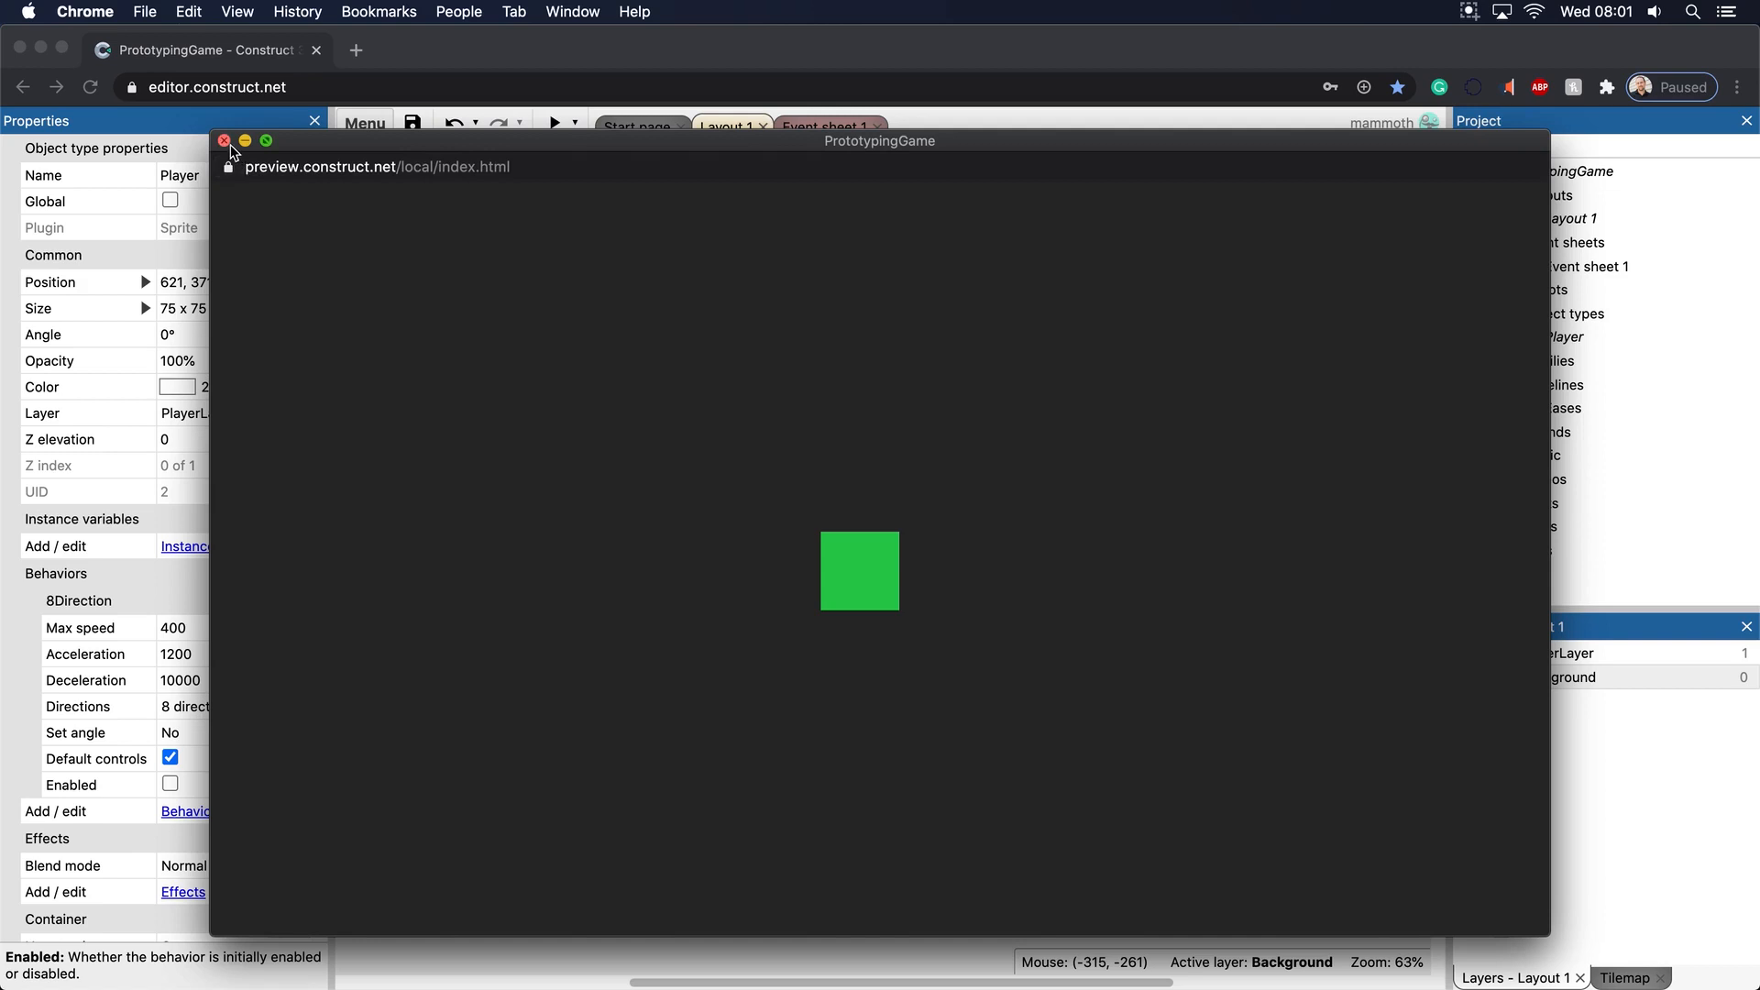
{"action": "left_click", "coordinate": [225, 140]}
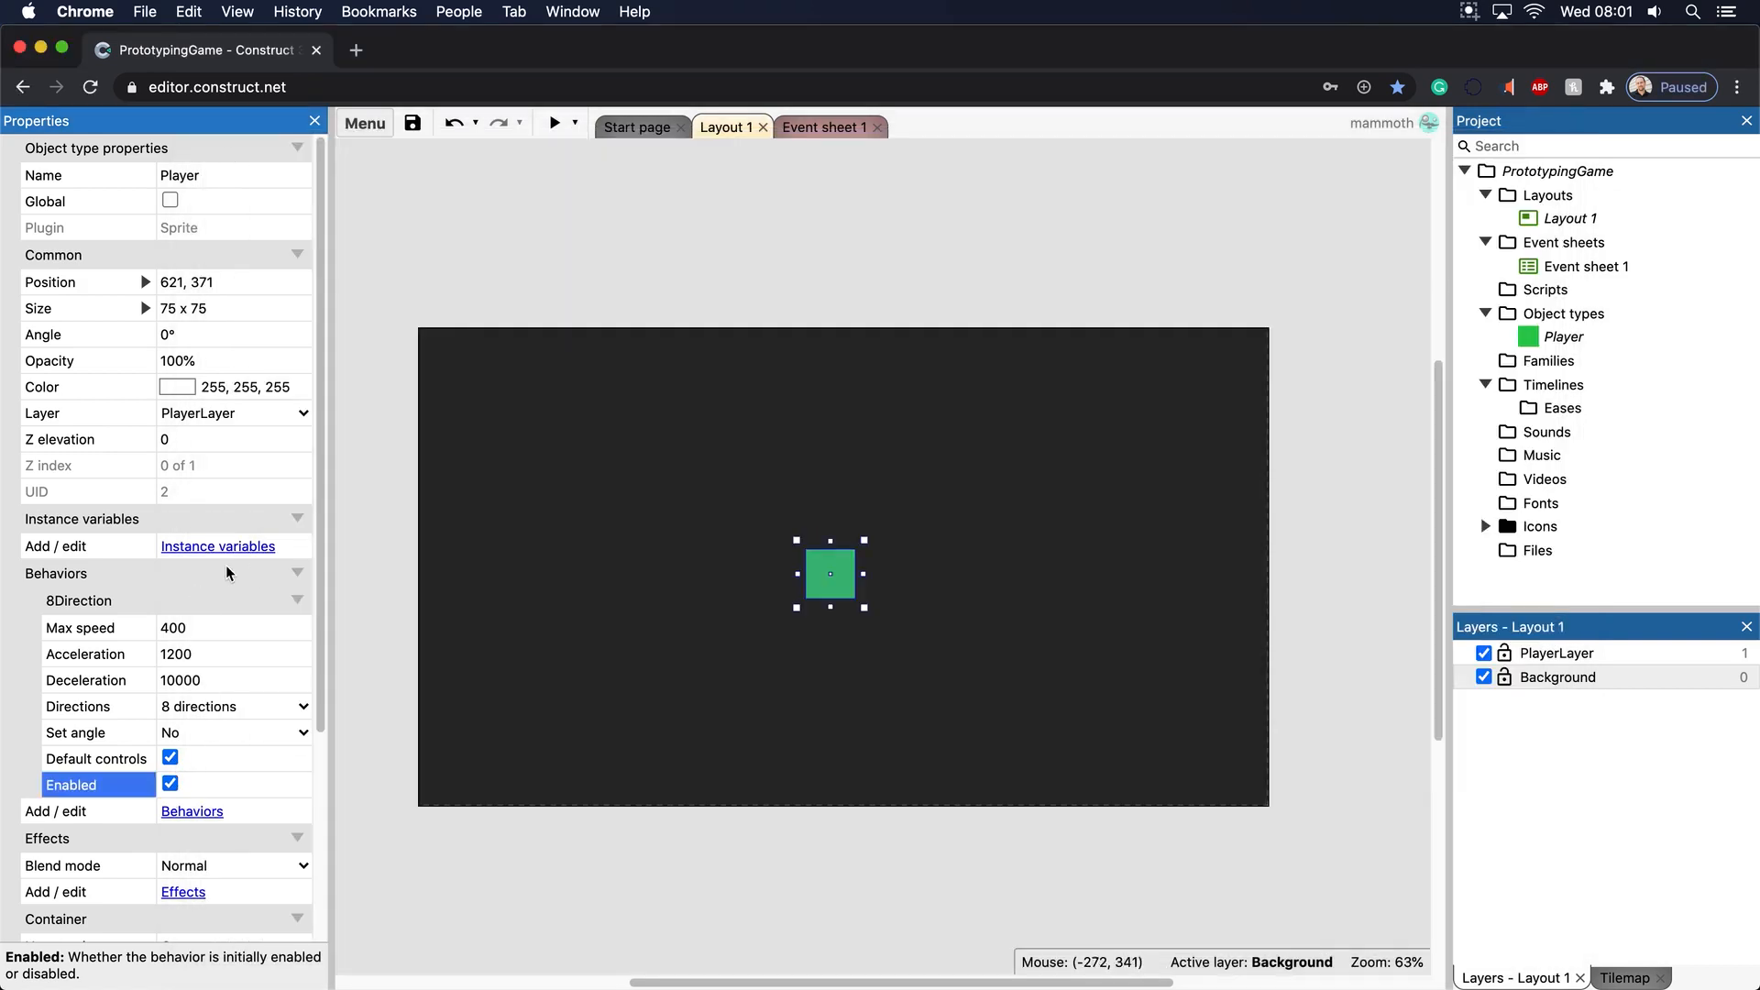
{"action": "mouse_move", "coordinate": [709, 94]}
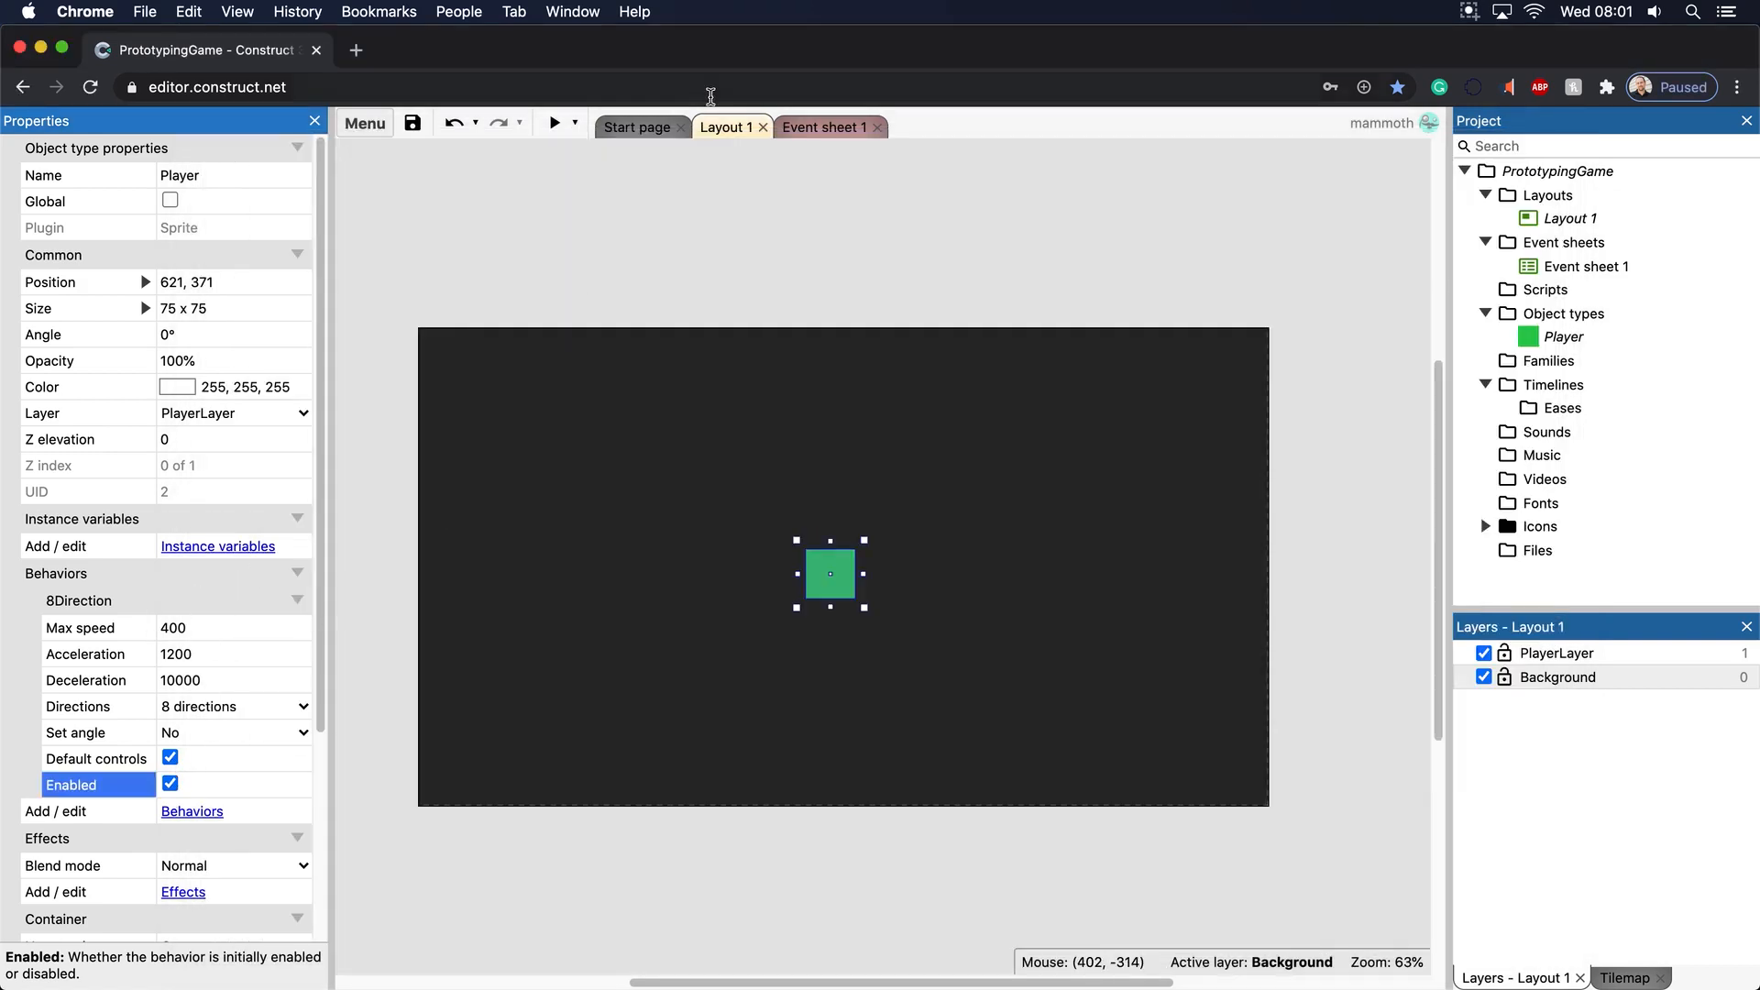
{"action": "left_click", "coordinate": [550, 123]}
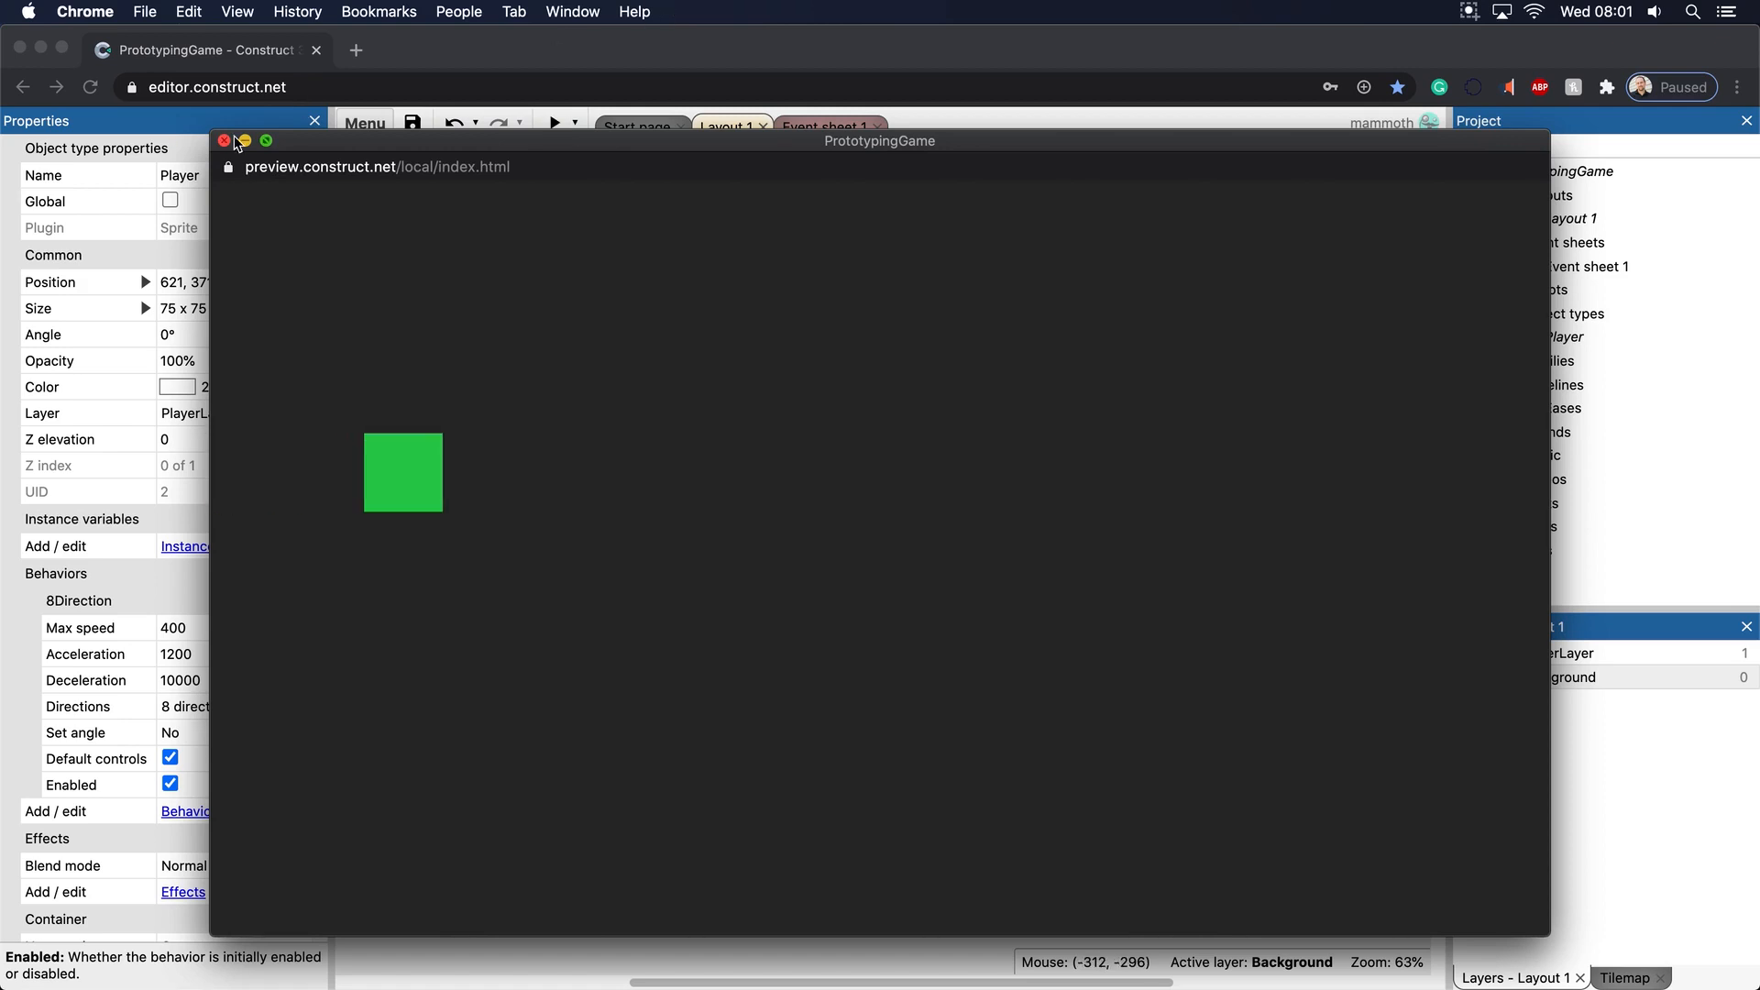
{"action": "left_click", "coordinate": [225, 140]}
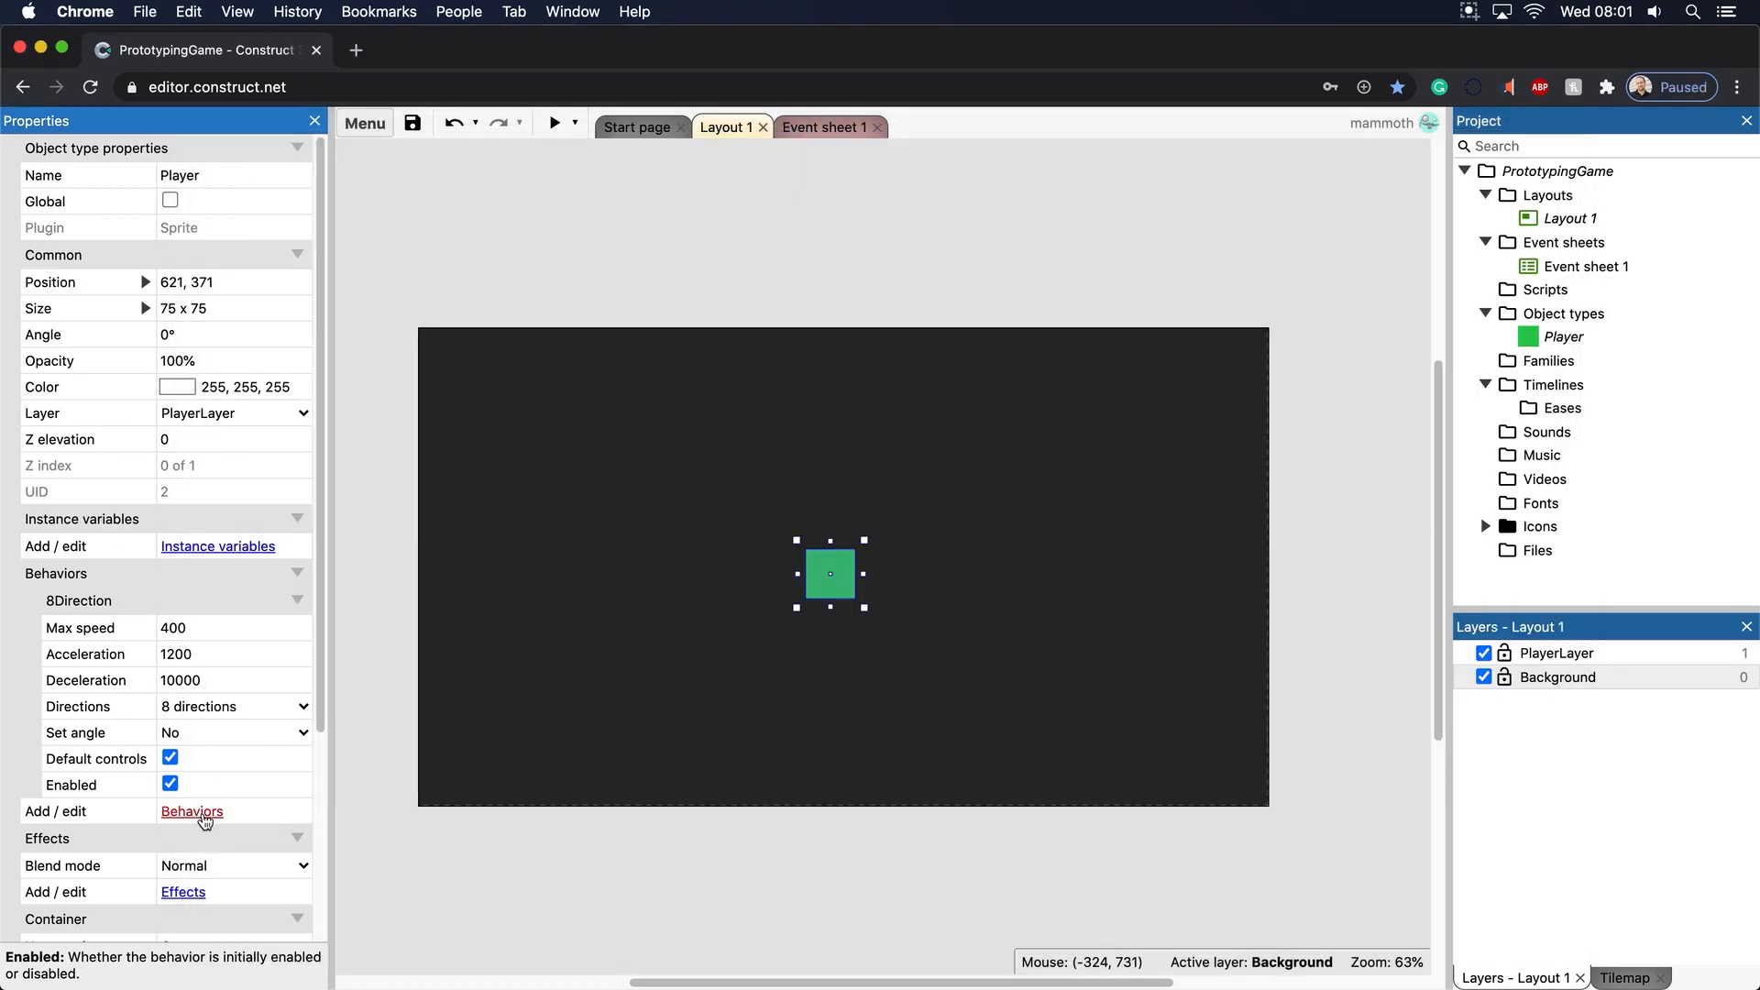
Add a Bound to layout behavior to the Player, bound by Edge
{"action": "left_click", "coordinate": [192, 811]}
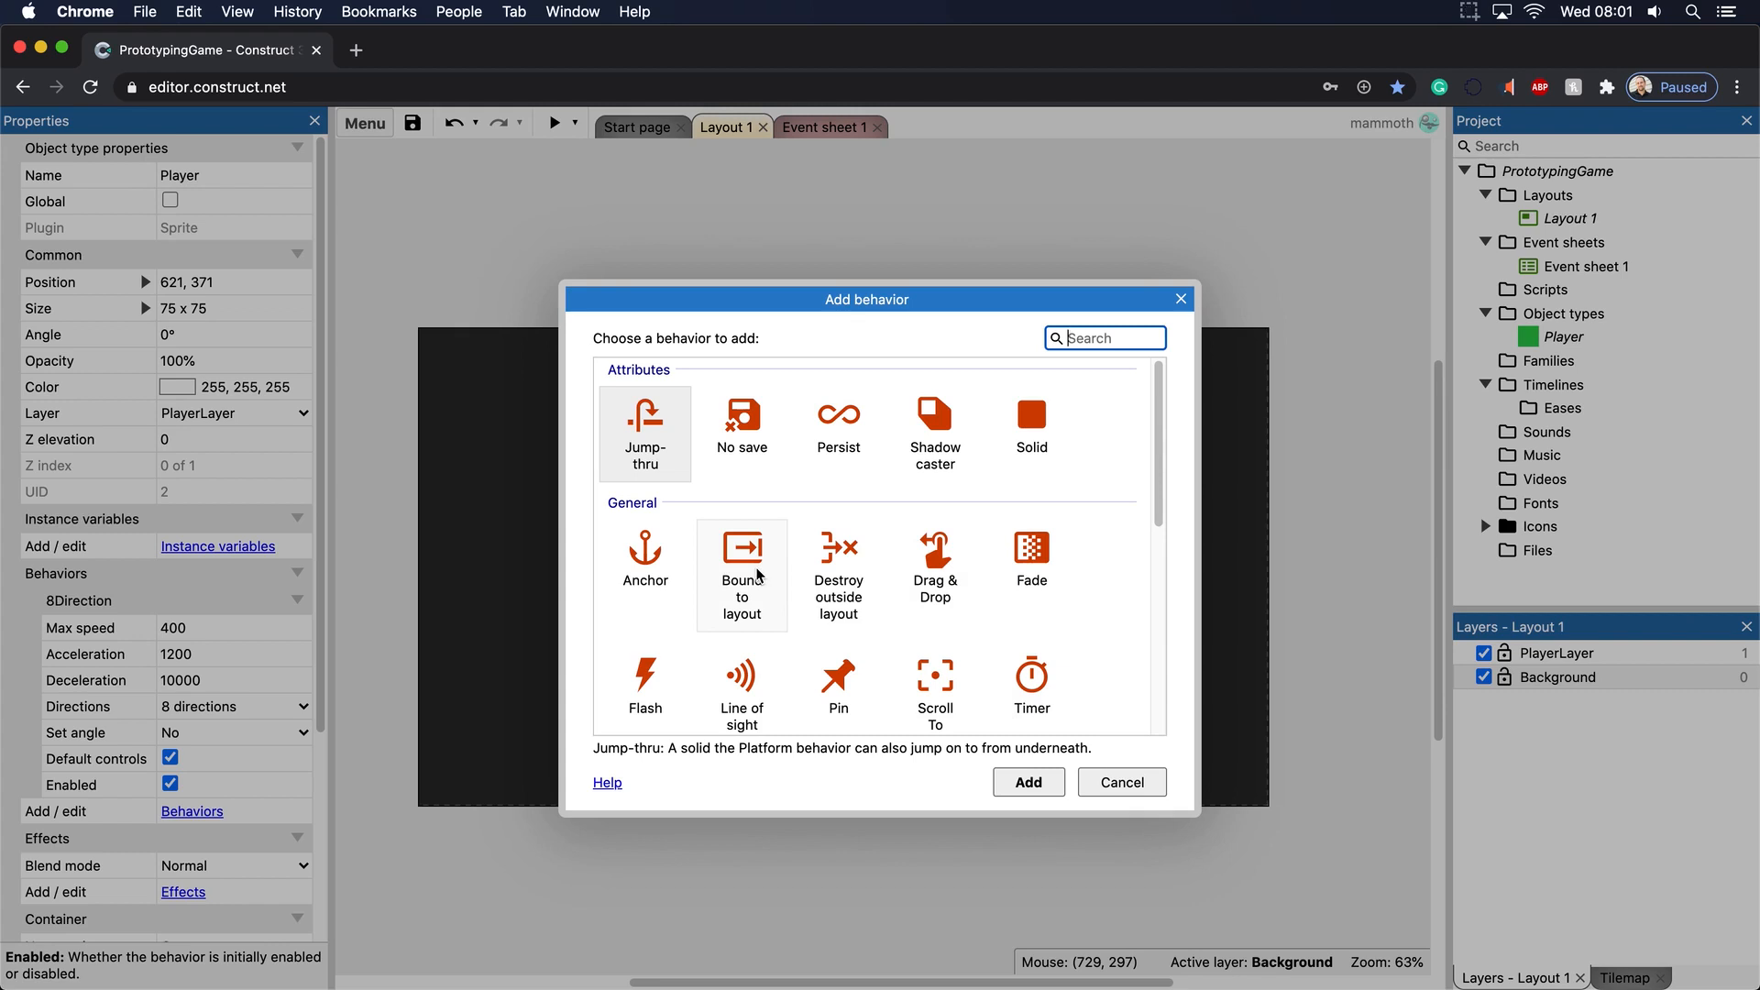
{"action": "mouse_move", "coordinate": [719, 579]}
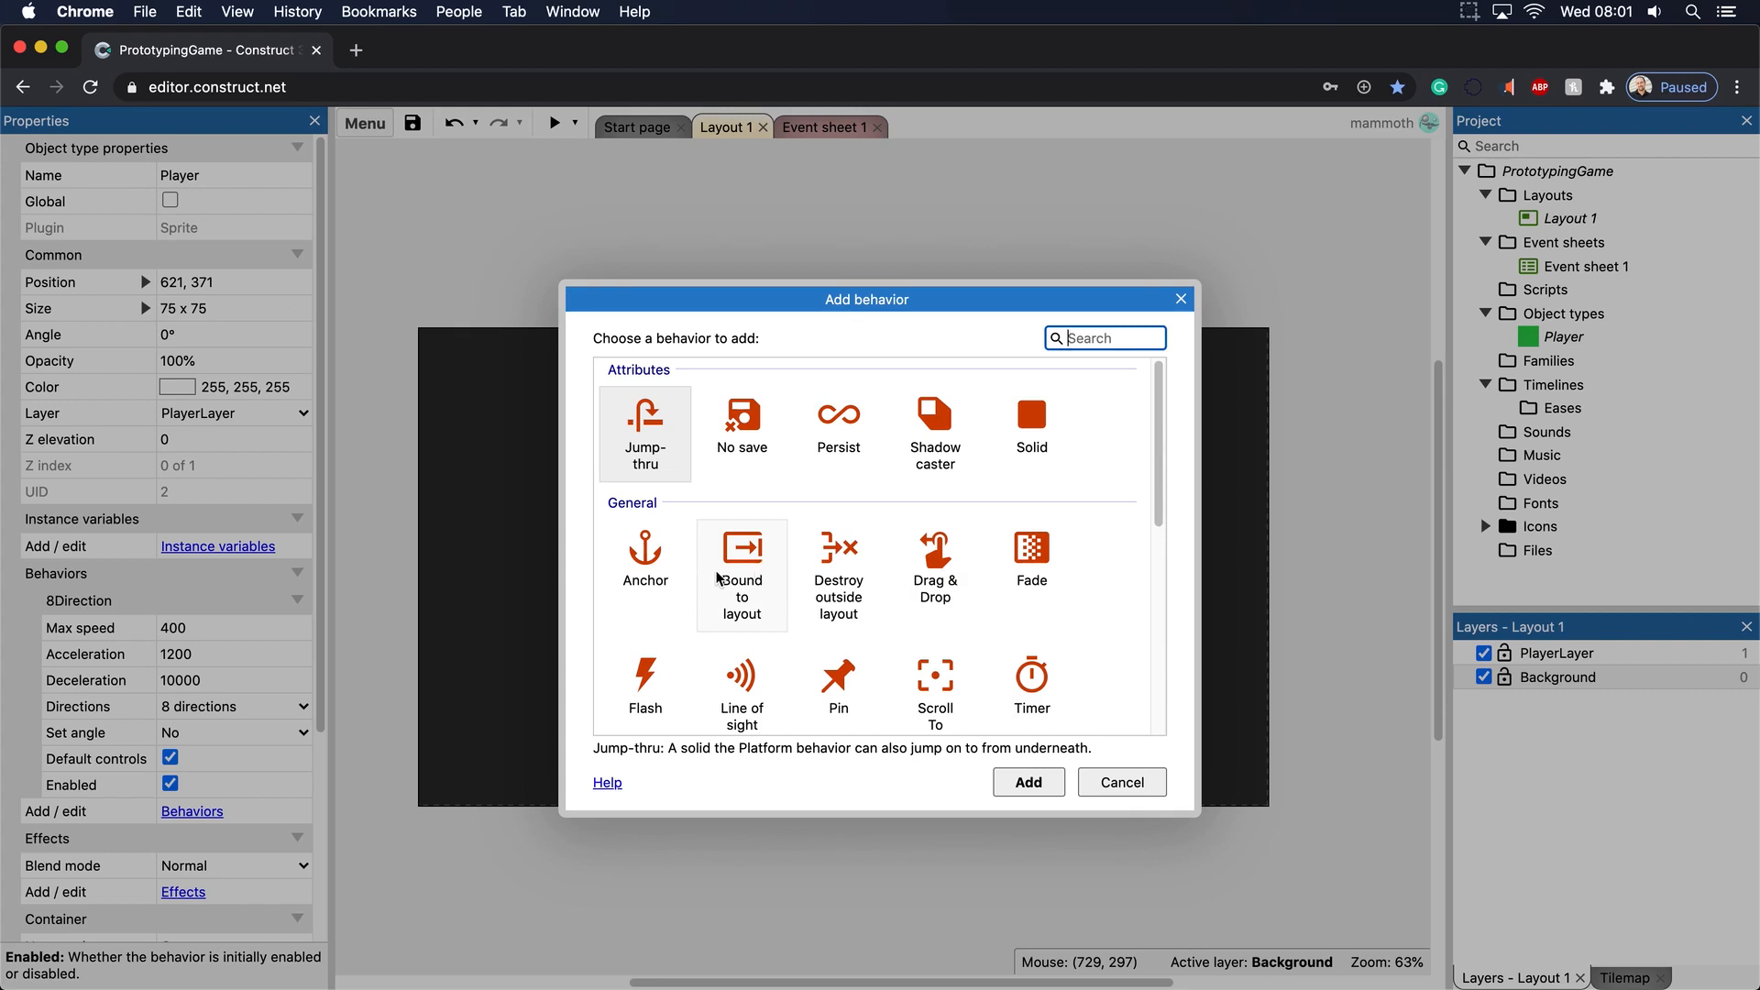
{"action": "mouse_move", "coordinate": [751, 559]}
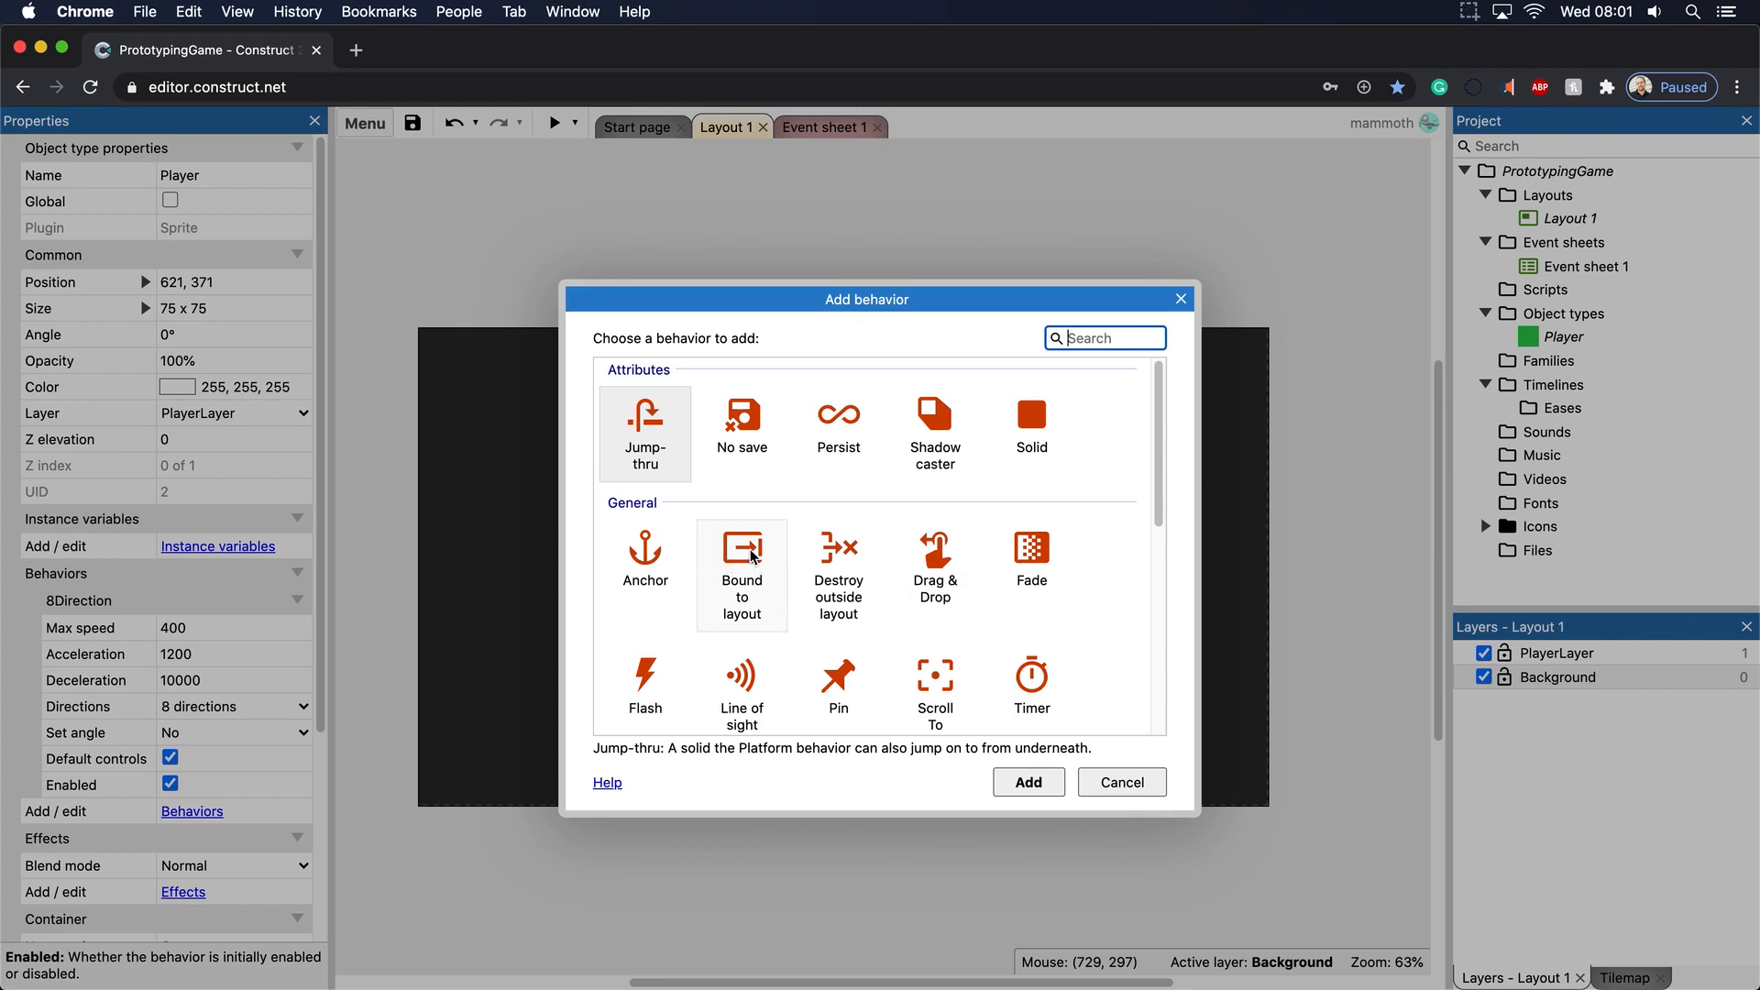
{"action": "left_click", "coordinate": [1026, 782]}
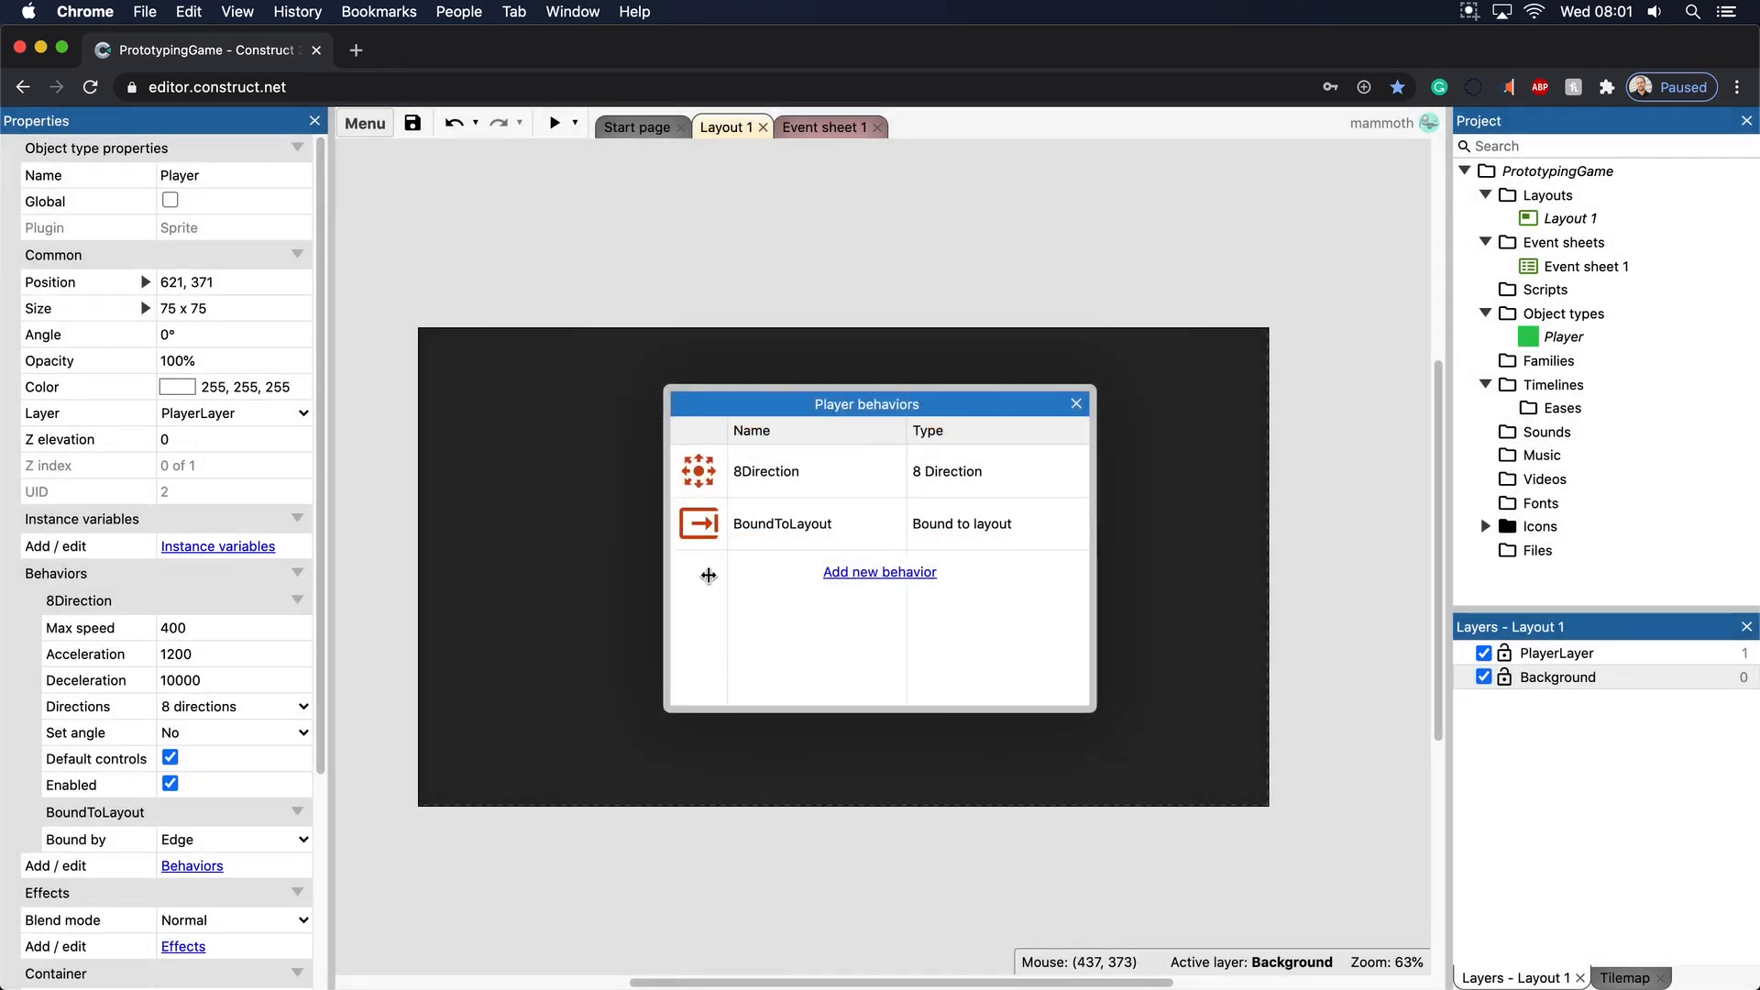
Preview the game with the Player bounded by its Edge
{"action": "left_click", "coordinate": [1074, 403]}
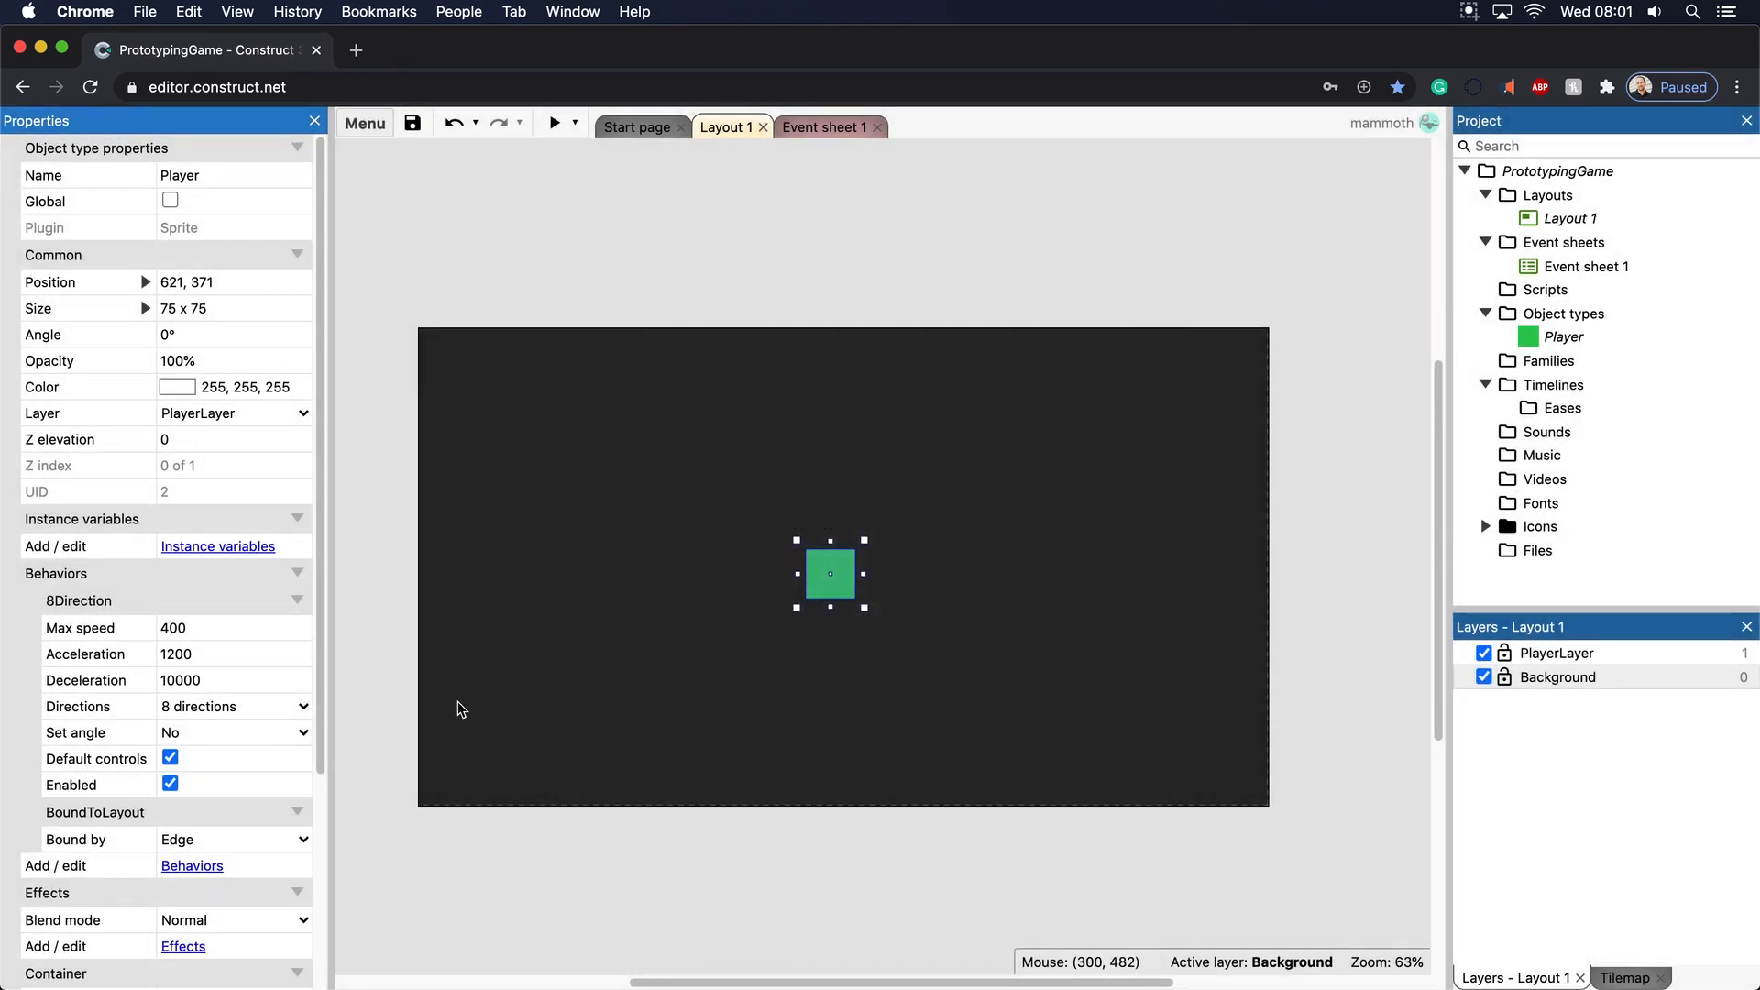
{"action": "mouse_move", "coordinate": [130, 846]}
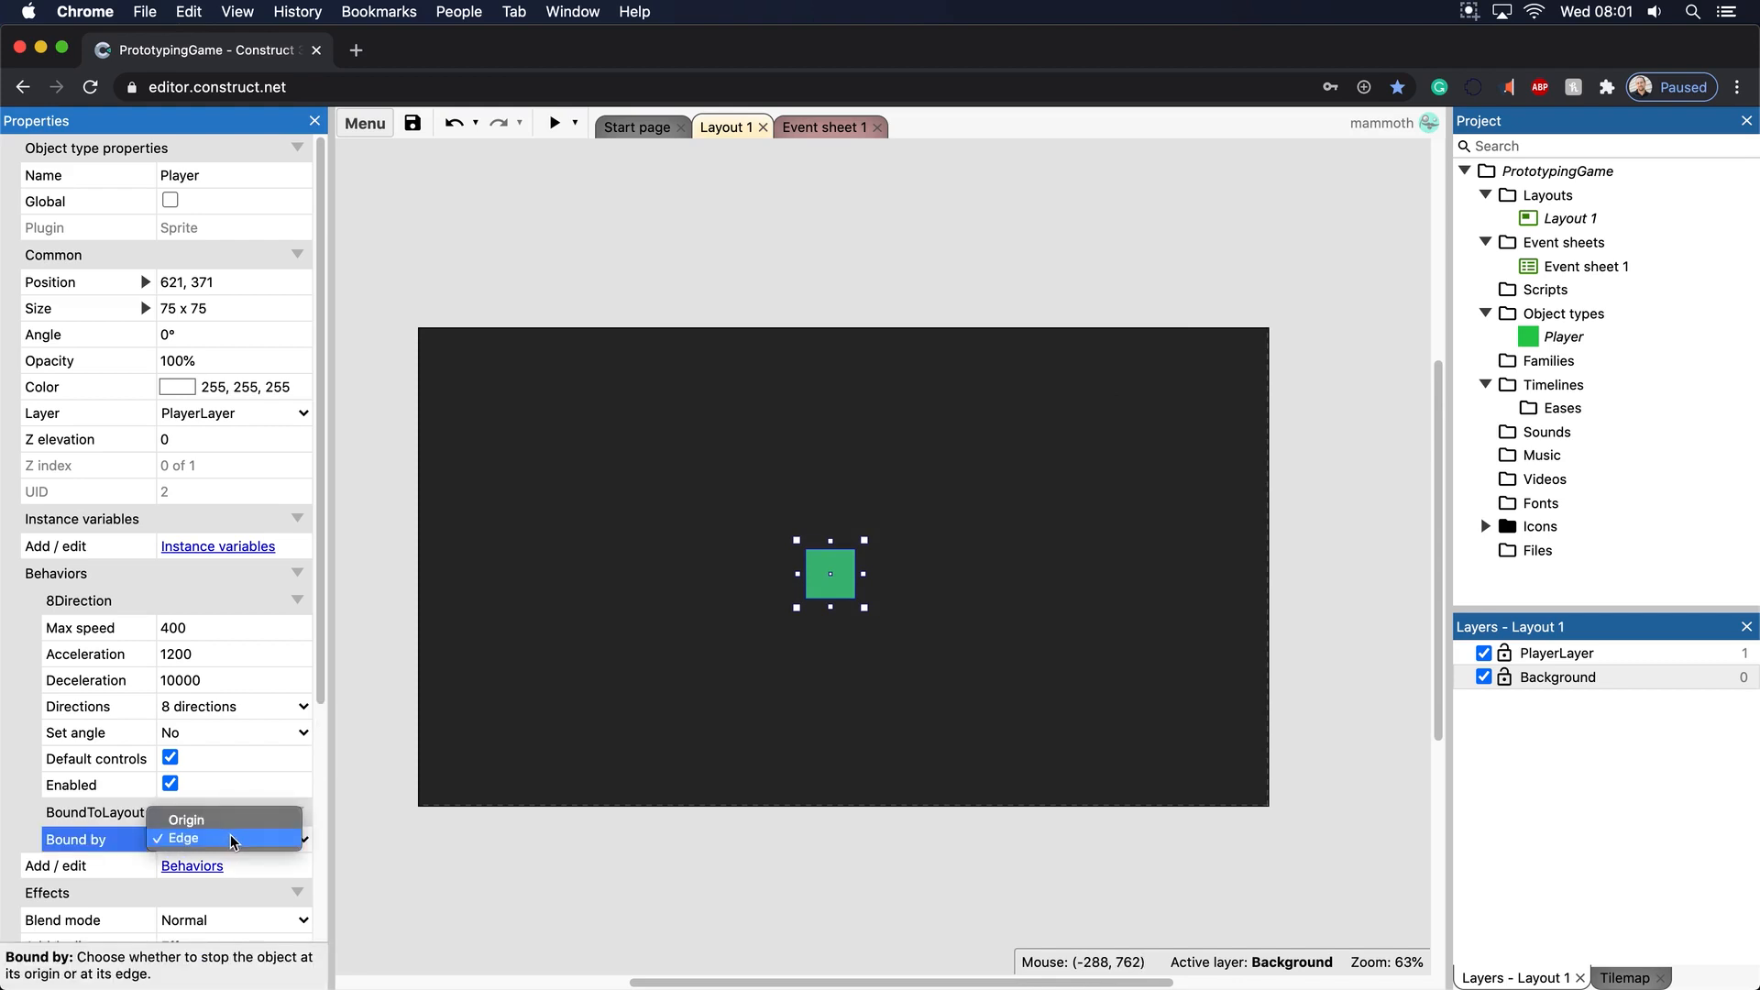
{"action": "left_click", "coordinate": [184, 838]}
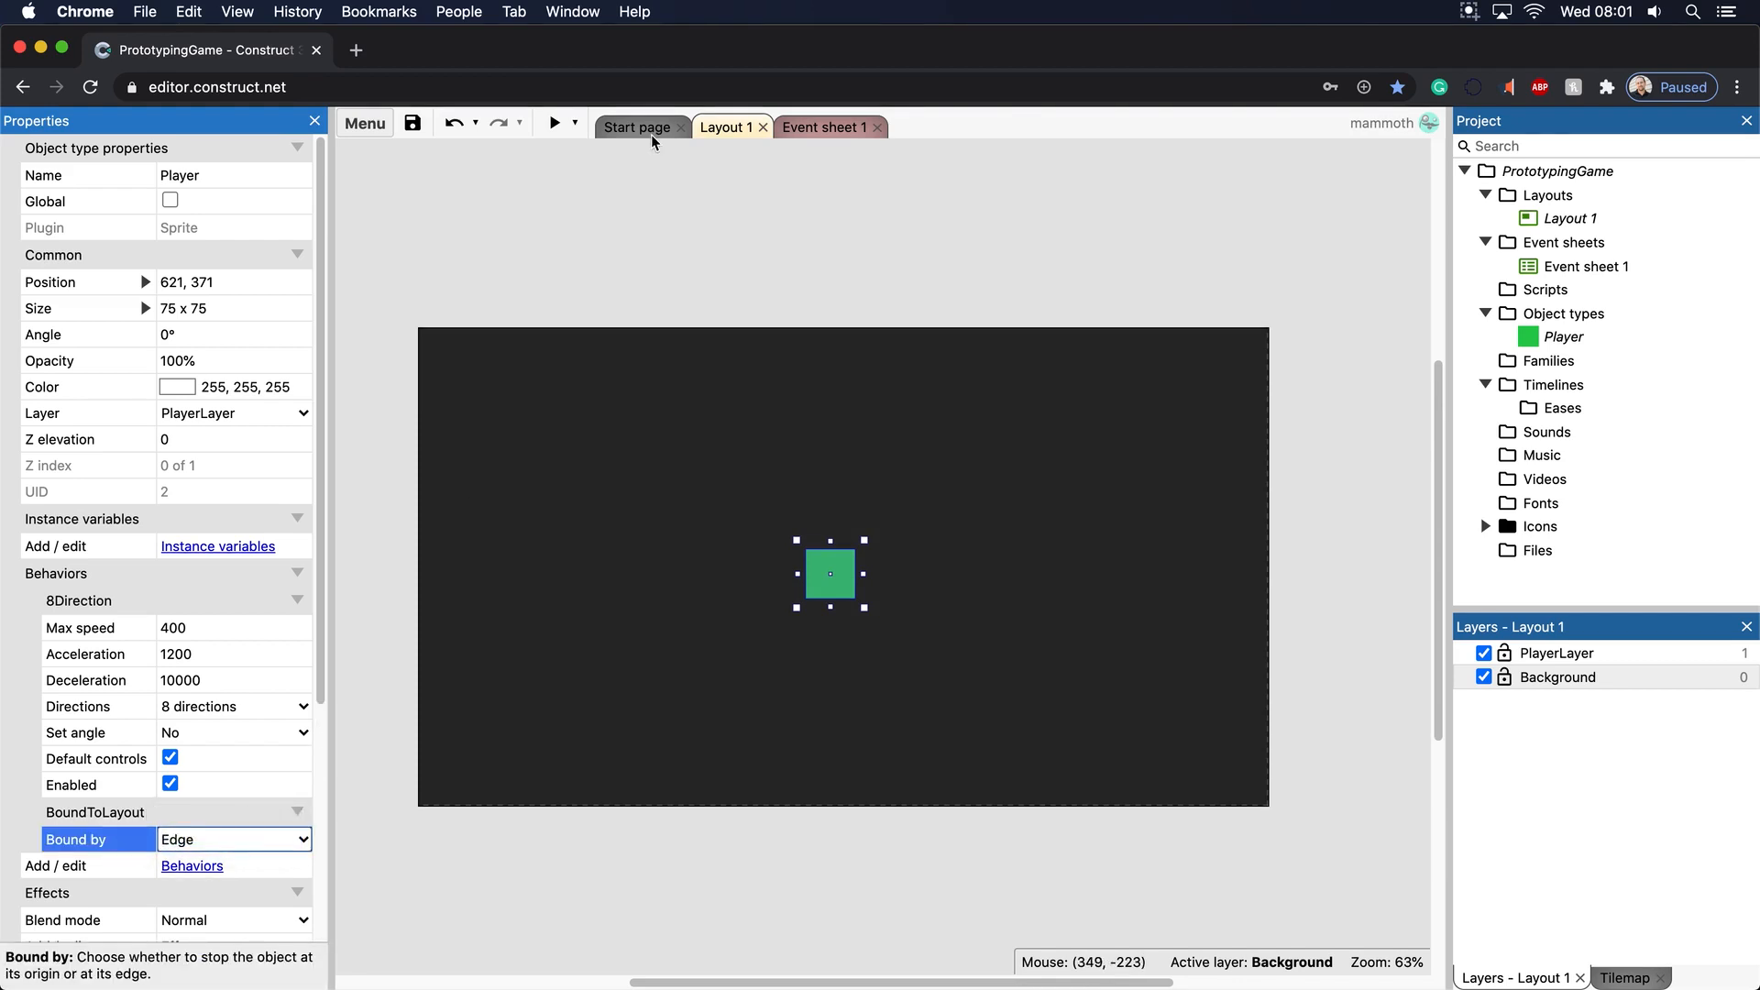
{"action": "left_click", "coordinate": [551, 124]}
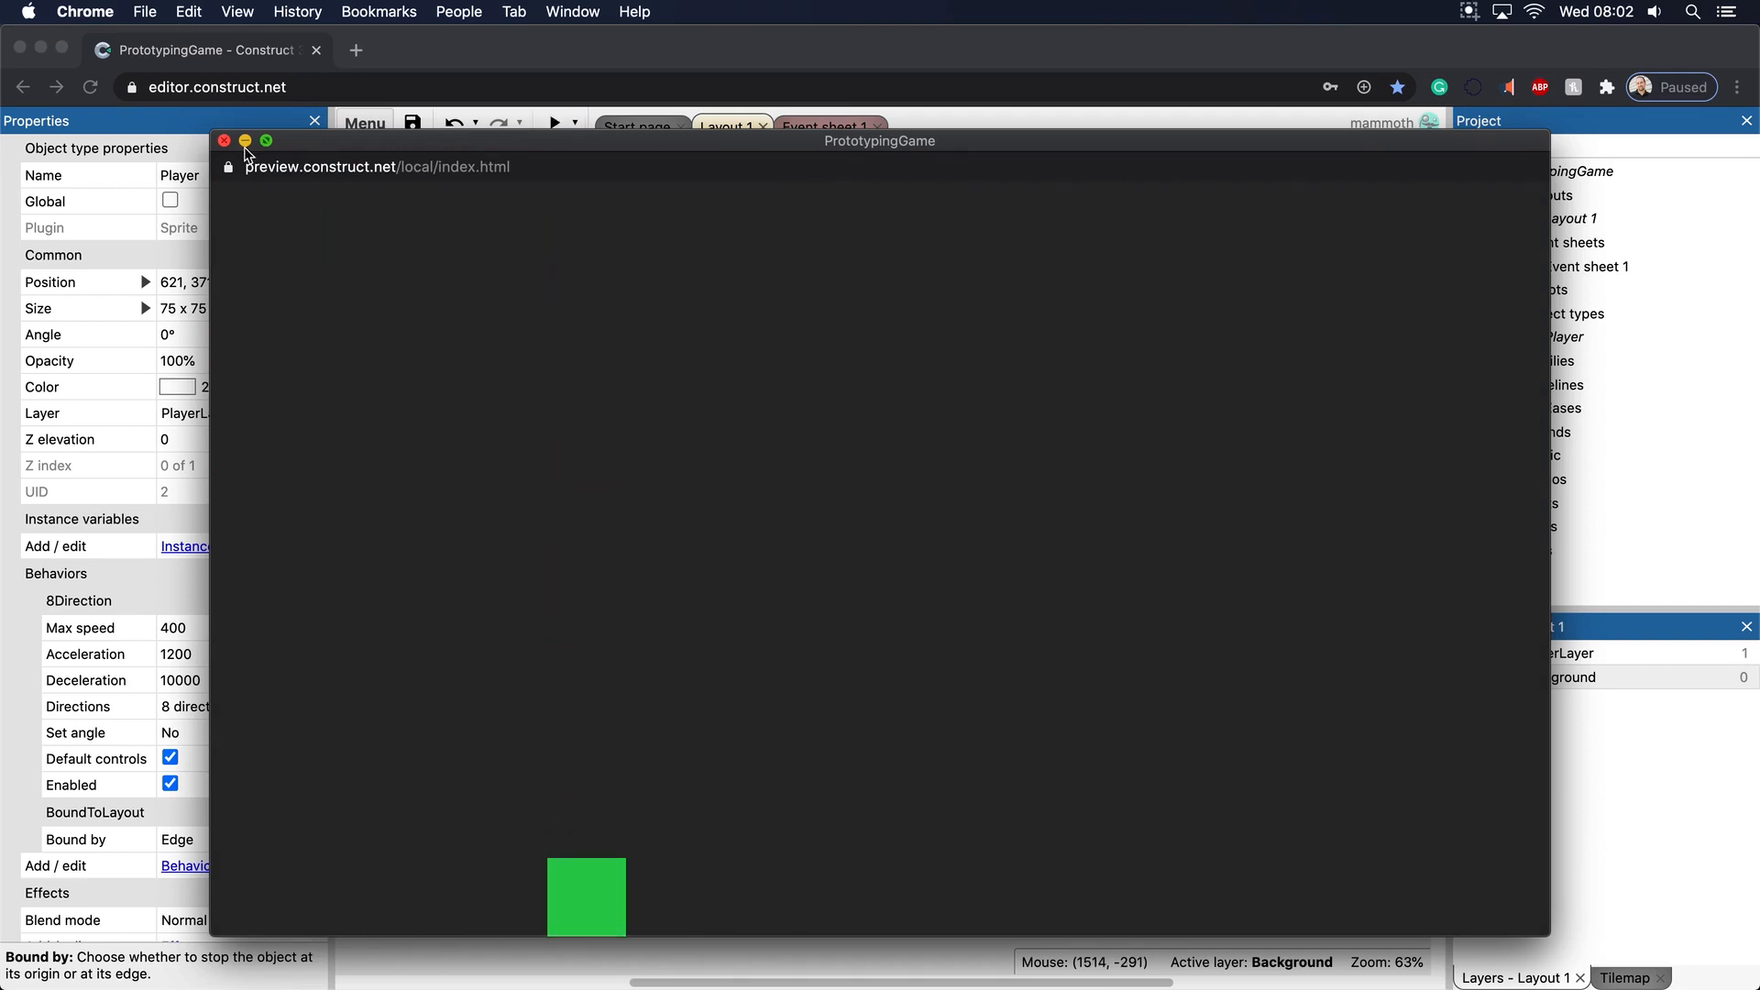
{"action": "left_click", "coordinate": [224, 140]}
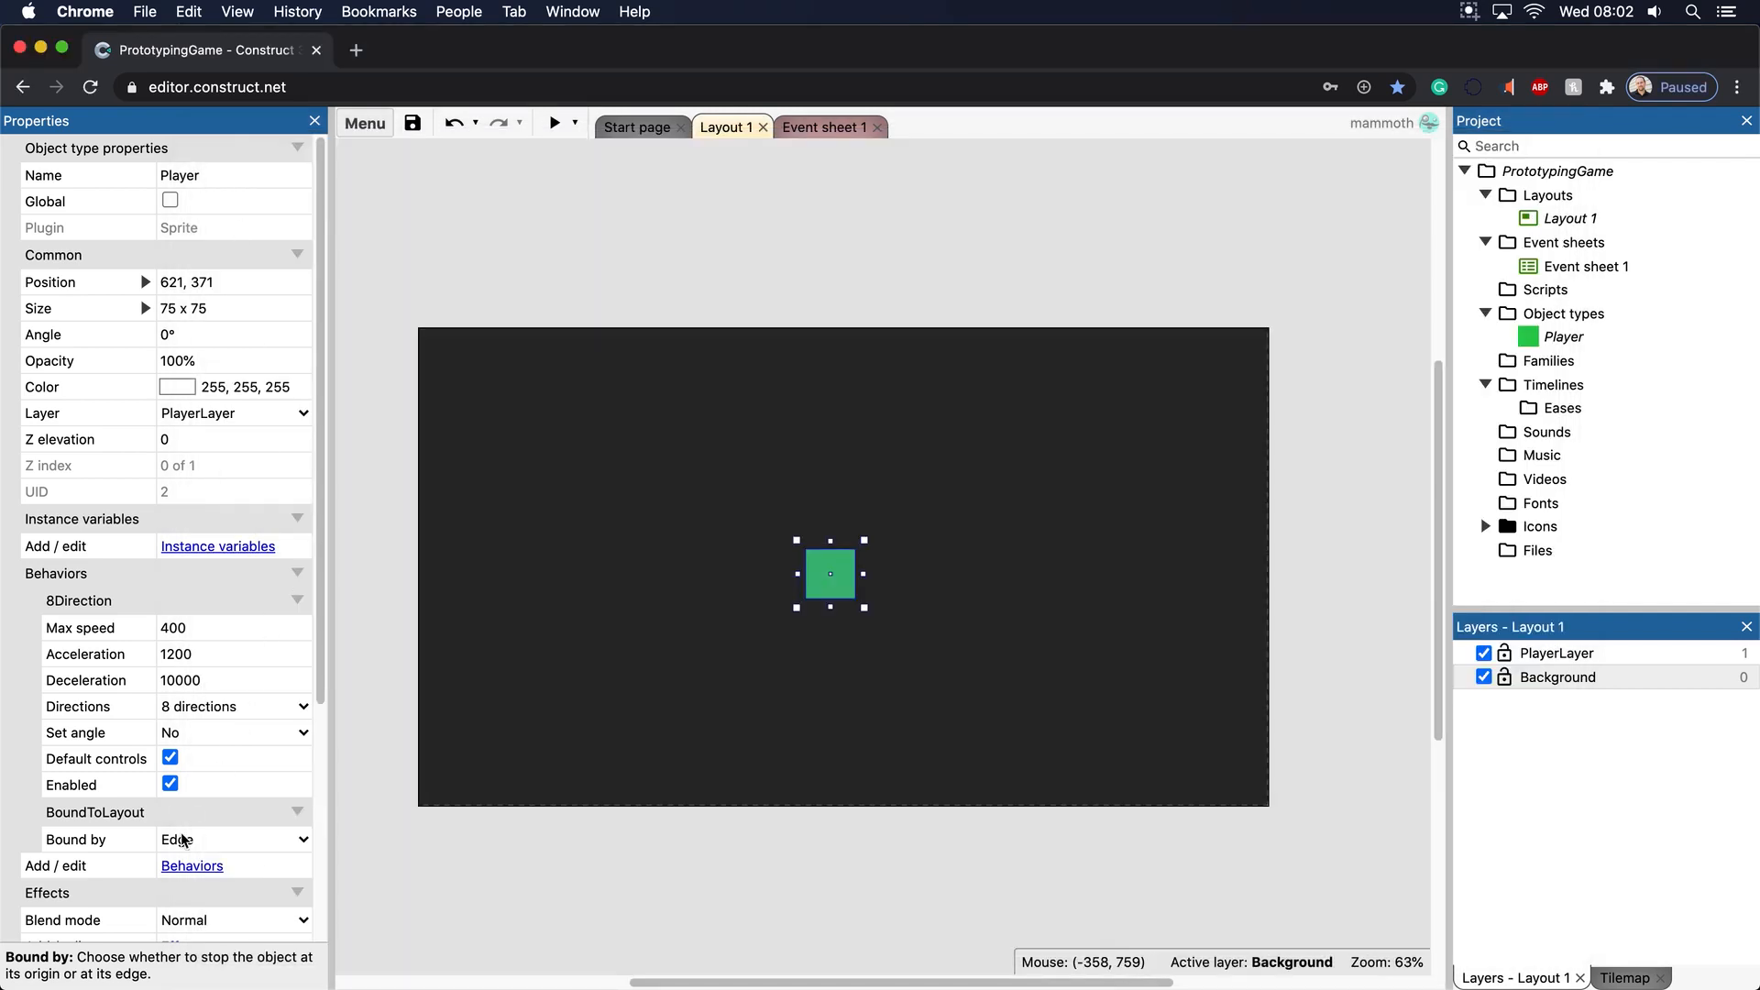
Change Bound by to Origin and run the preview again
{"action": "left_click", "coordinate": [234, 839]}
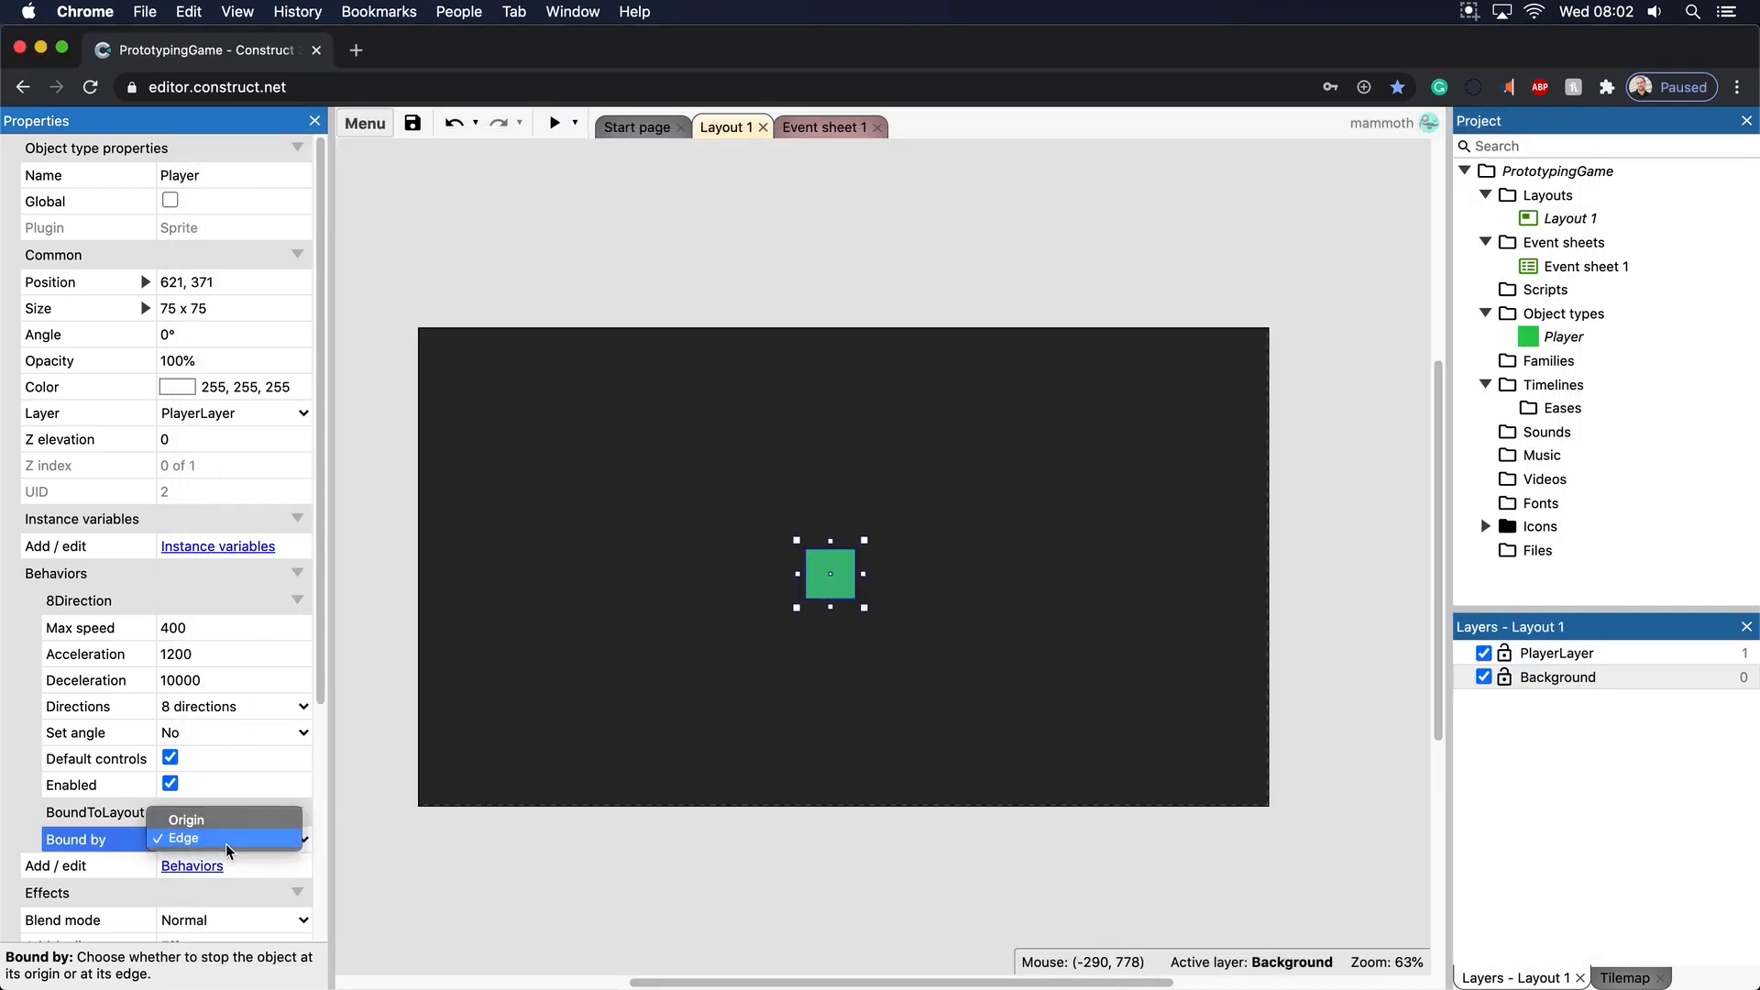
{"action": "left_click", "coordinate": [186, 819]}
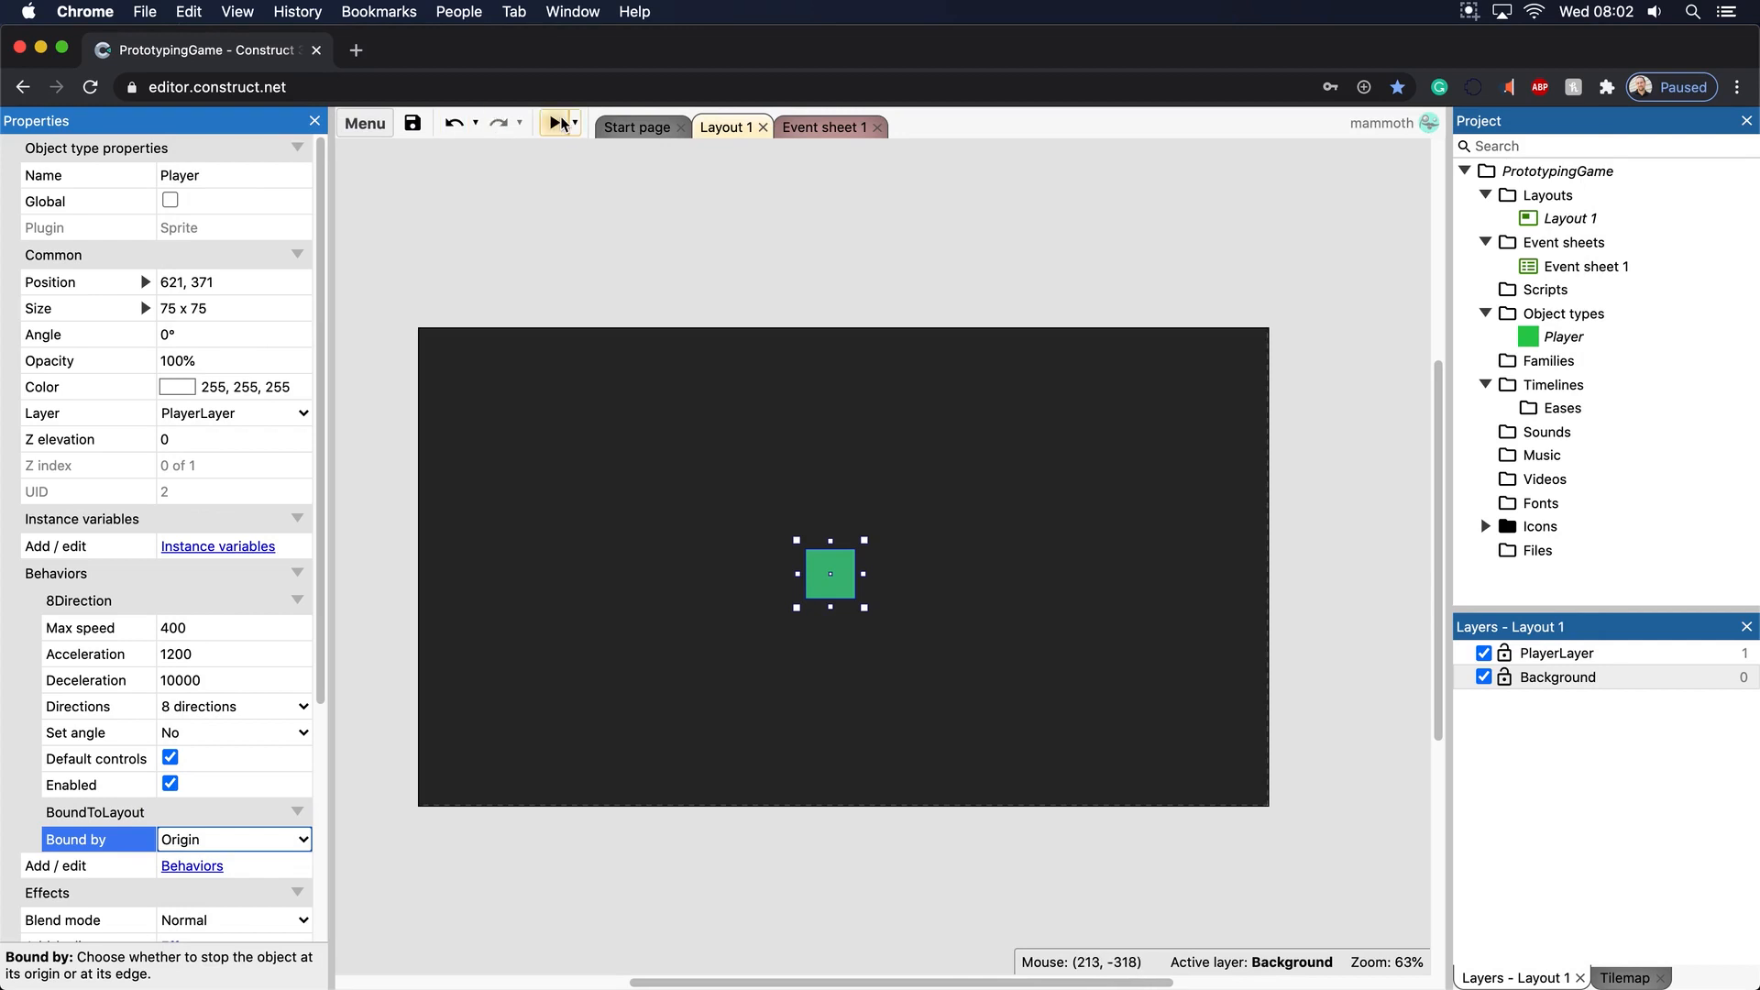
{"action": "left_click", "coordinate": [558, 124]}
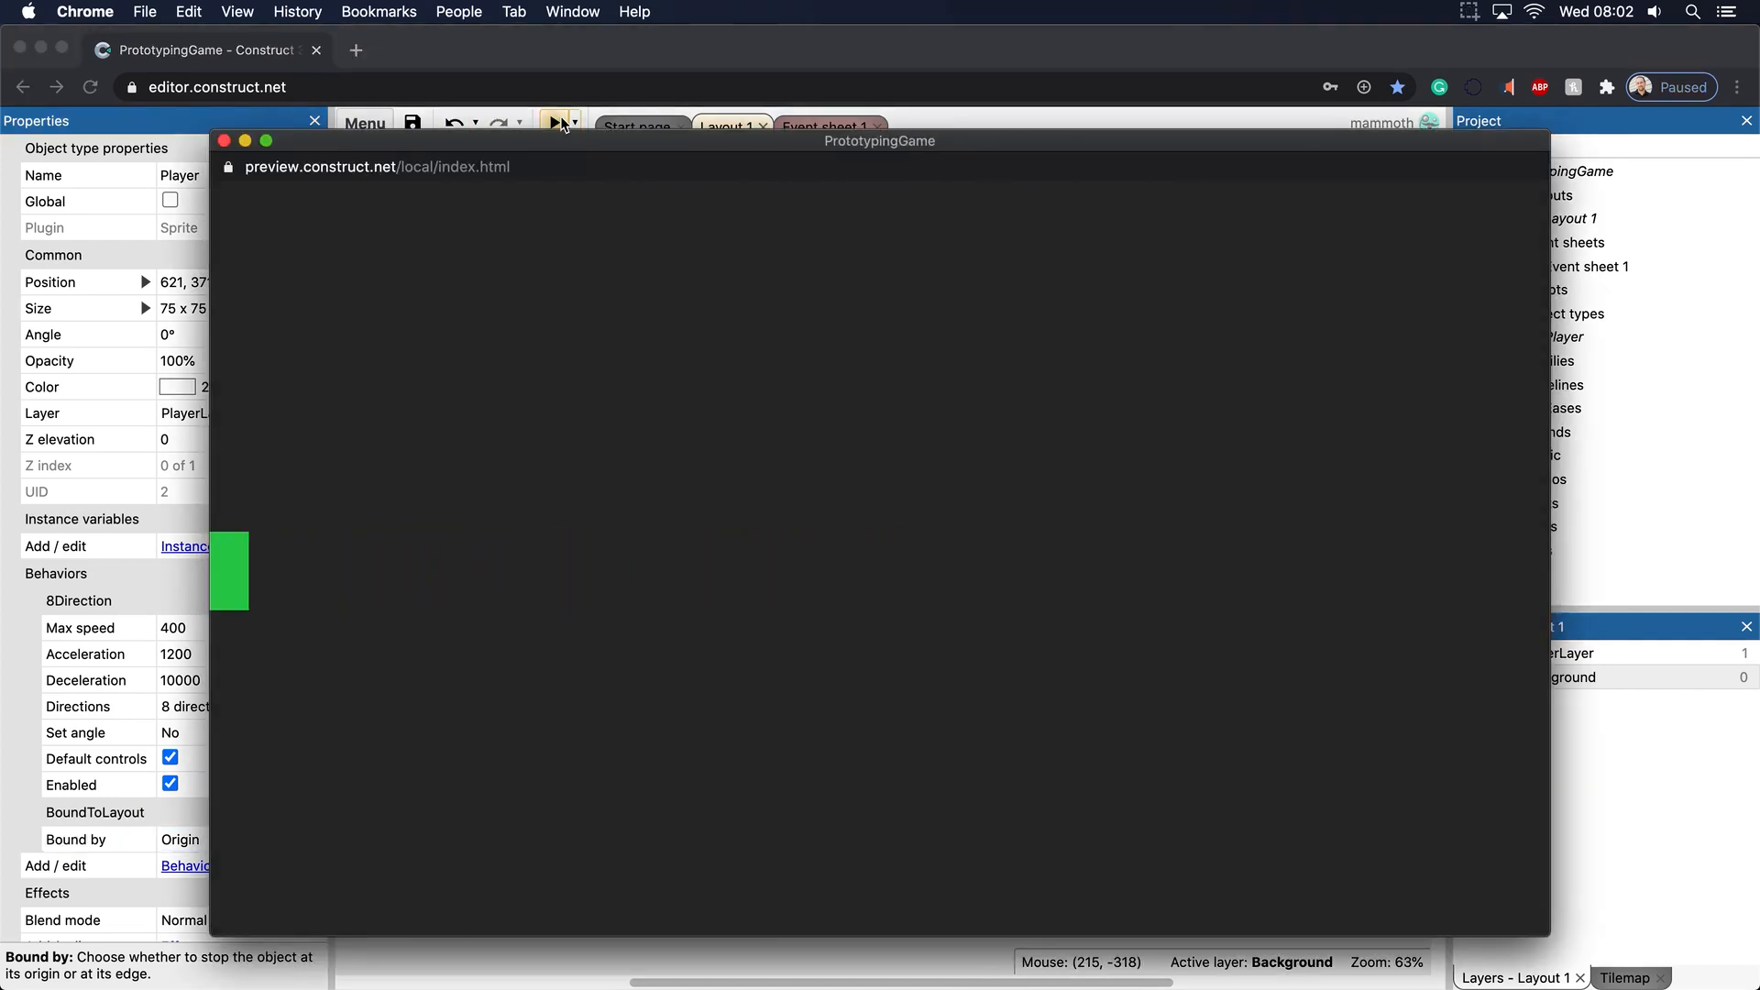
{"action": "mouse_move", "coordinate": [583, 498]}
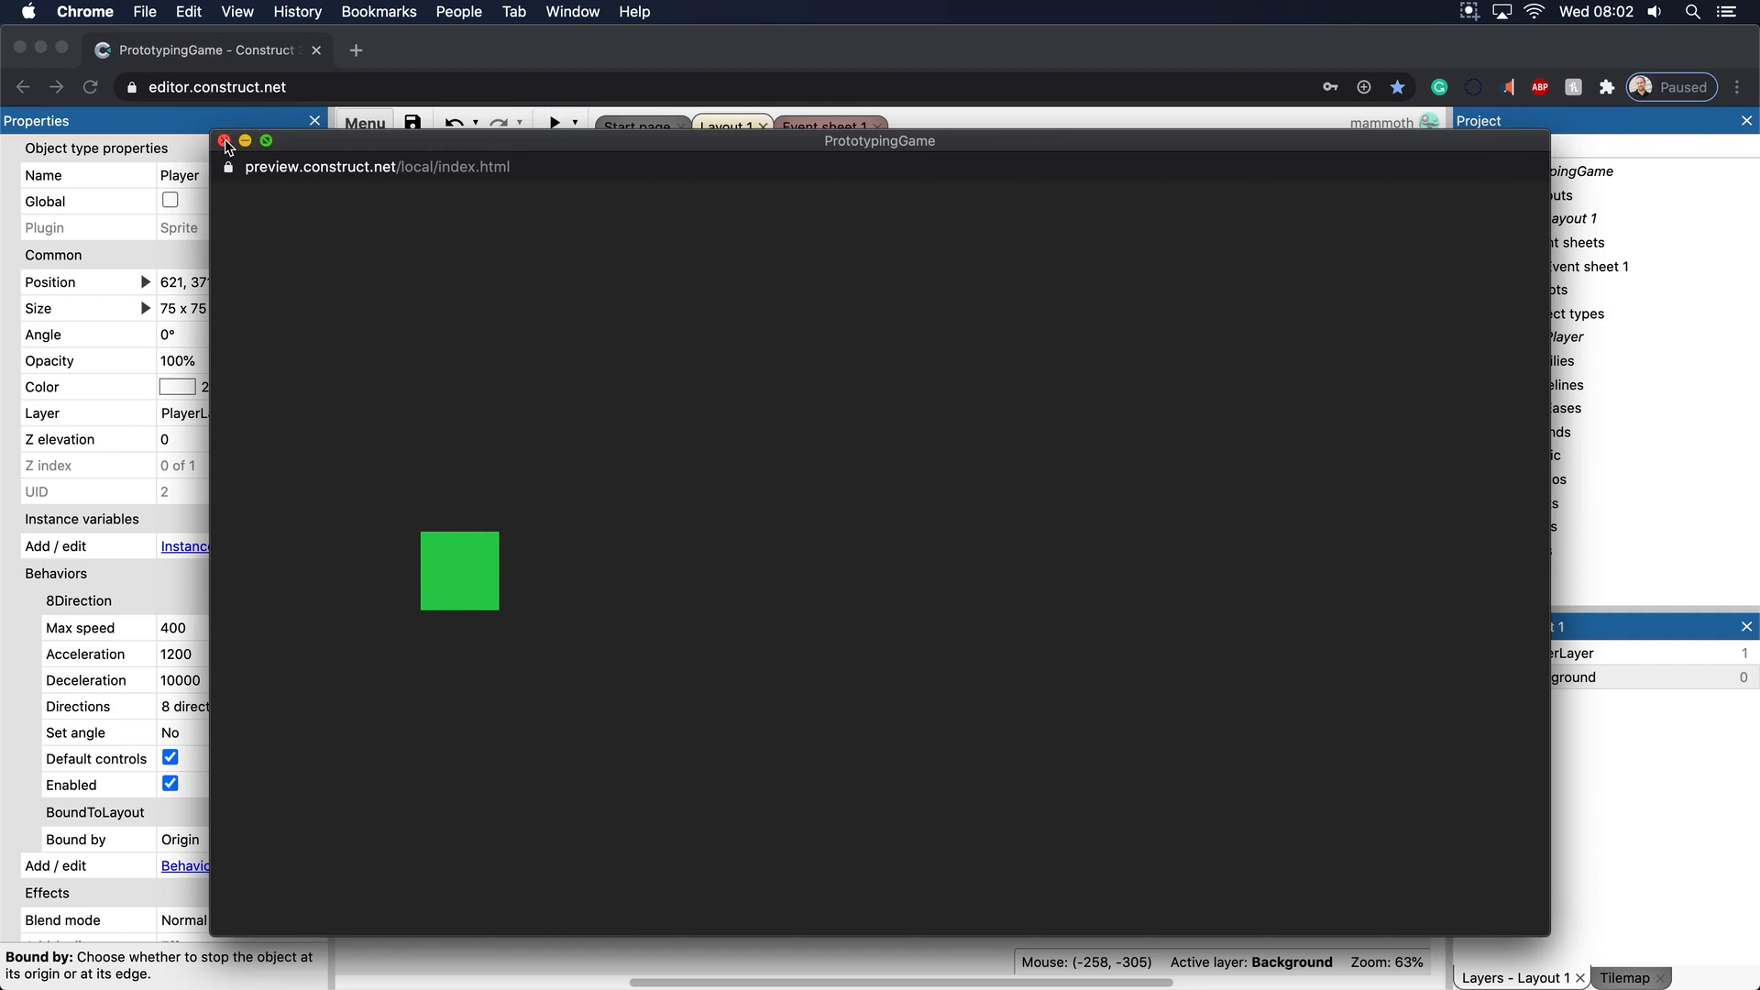
Close the game preview and zoom in on the Player square to show its origin
{"action": "left_click", "coordinate": [226, 140]}
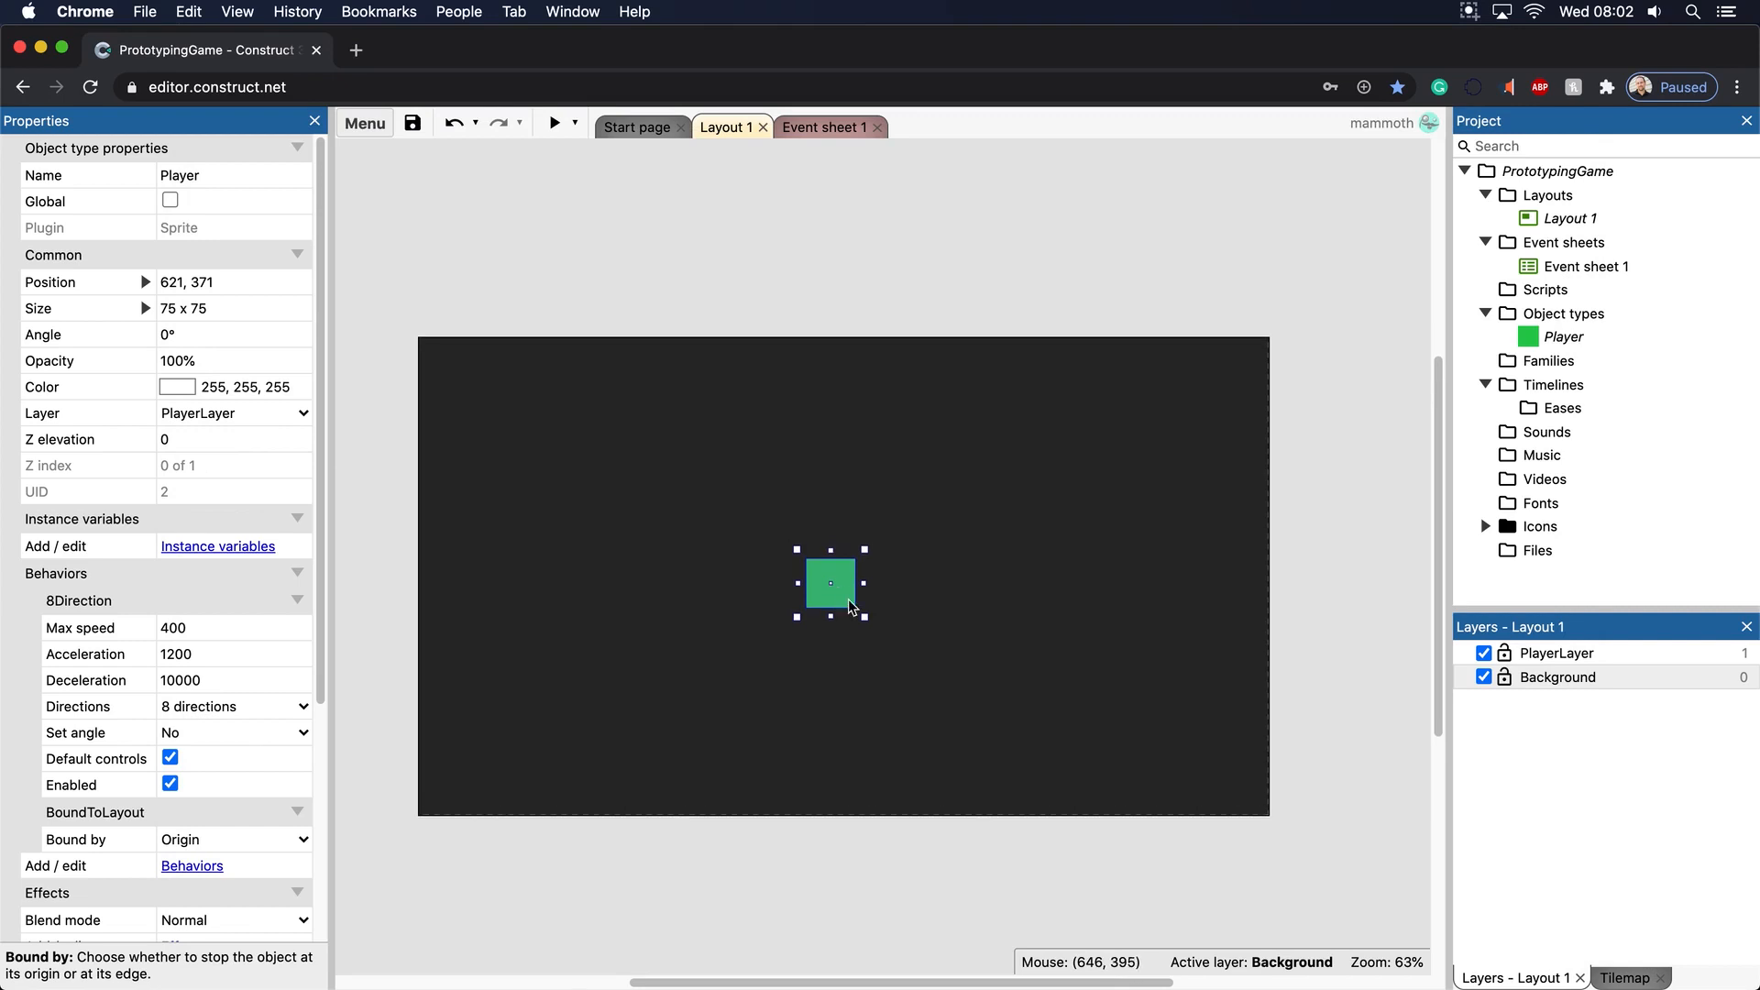
{"action": "scroll", "scroll_direction": "up", "scroll_amount": 3}
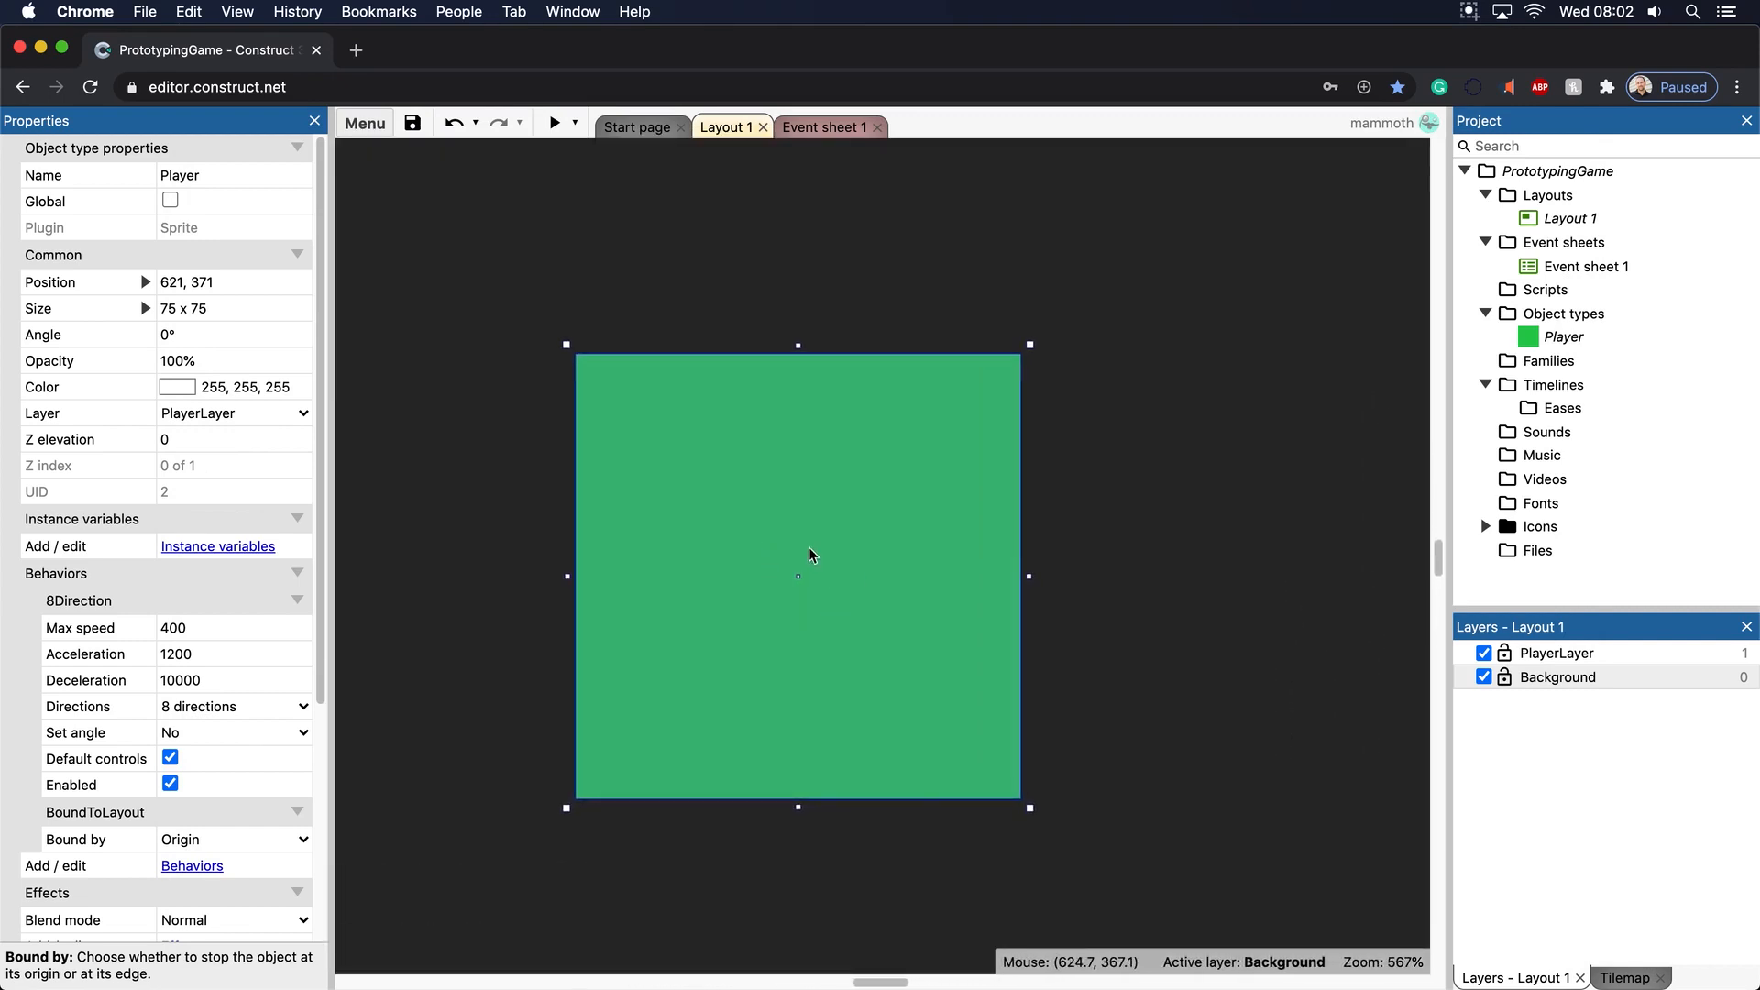
{"action": "mouse_move", "coordinate": [770, 551]}
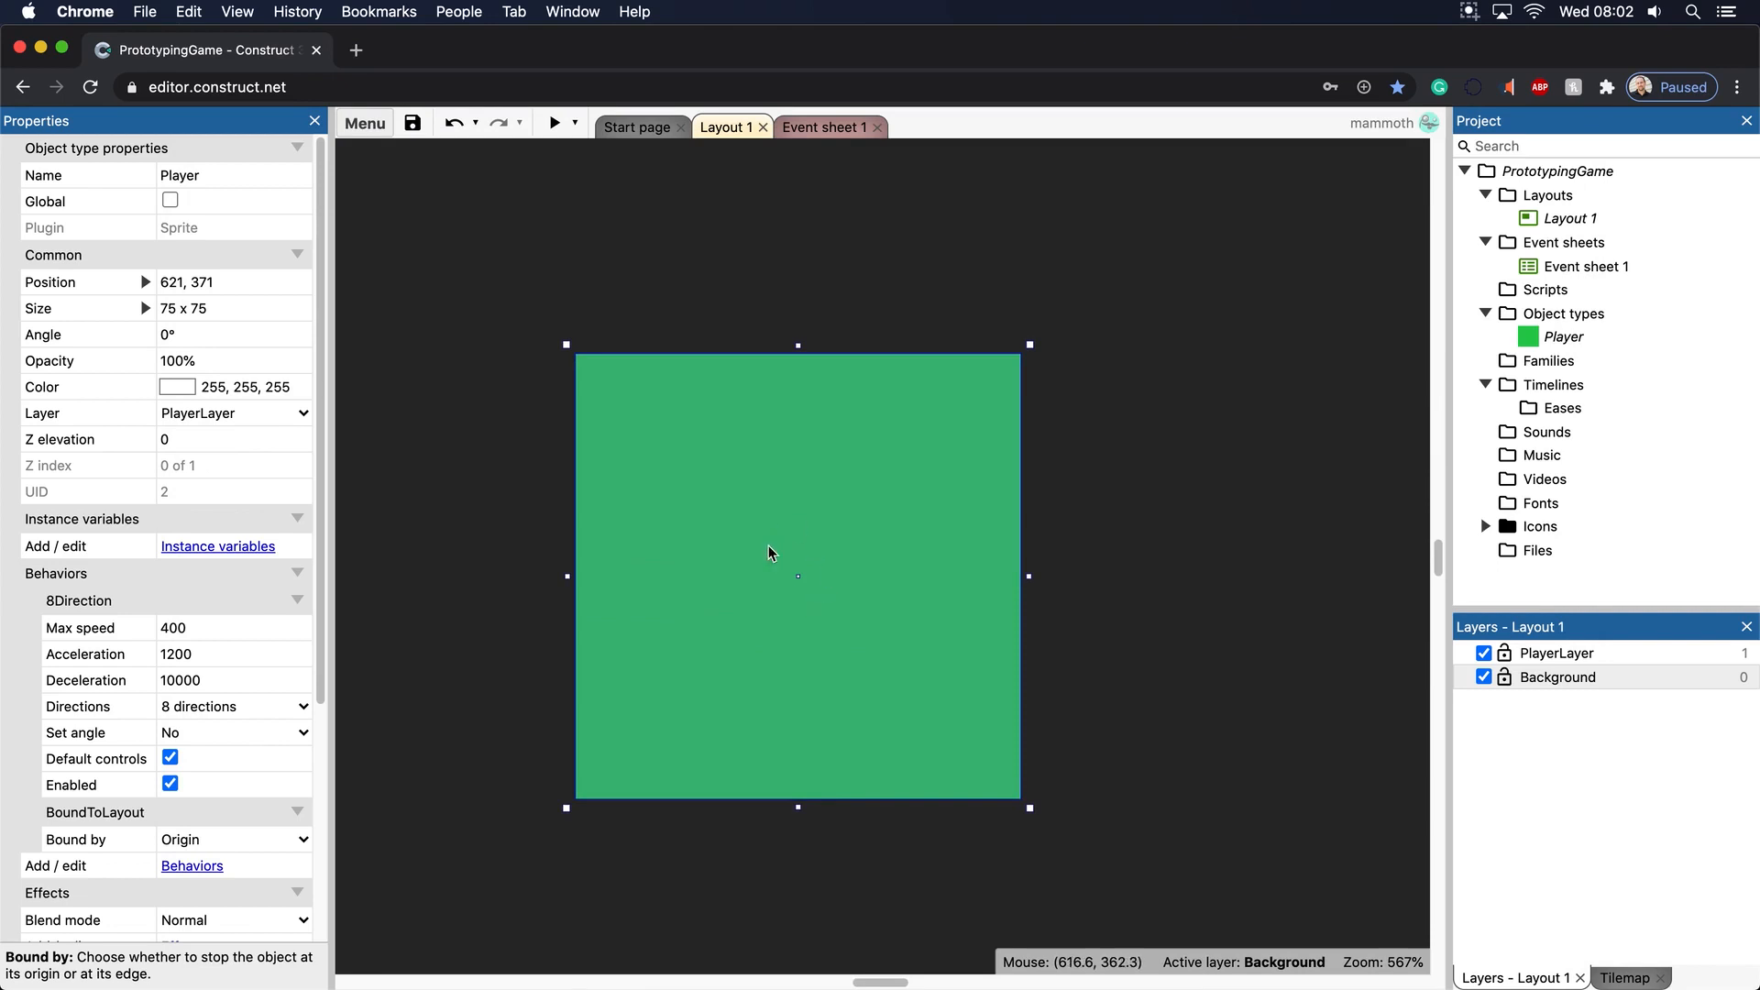
{"action": "mouse_move", "coordinate": [689, 562]}
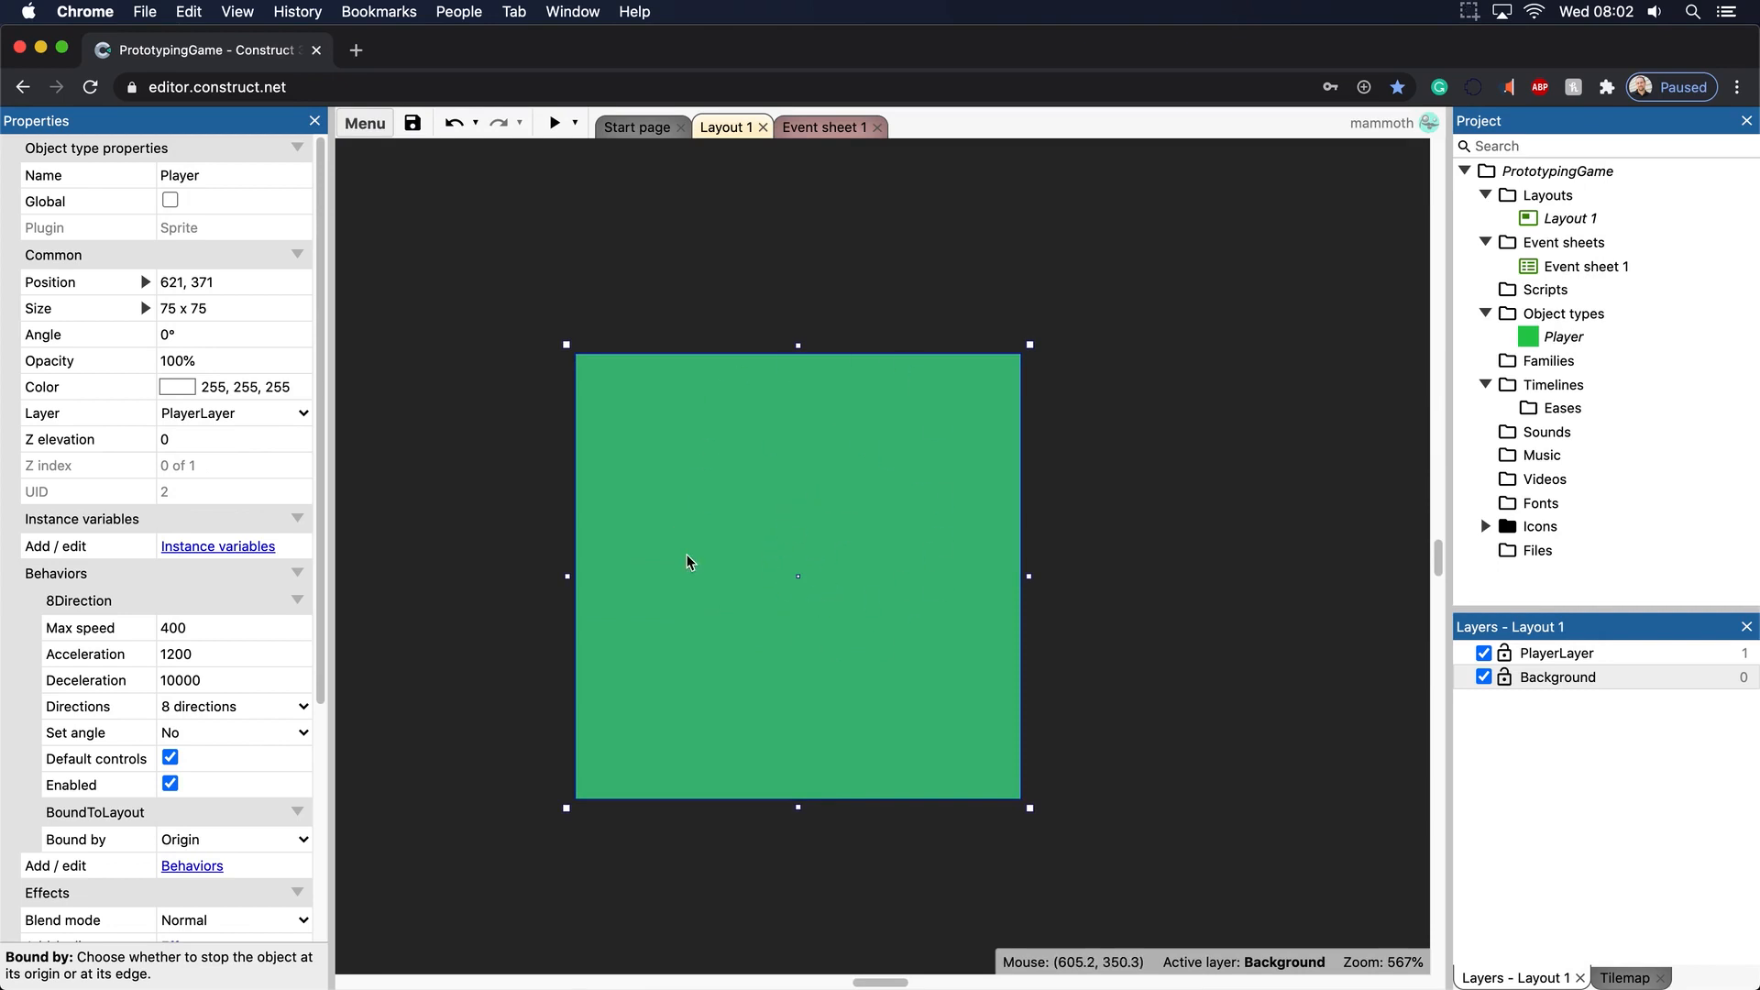
{"action": "mouse_move", "coordinate": [796, 545]}
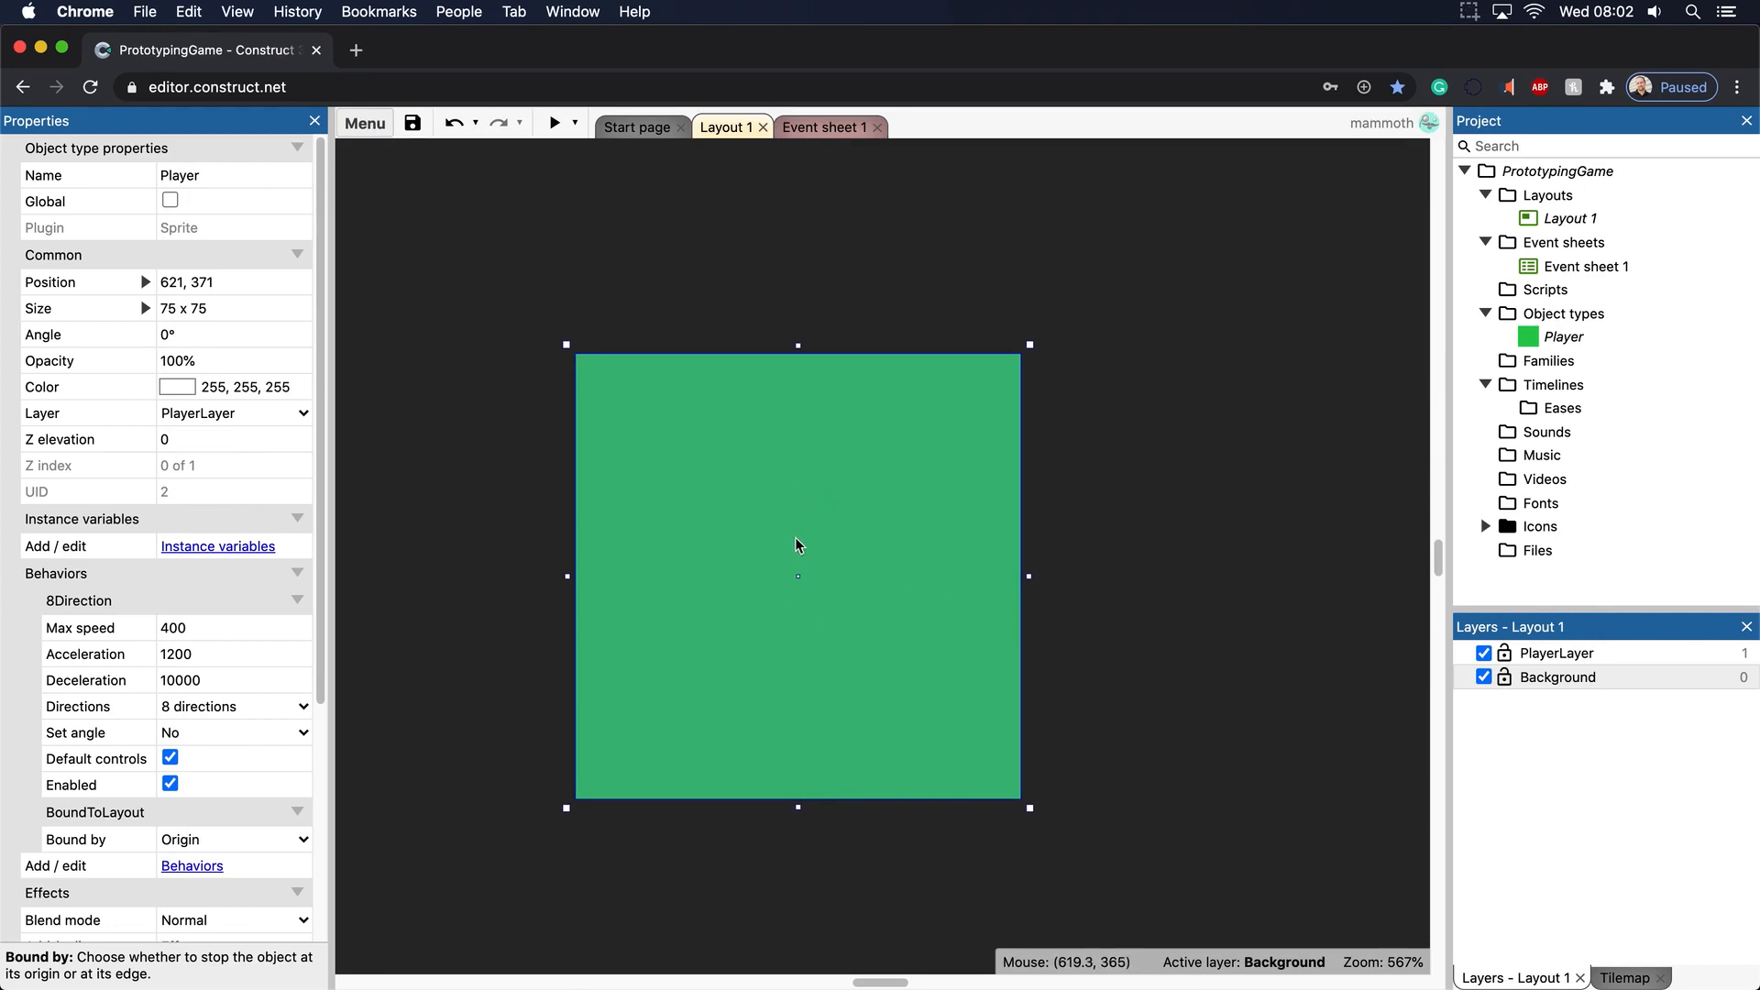
{"action": "mouse_move", "coordinate": [1055, 335]}
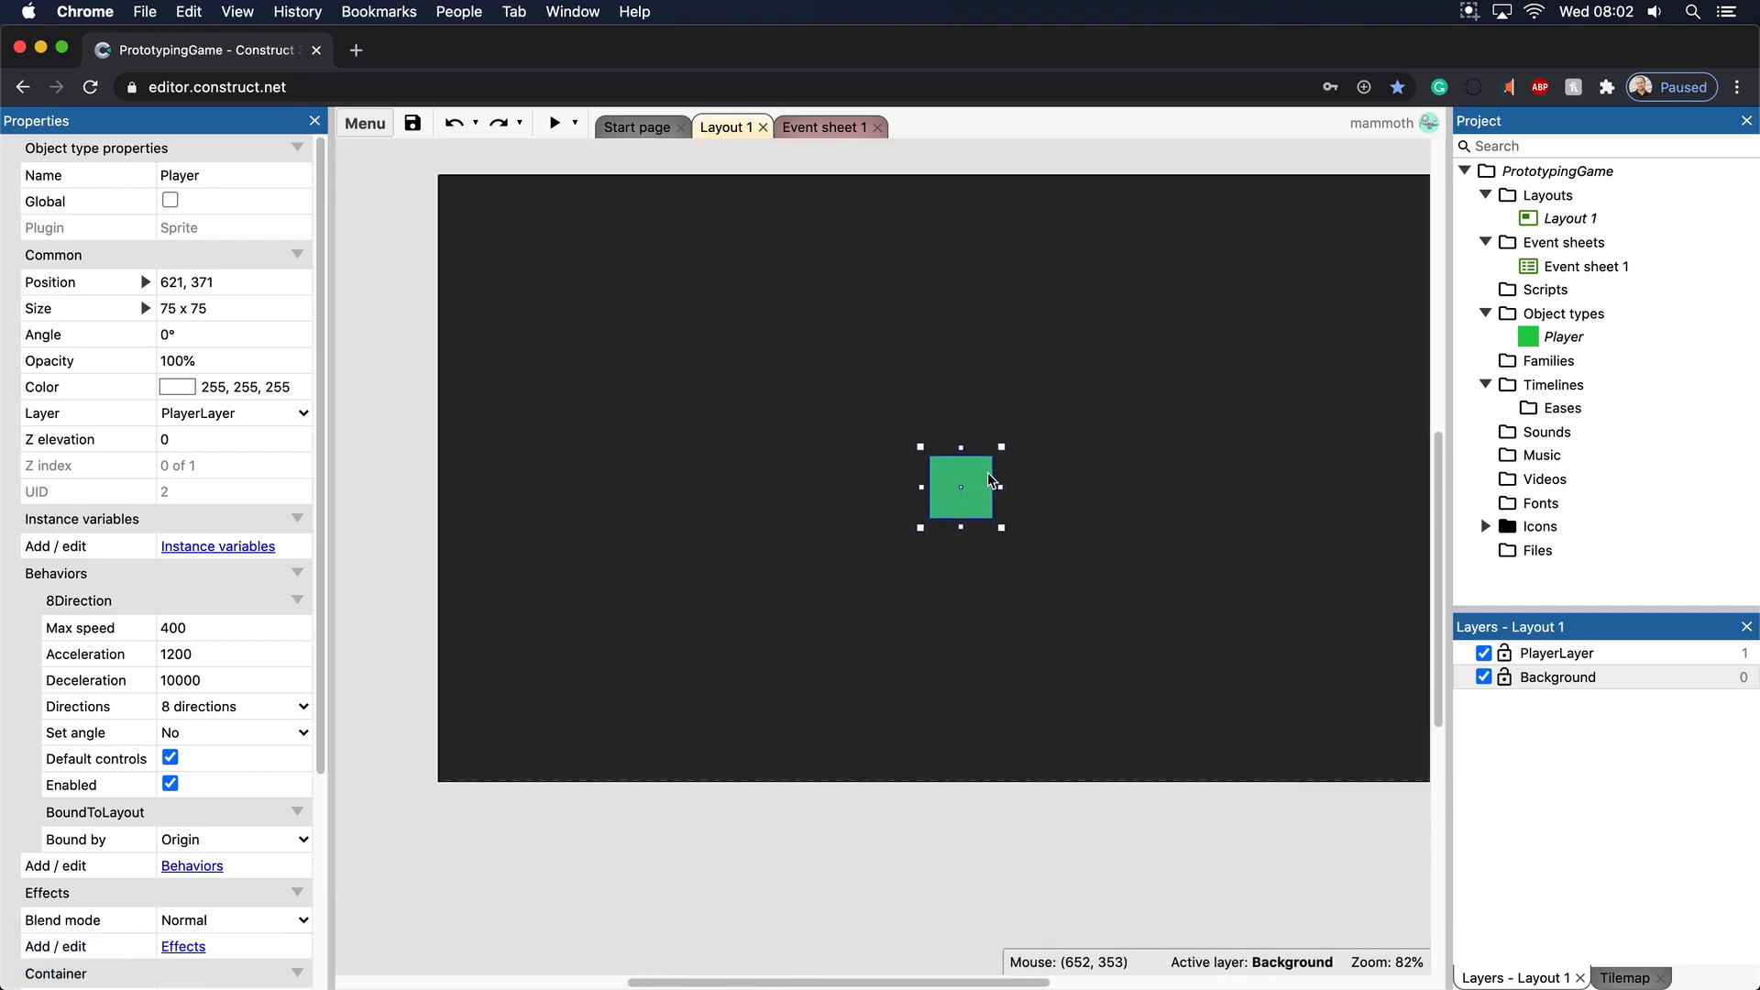
In the Animations Editor, set the Player's origin to 69, 18 with the origin tool and return to the layout
{"action": "double_click", "coordinate": [960, 487]}
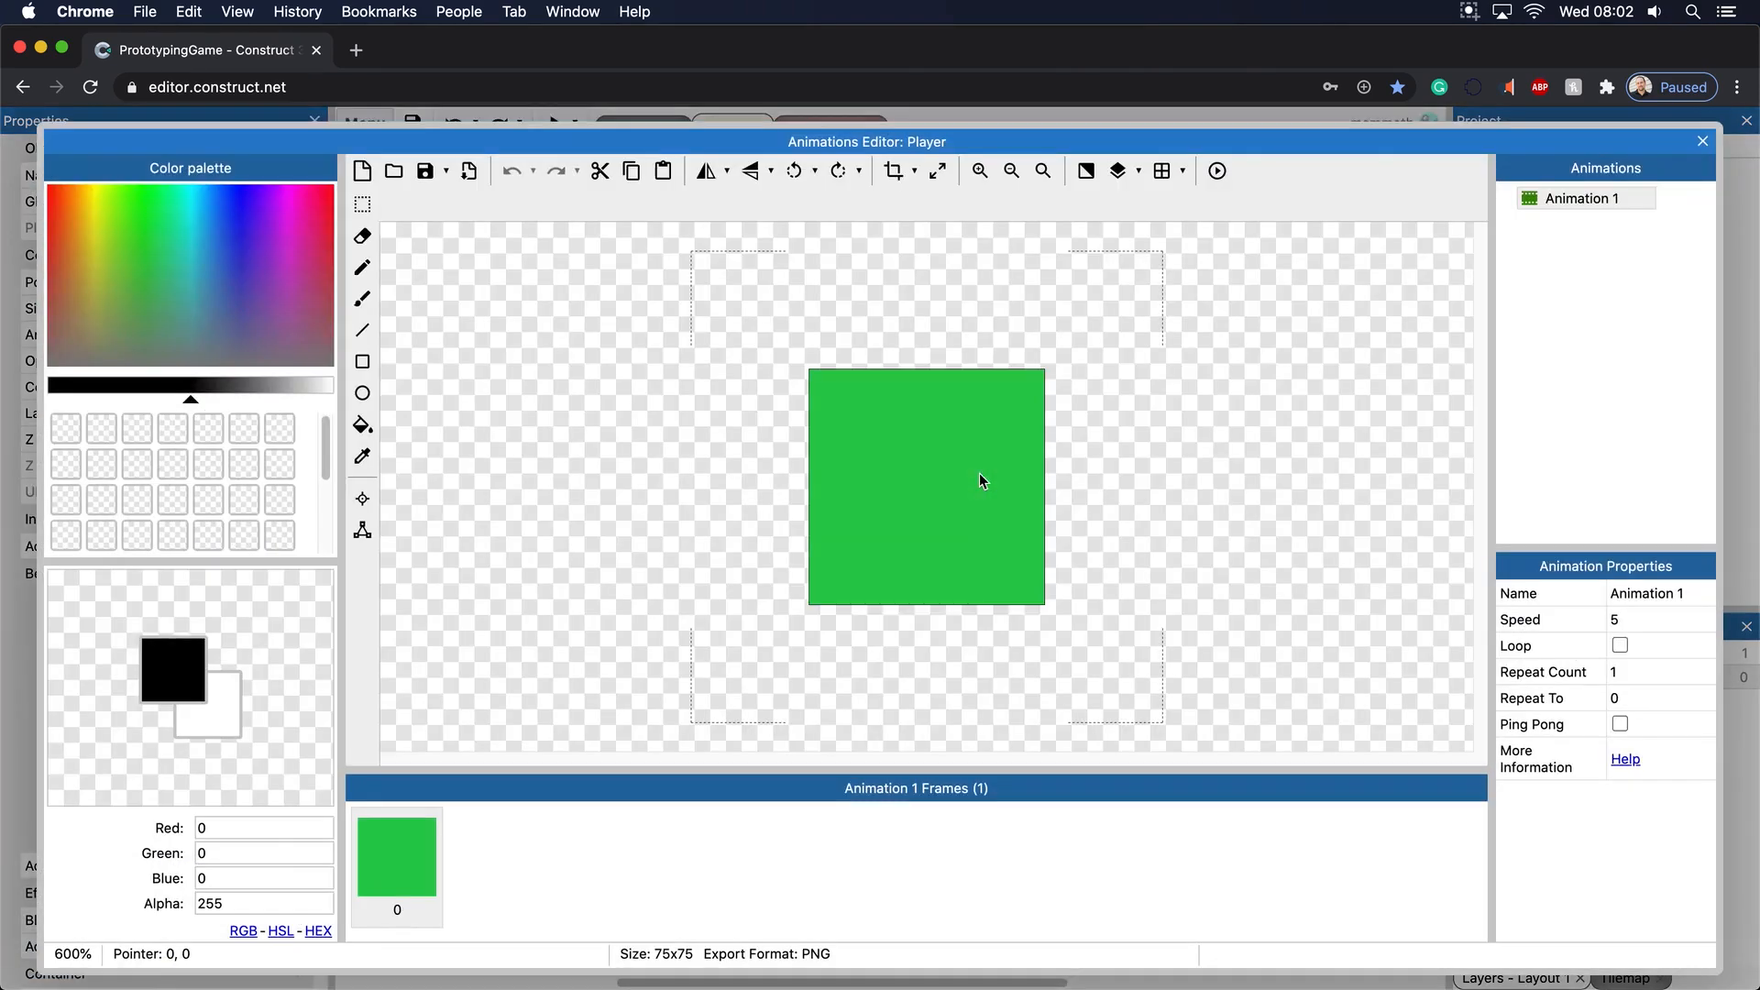
{"action": "mouse_move", "coordinate": [1162, 231]}
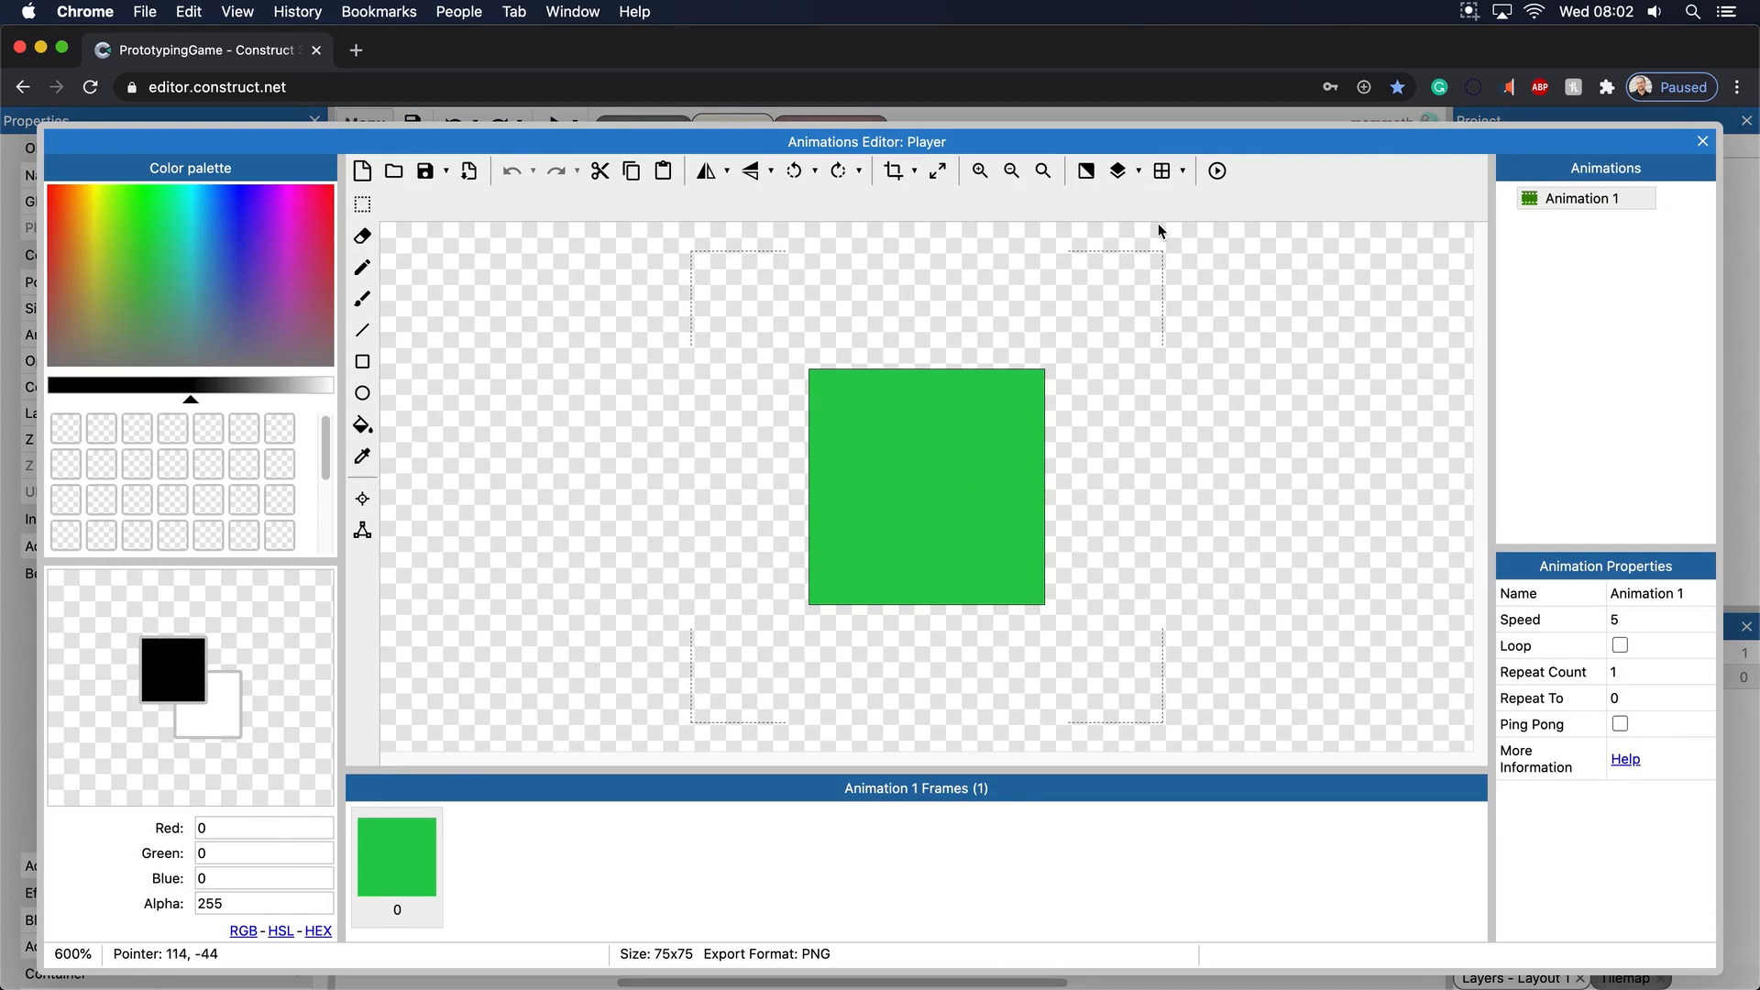
{"action": "mouse_move", "coordinate": [1143, 253]}
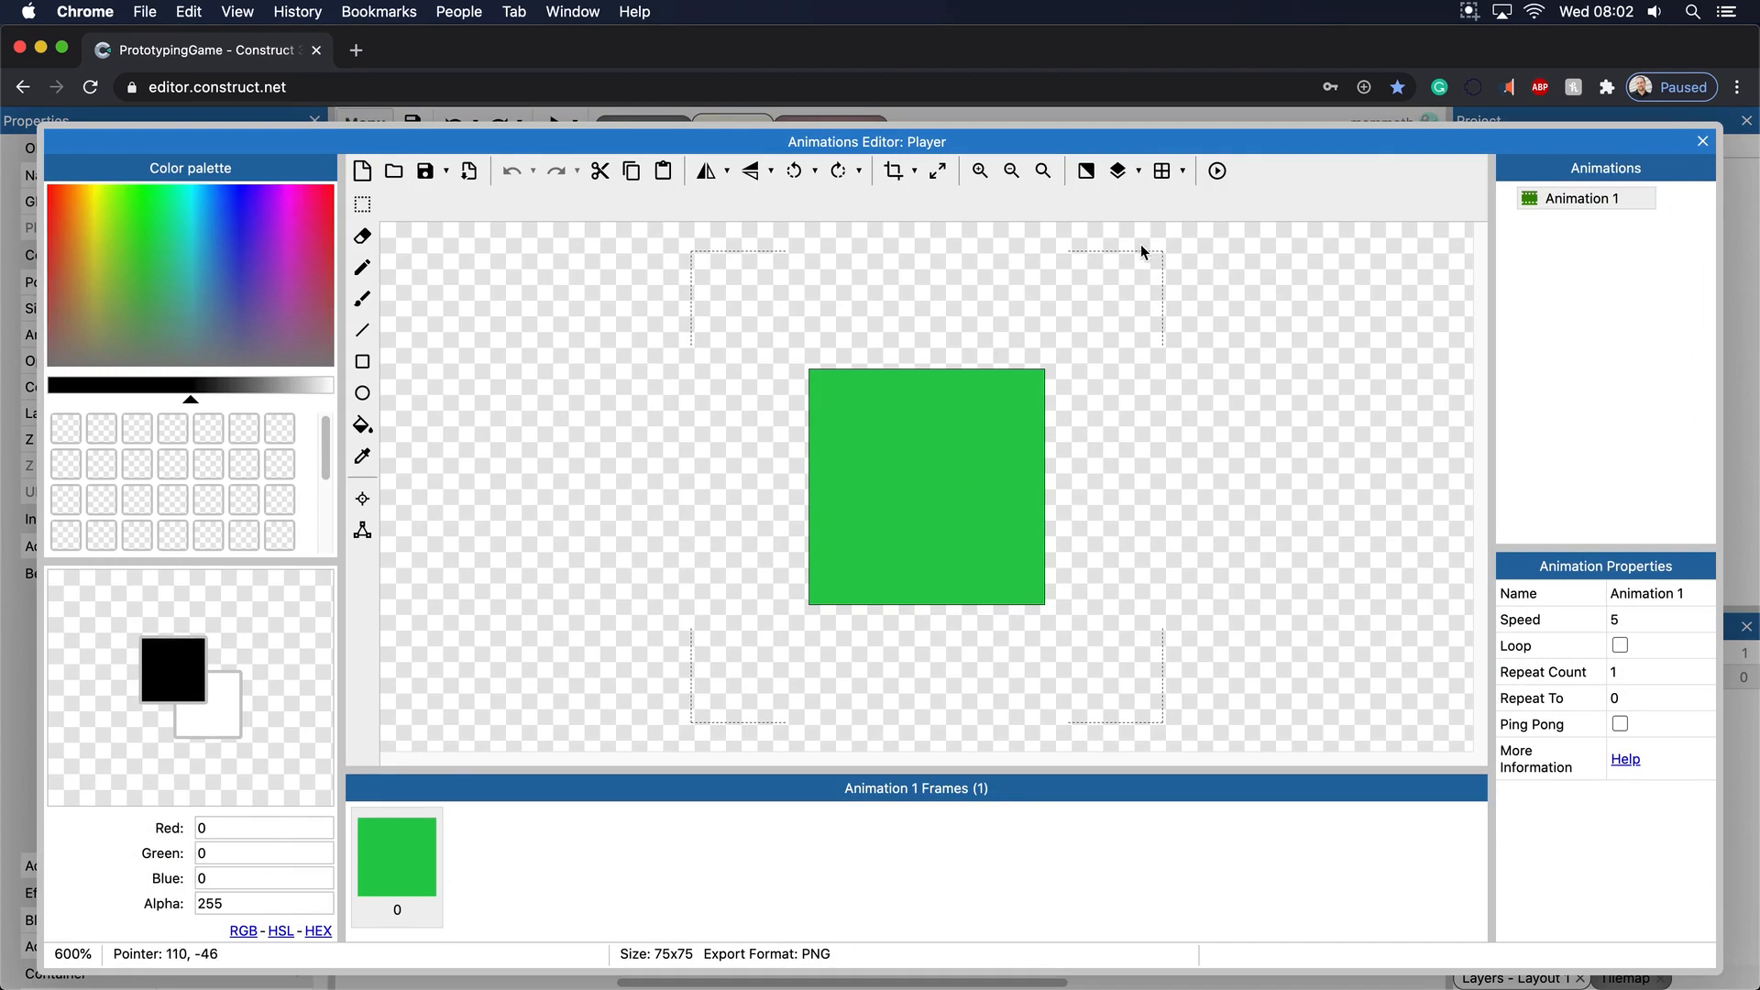
{"action": "mouse_move", "coordinate": [301, 615]}
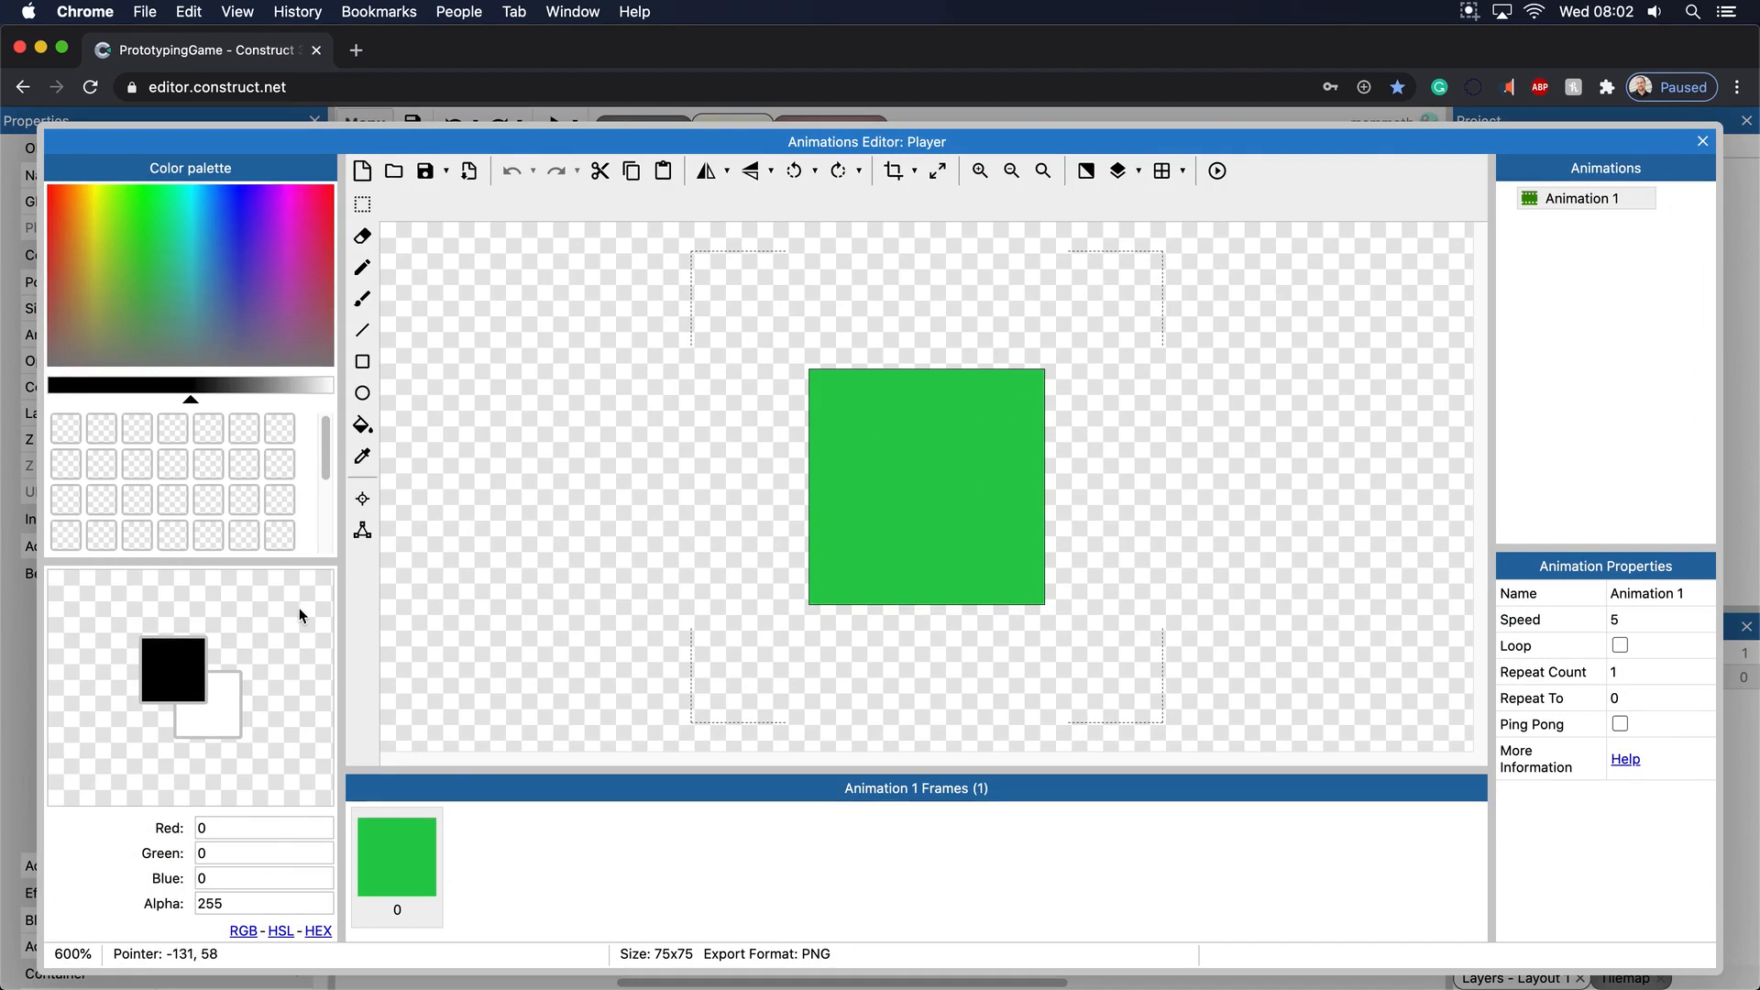
{"action": "left_click", "coordinate": [363, 499]}
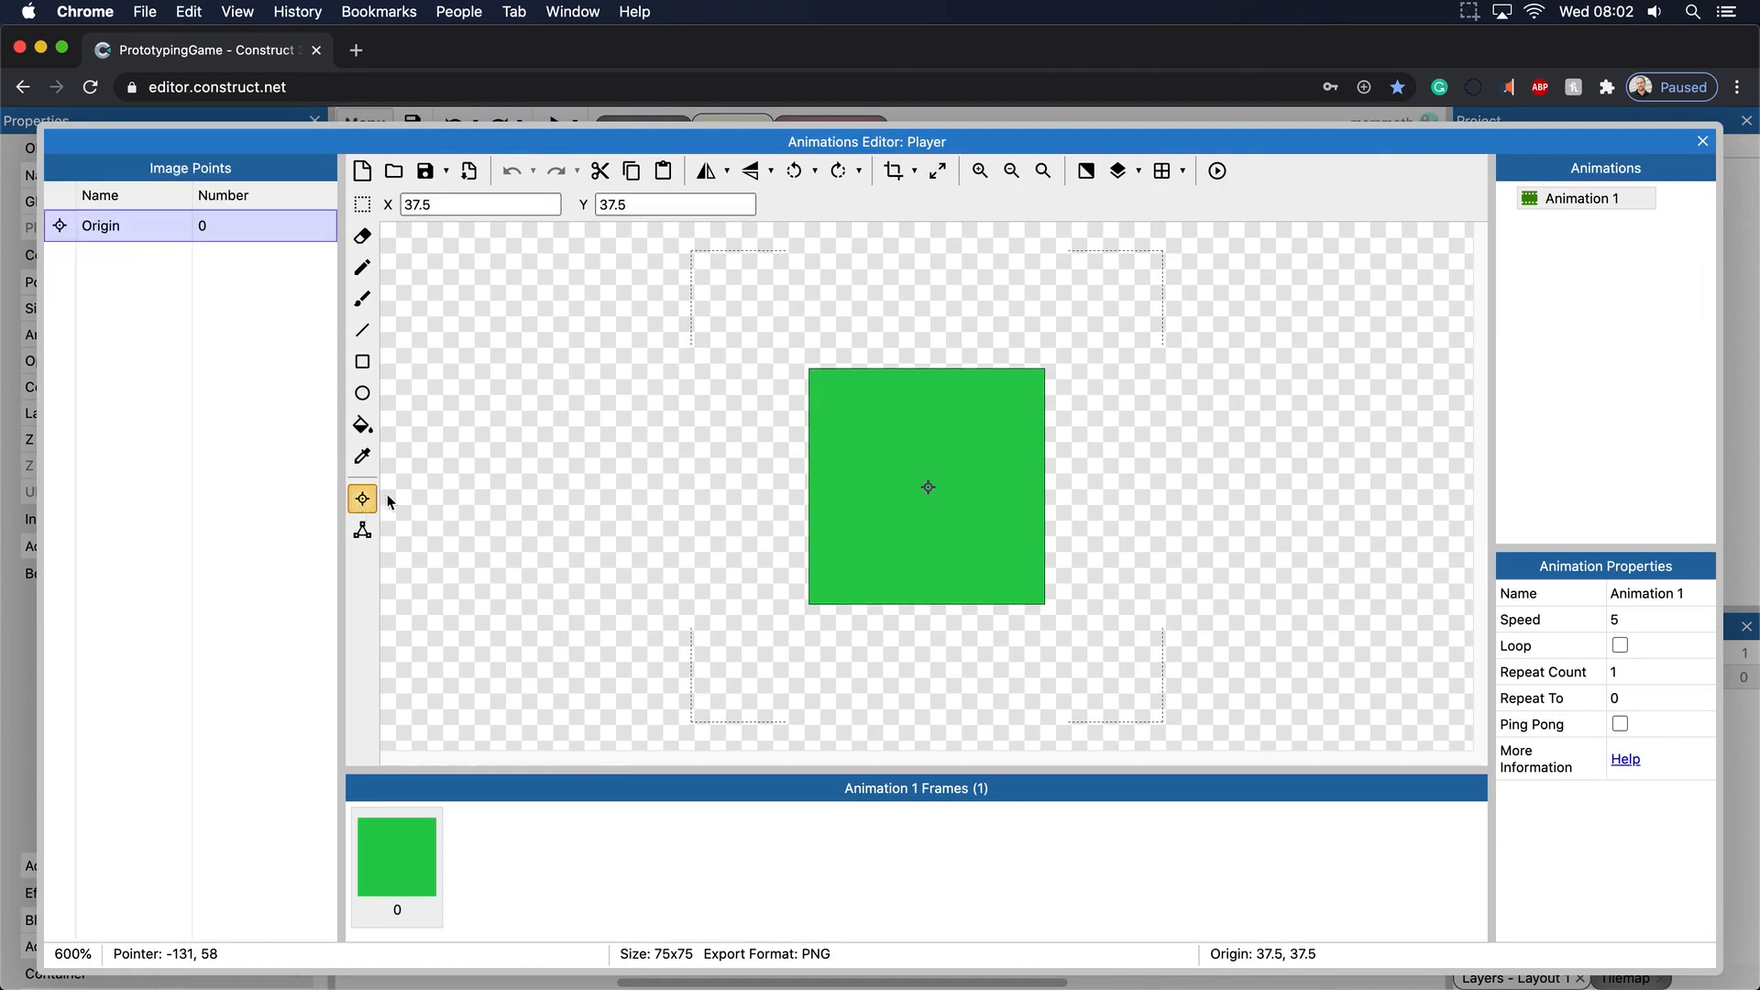
{"action": "mouse_move", "coordinate": [458, 222]}
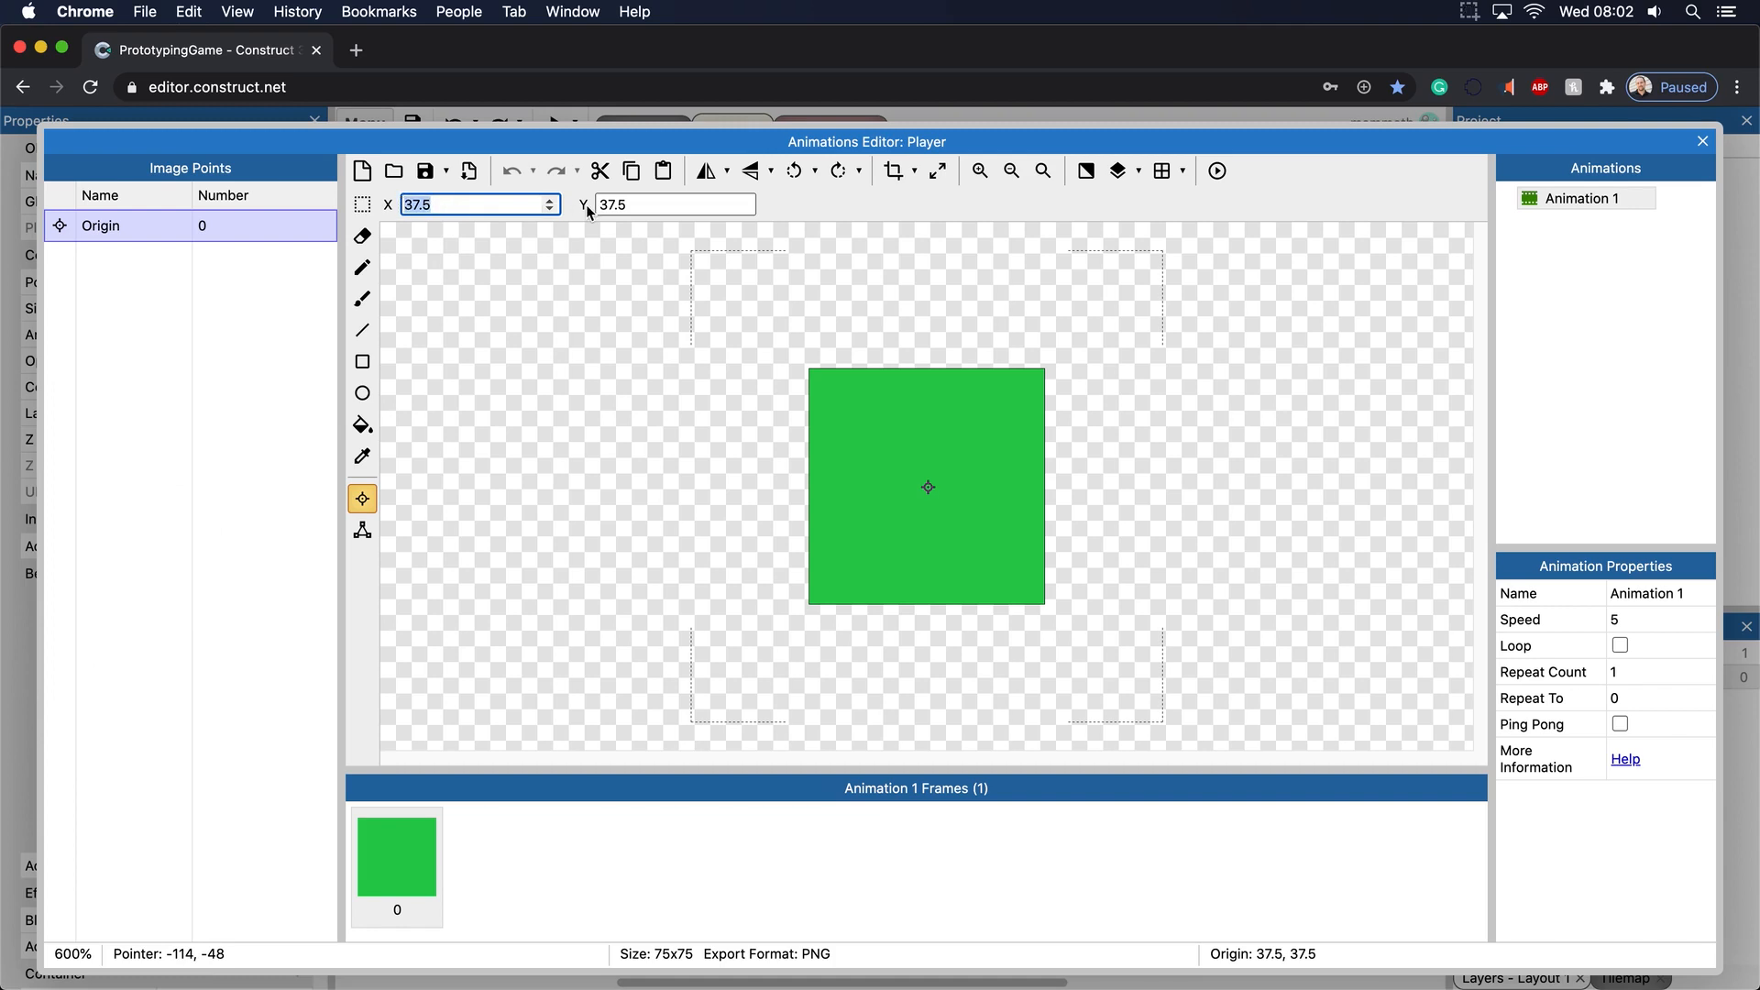
{"action": "left_click", "coordinate": [668, 205]}
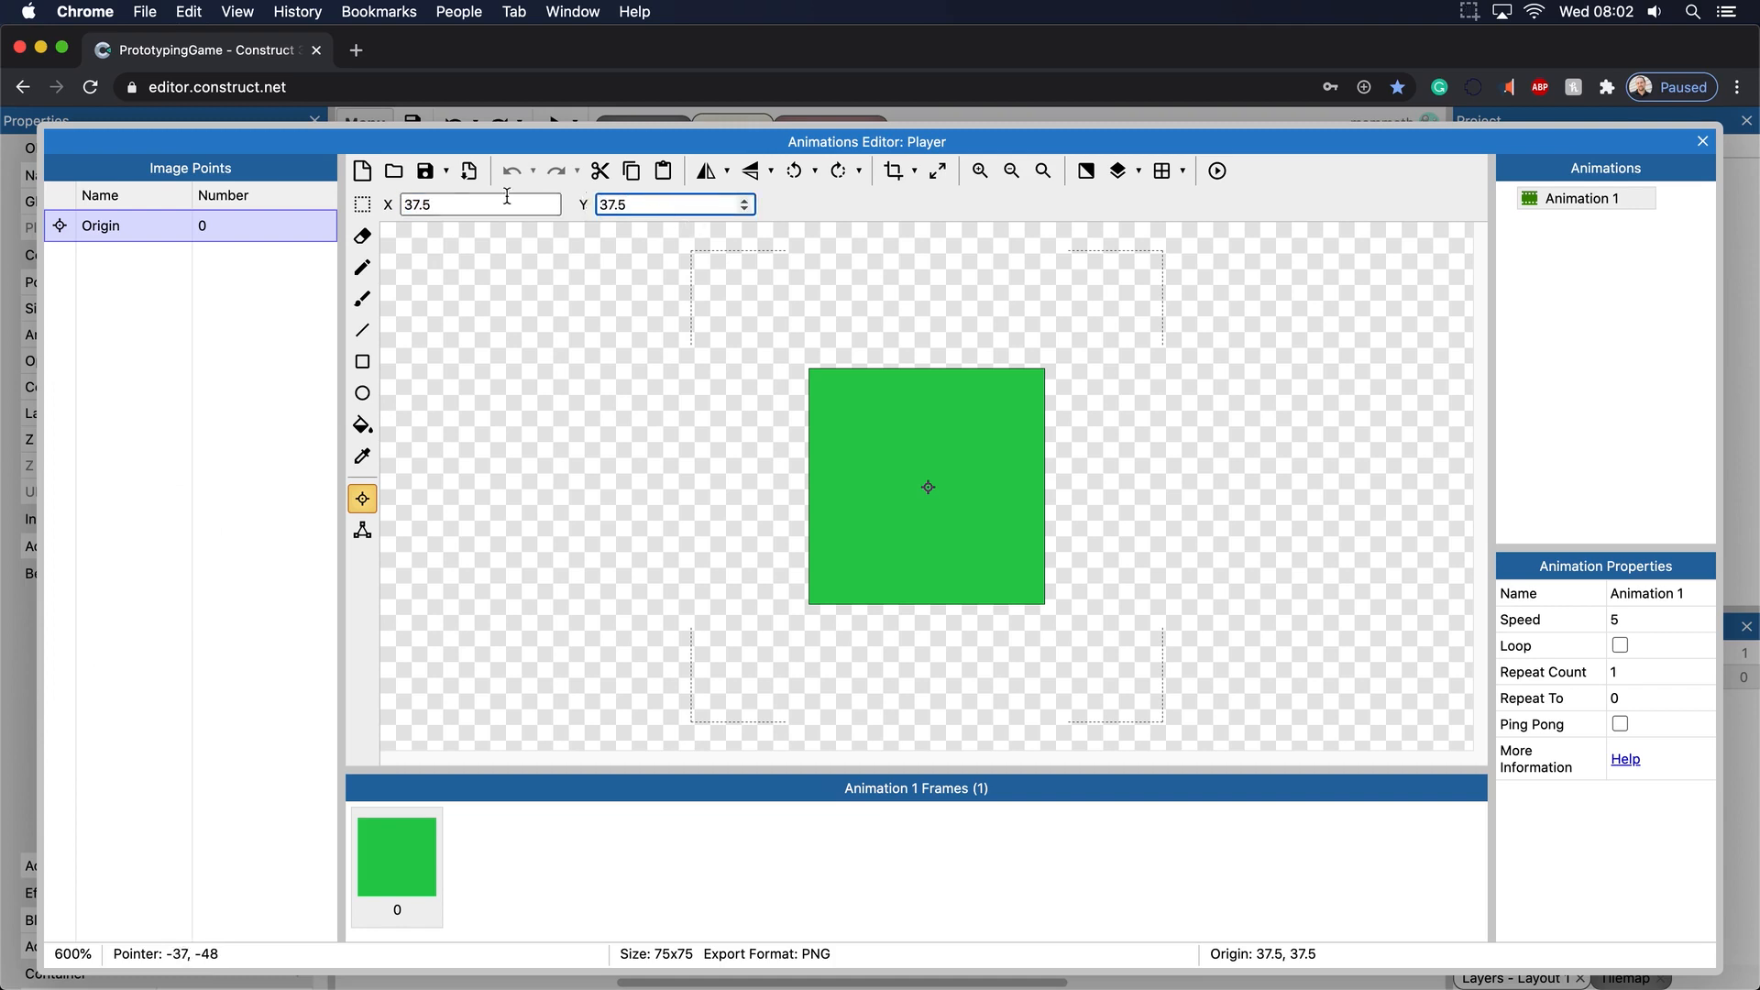
{"action": "left_click", "coordinate": [831, 390]}
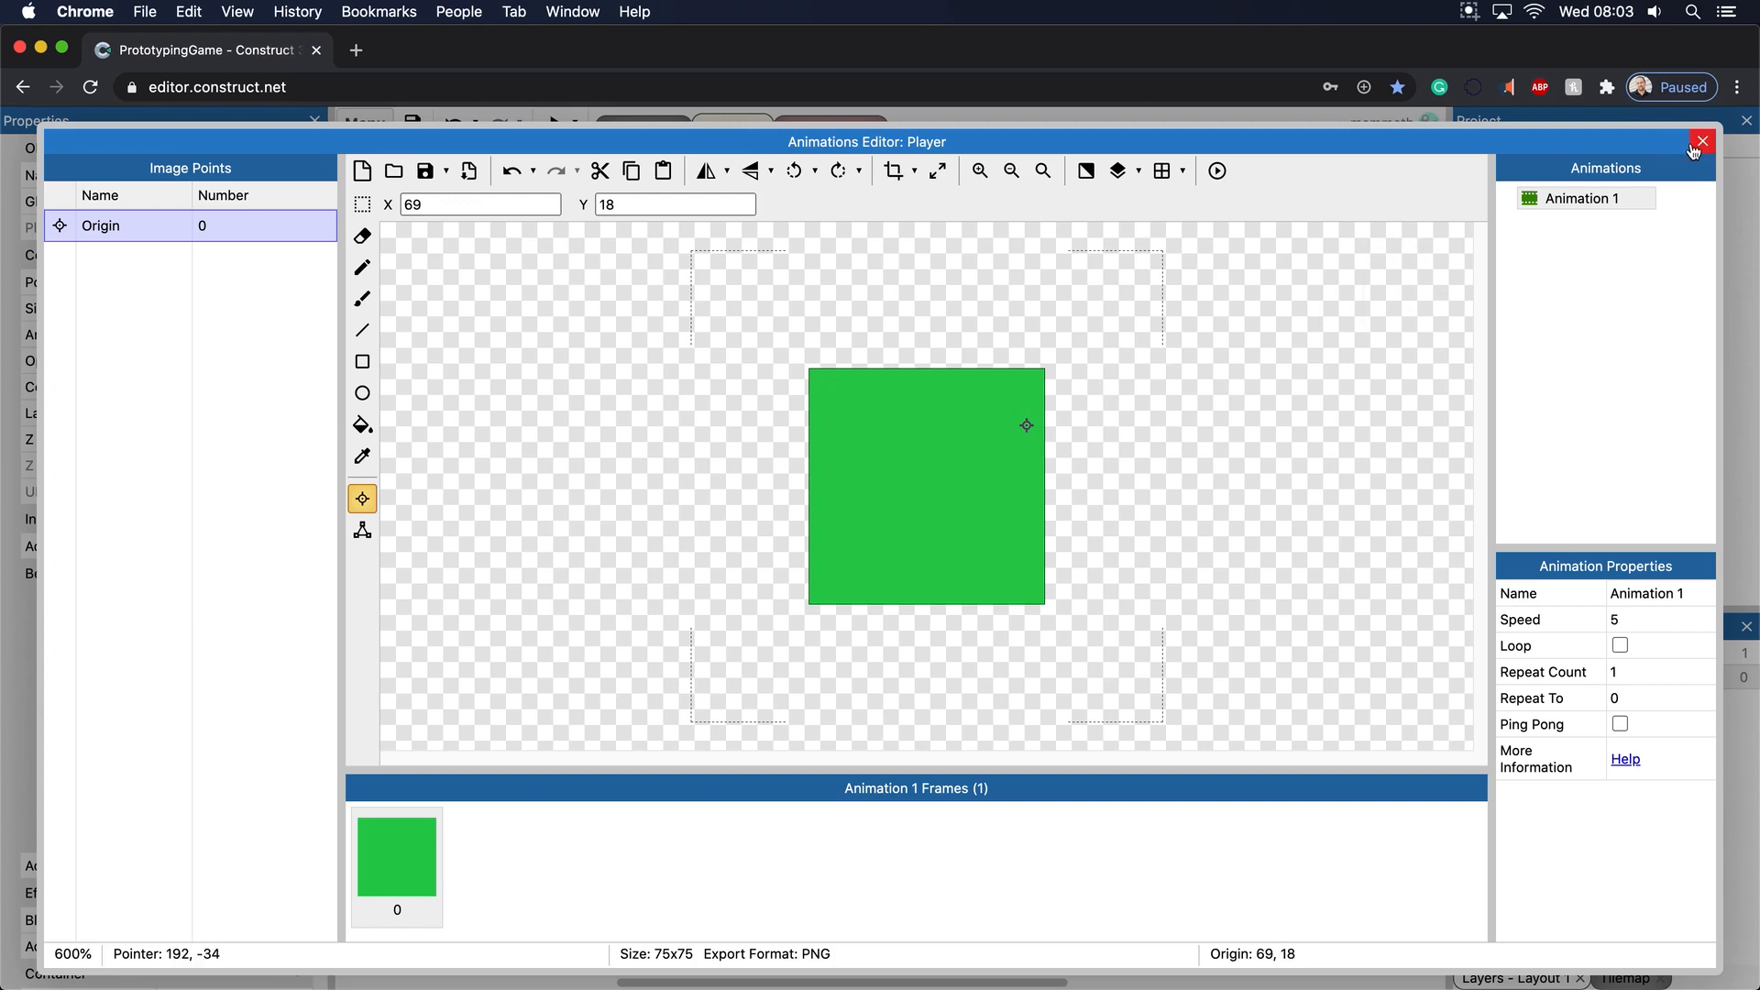
{"action": "left_click", "coordinate": [1701, 141]}
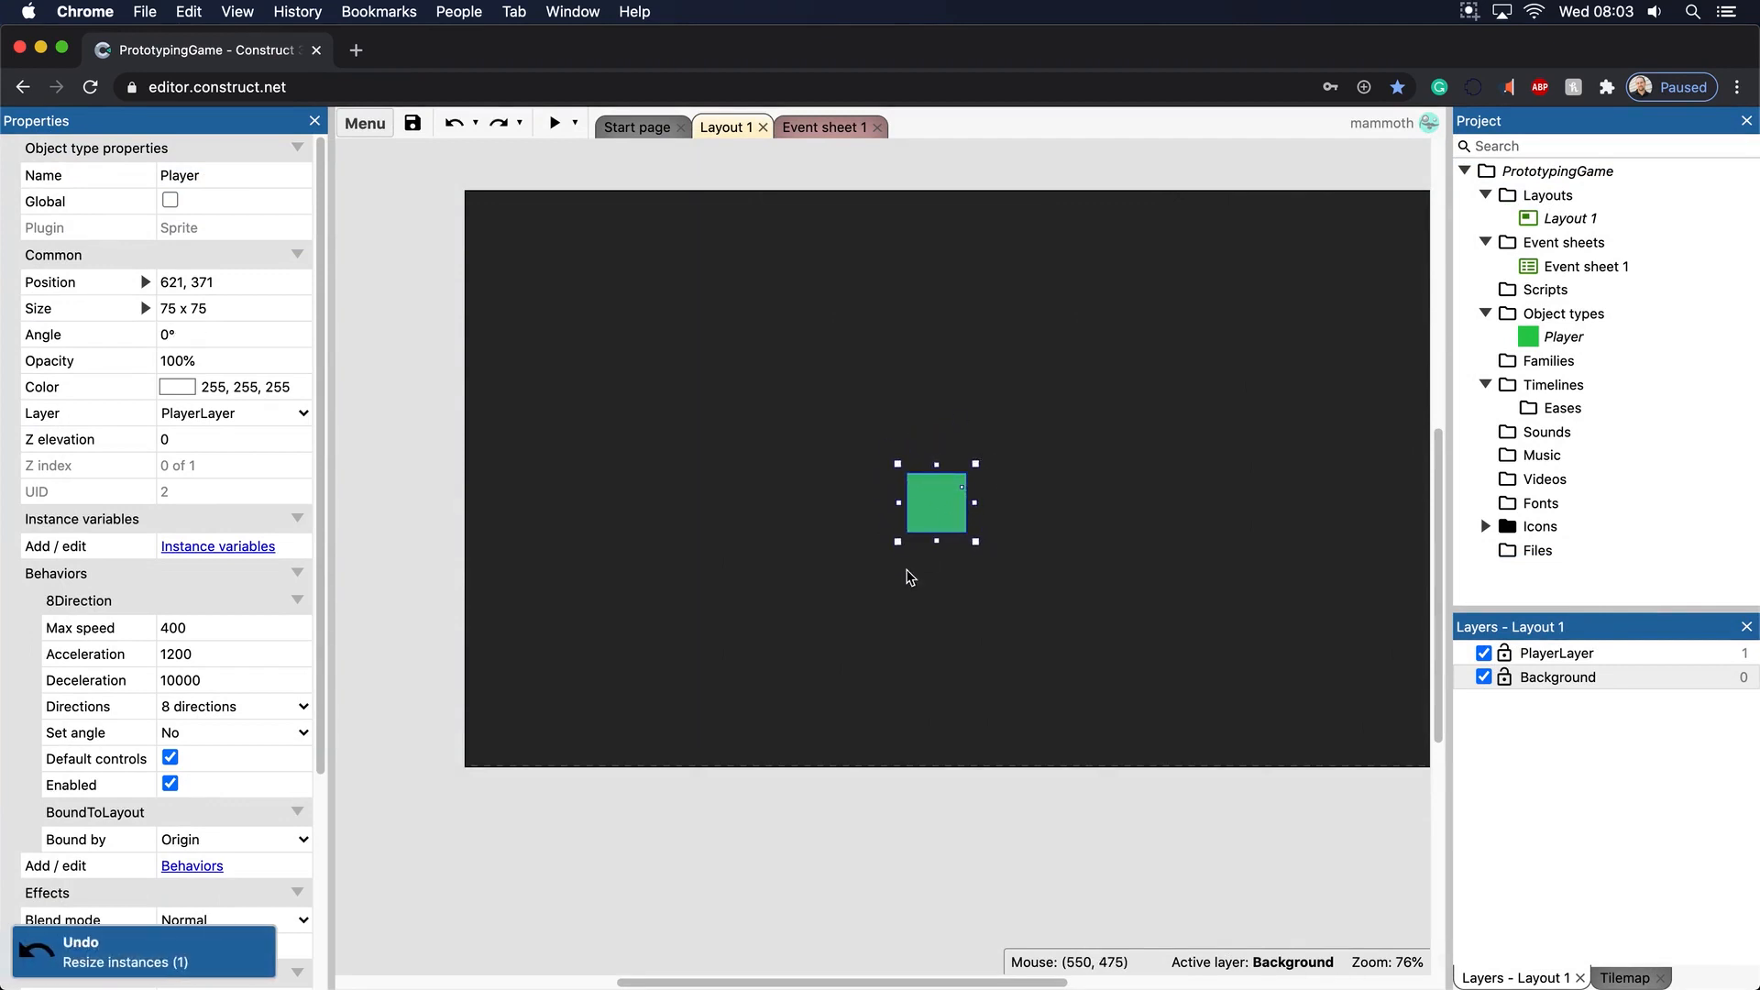
{"action": "mouse_move", "coordinate": [799, 766]}
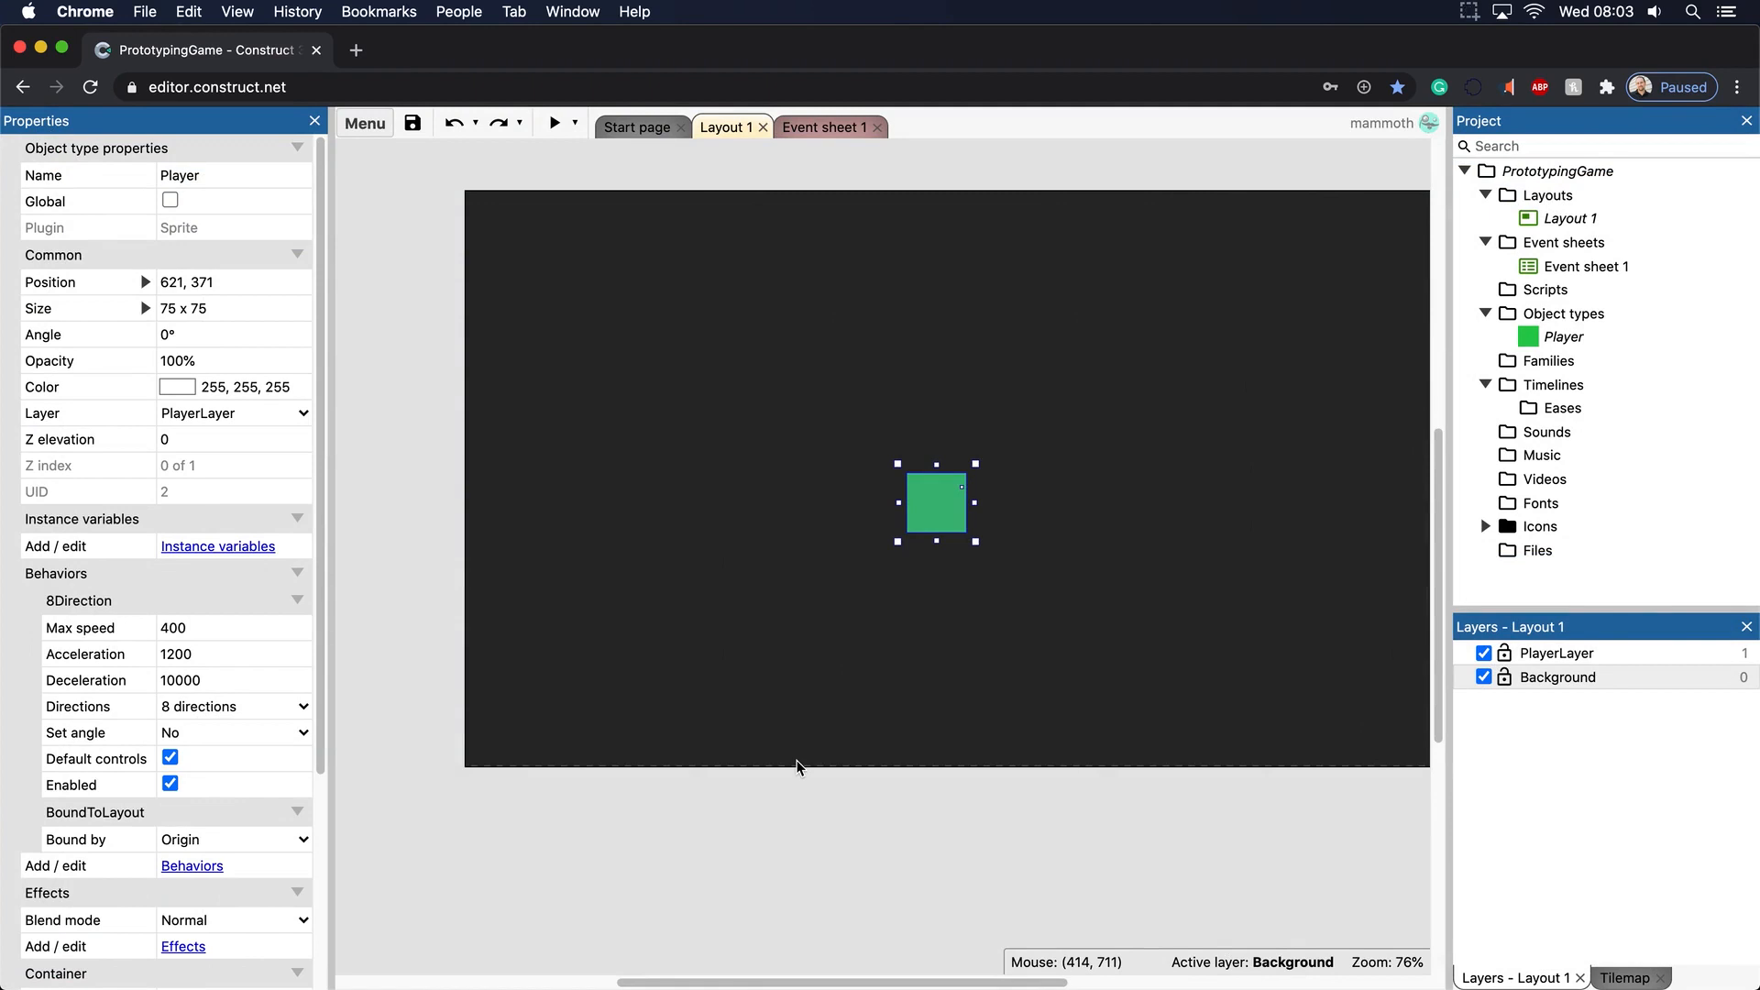
{"action": "mouse_move", "coordinate": [540, 139]}
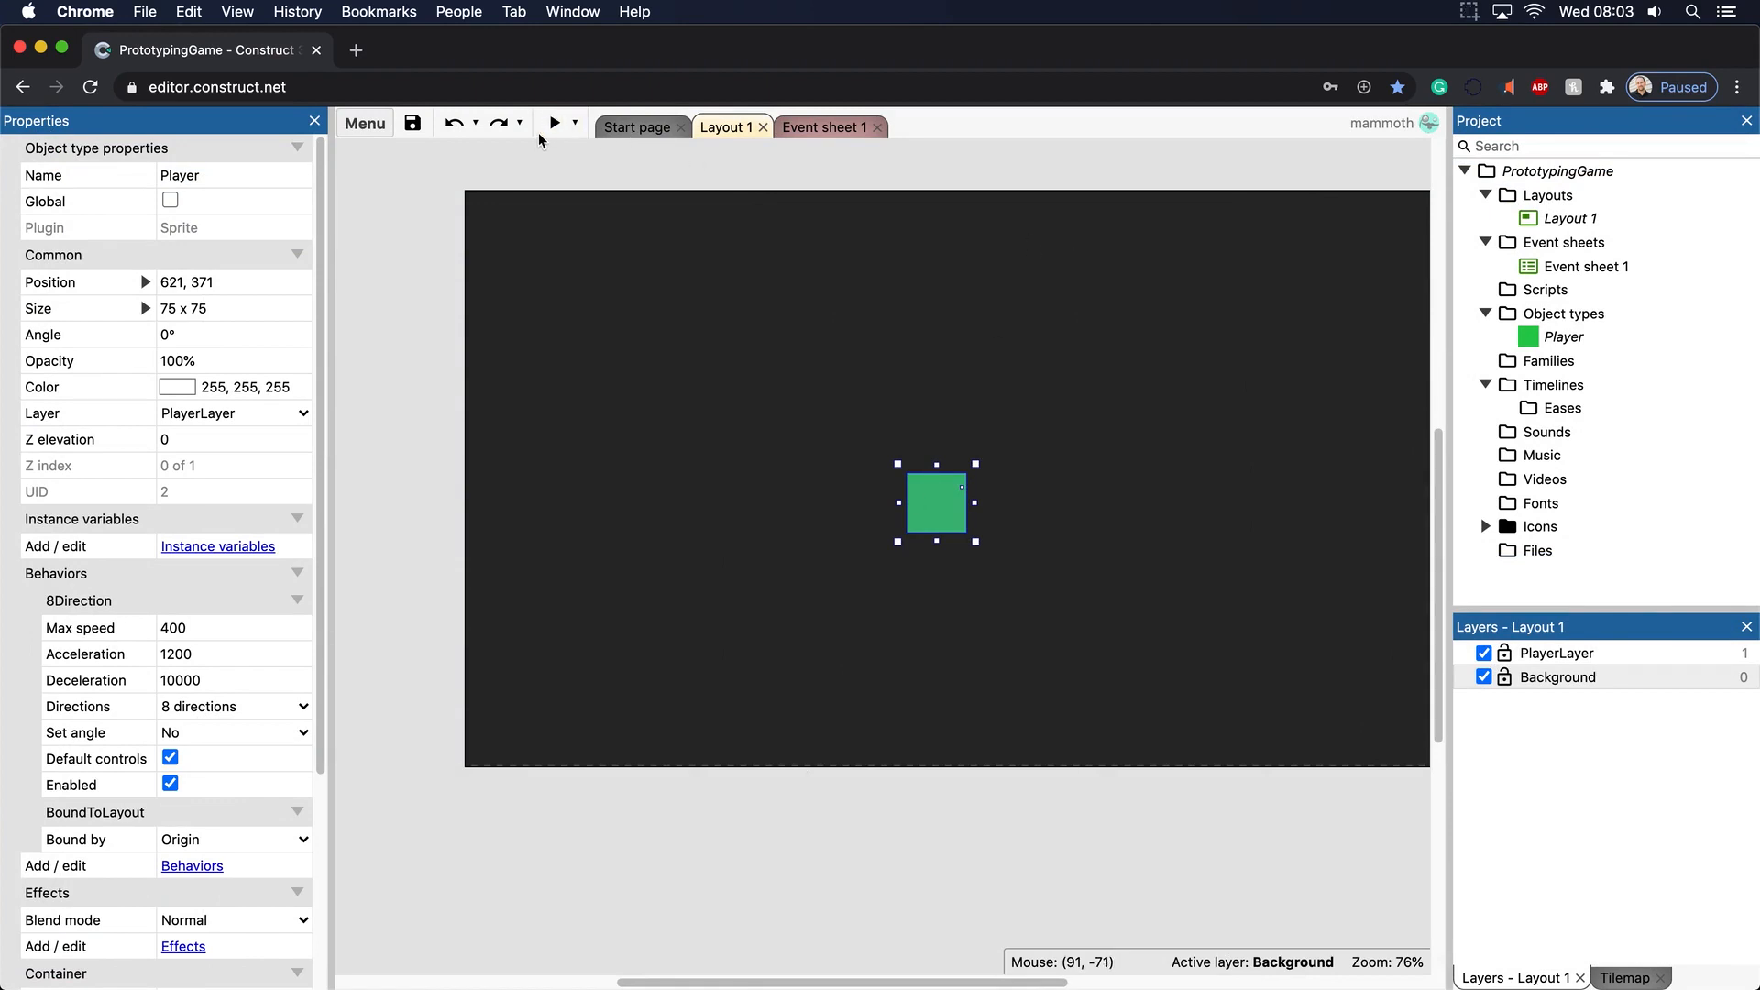
{"action": "left_click", "coordinate": [551, 123]}
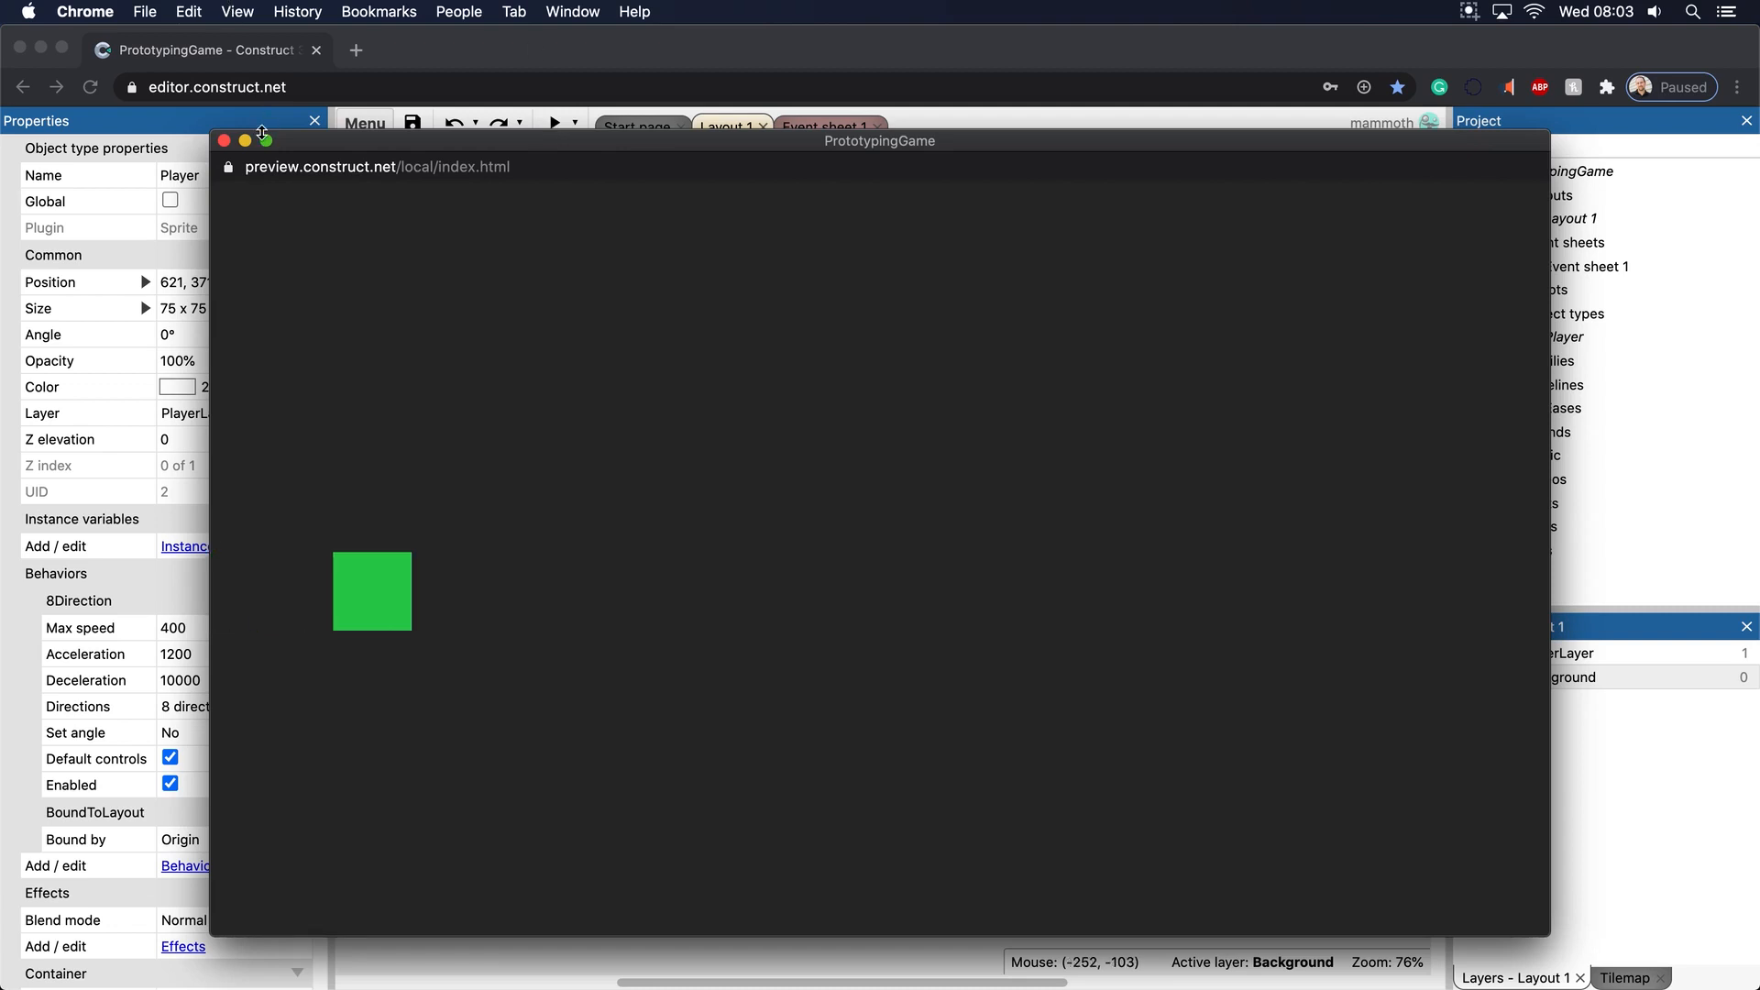
{"action": "left_click", "coordinate": [223, 140]}
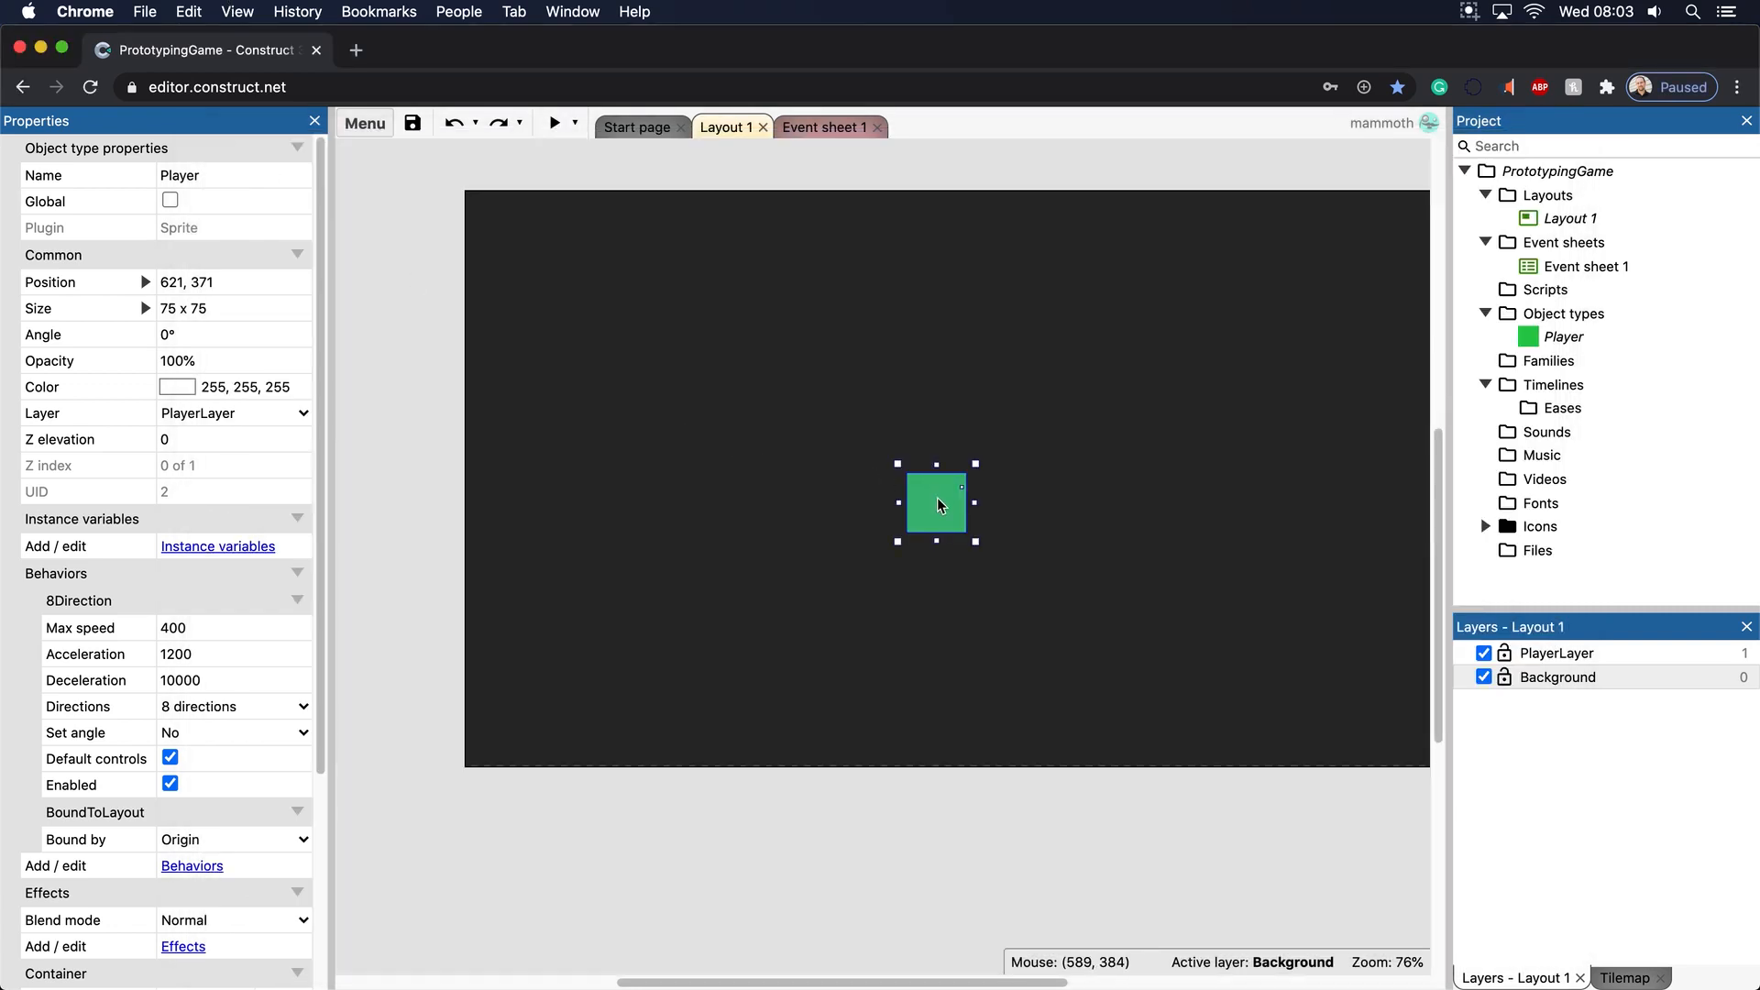
Reset the Player sprite's origin to its centre at 37.5, 37.5 and return to the layout
{"action": "double_click", "coordinate": [936, 504]}
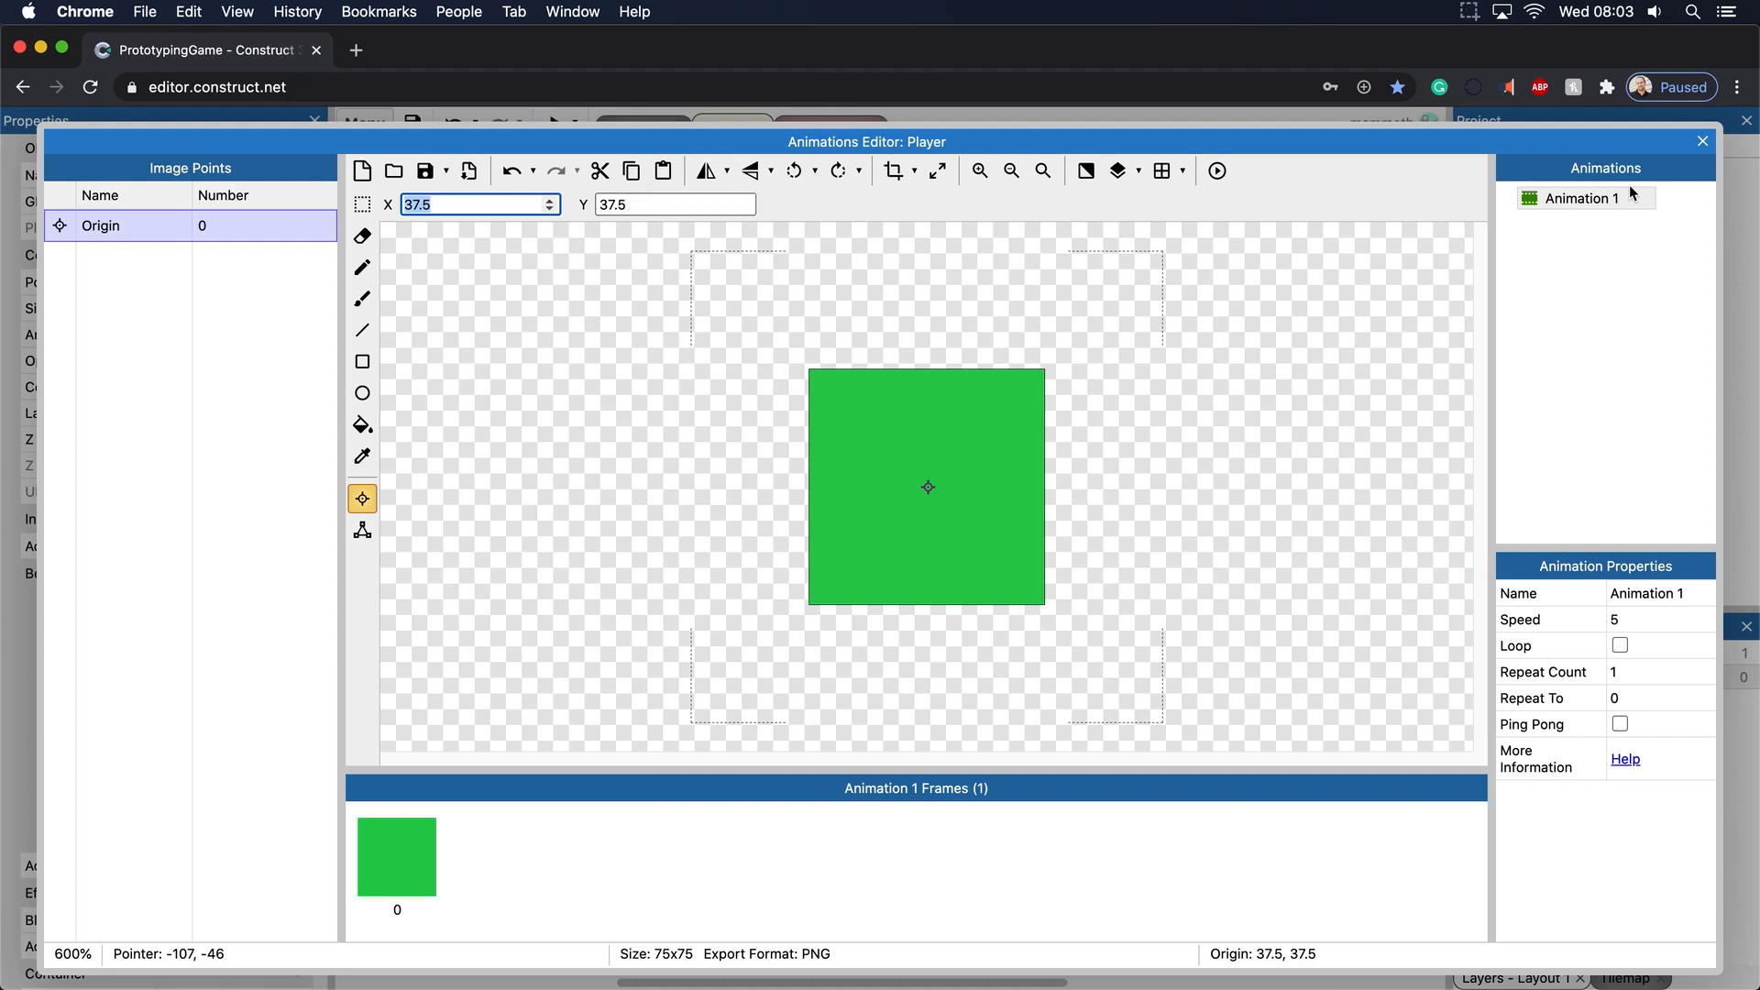
{"action": "mouse_move", "coordinate": [1691, 144]}
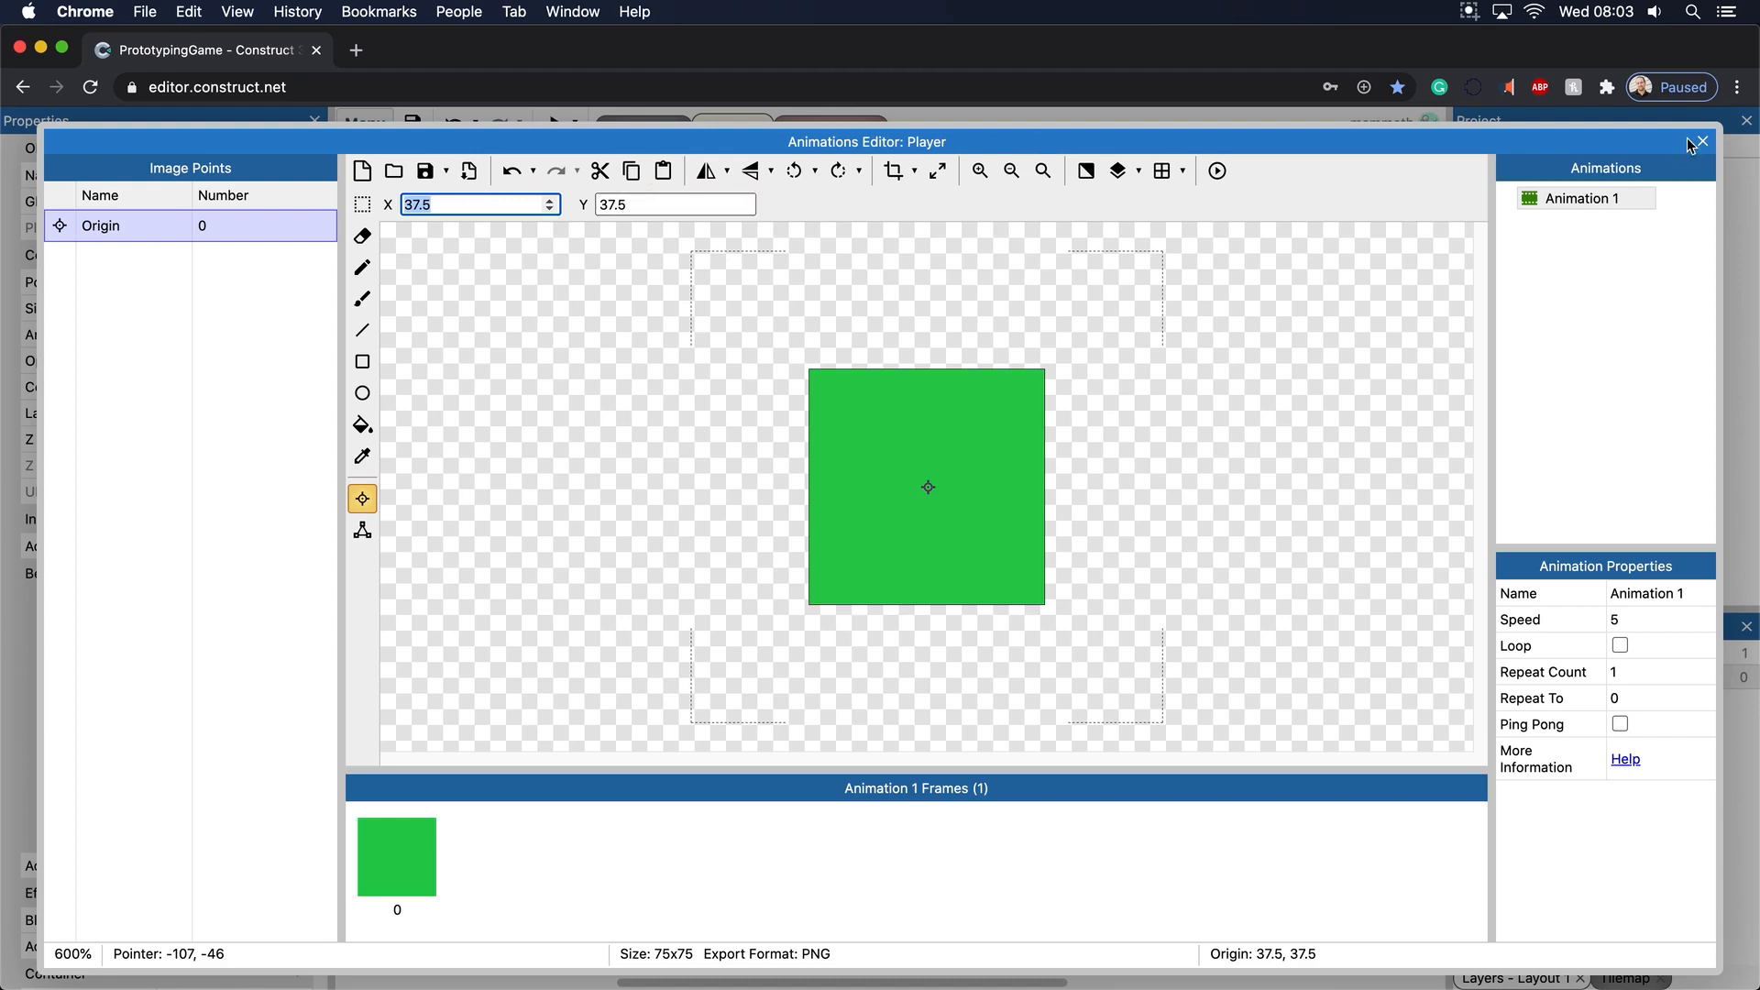
{"action": "left_click", "coordinate": [1701, 141]}
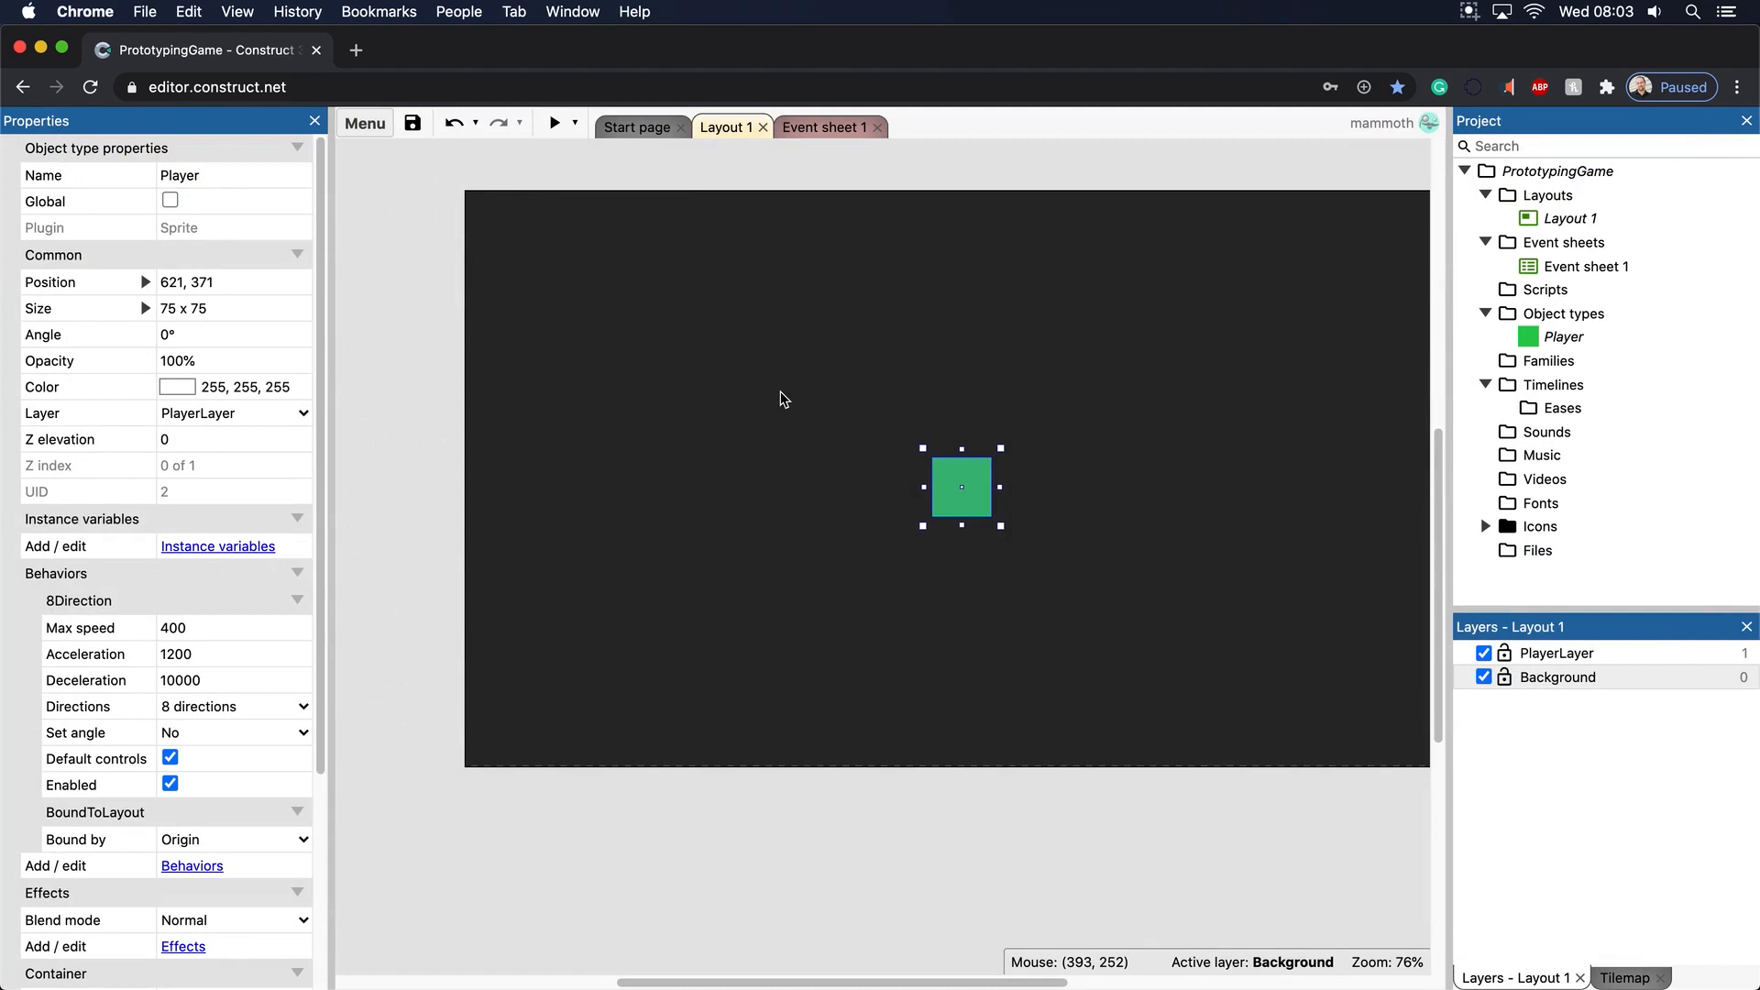
{"action": "mouse_move", "coordinate": [764, 364]}
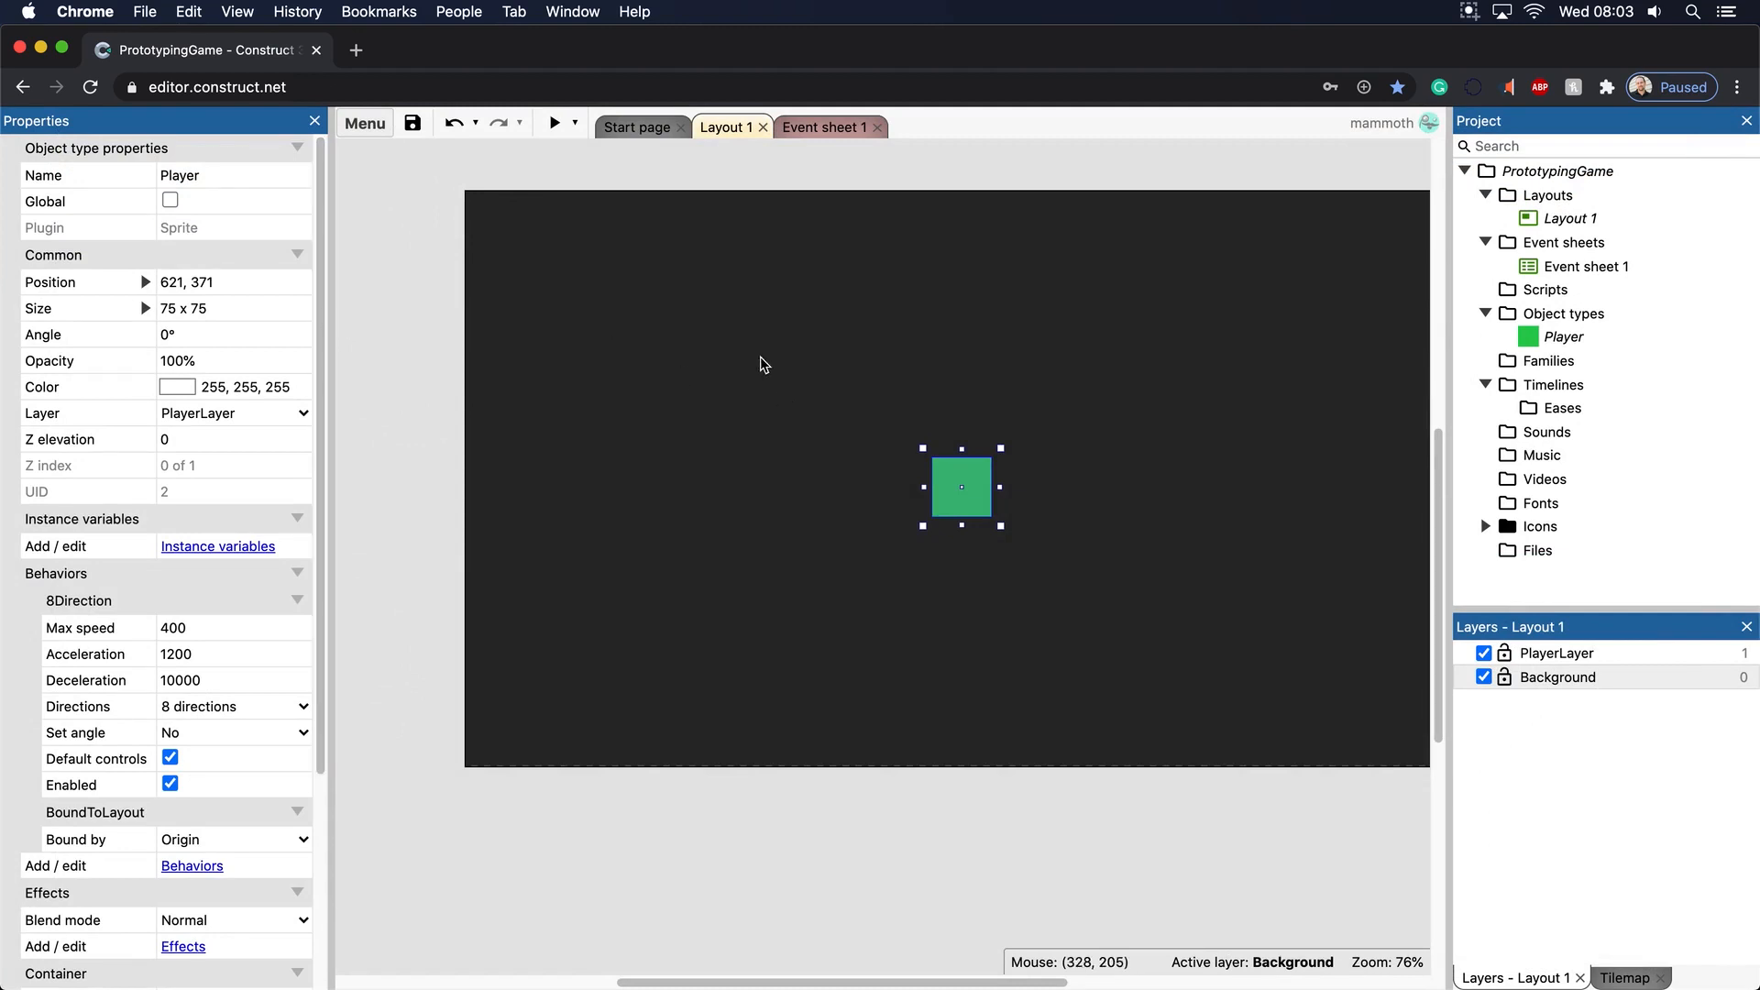
{"action": "mouse_move", "coordinate": [855, 320]}
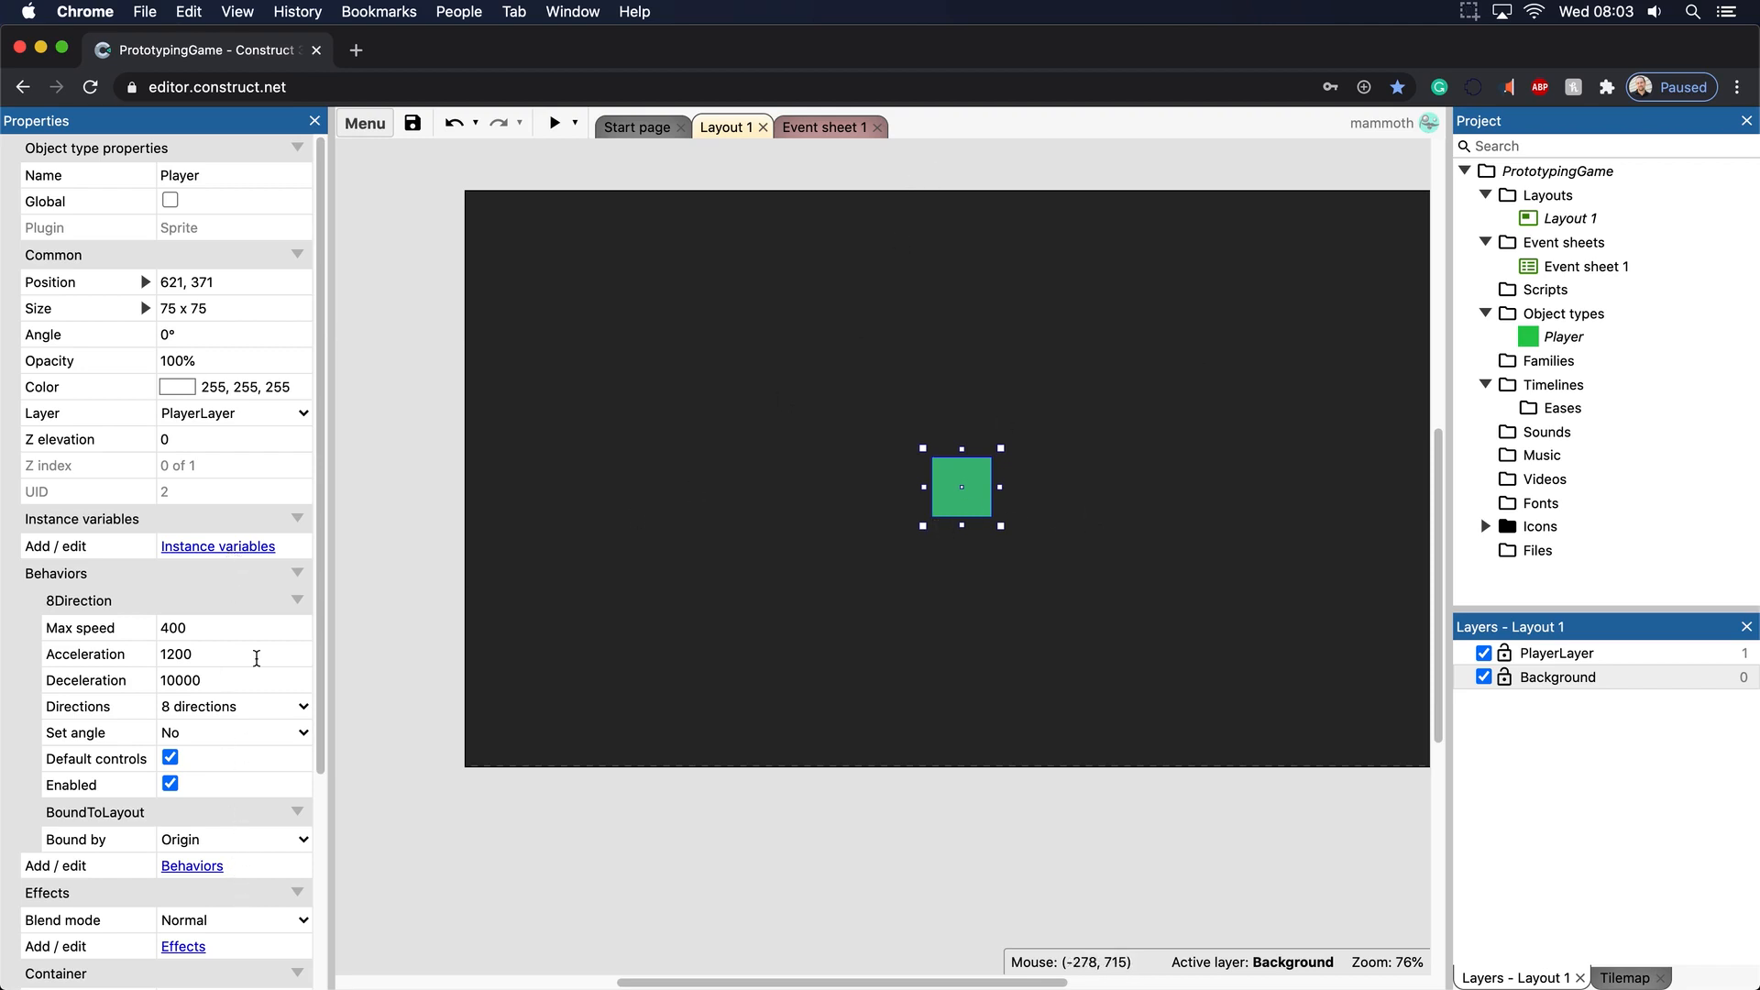
{"action": "mouse_move", "coordinate": [242, 565]}
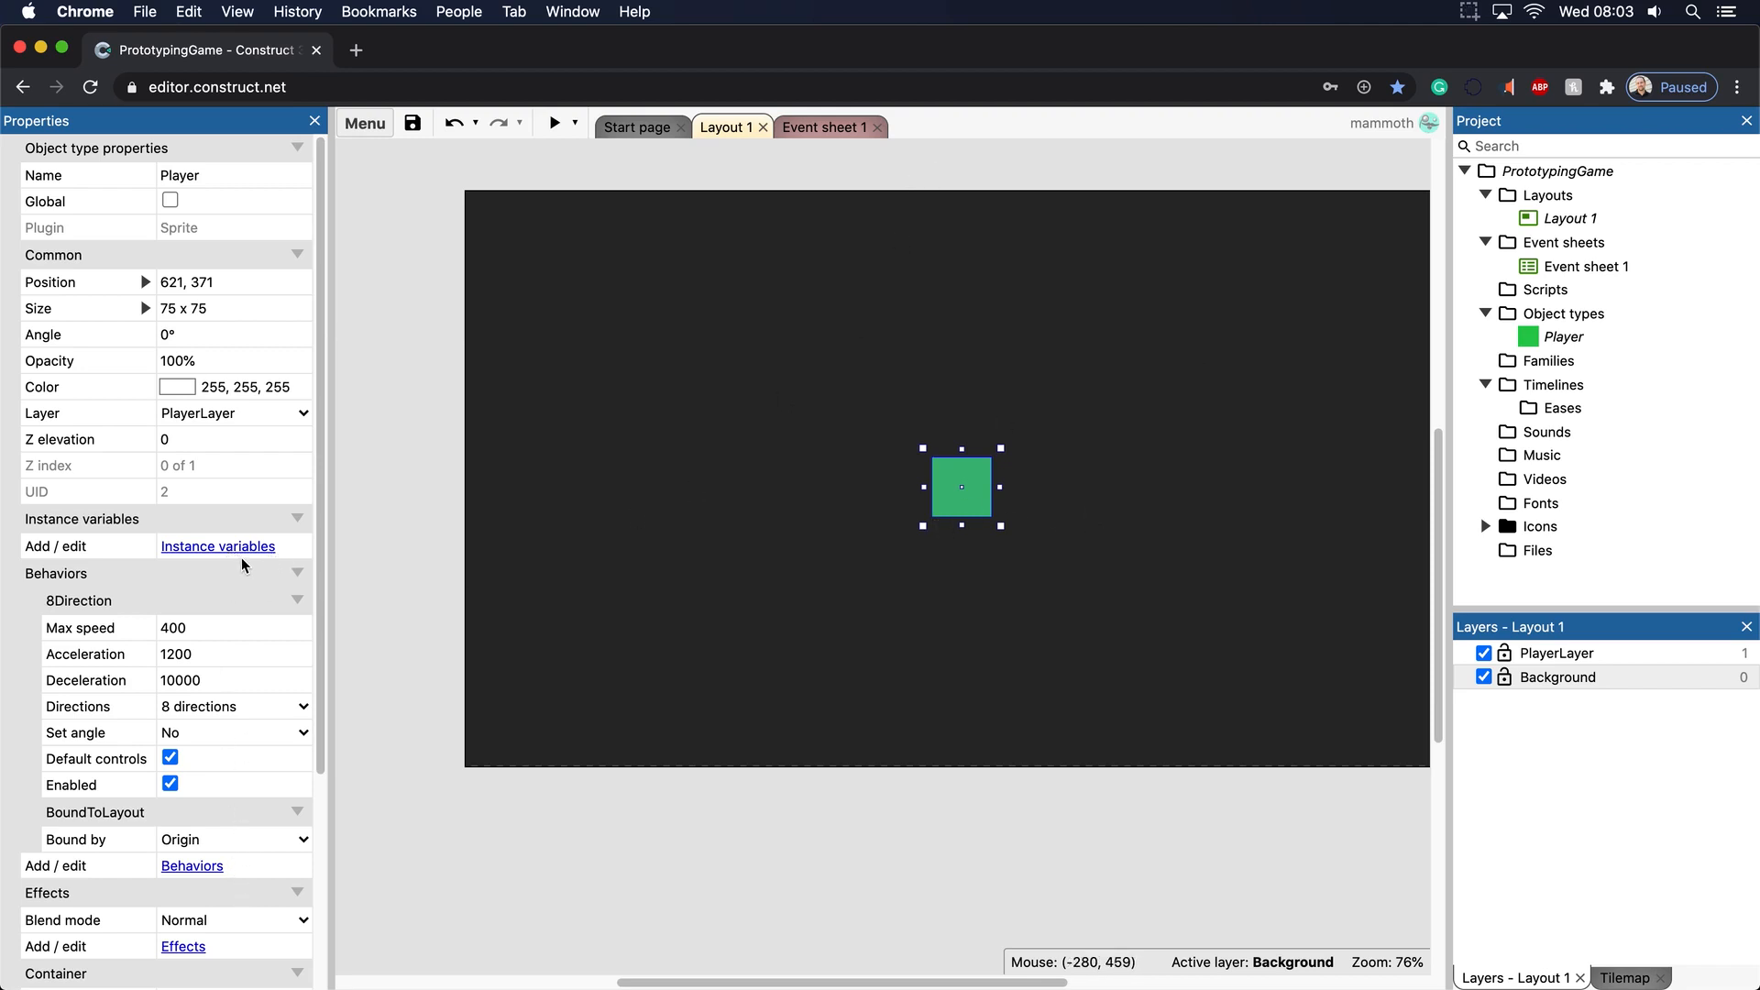
{"action": "mouse_move", "coordinate": [219, 614]}
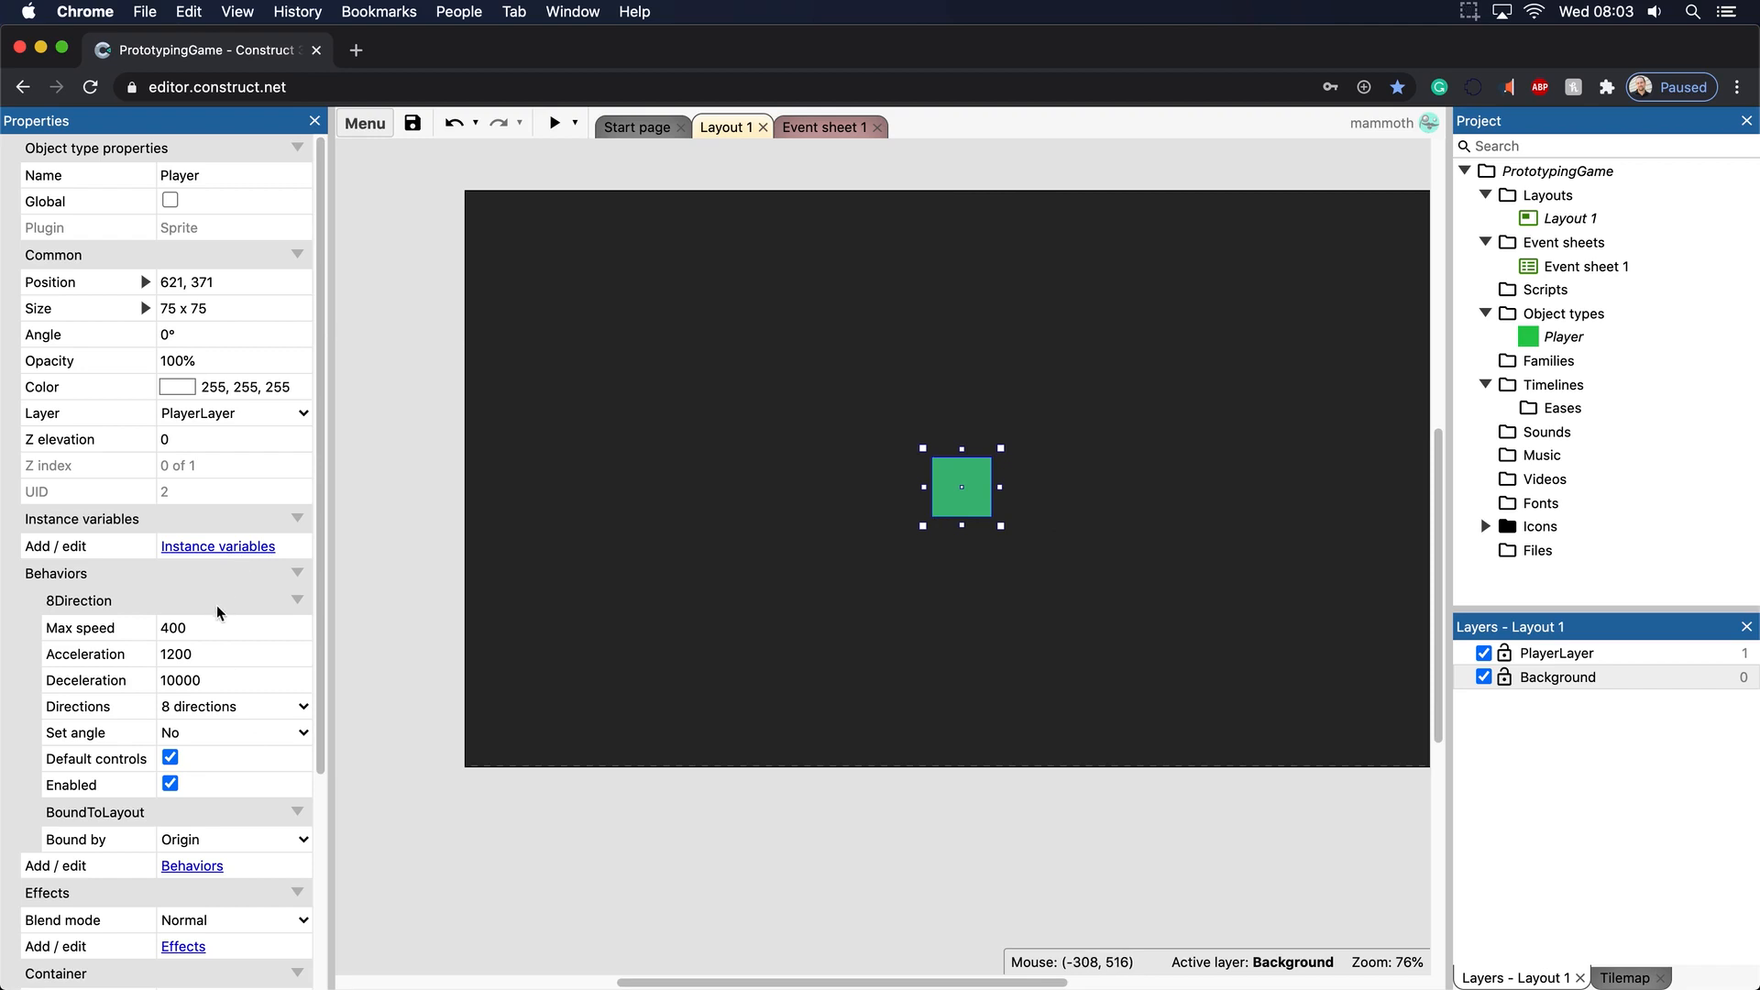
{"action": "left_click", "coordinate": [192, 865]}
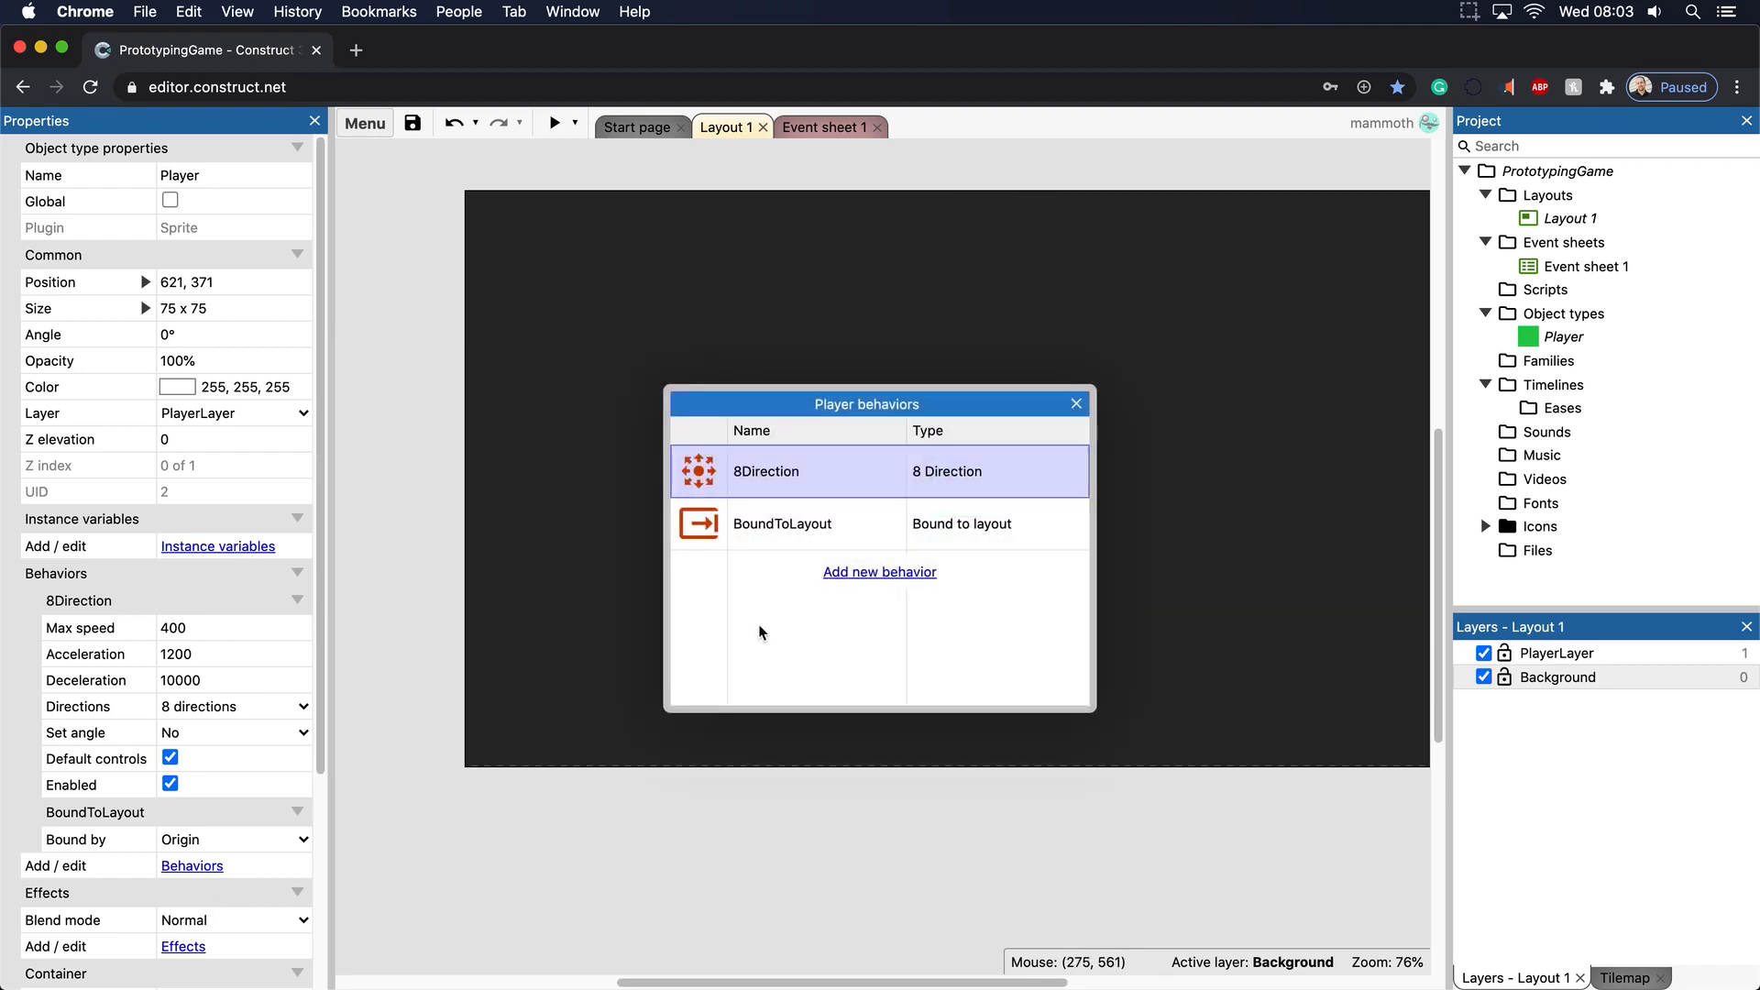
{"action": "left_click", "coordinate": [879, 571]}
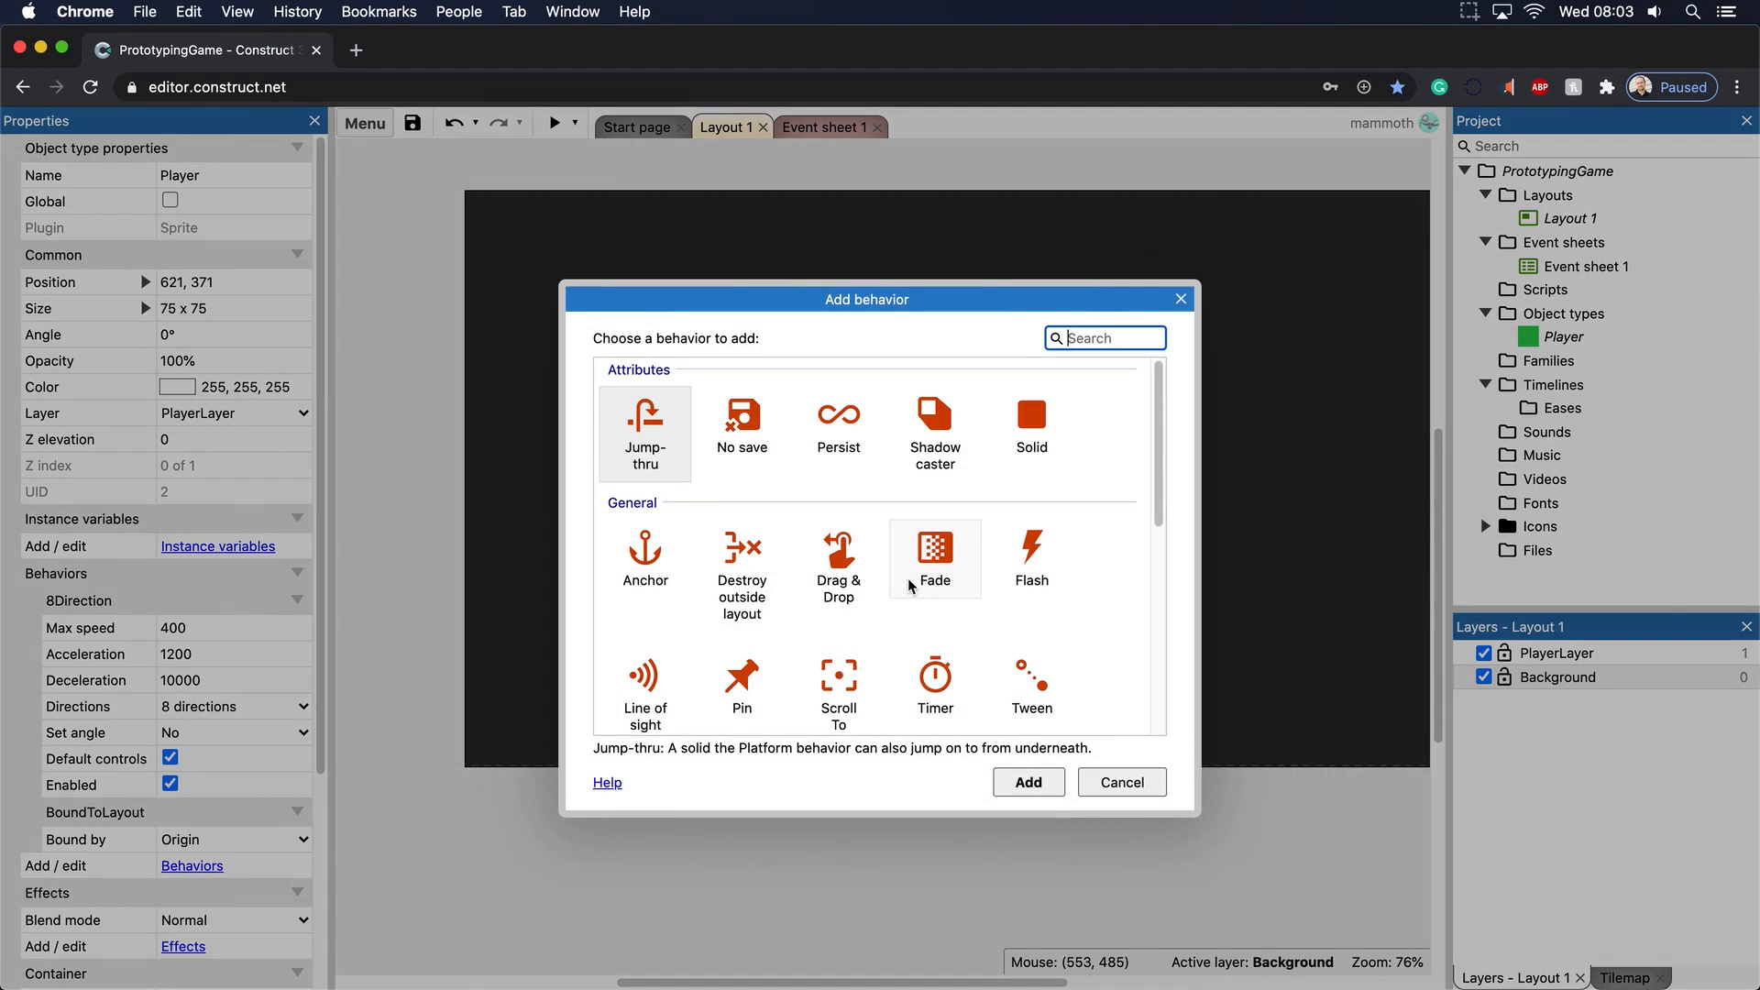
{"action": "scroll", "scroll_direction": "down", "scroll_amount": 3}
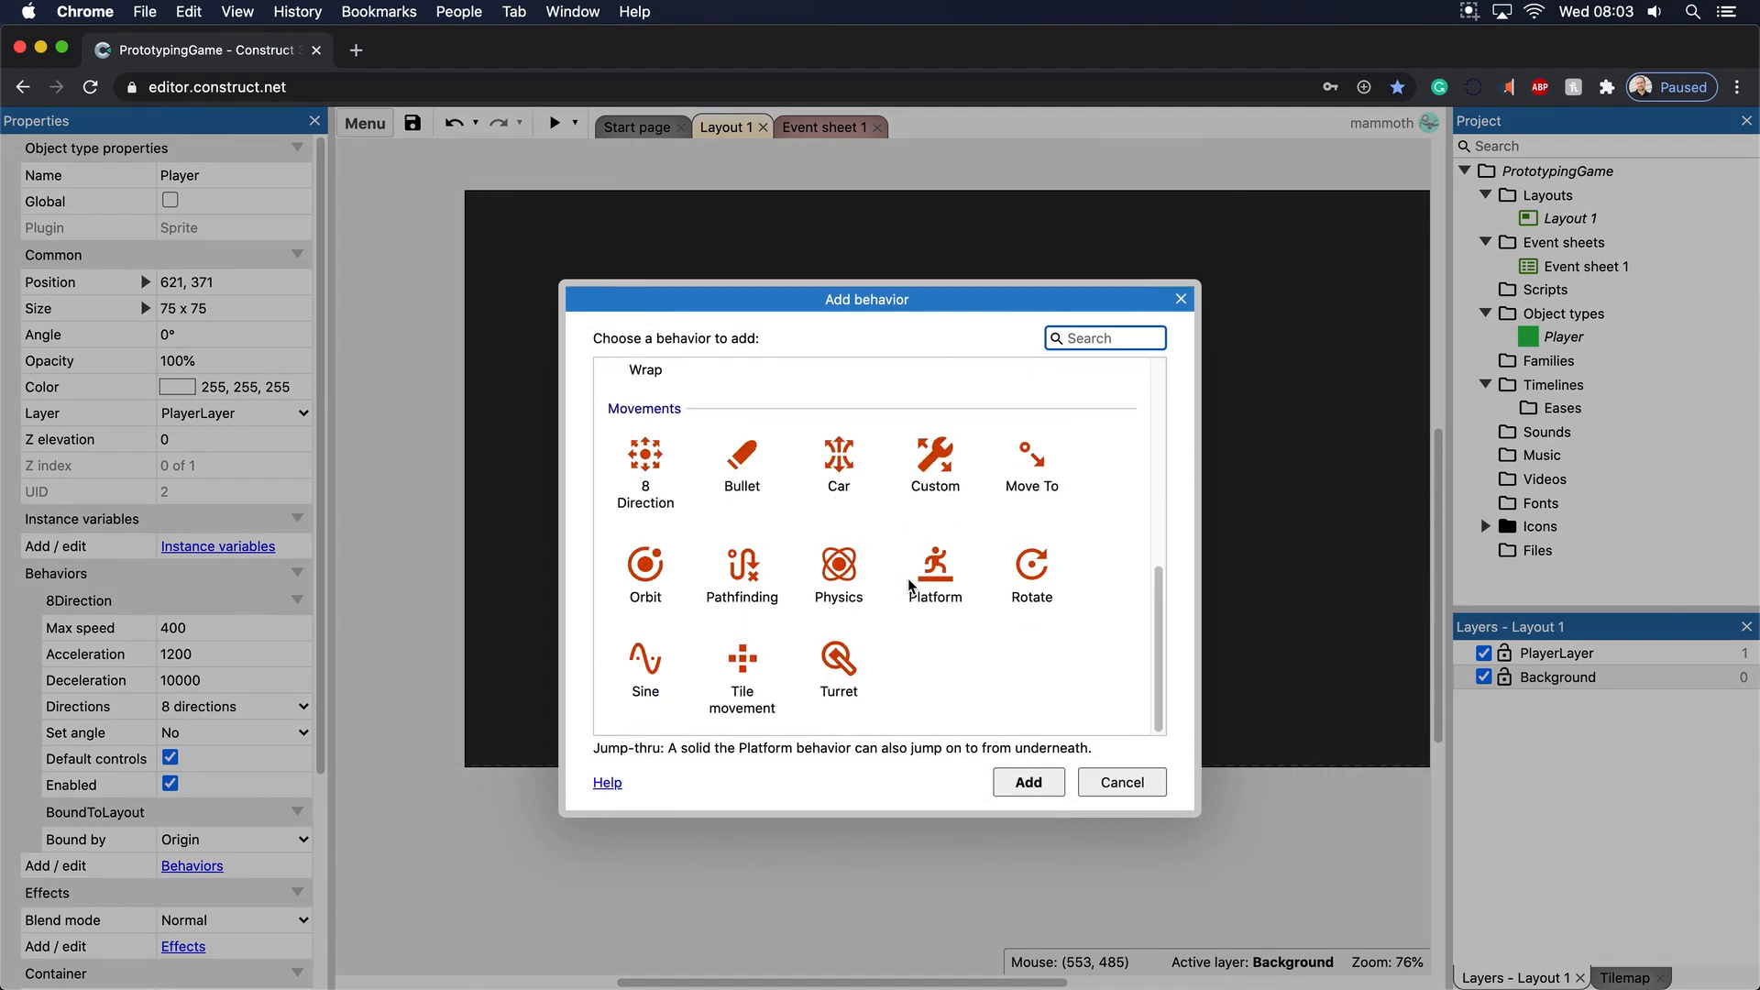
{"action": "left_click", "coordinate": [934, 575]}
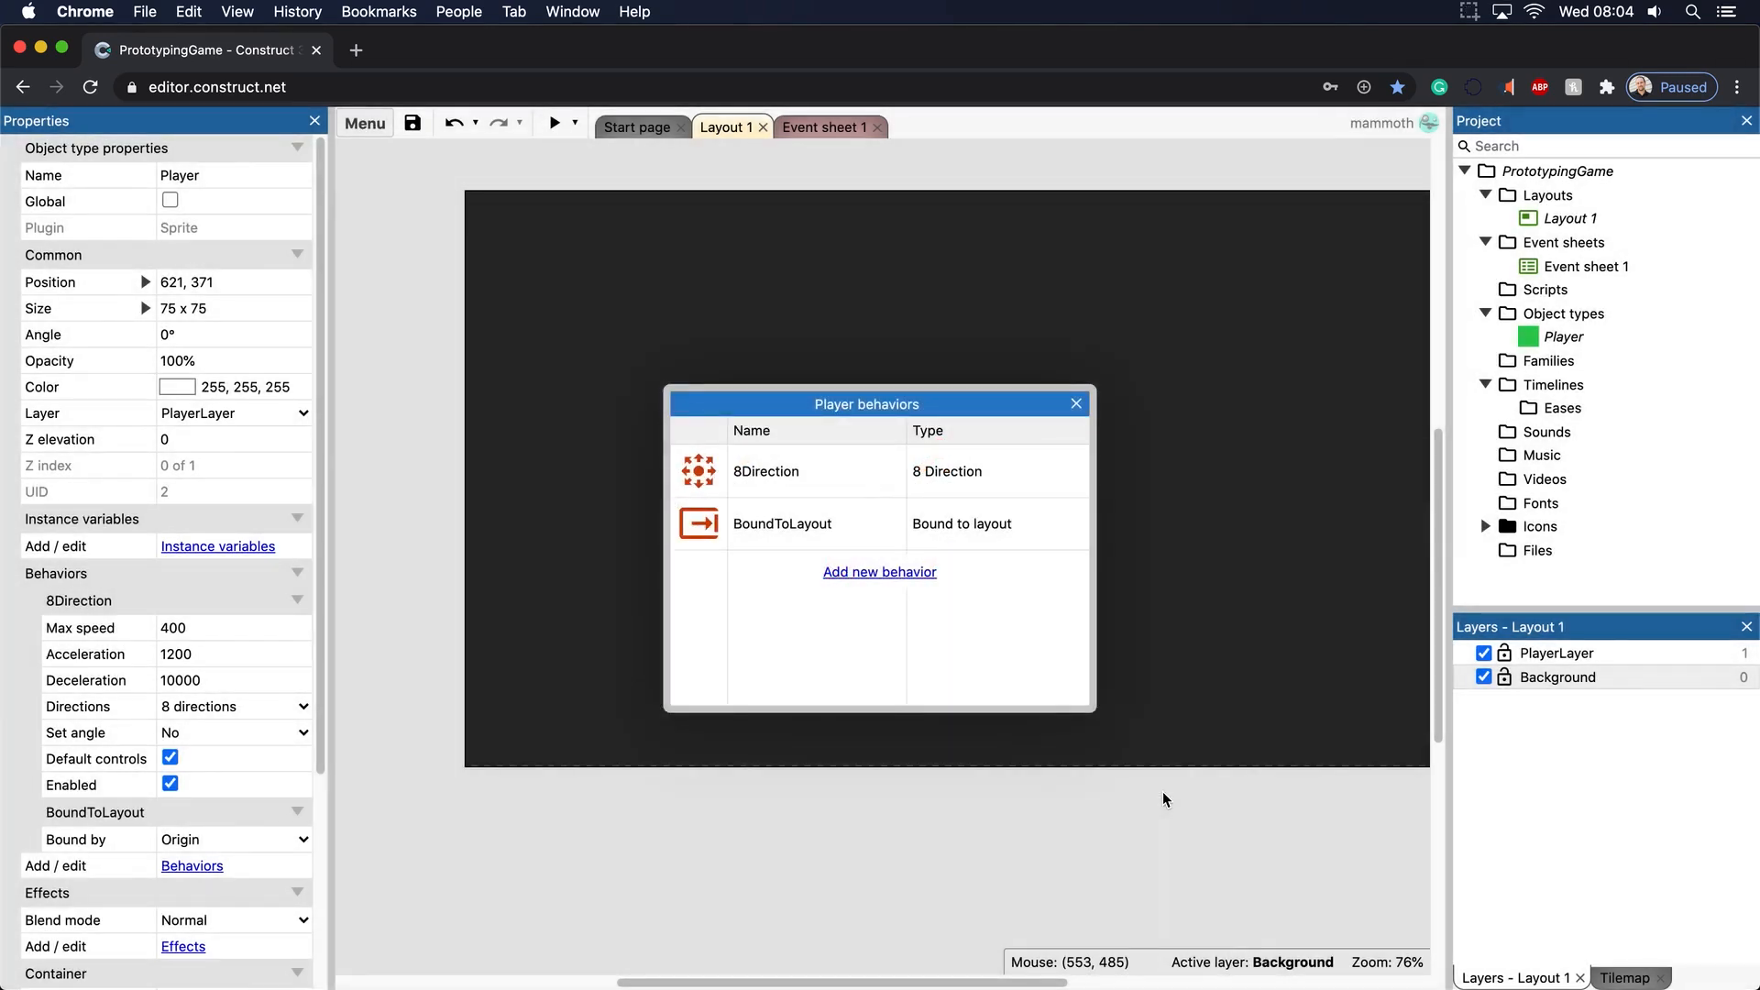
{"action": "left_click", "coordinate": [825, 126]}
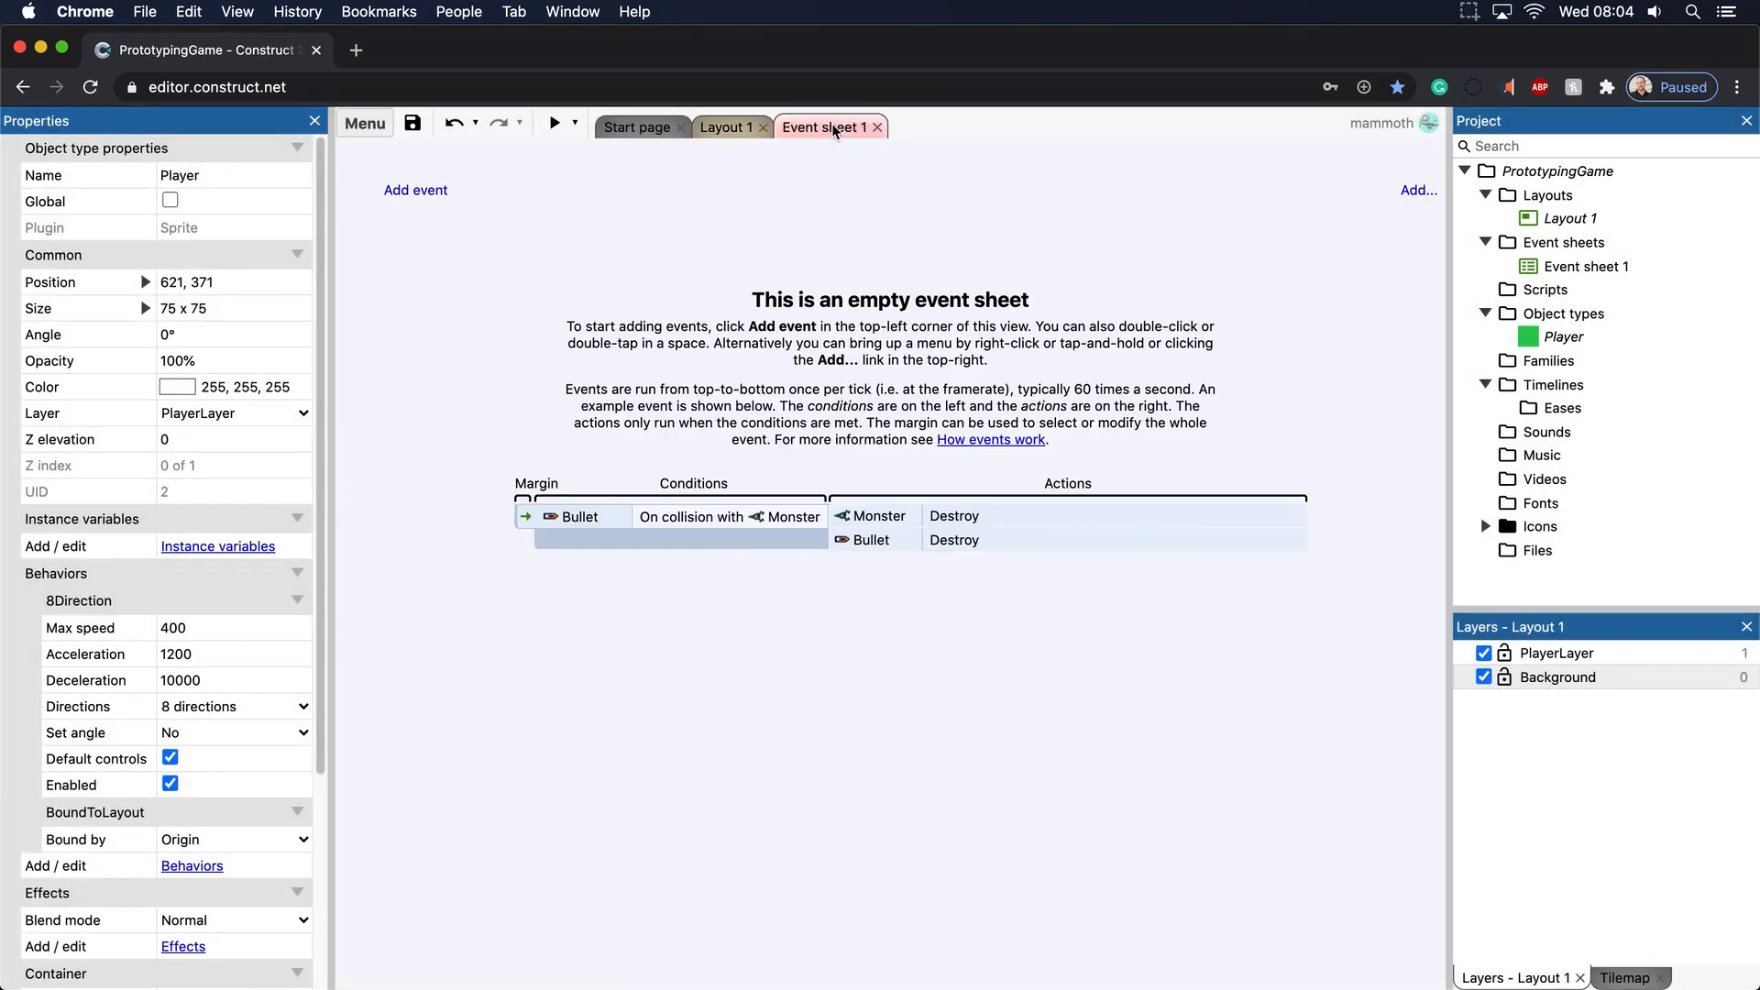
{"action": "left_click", "coordinate": [724, 126]}
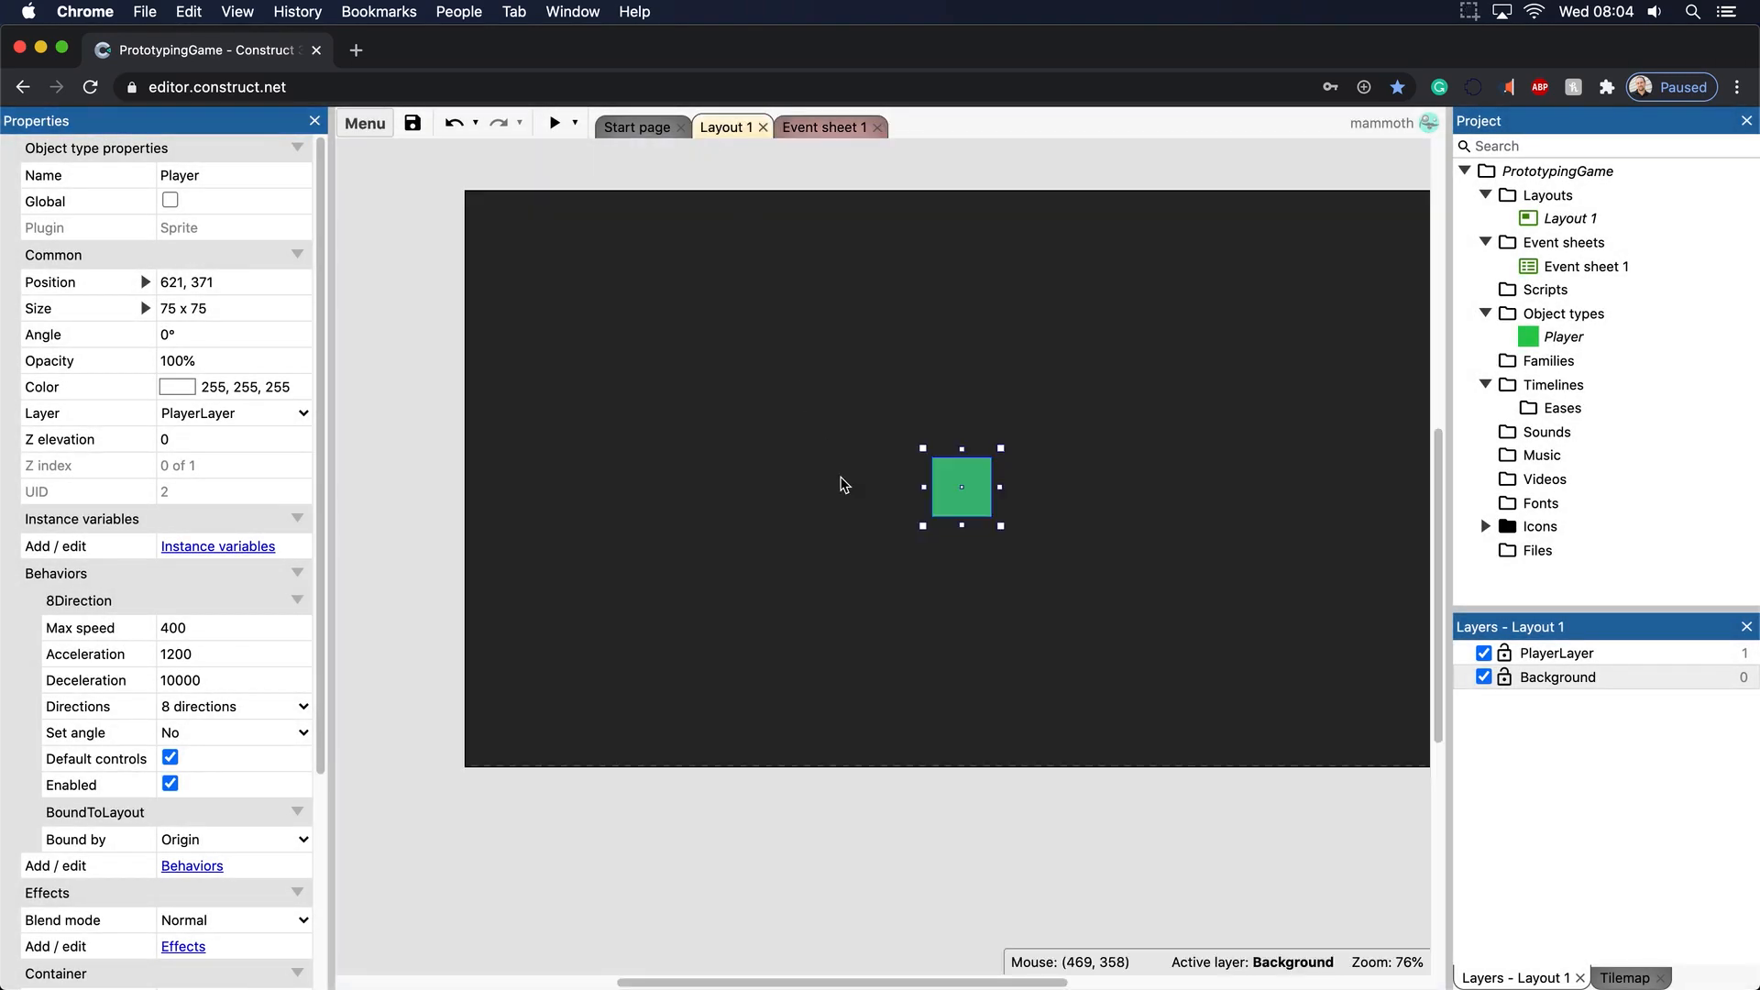